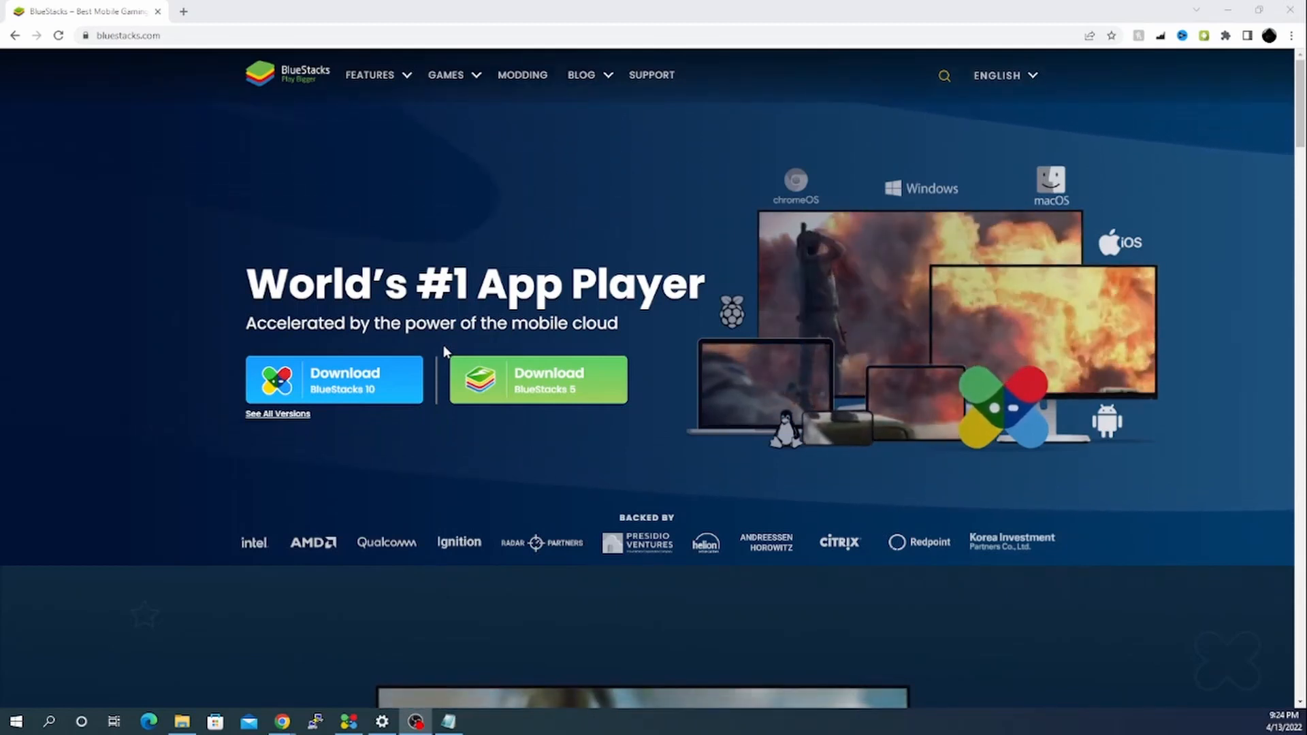
pyautogui.moveTo(375, 394)
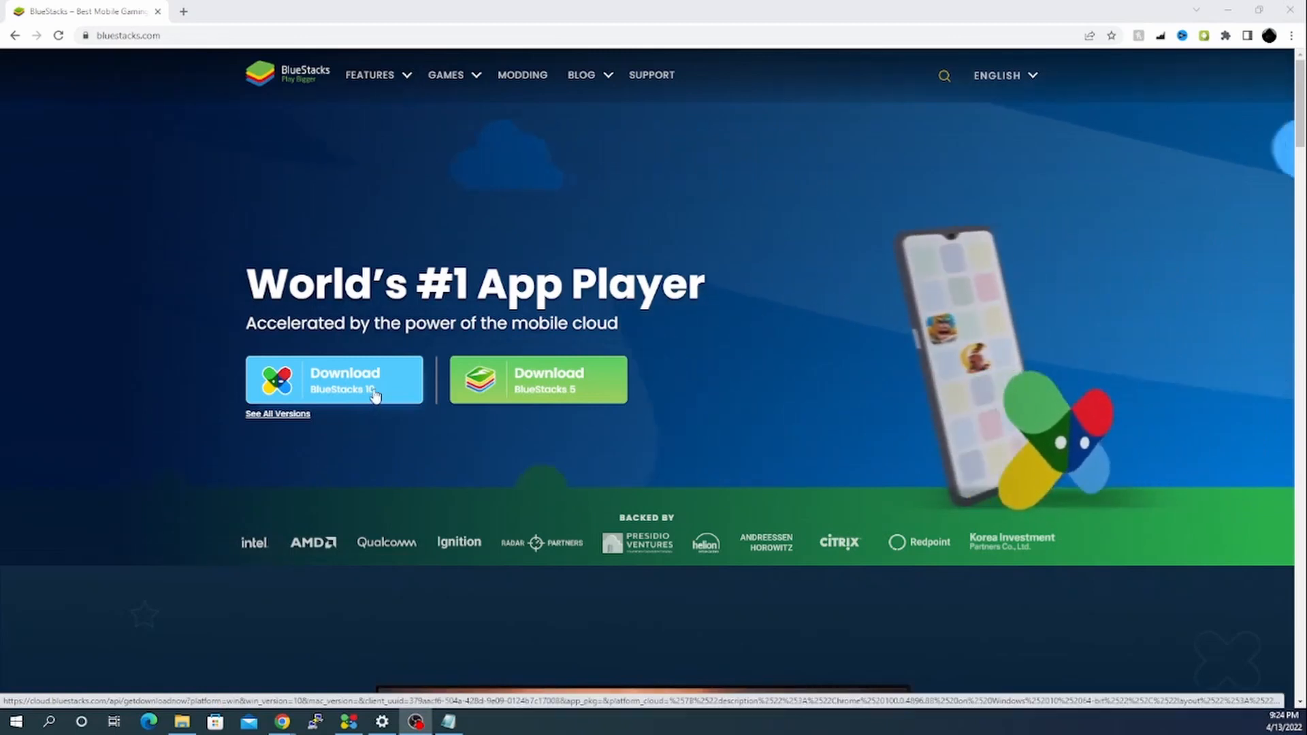
# Start the BlueStacks 10 download and browse the versions listed on the download page
pyautogui.click(333, 379)
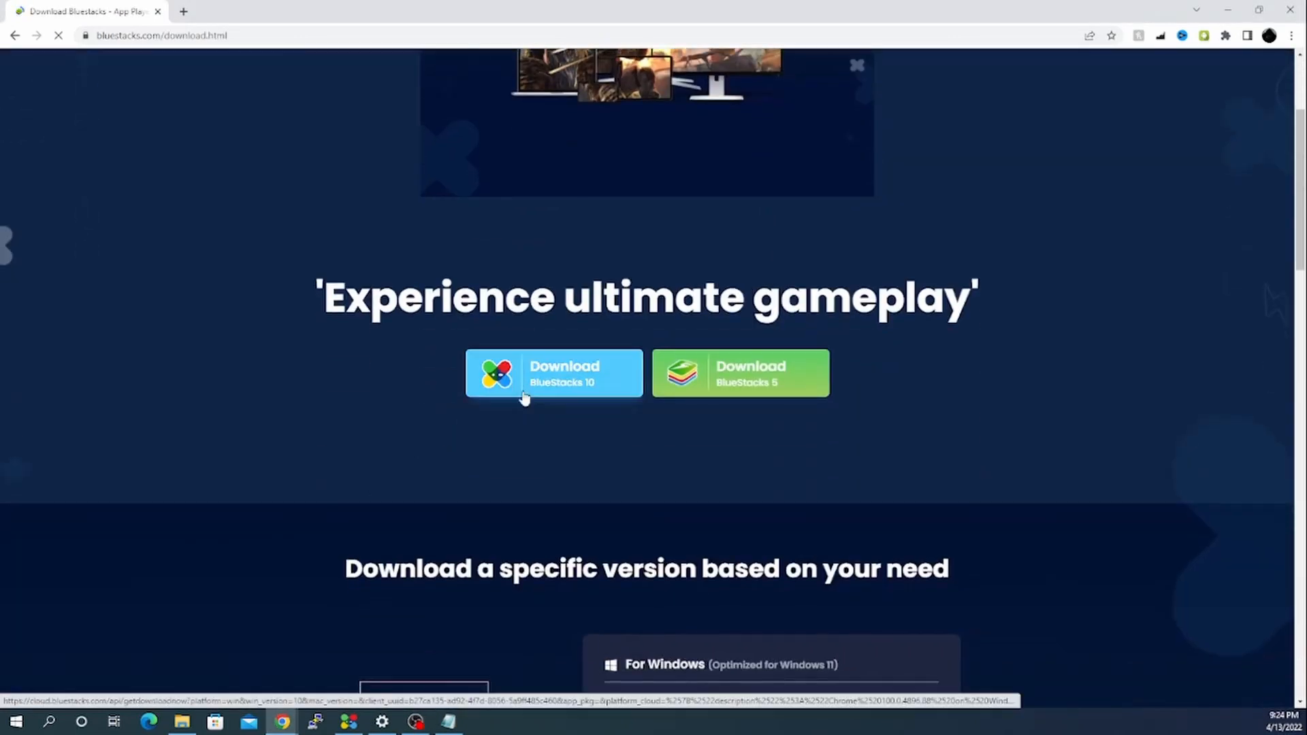
pyautogui.scroll(-3)
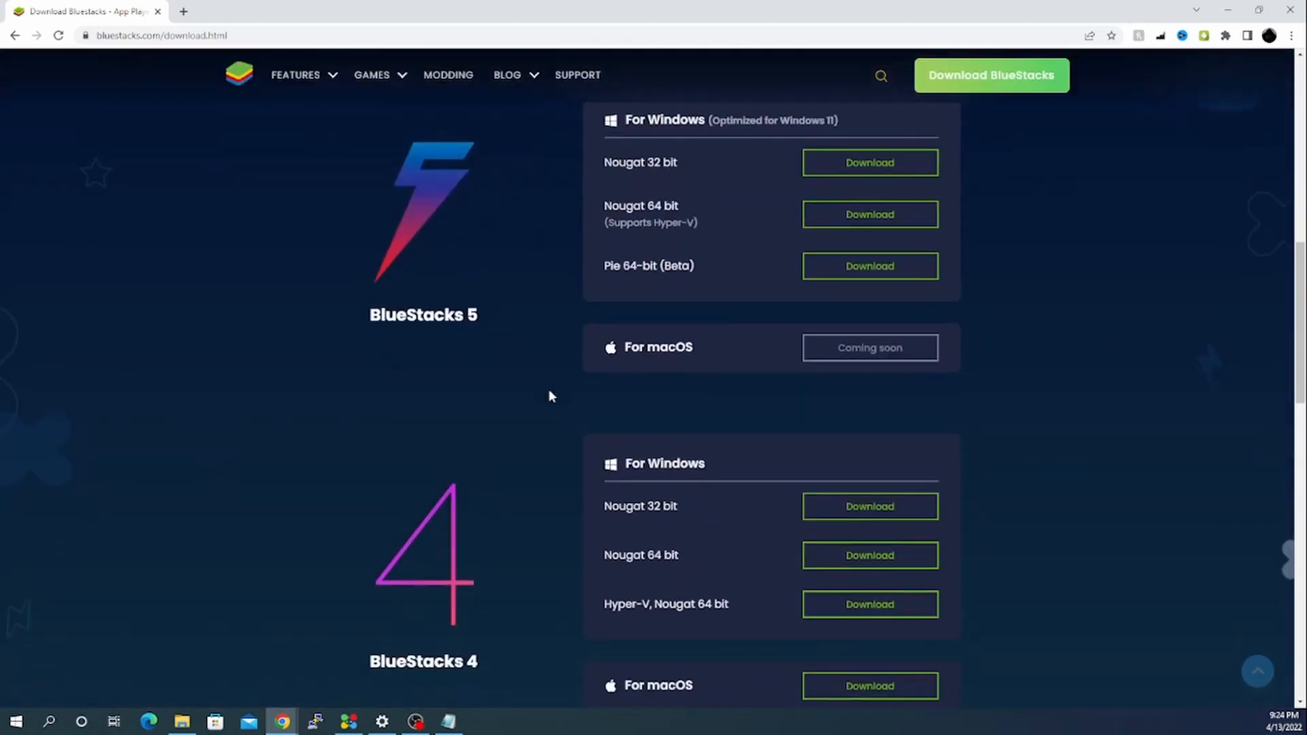
pyautogui.scroll(-3)
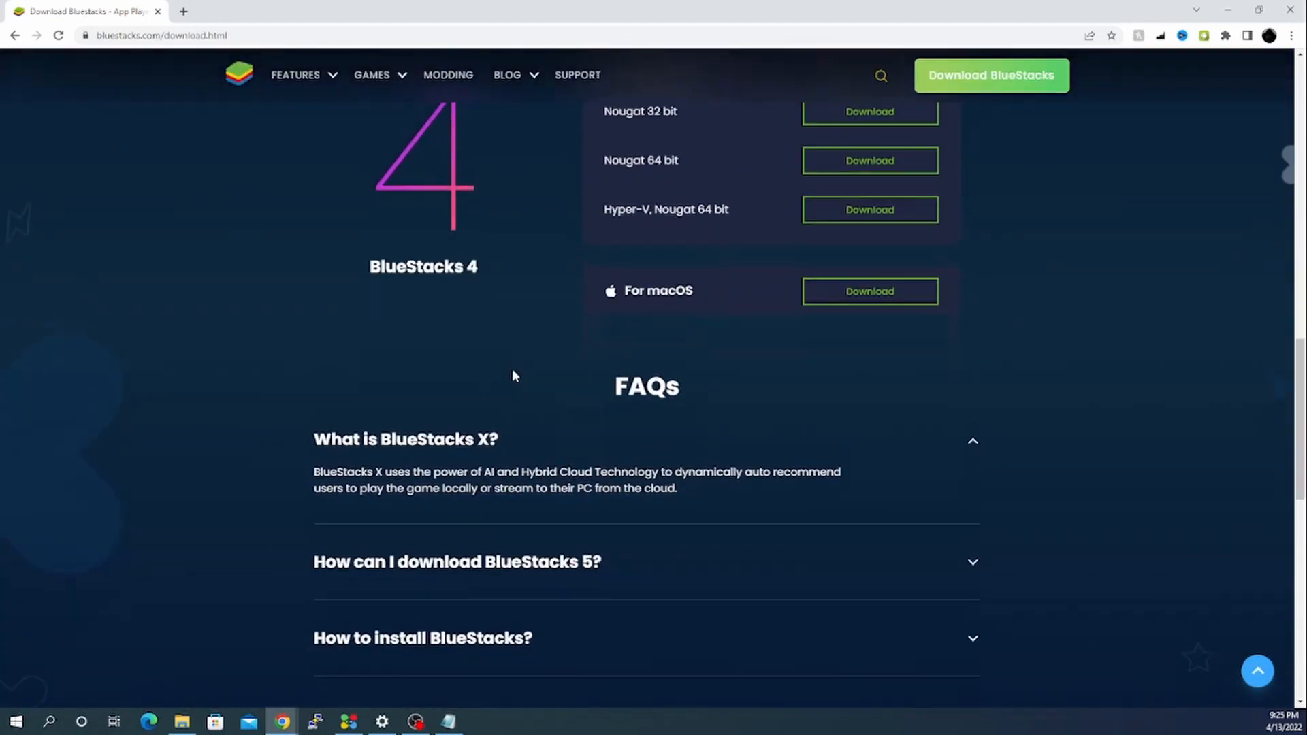
pyautogui.scroll(3)
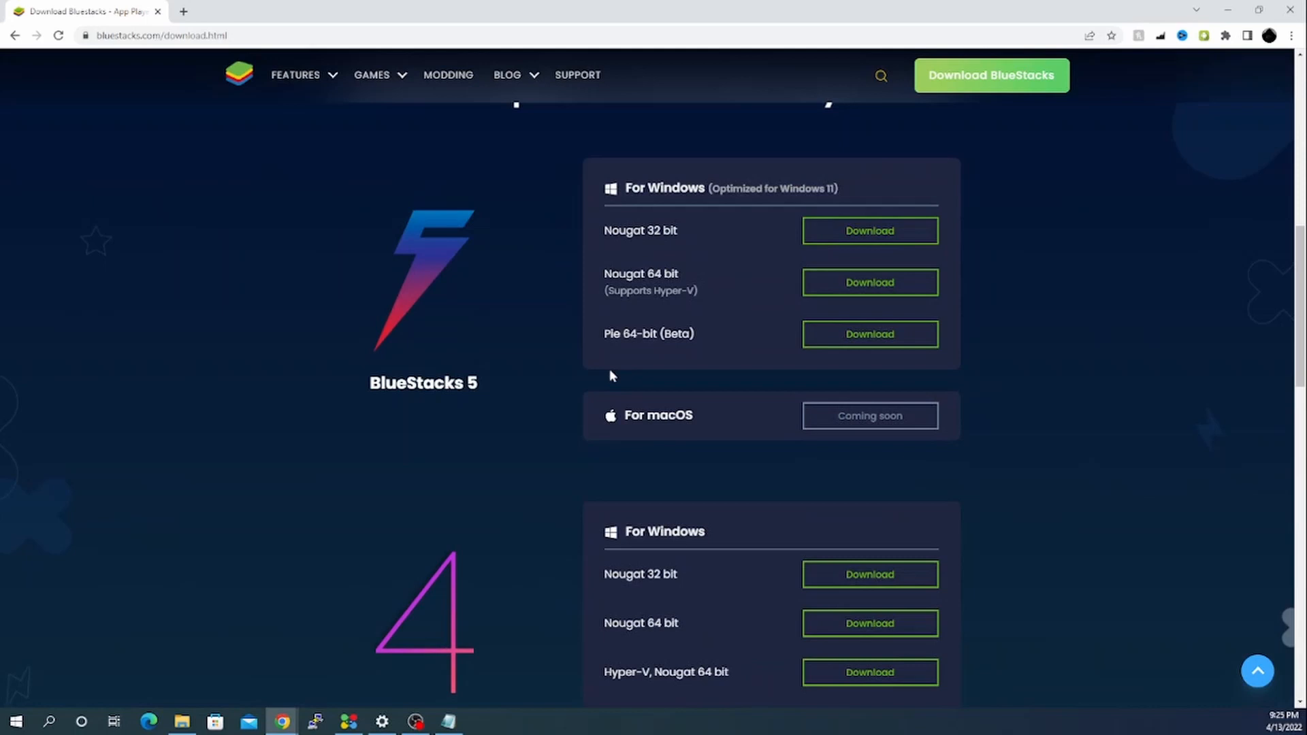
pyautogui.moveTo(653, 294)
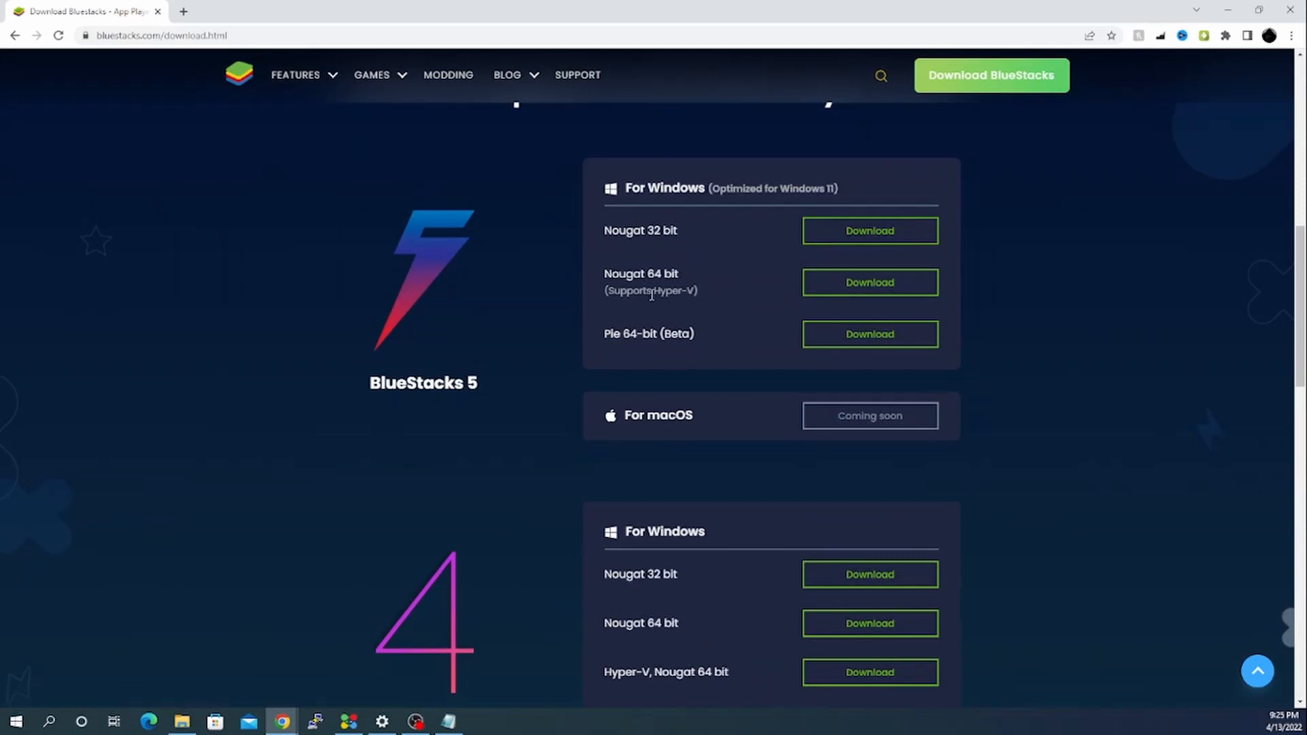
pyautogui.scroll(-3)
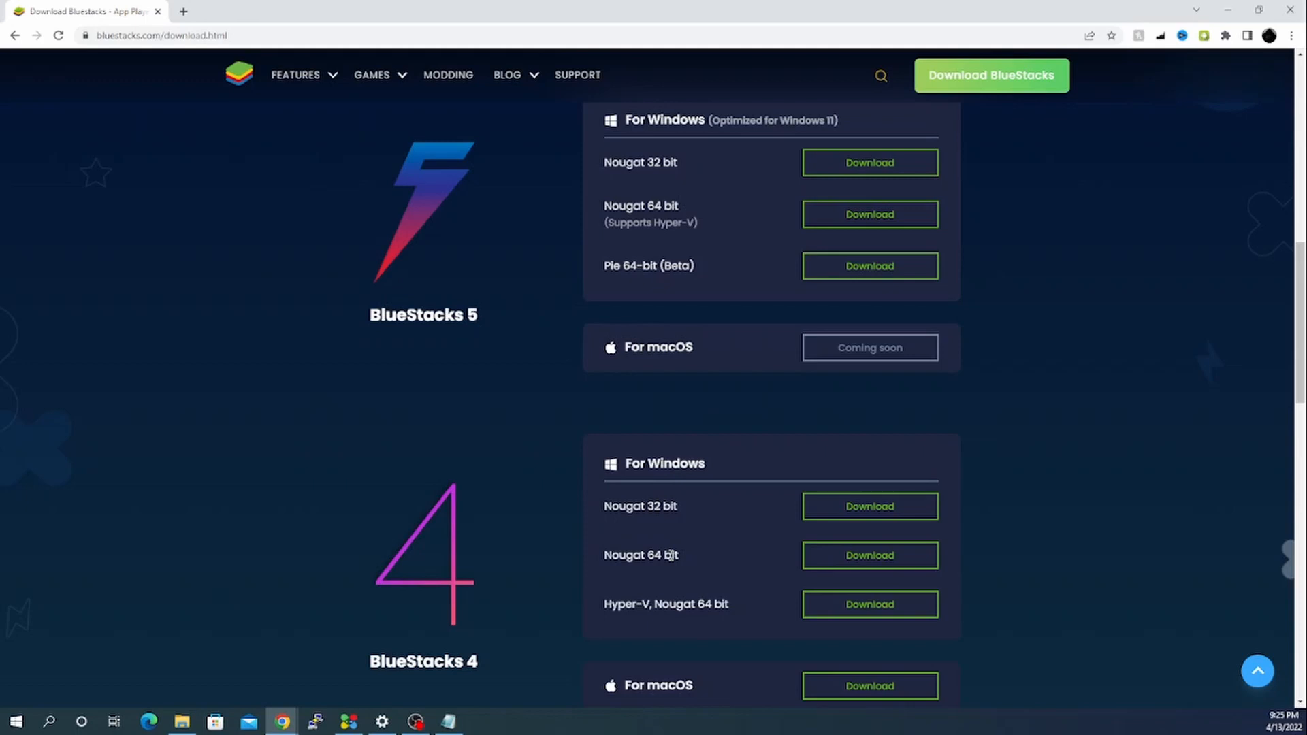
pyautogui.scroll(3)
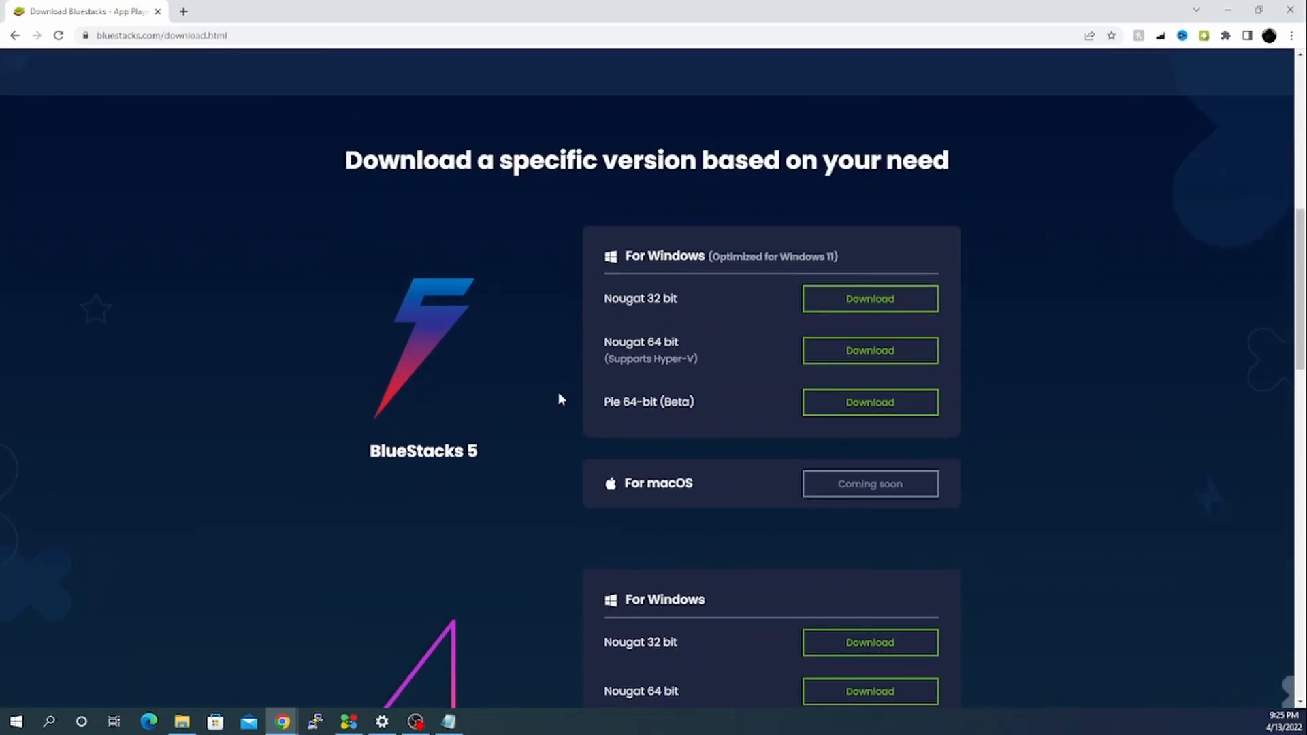
pyautogui.moveTo(825, 259)
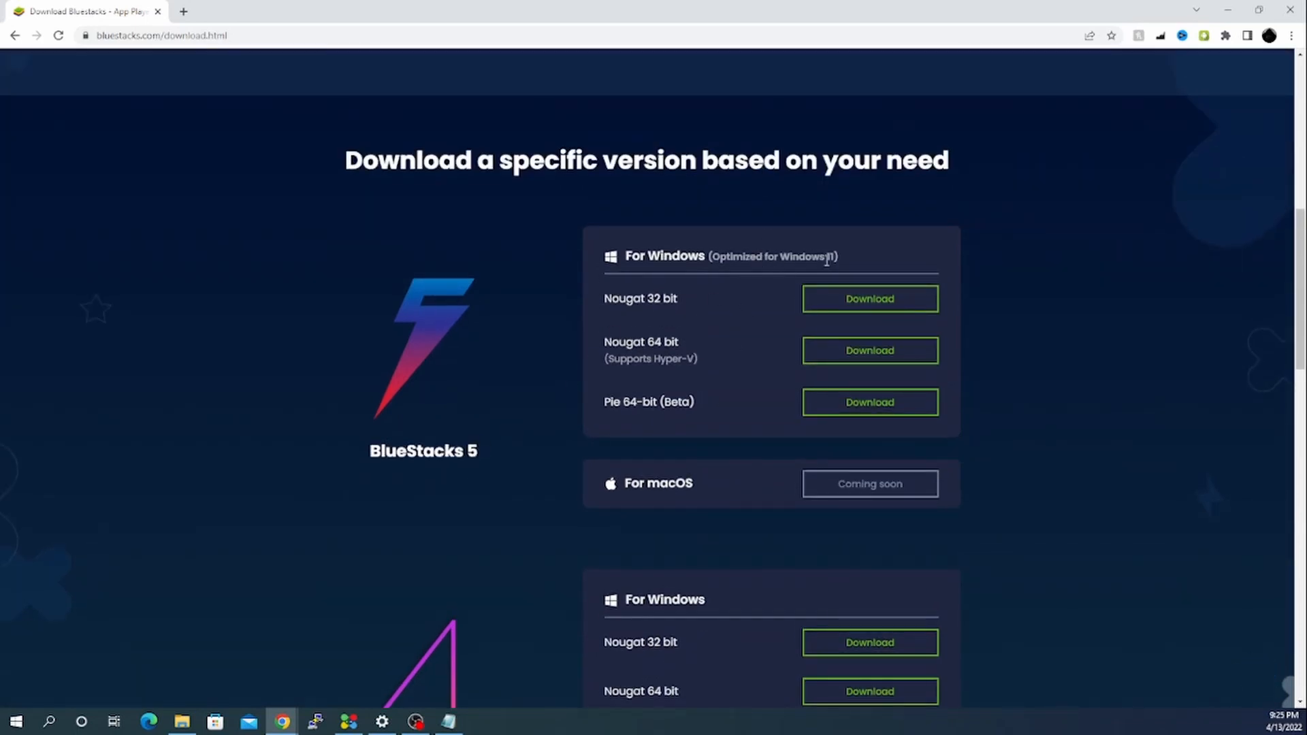
pyautogui.moveTo(723, 313)
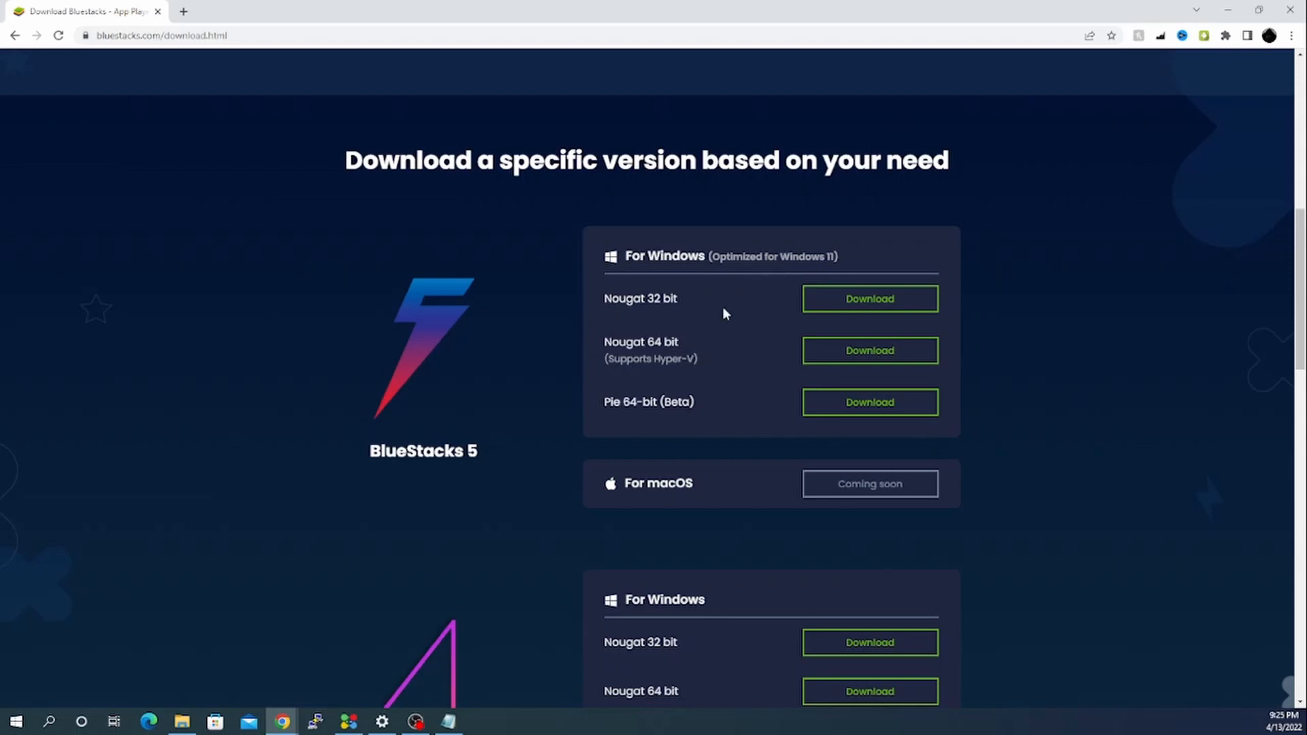
pyautogui.scroll(-3)
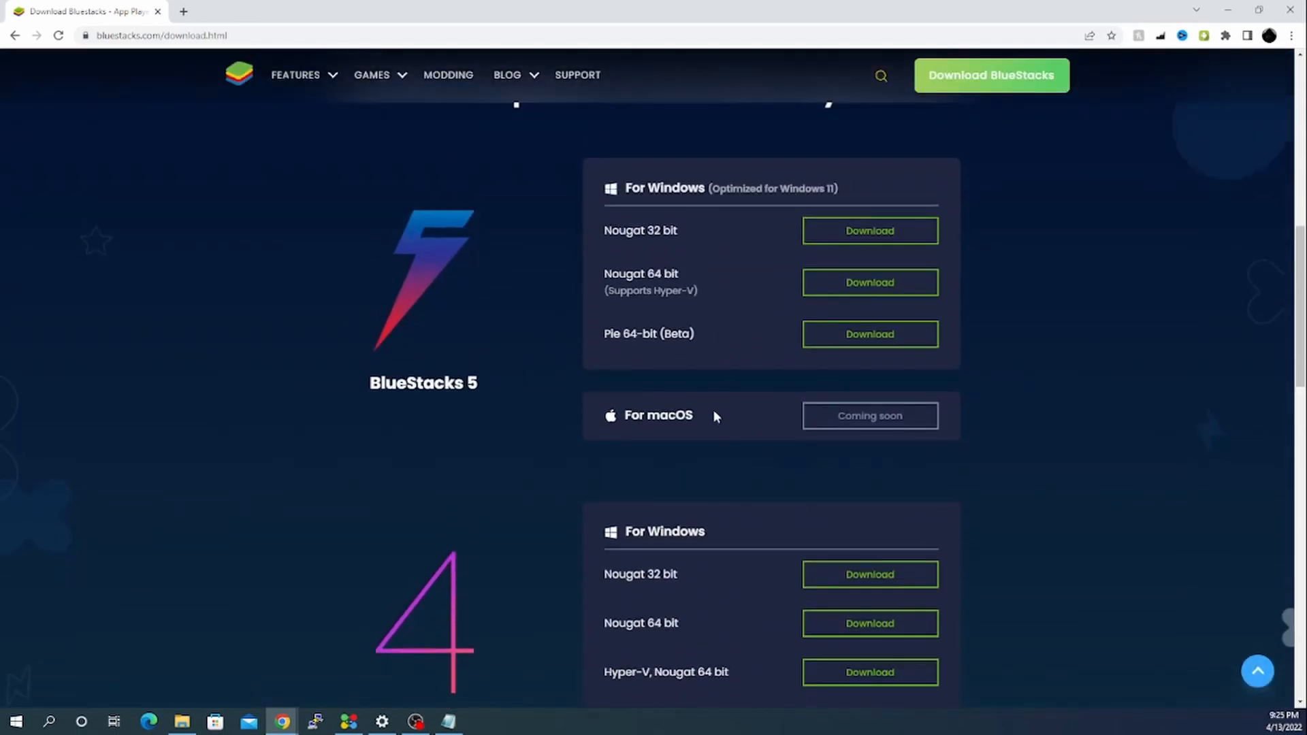
pyautogui.moveTo(632, 330)
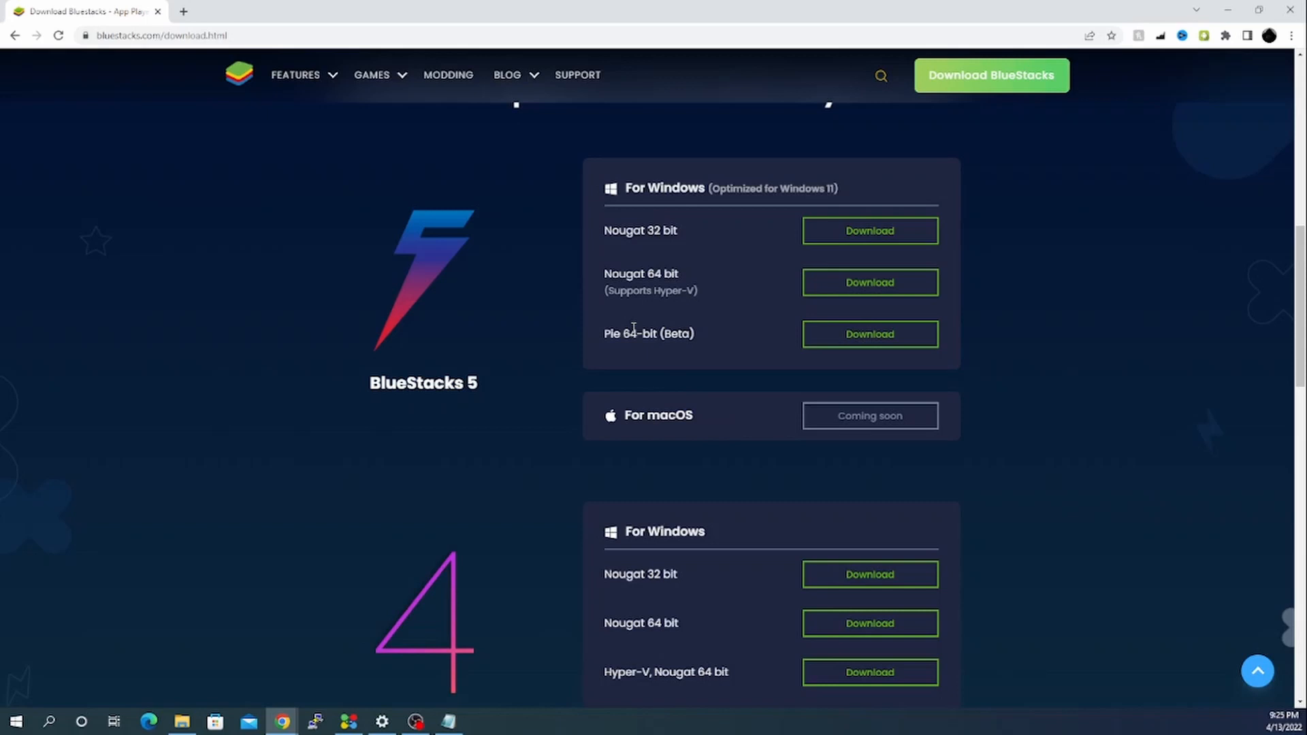
pyautogui.scroll(-3)
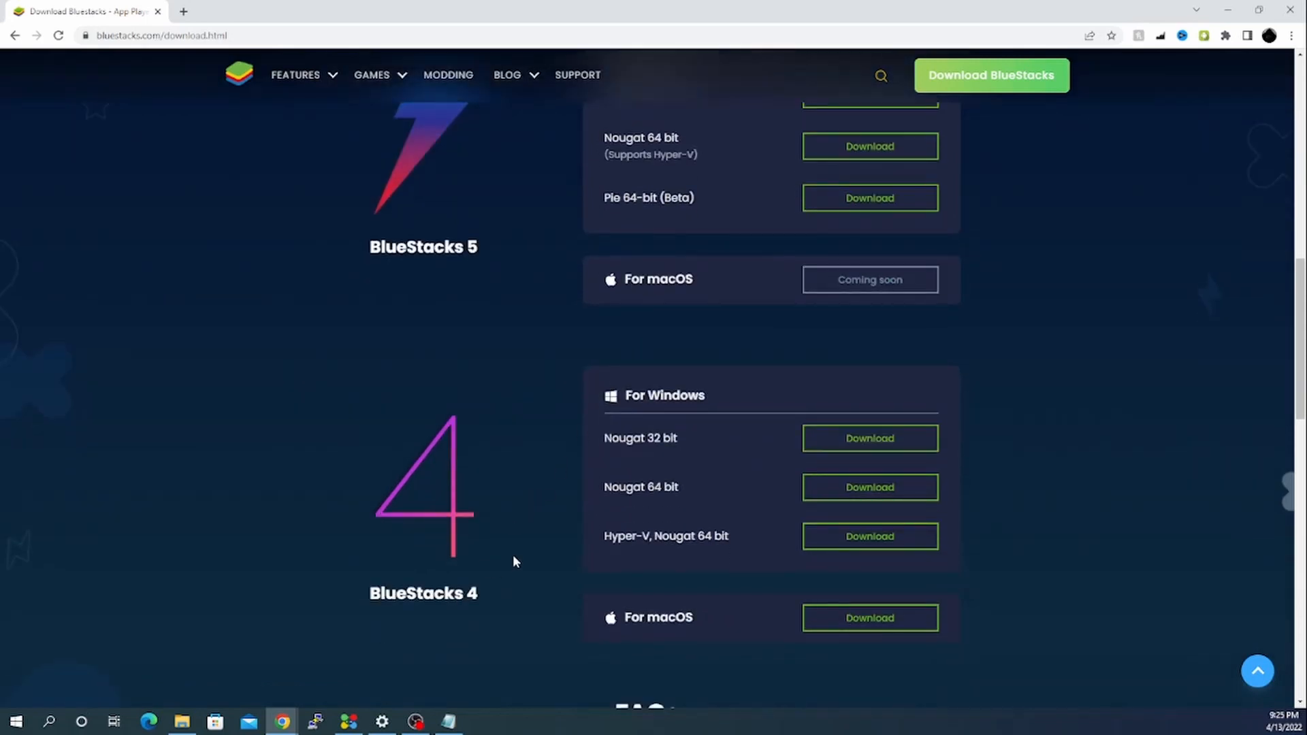
pyautogui.moveTo(624, 487)
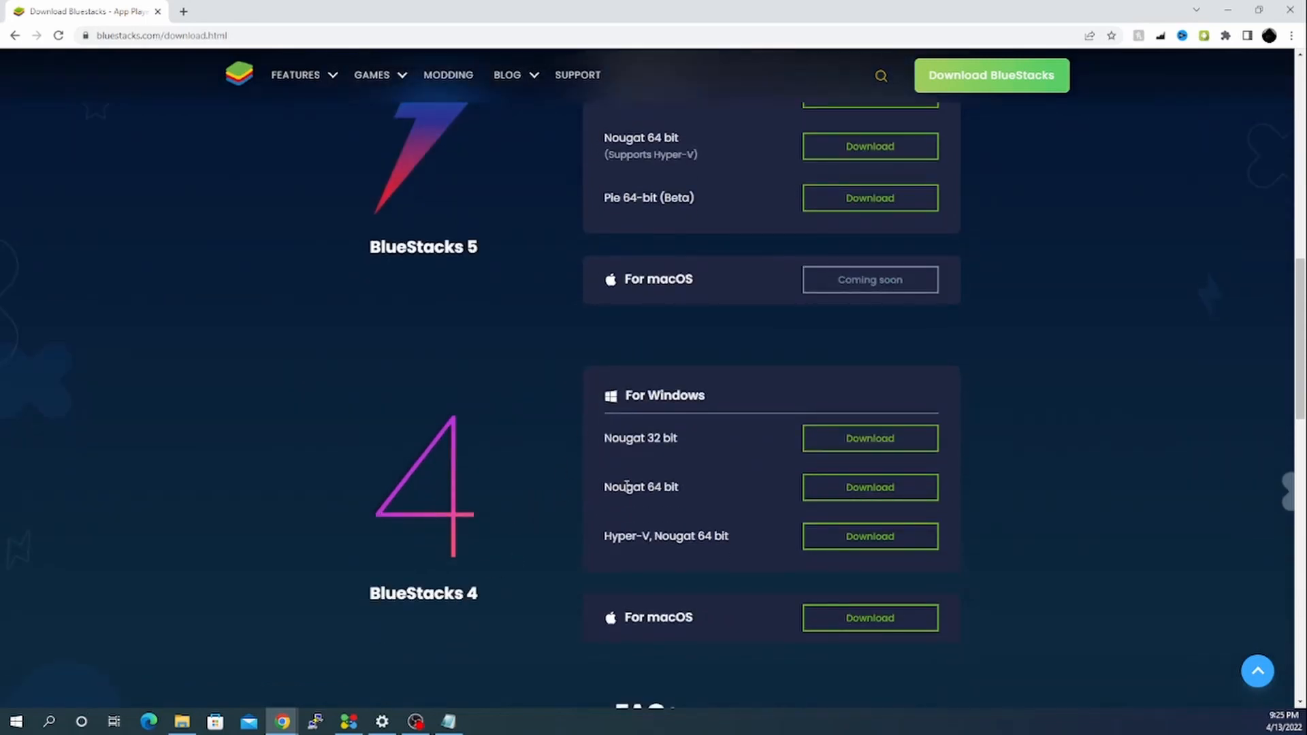
pyautogui.moveTo(675, 478)
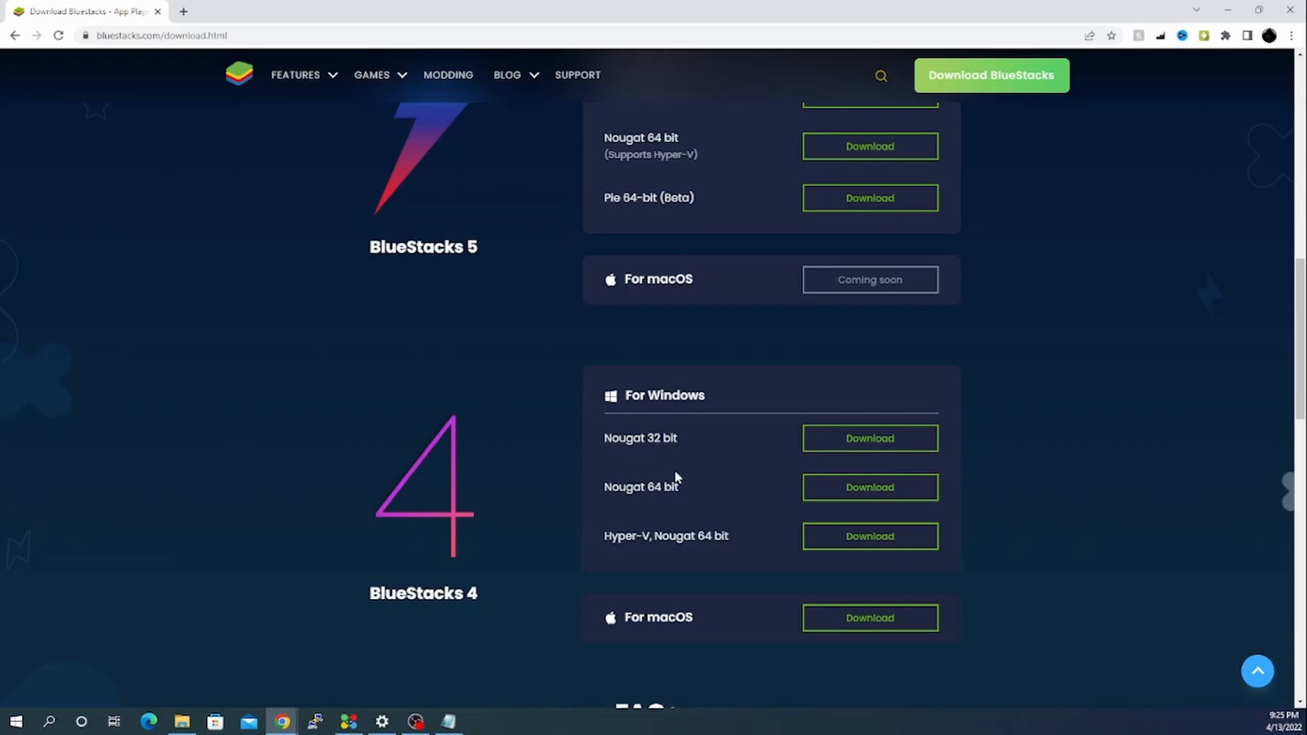
pyautogui.scroll(-3)
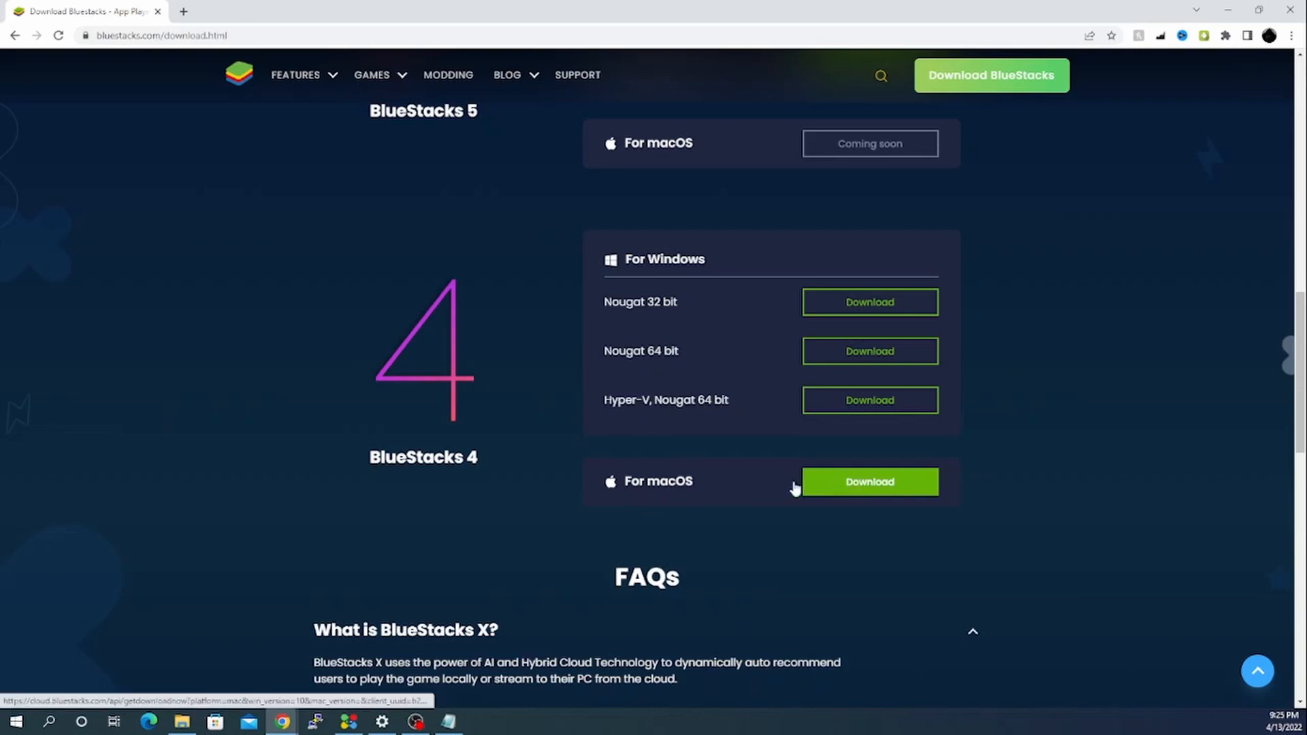
pyautogui.scroll(-3)
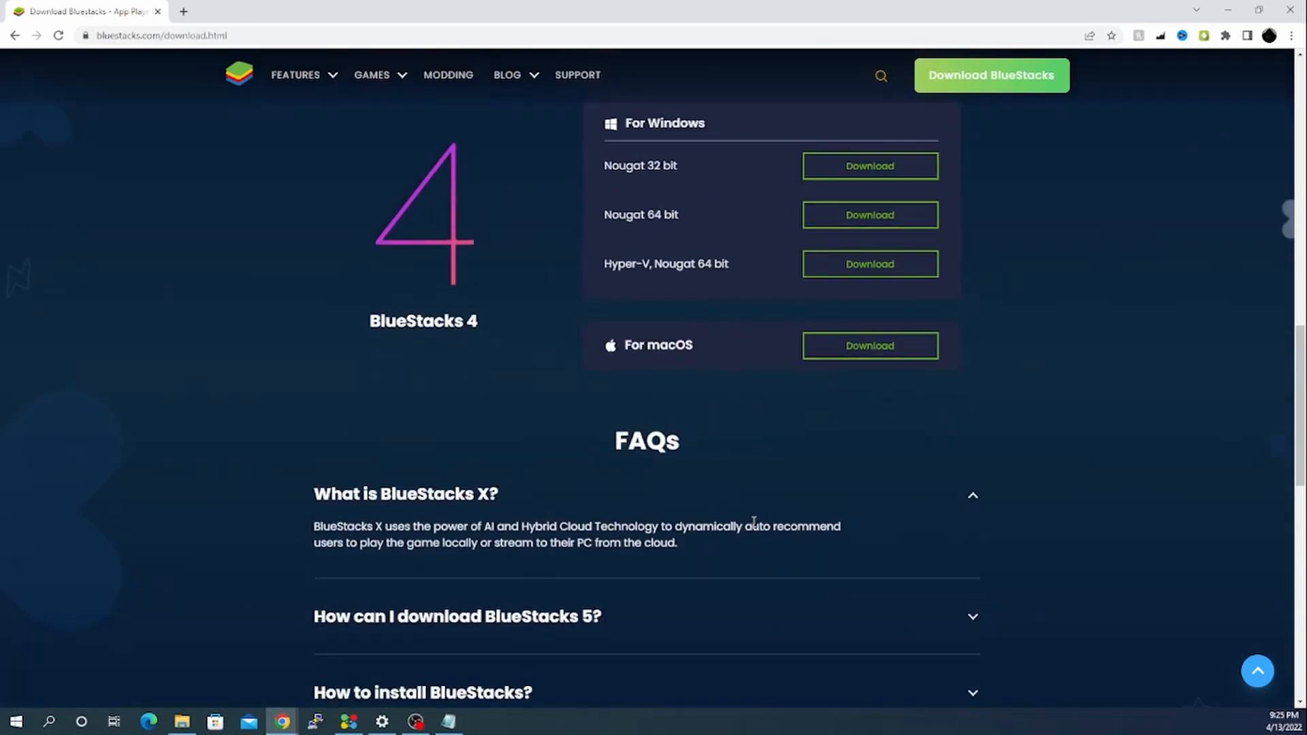
pyautogui.scroll(3)
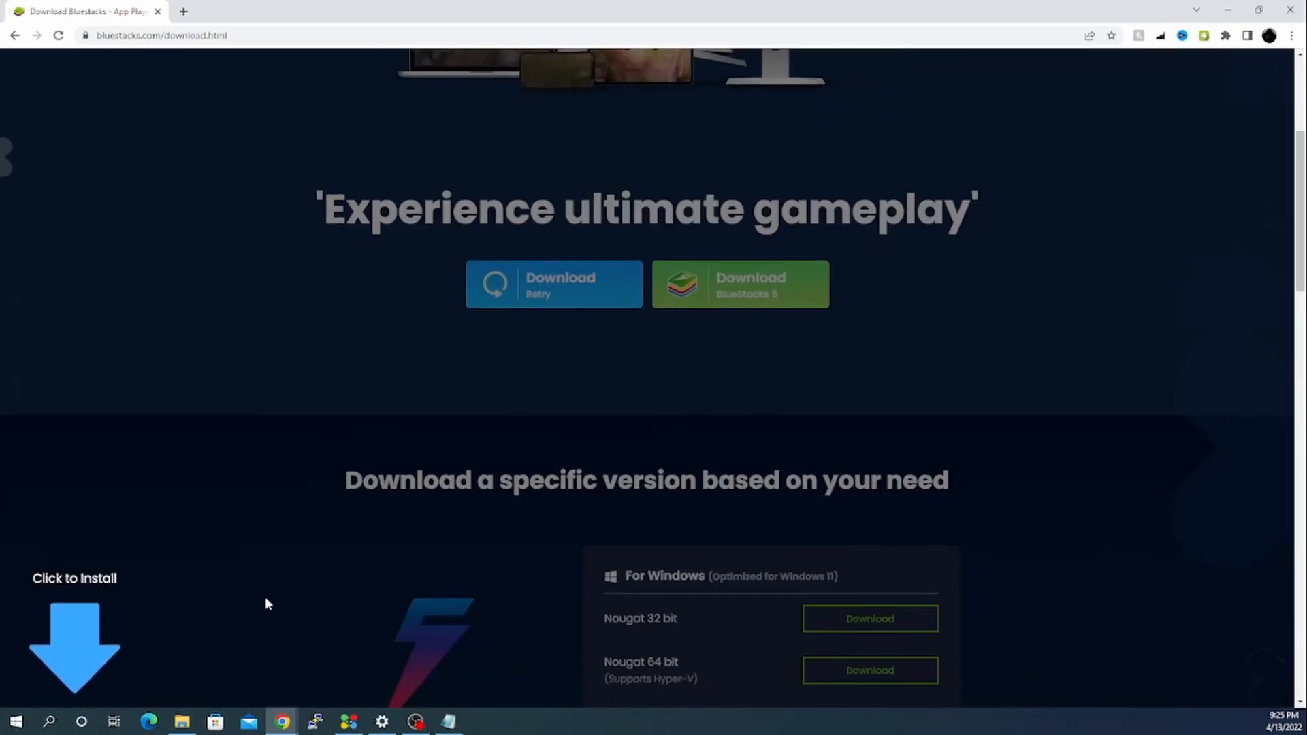
# Scroll the download page while BlueStacks10Installer.exe finishes downloading
pyautogui.scroll(-3)
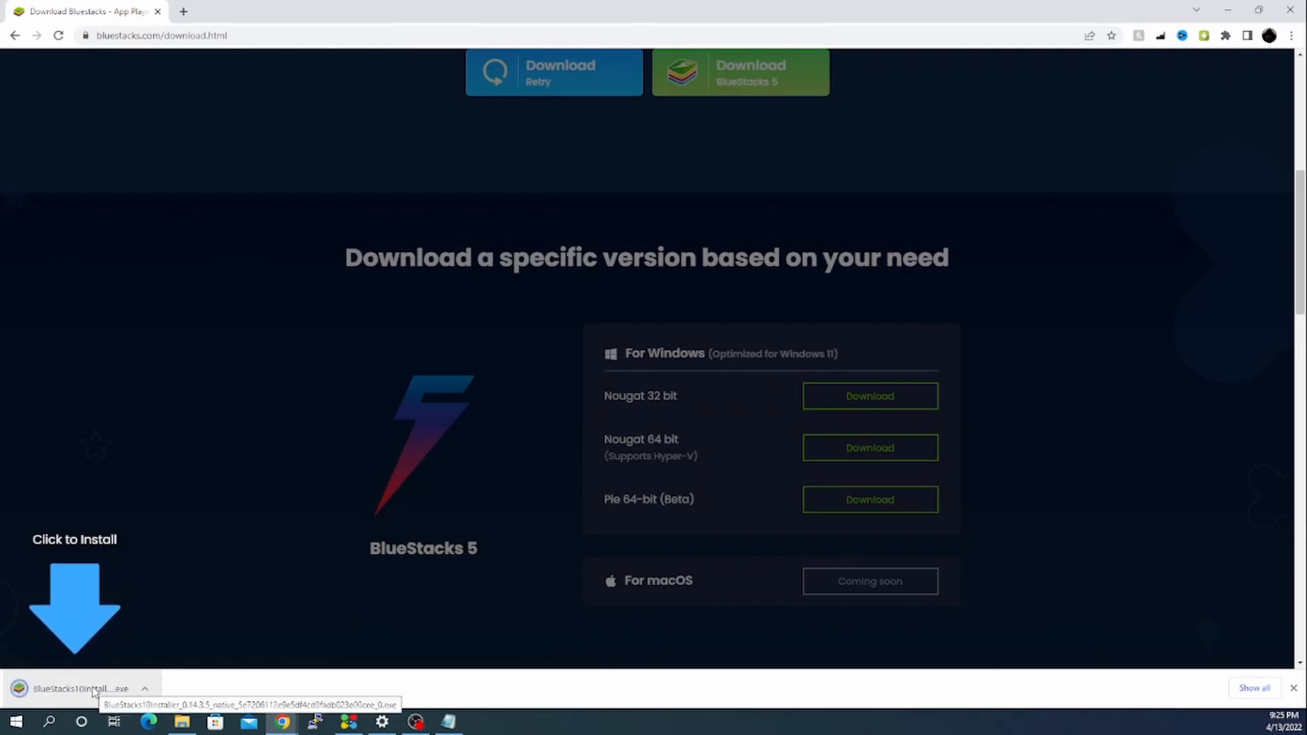
pyautogui.moveTo(1092, 657)
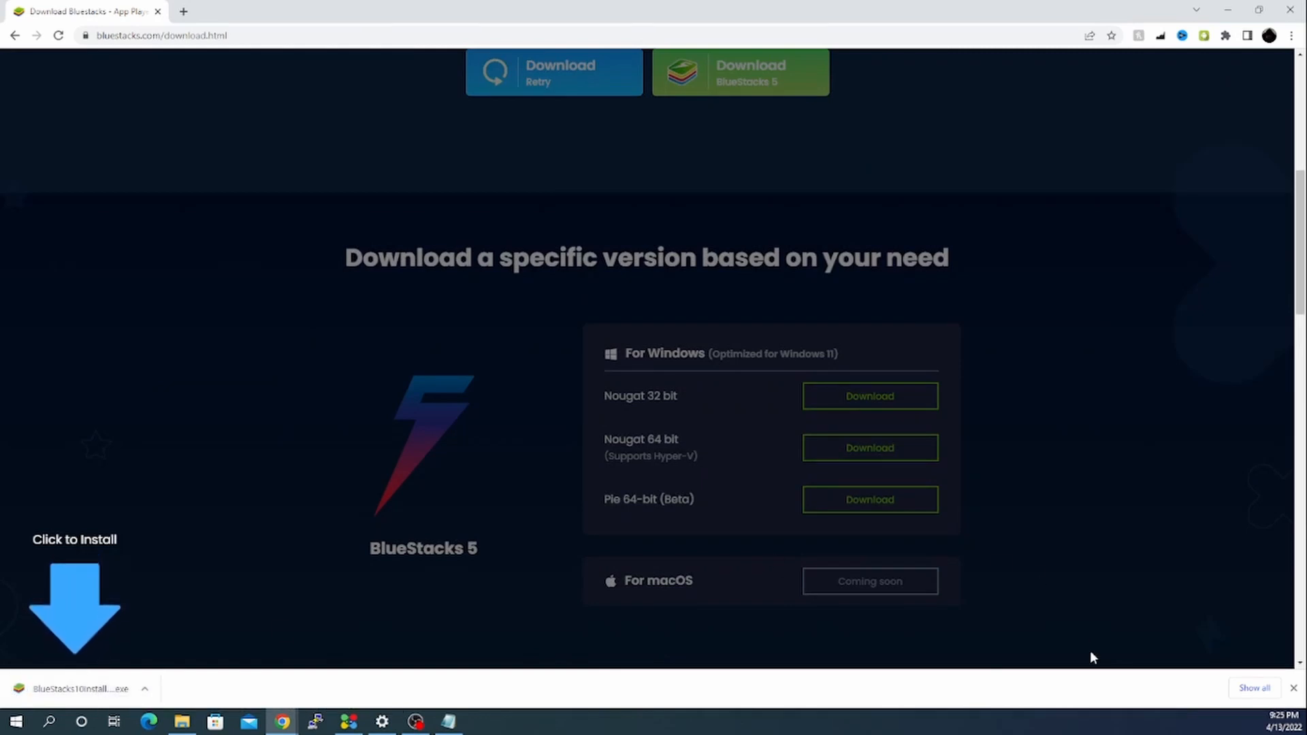
pyautogui.scroll(-3)
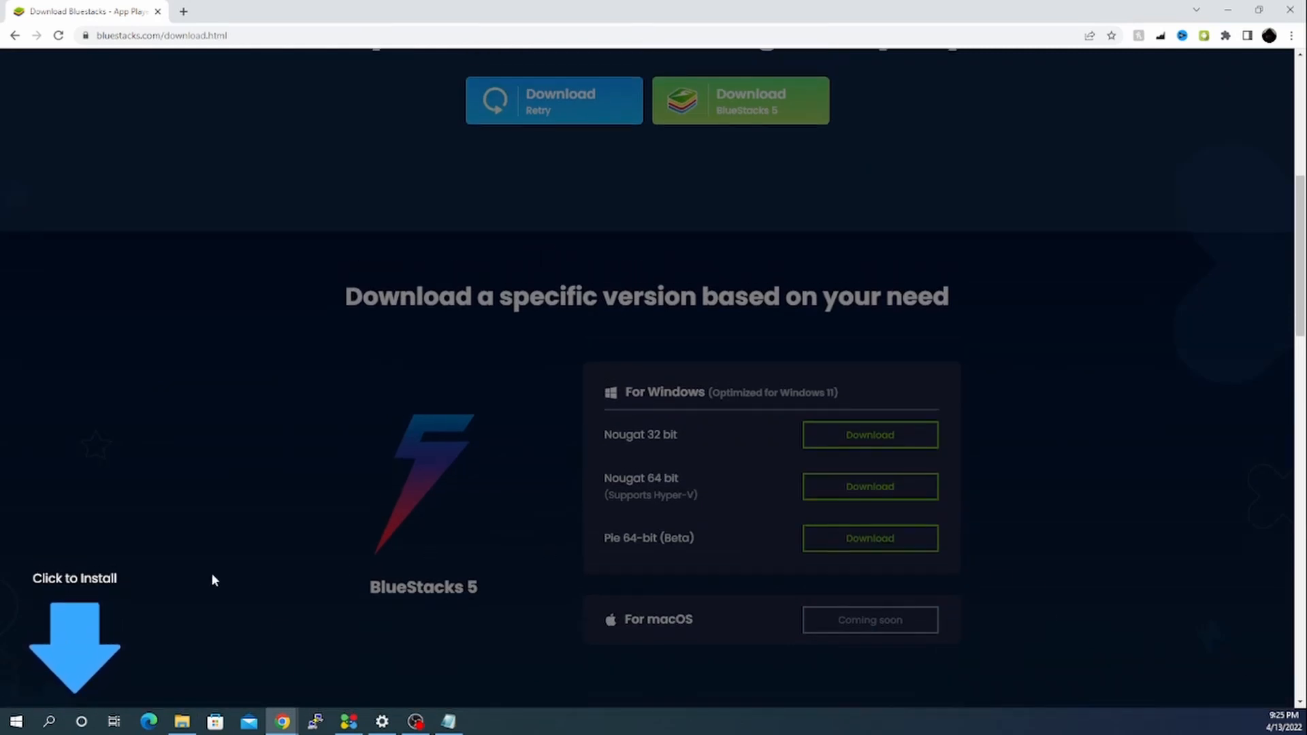
pyautogui.moveTo(398, 312)
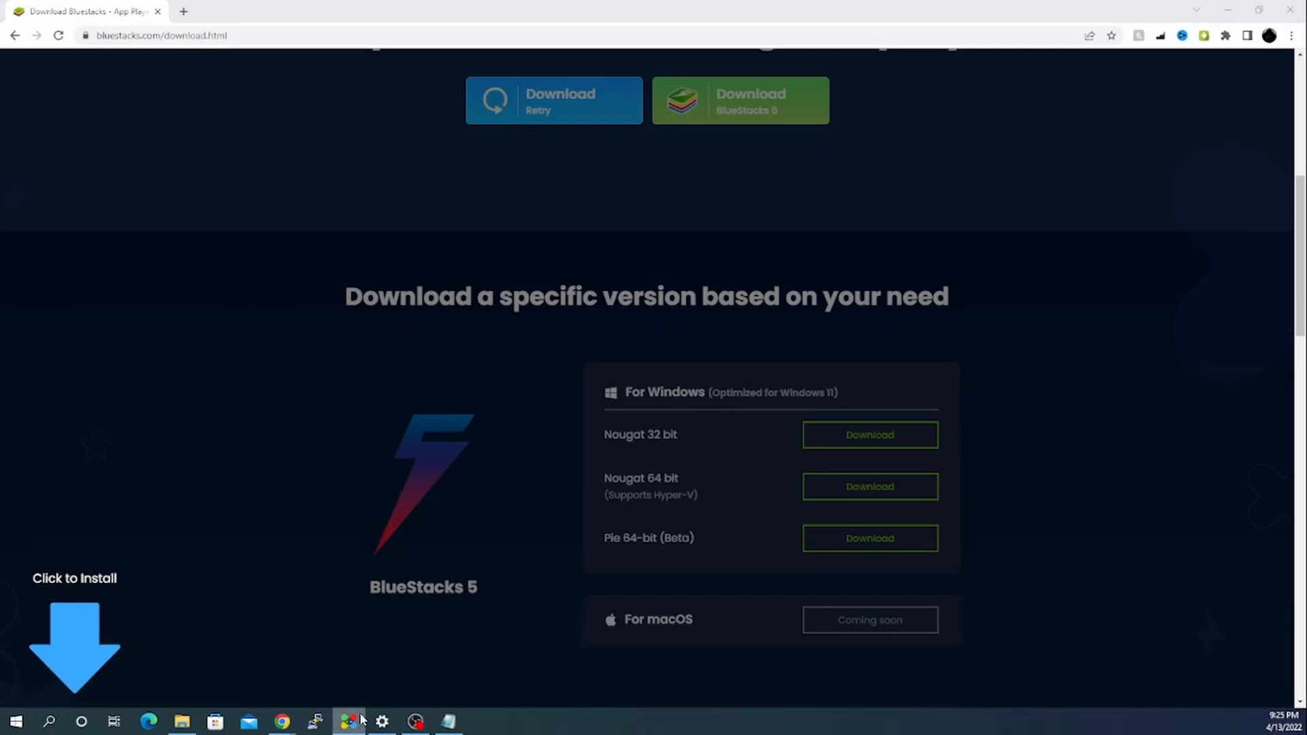
# Launch BlueStacks X from the taskbar and show its Home tab with the Google Play Store tile
pyautogui.click(349, 720)
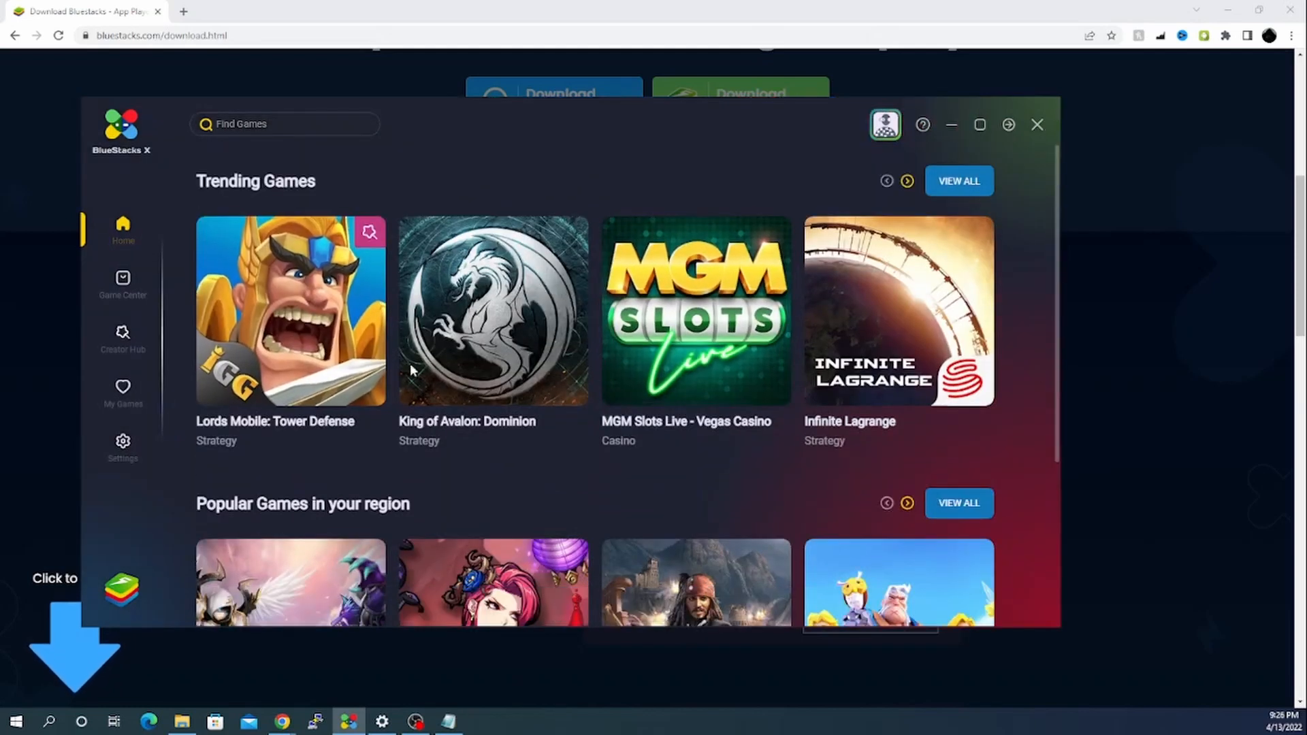
pyautogui.click(122, 232)
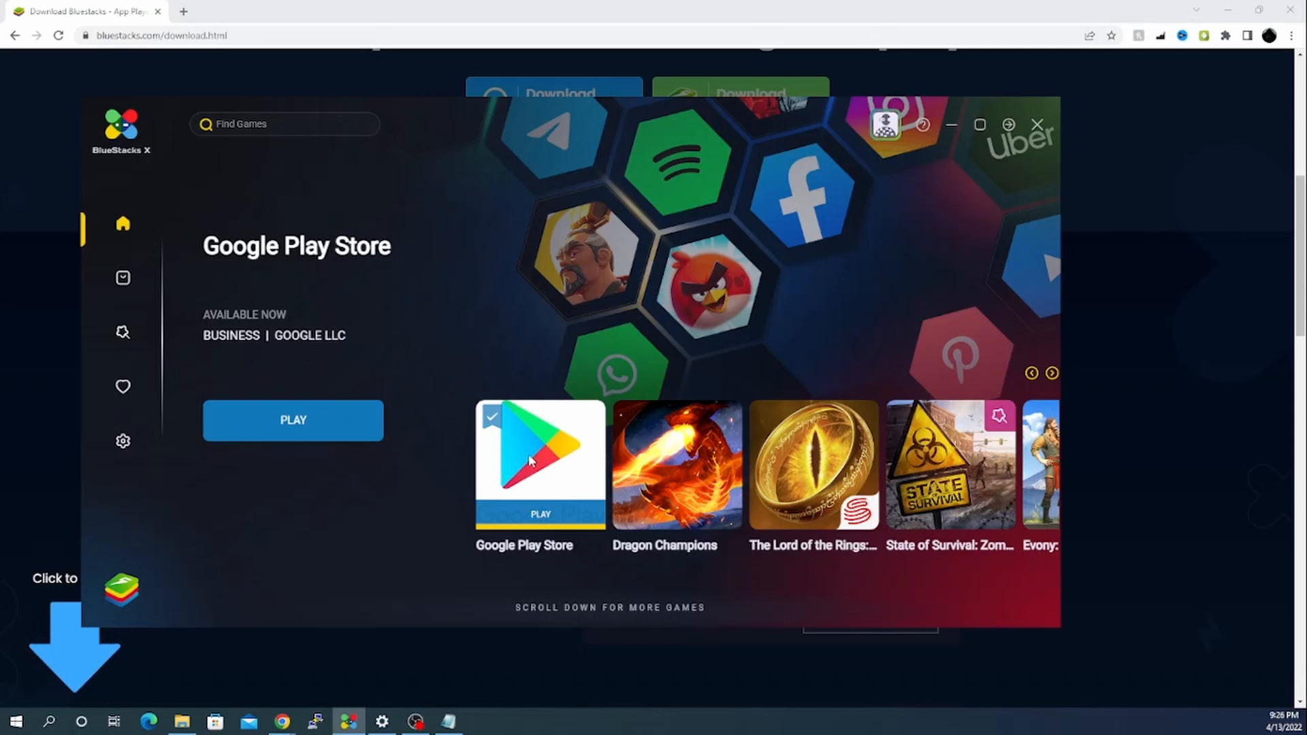
pyautogui.moveTo(392, 392)
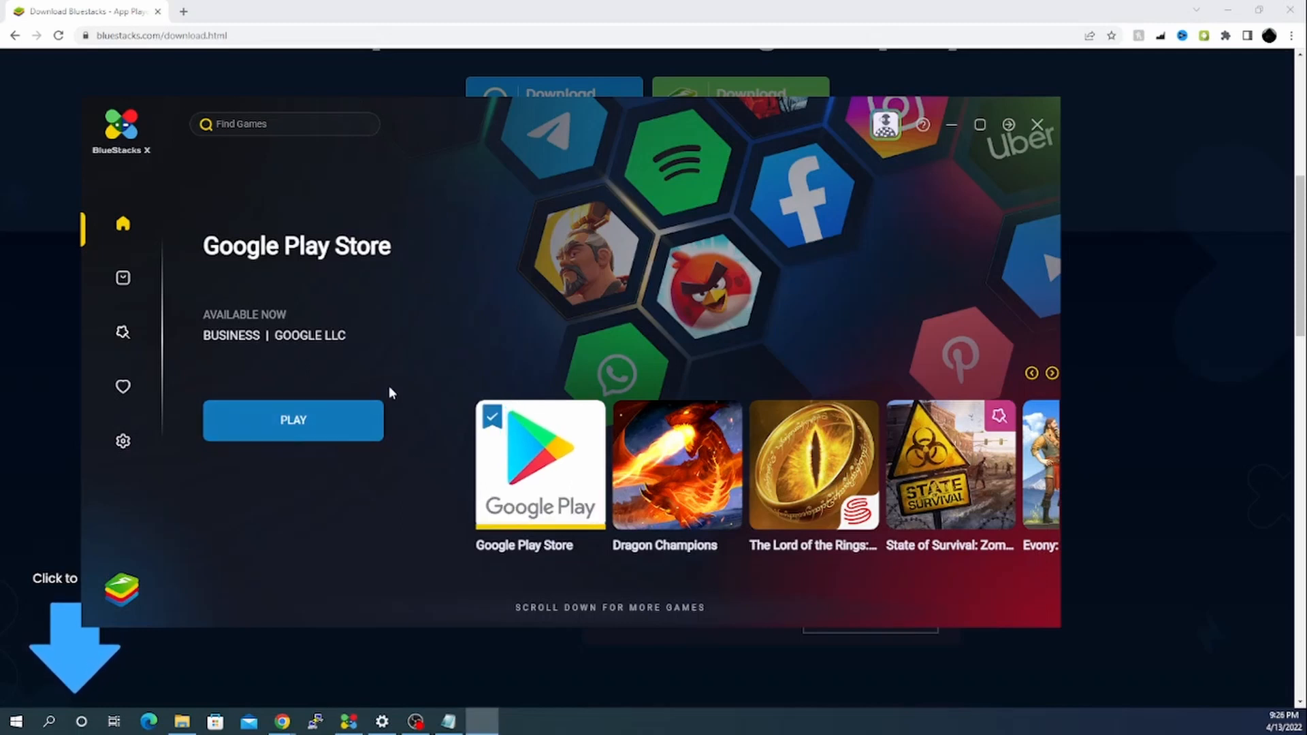
pyautogui.moveTo(539, 464)
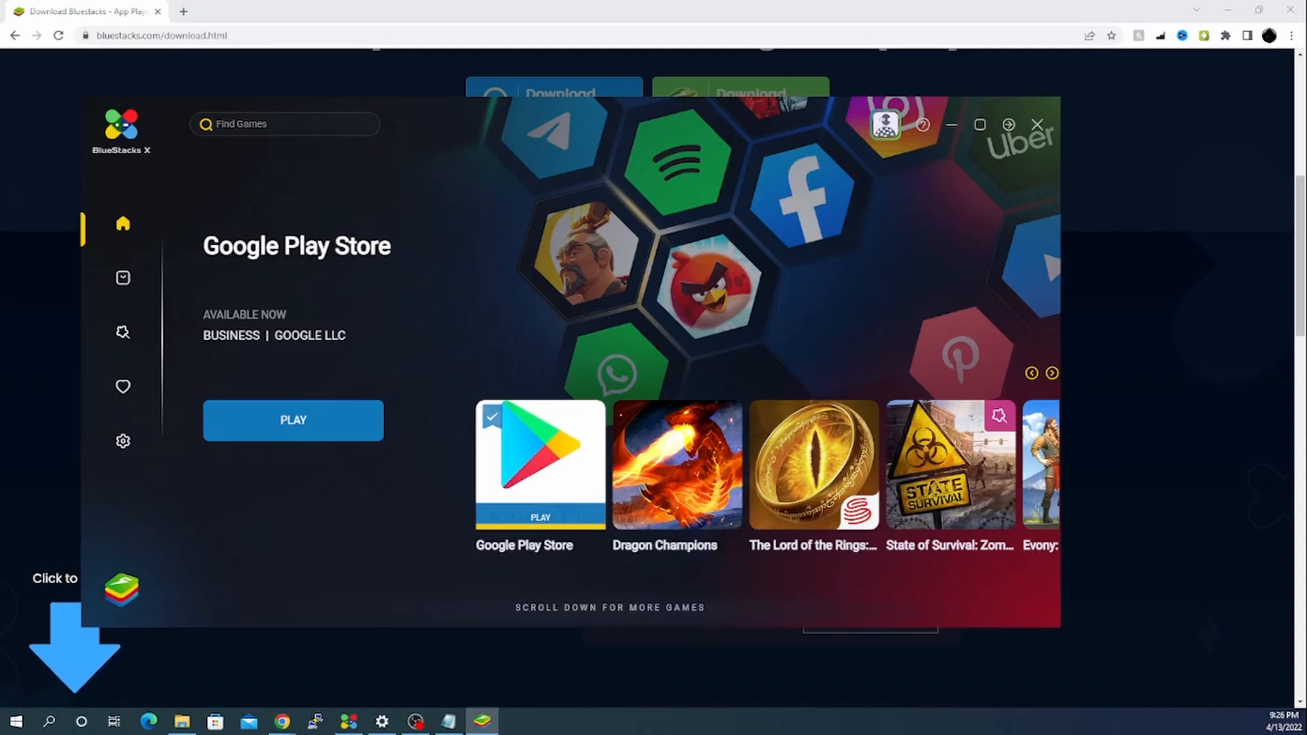
# Launch the Play Store app from the BlueStacks App Player home screen
pyautogui.click(293, 420)
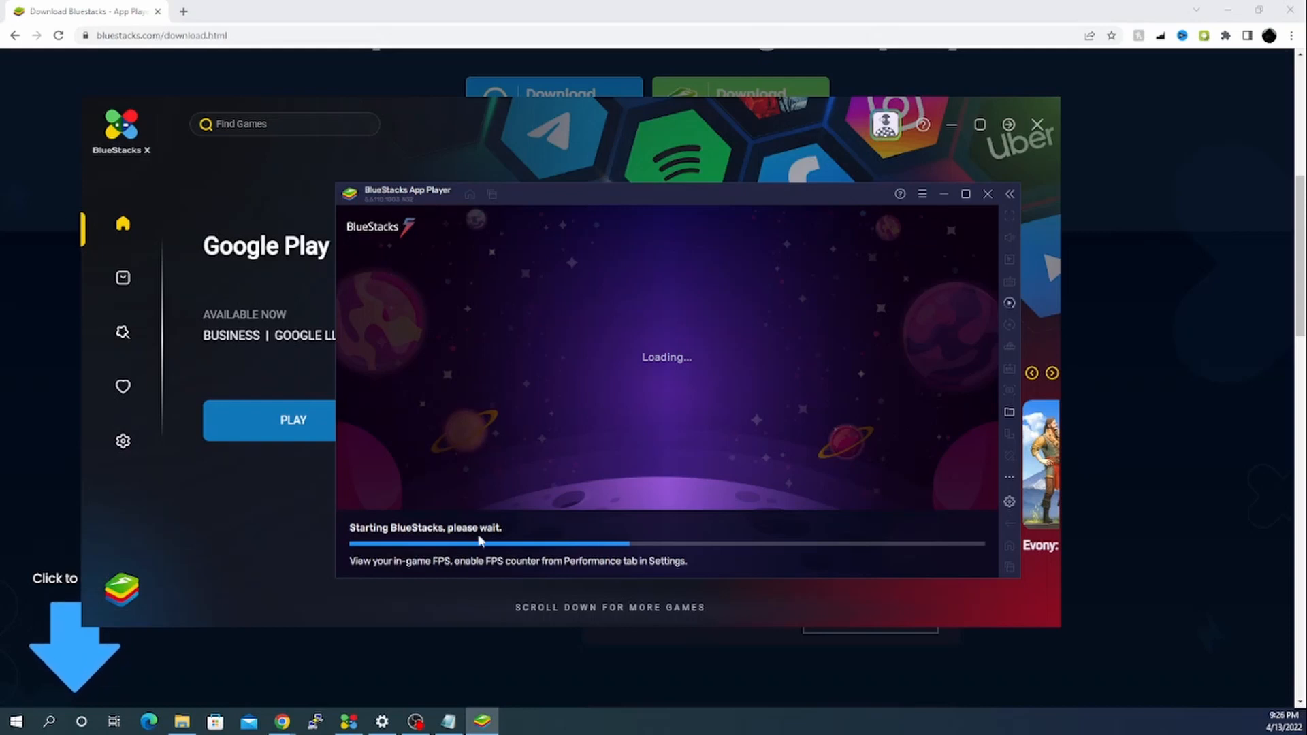
pyautogui.moveTo(567, 549)
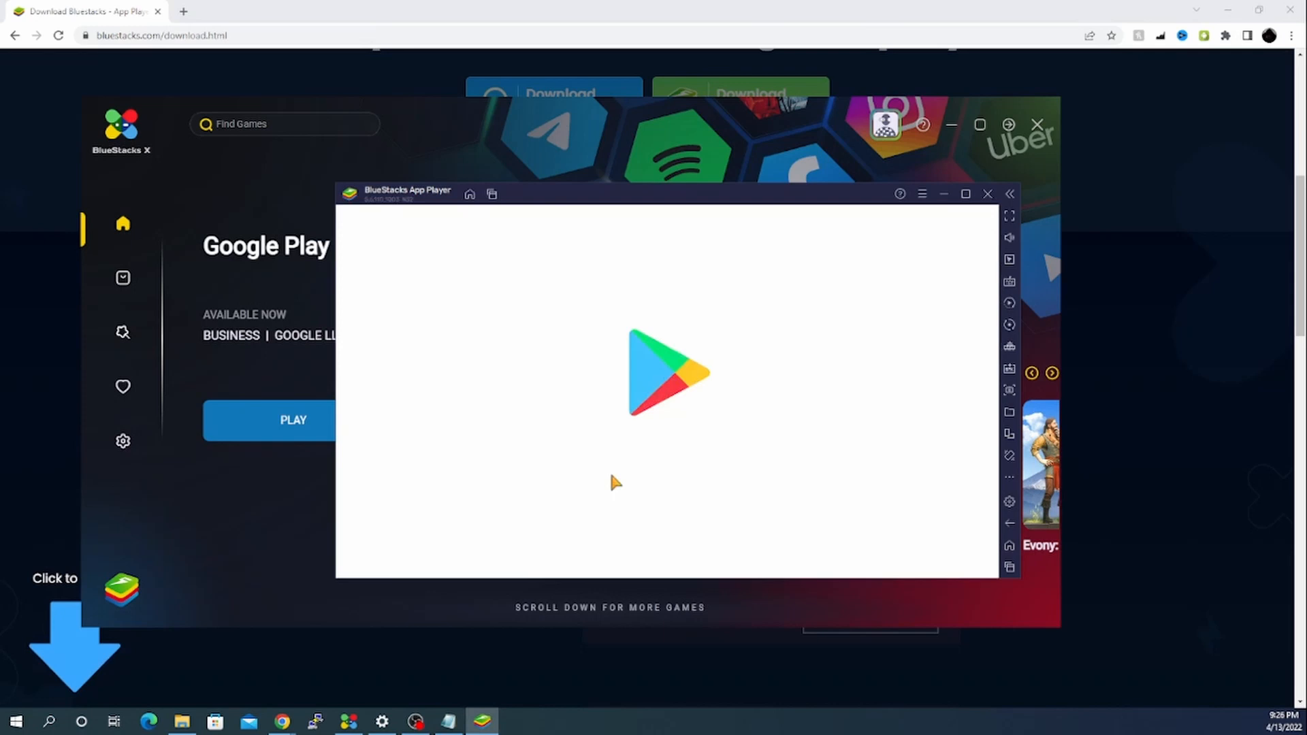
pyautogui.moveTo(525, 456)
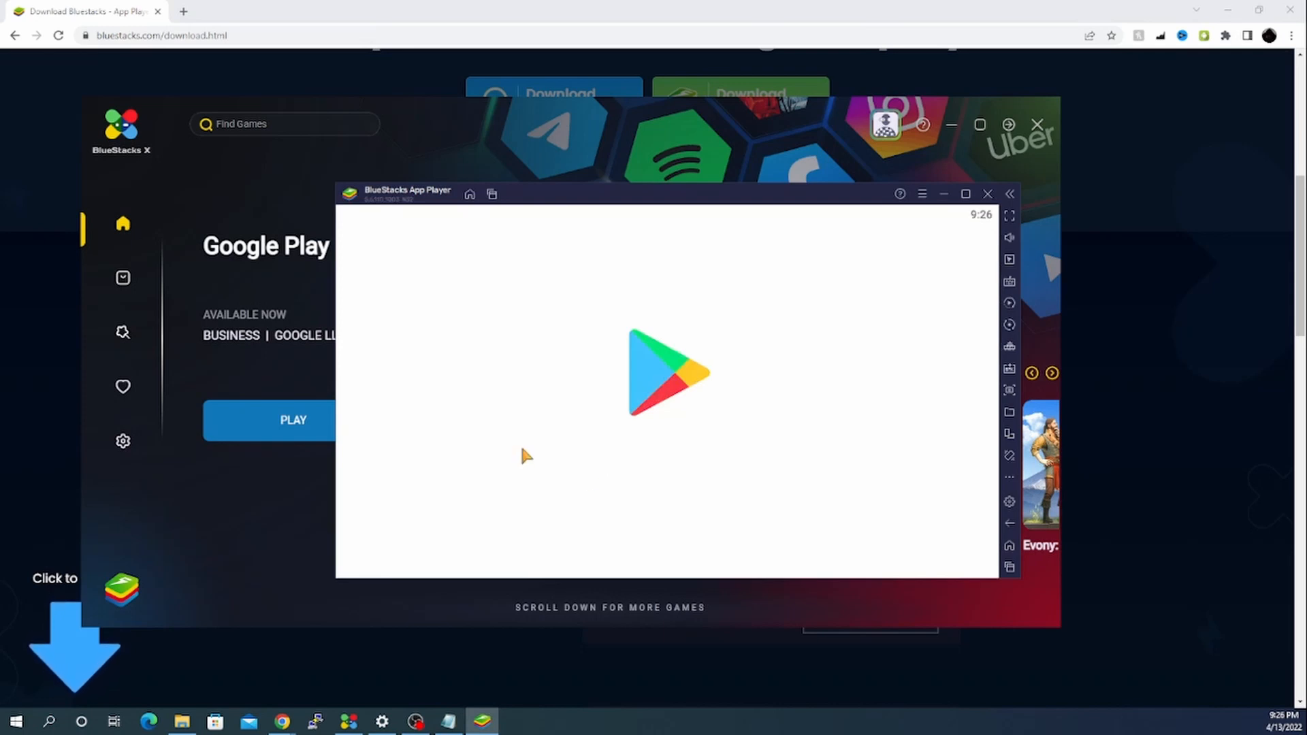
pyautogui.moveTo(488, 380)
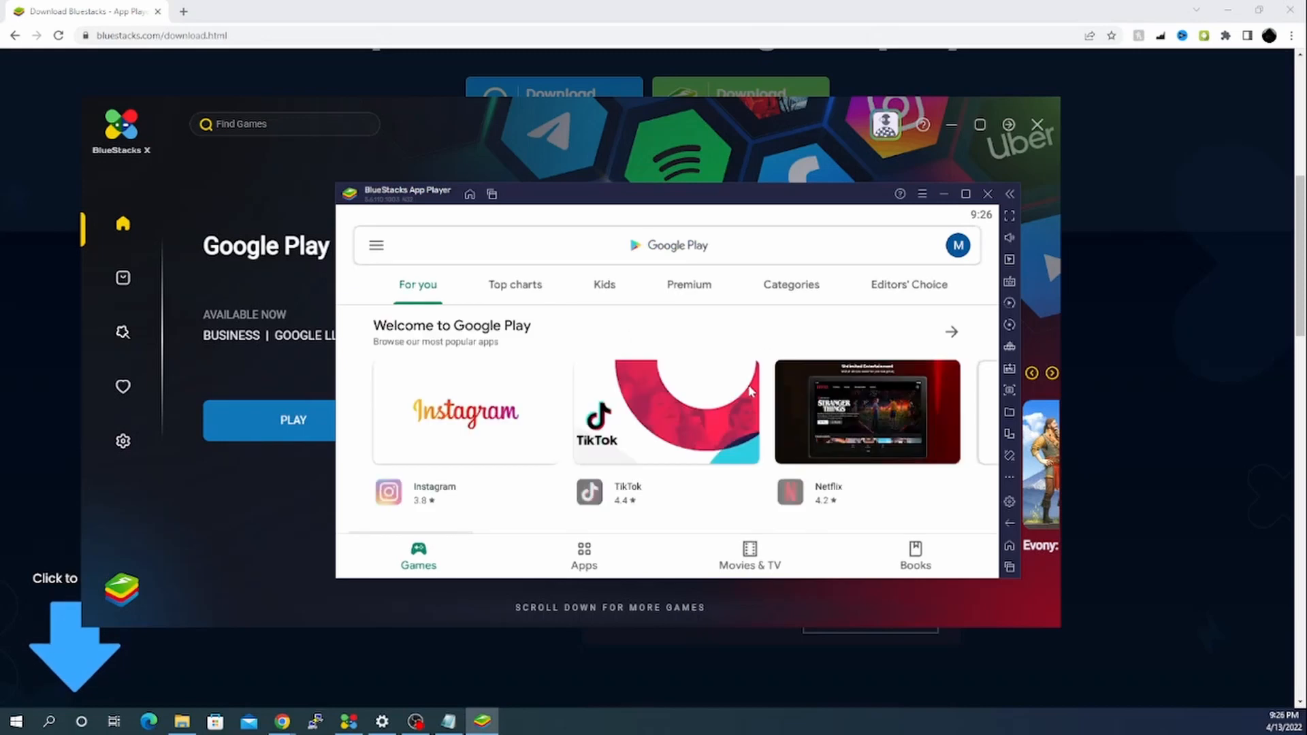
pyautogui.click(583, 245)
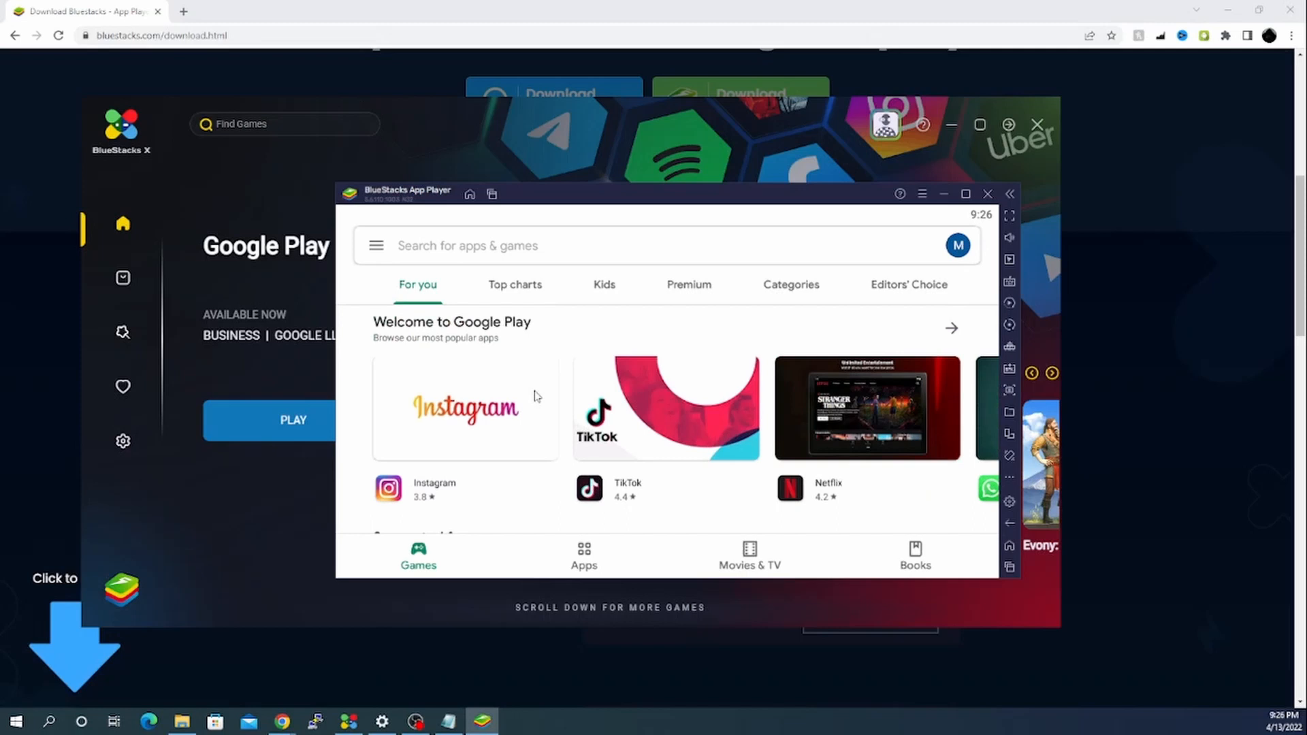
# Install Instagram from Google Play, continuing past account setup, then return home
pyautogui.click(465, 407)
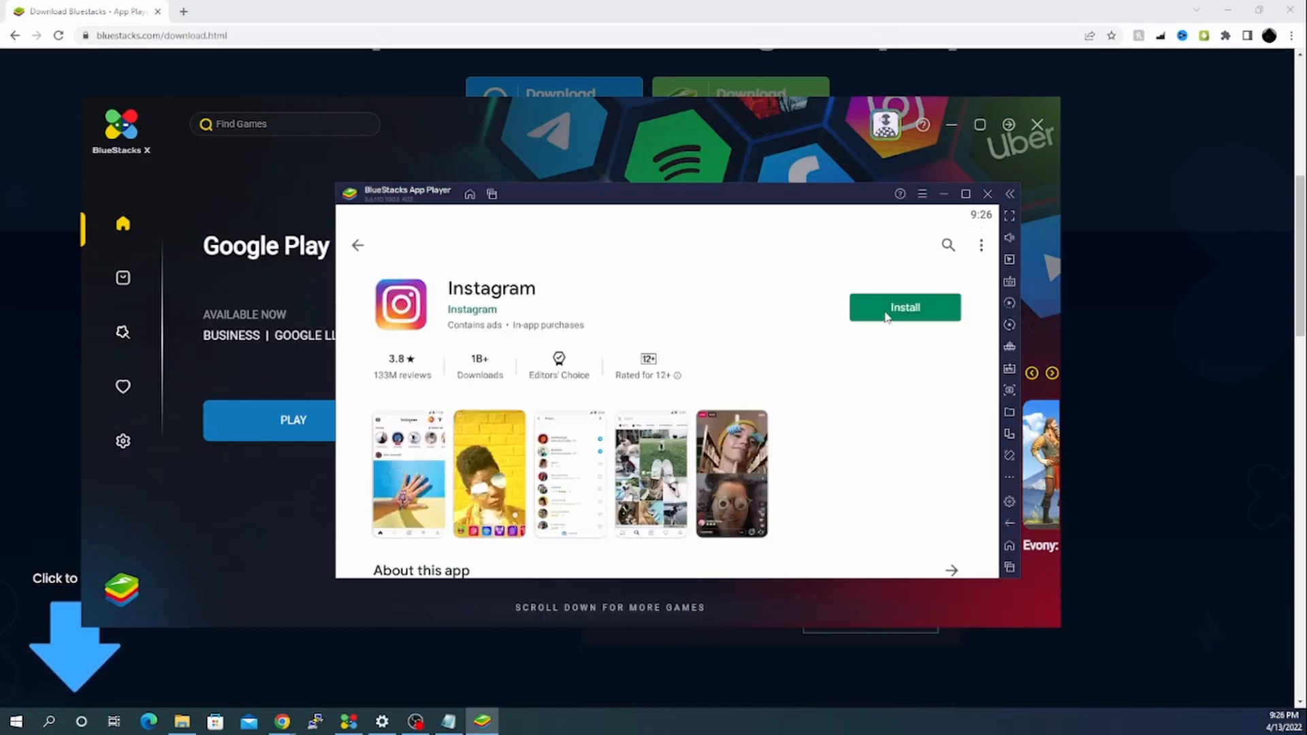
pyautogui.click(905, 307)
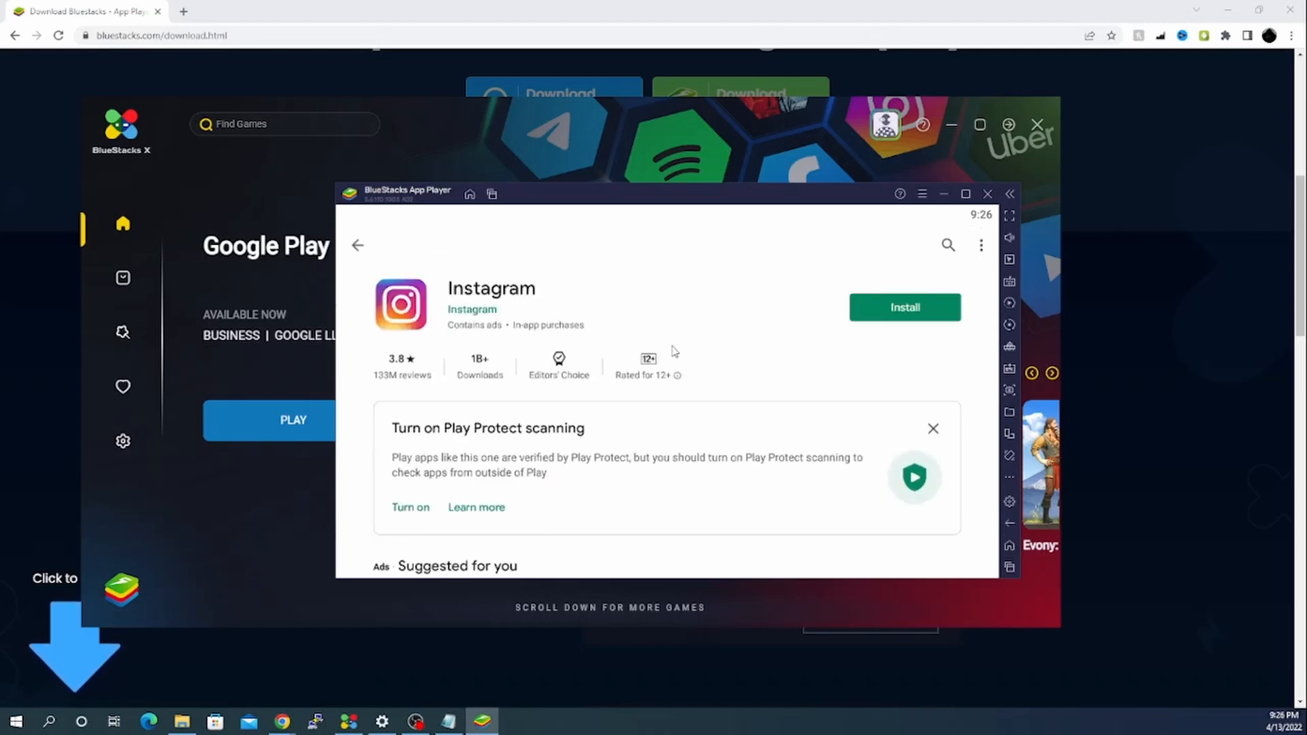
pyautogui.click(904, 307)
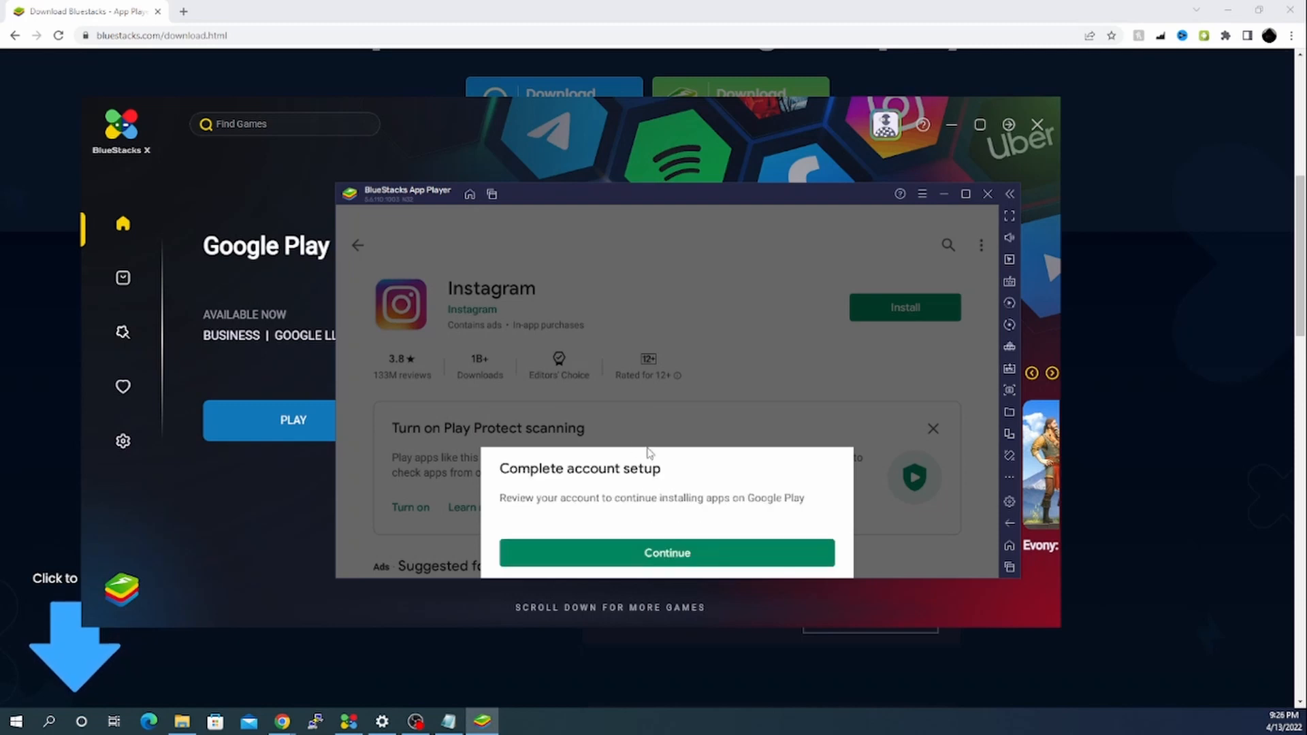
pyautogui.click(666, 552)
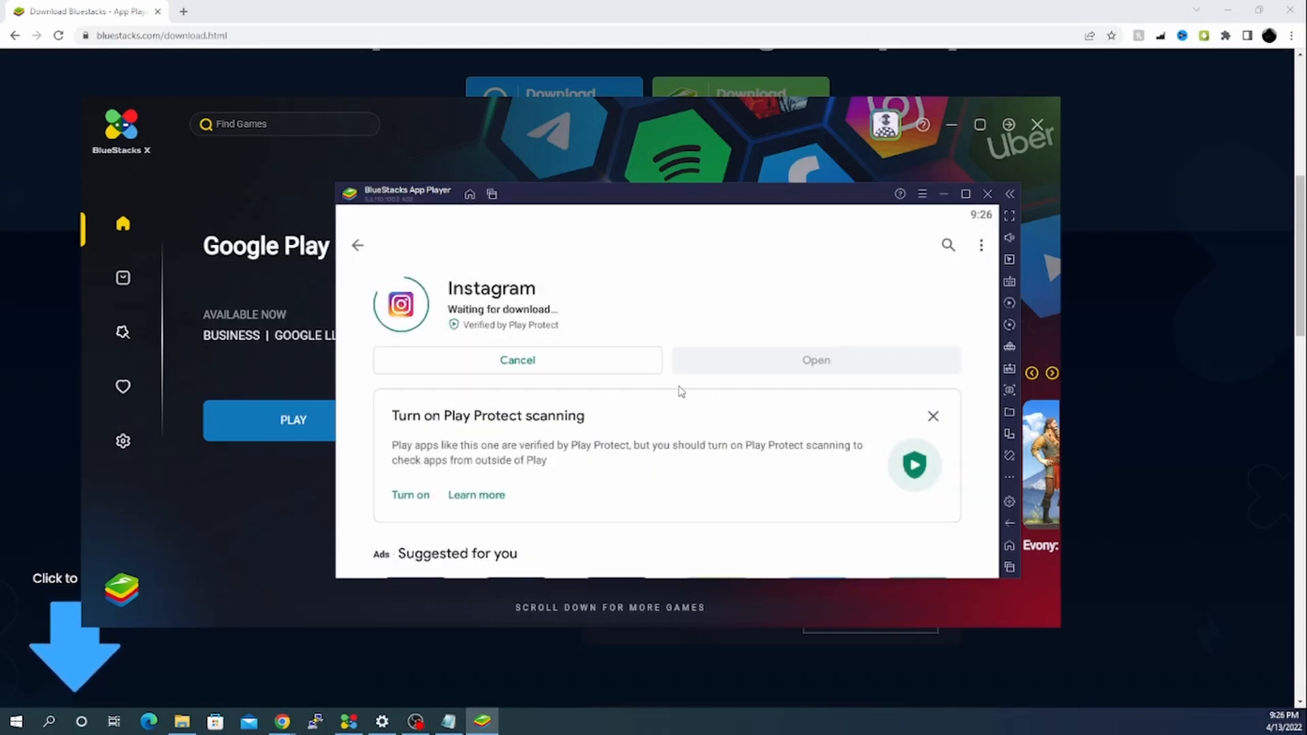
pyautogui.click(356, 245)
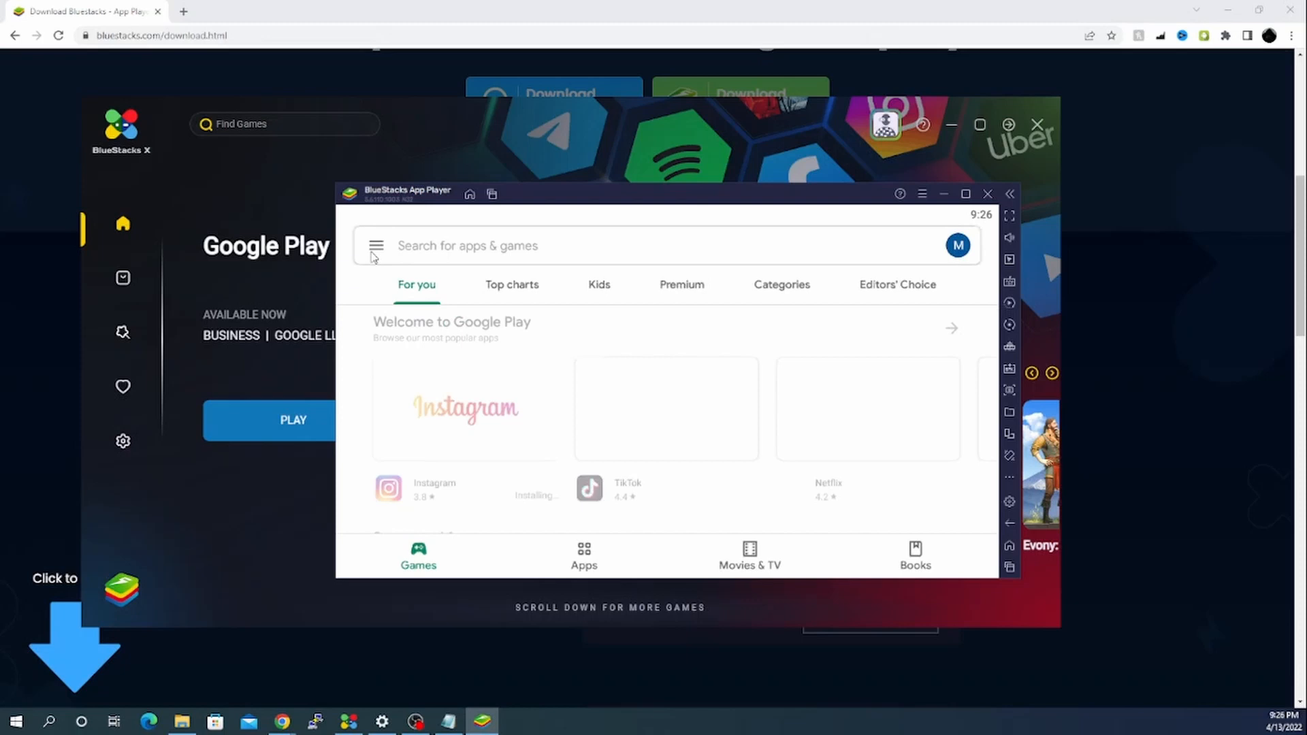
# Queue MORTAL KOMBAT: A Fighting Game for install and bring the BlueStacks X window forward
pyautogui.scroll(-3)
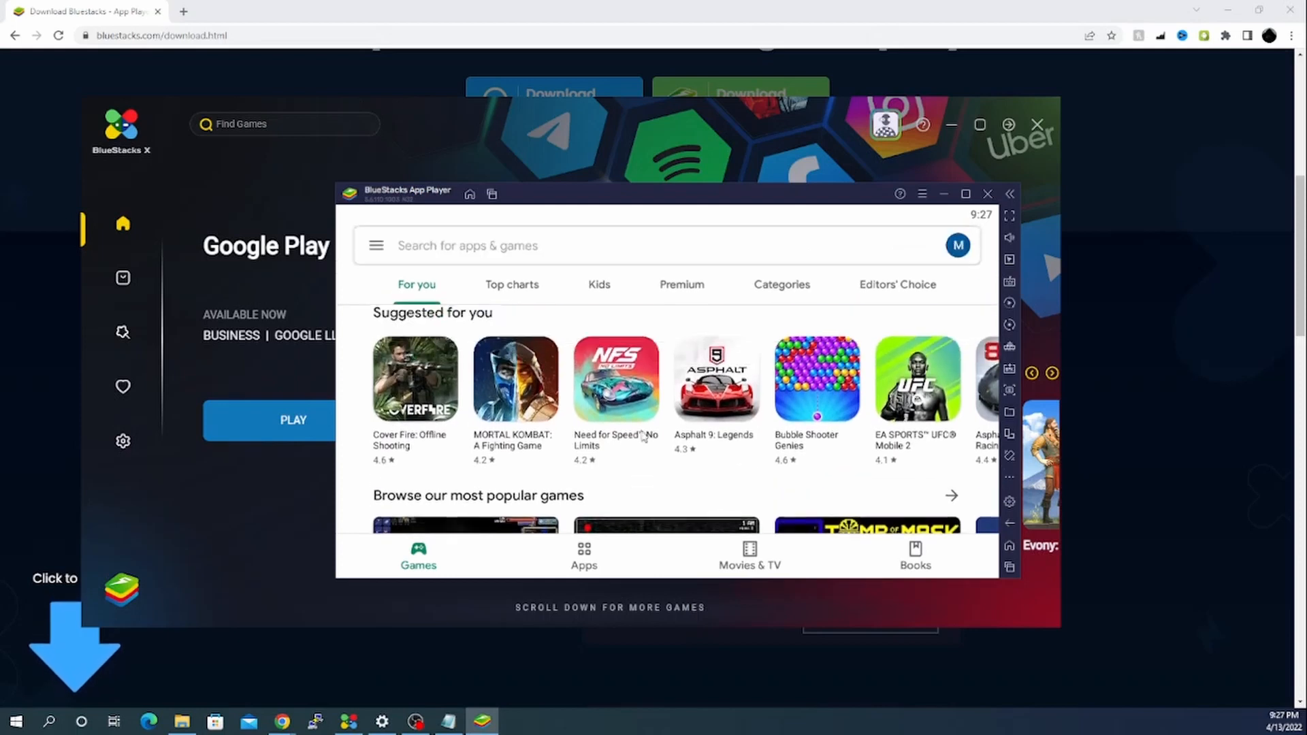
pyautogui.click(516, 379)
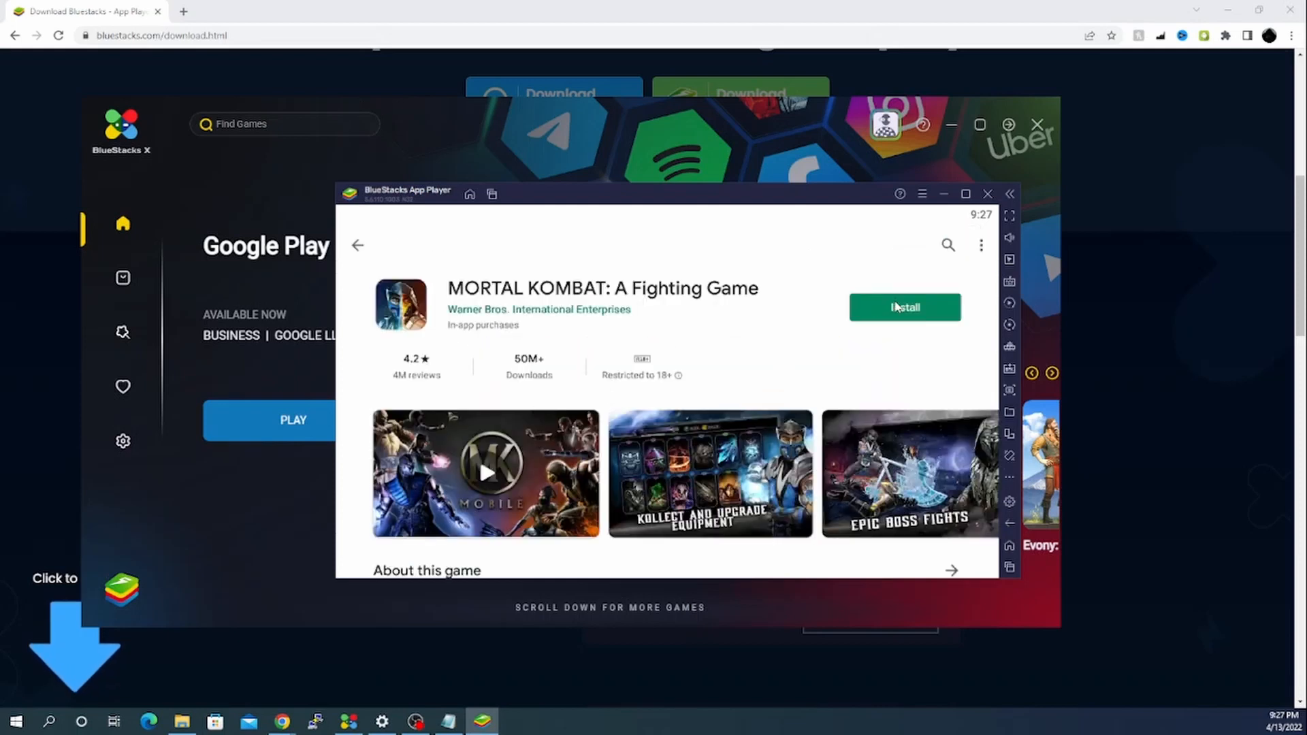
pyautogui.click(905, 307)
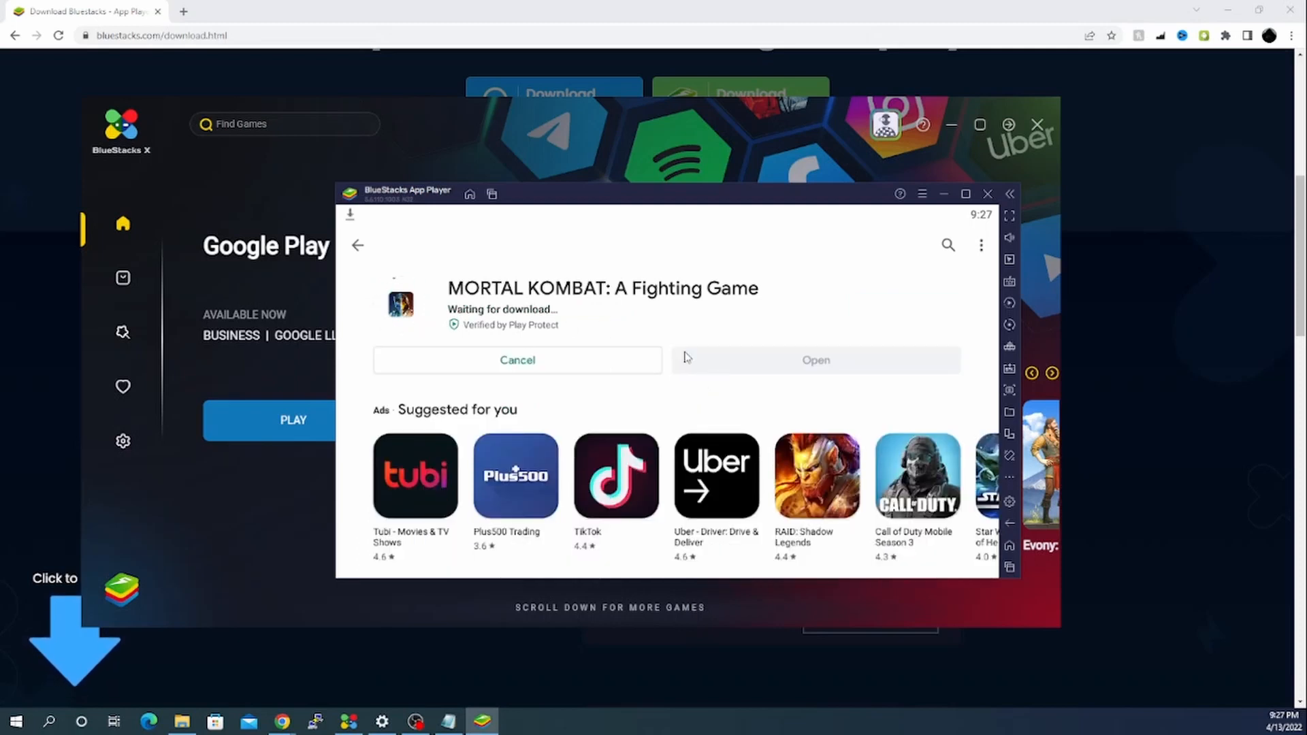
pyautogui.moveTo(449, 263)
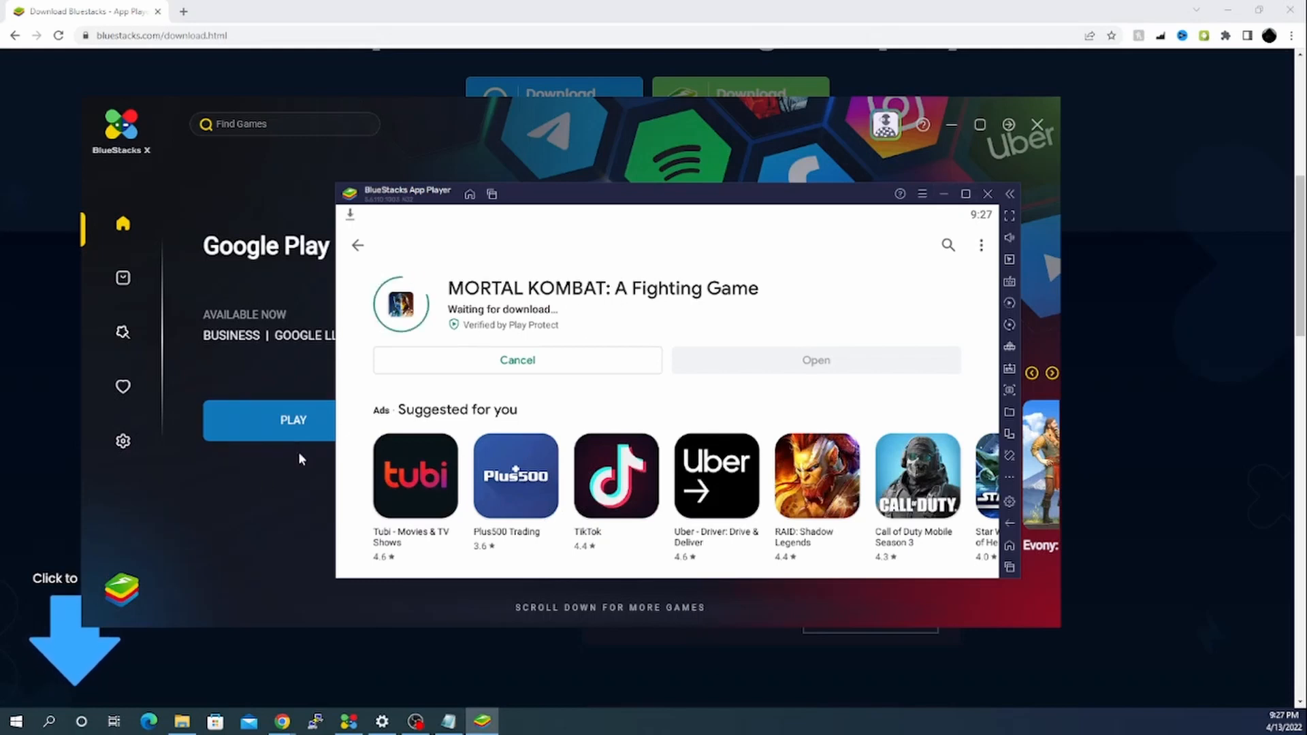
pyautogui.click(988, 193)
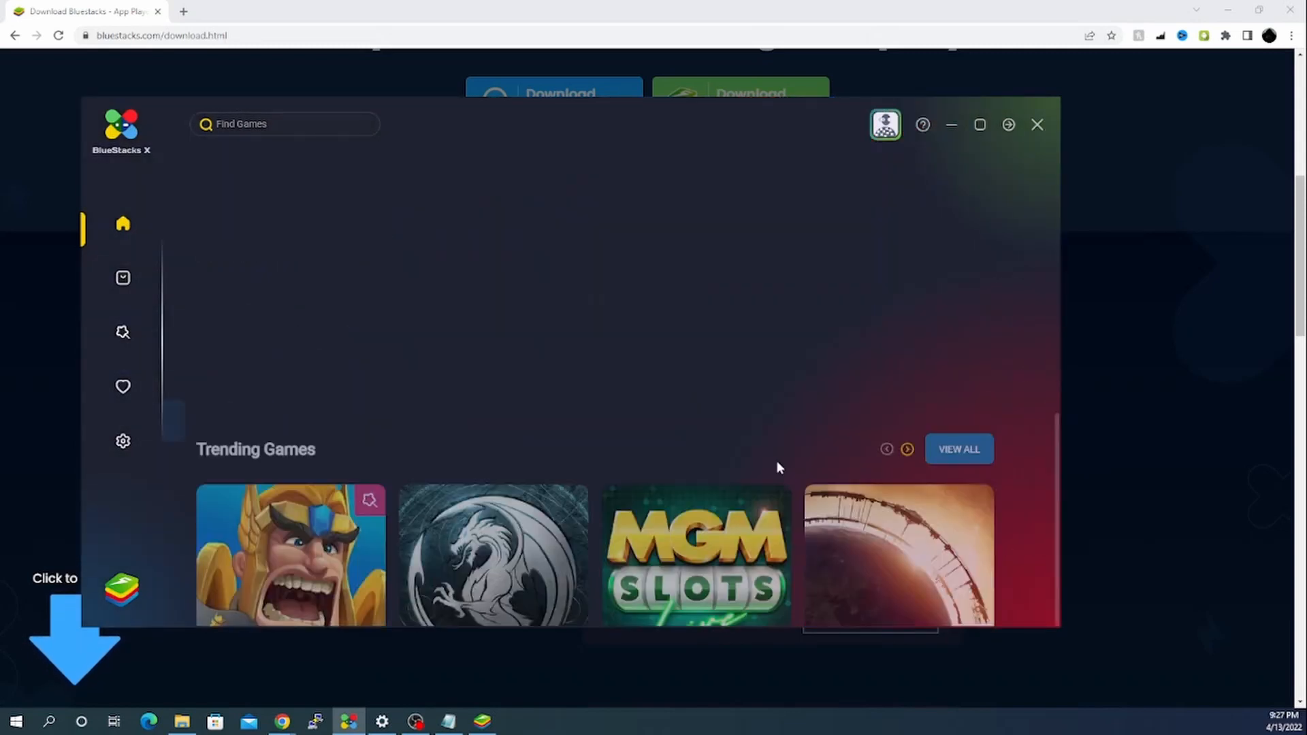
pyautogui.scroll(3)
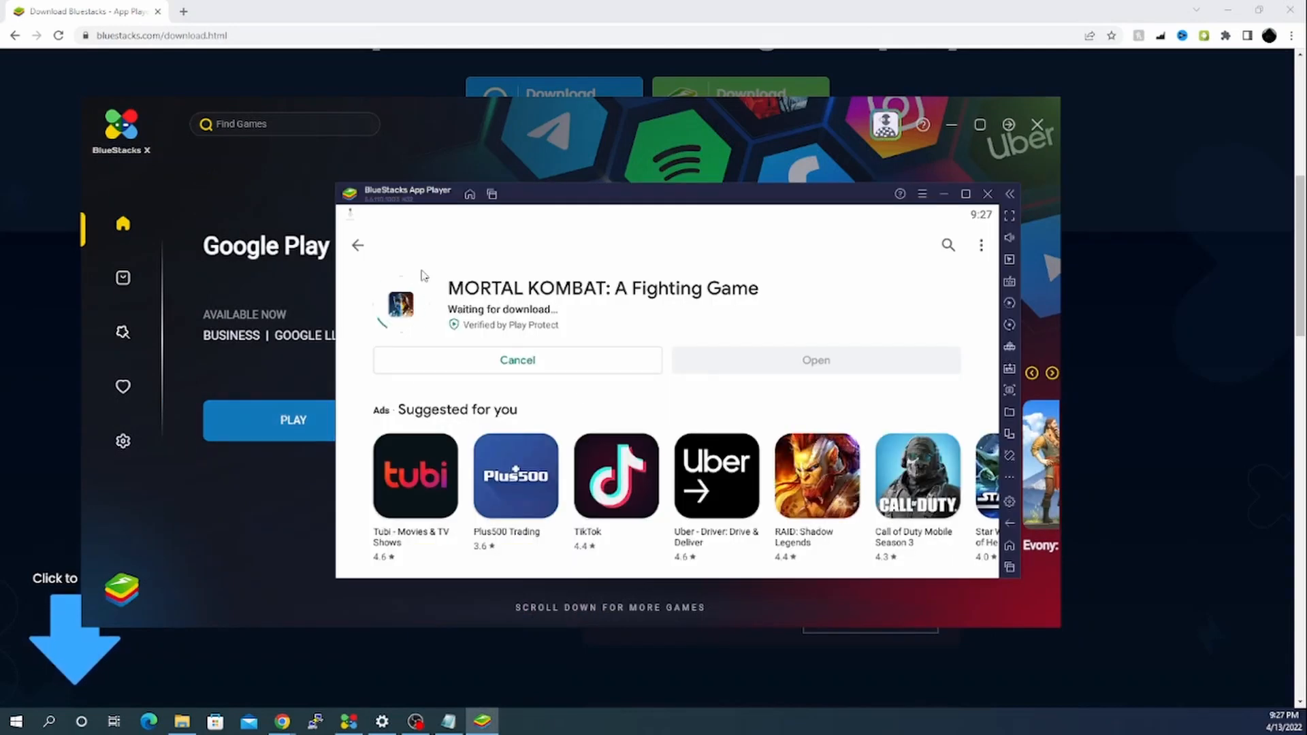
pyautogui.scroll(-3)
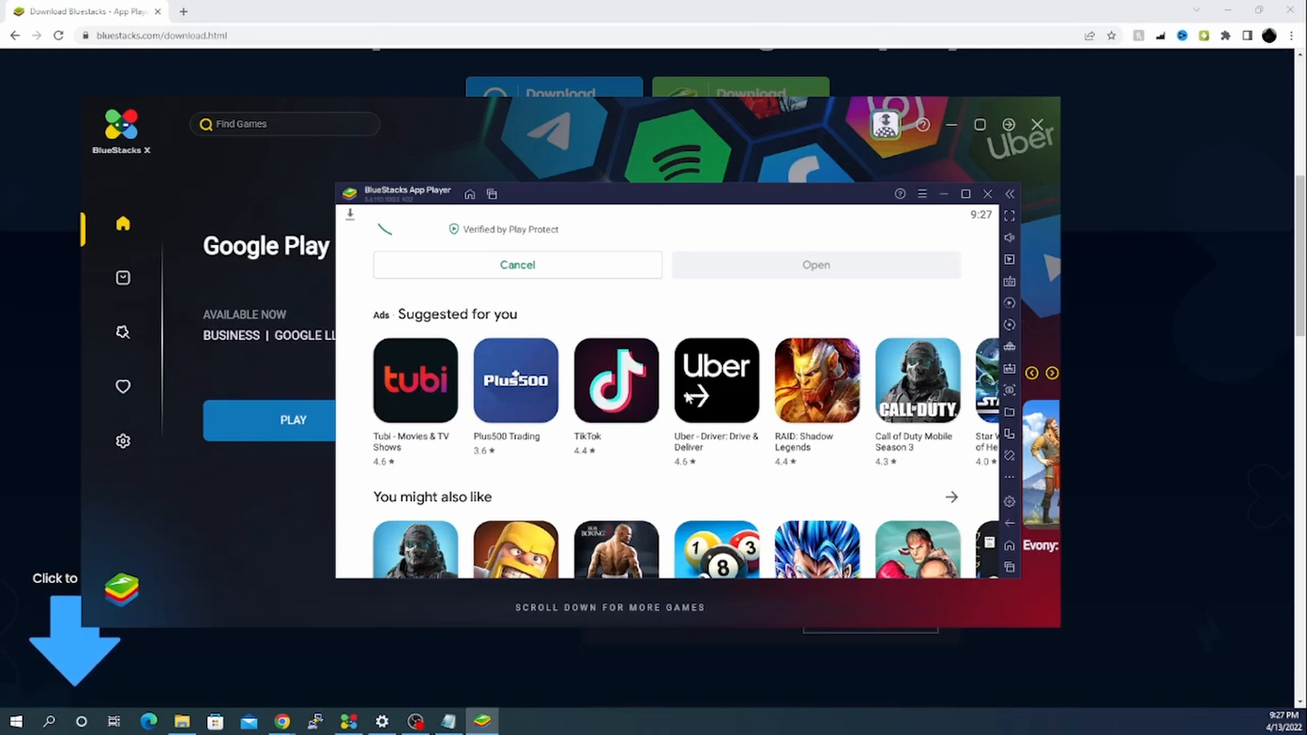
pyautogui.scroll(-3)
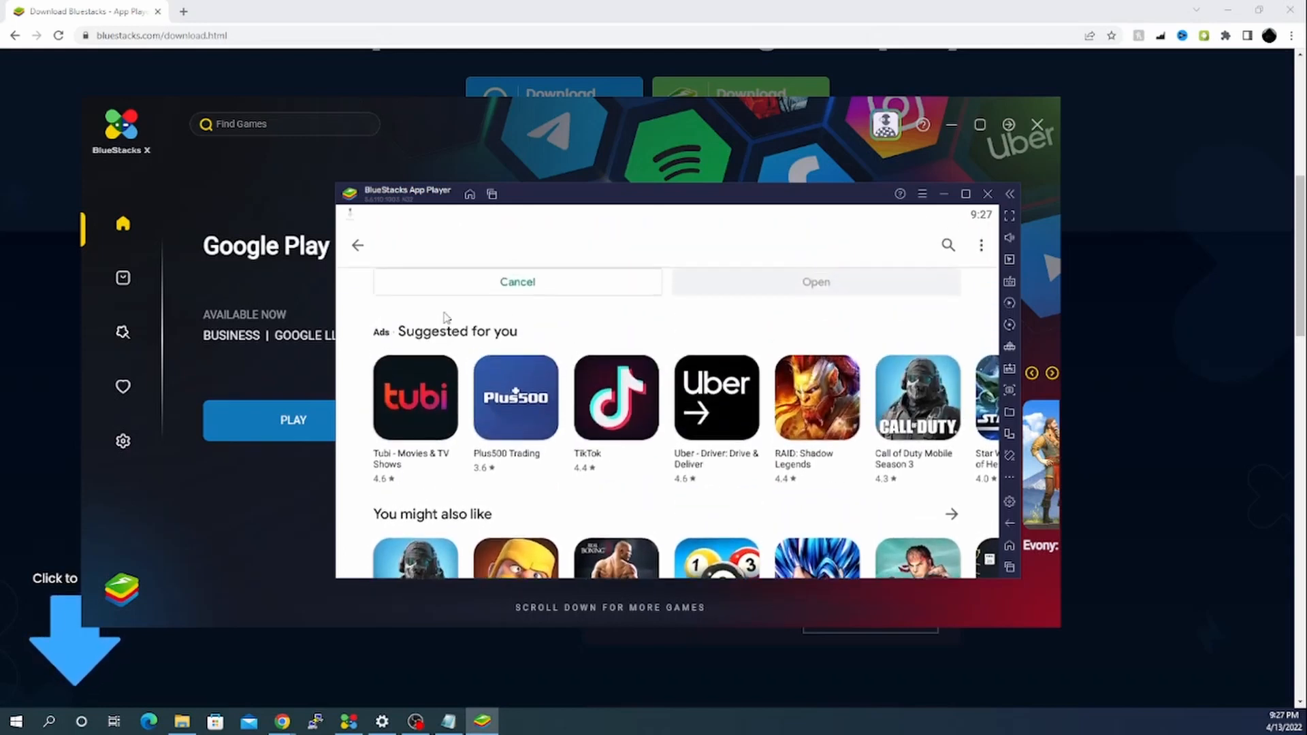
# Search Google Play for 'angry bird', review the results, and return to the store home
pyautogui.click(517, 282)
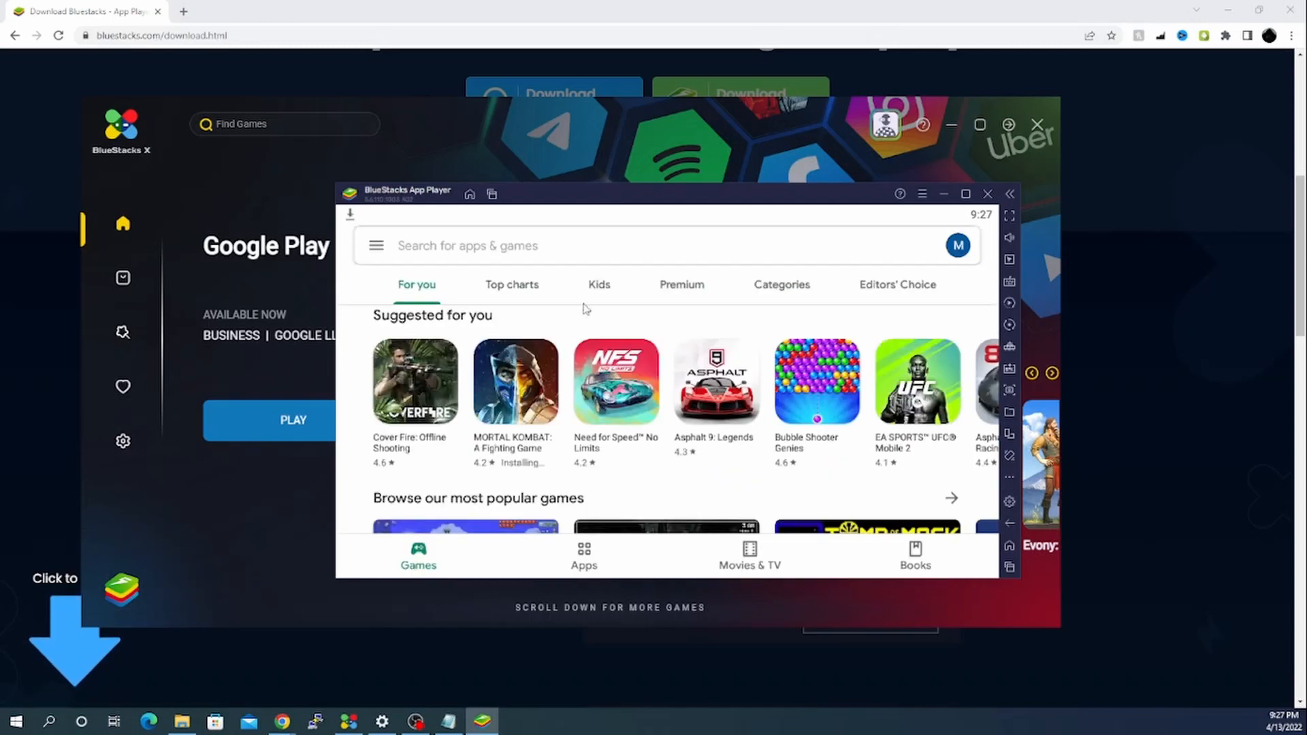
pyautogui.scroll(-3)
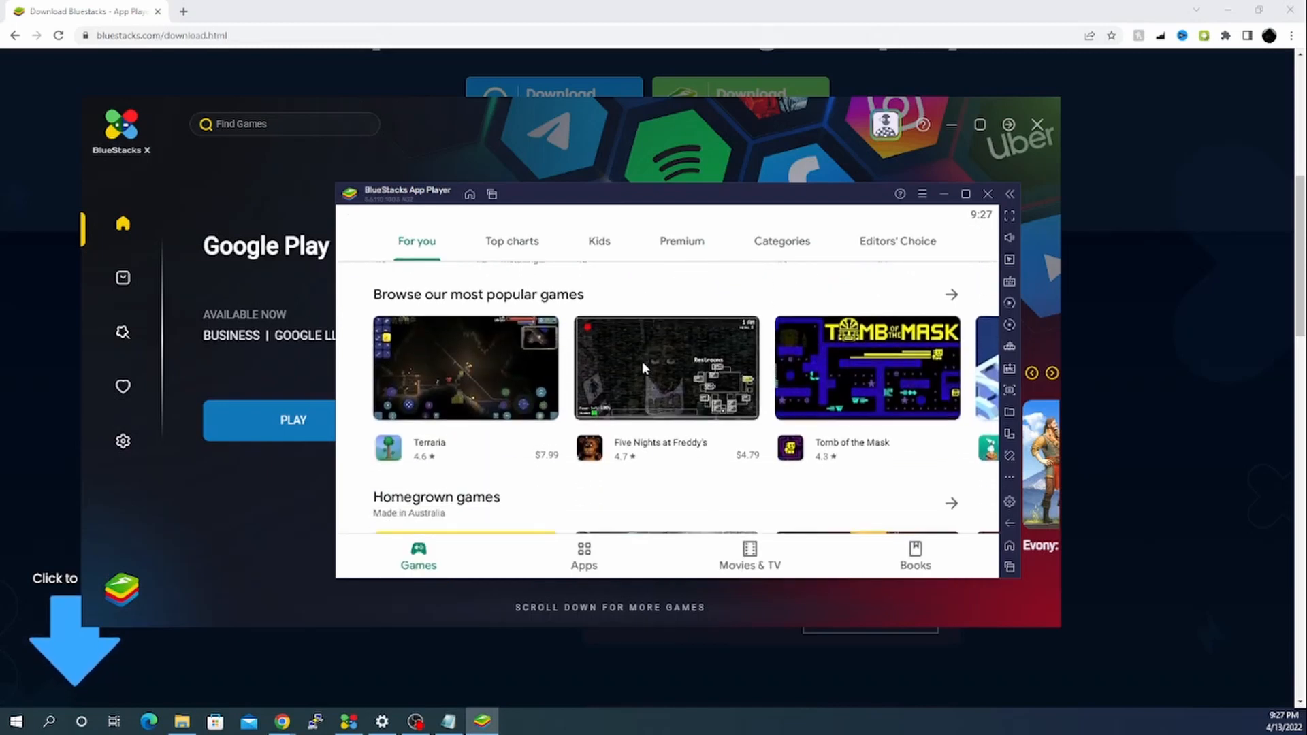
pyautogui.scroll(-3)
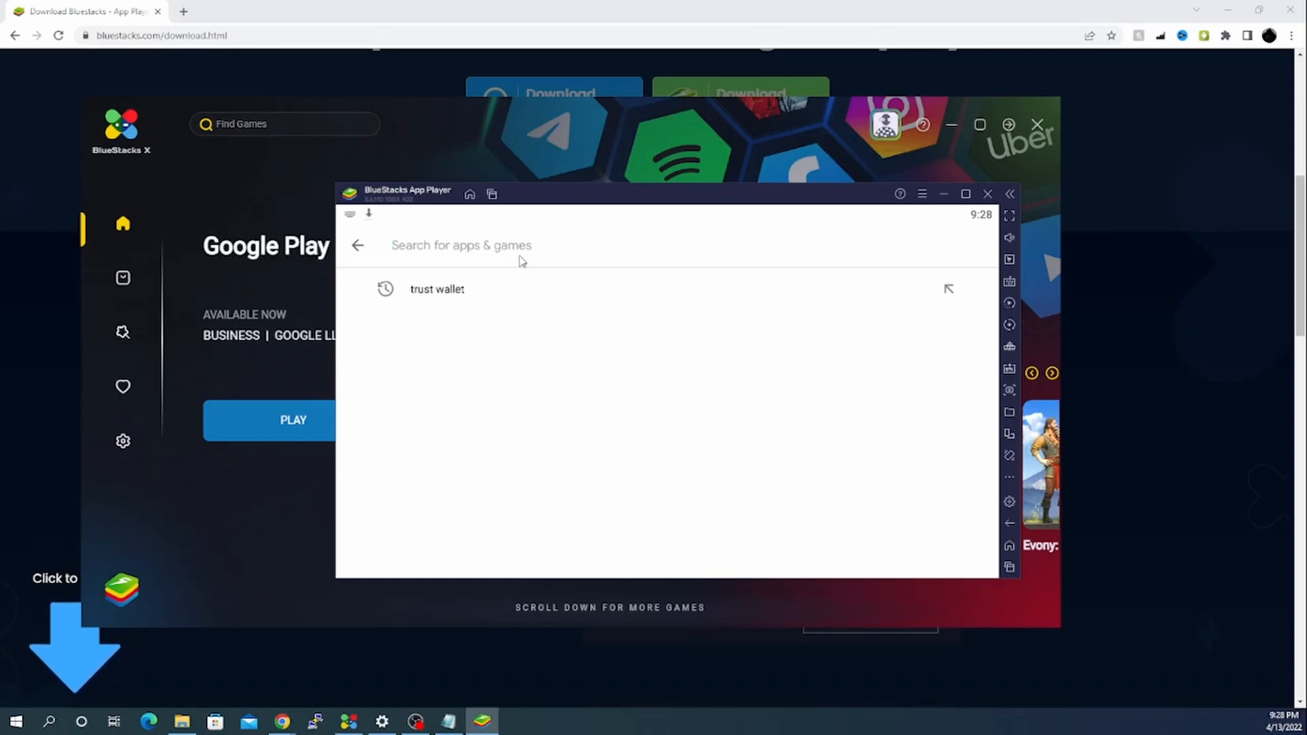
pyautogui.write('angry bird')
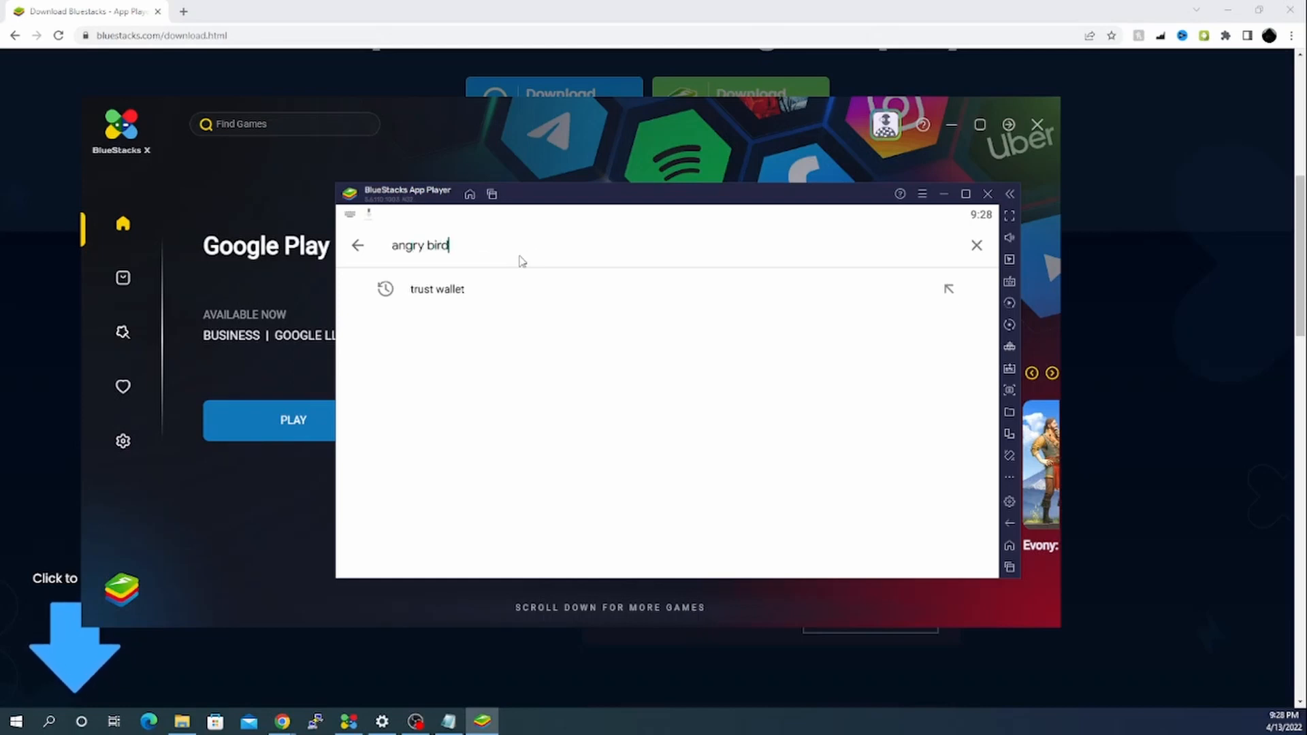
pyautogui.press('Return')
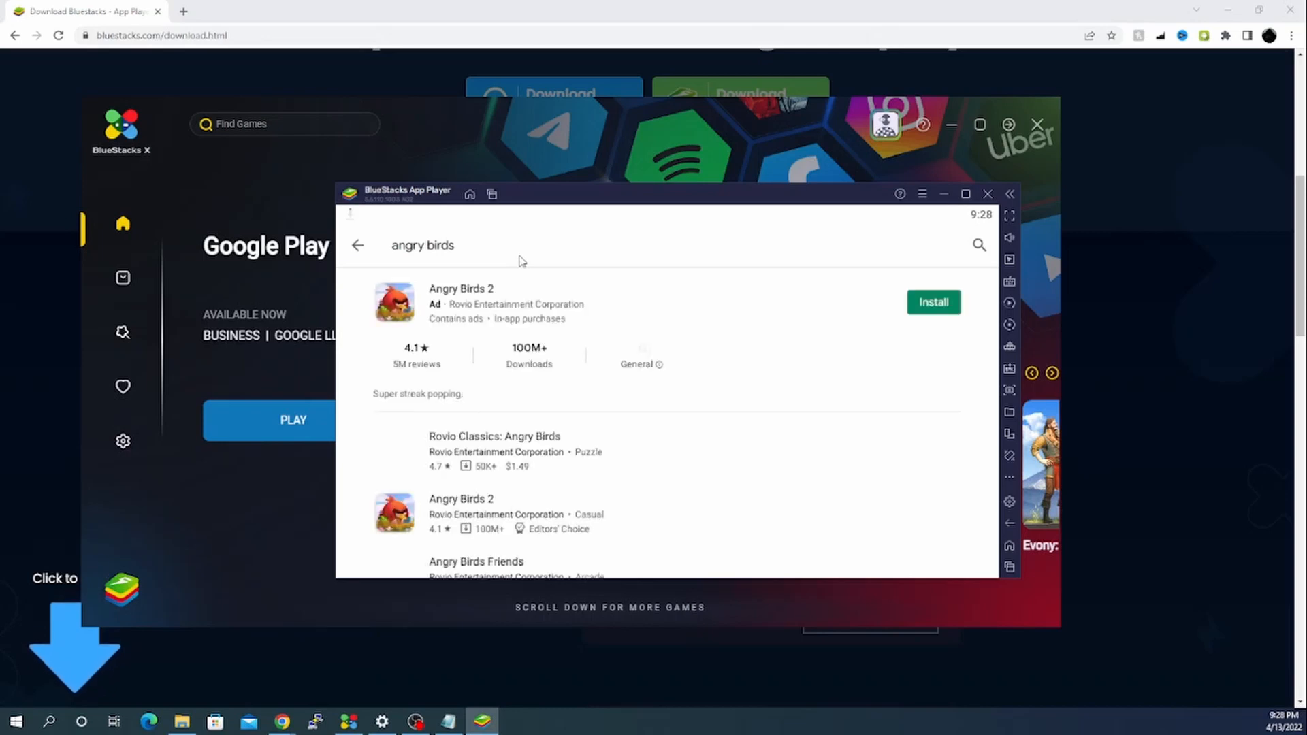
pyautogui.scroll(-3)
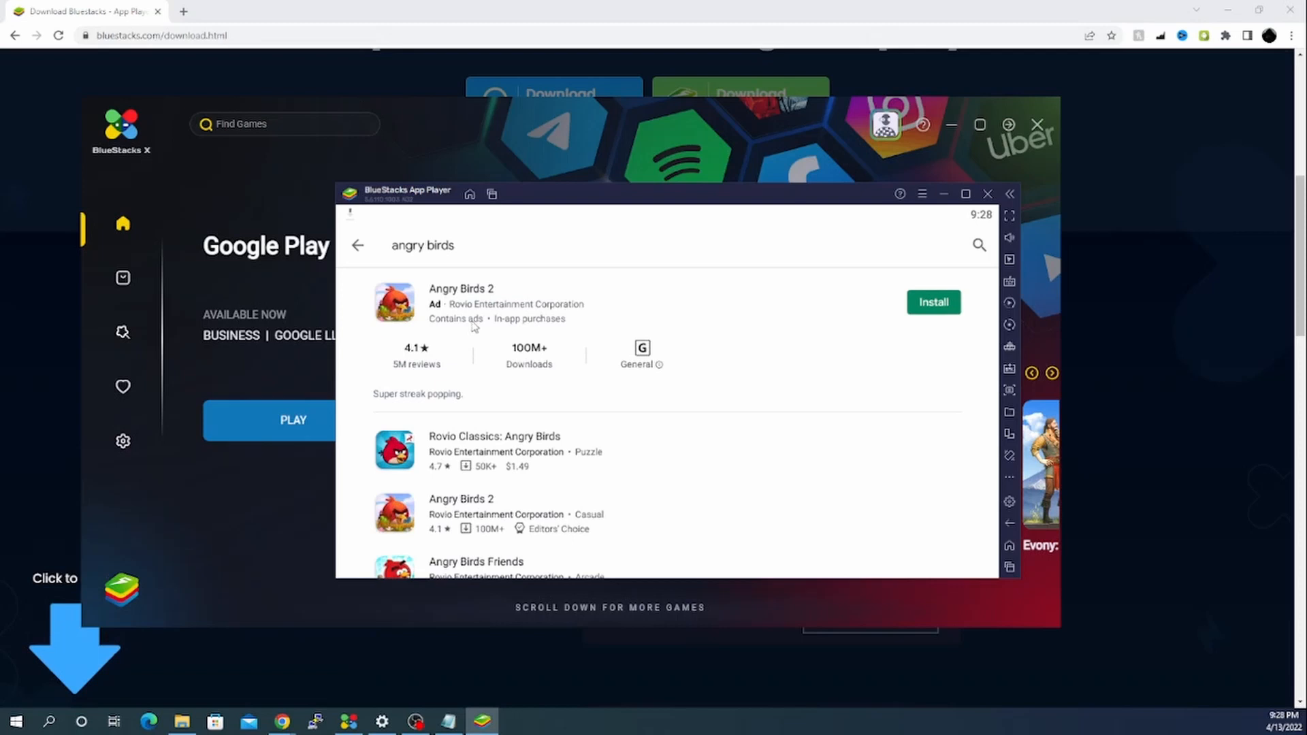
pyautogui.click(933, 301)
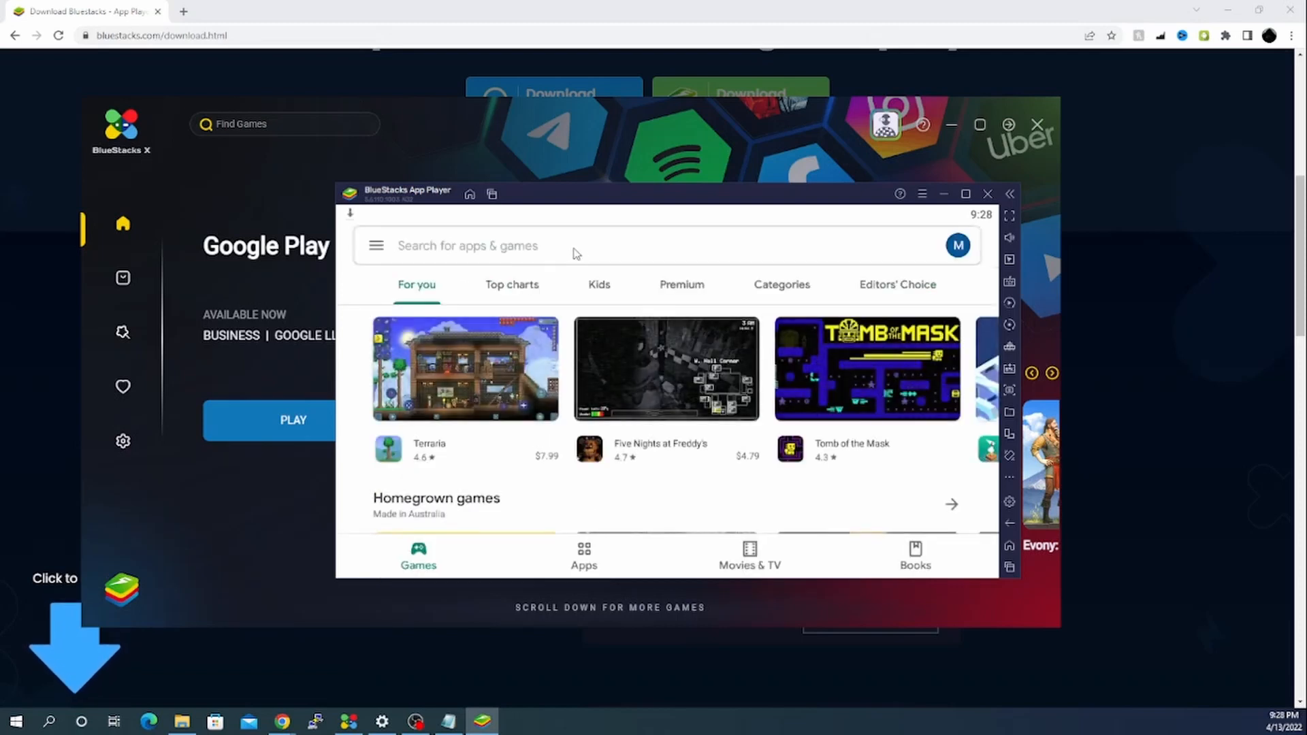
pyautogui.click(542, 245)
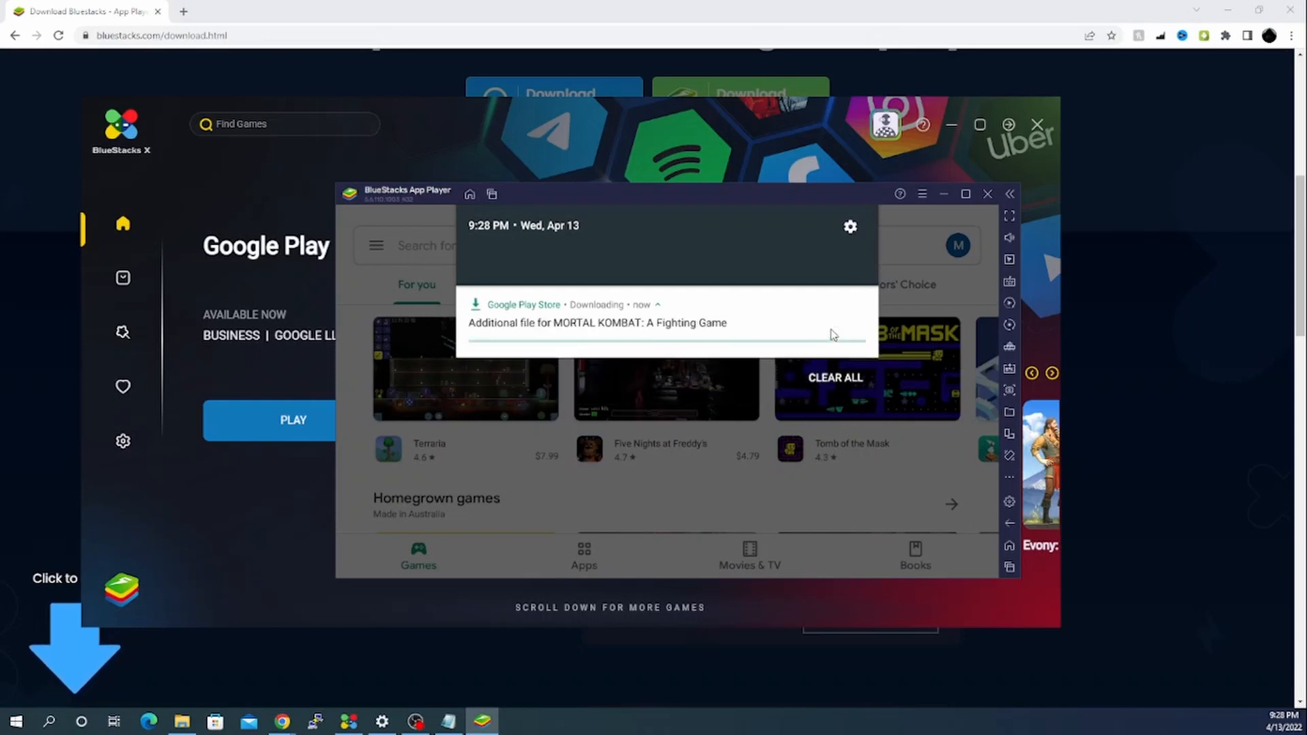
pyautogui.click(658, 305)
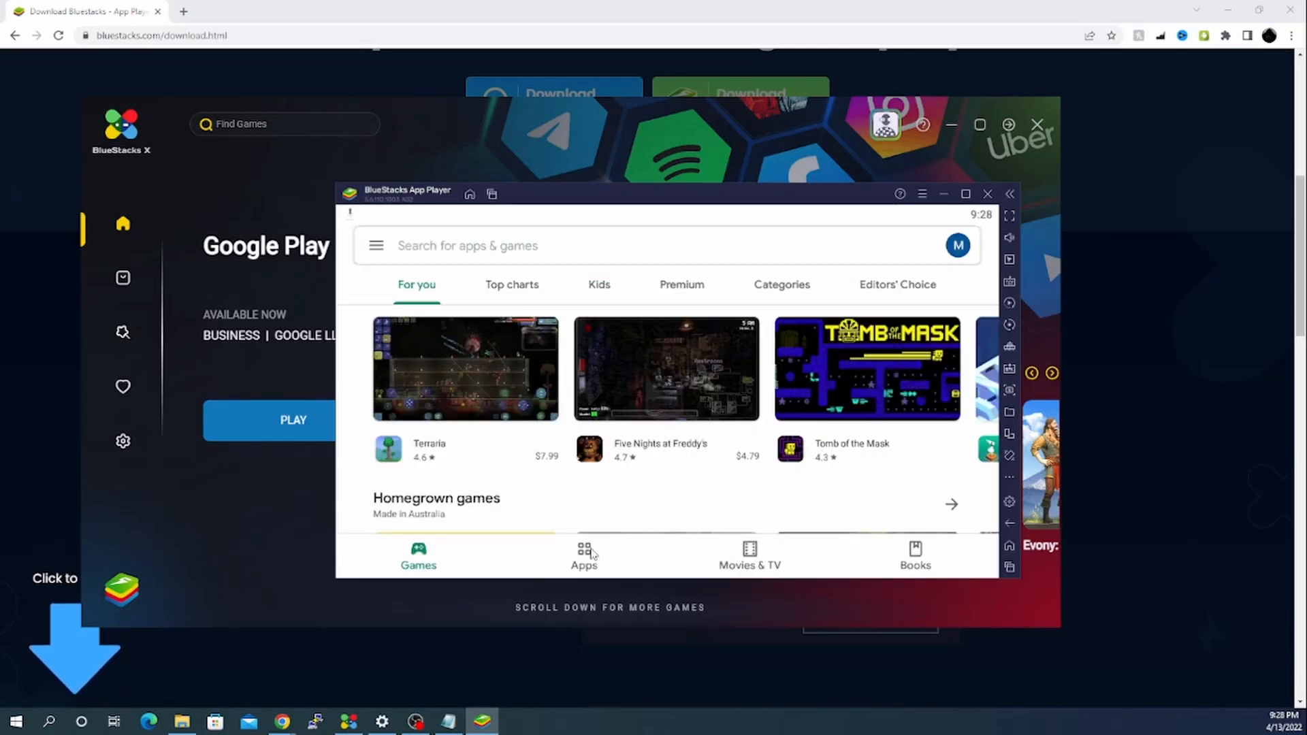
pyautogui.click(583, 557)
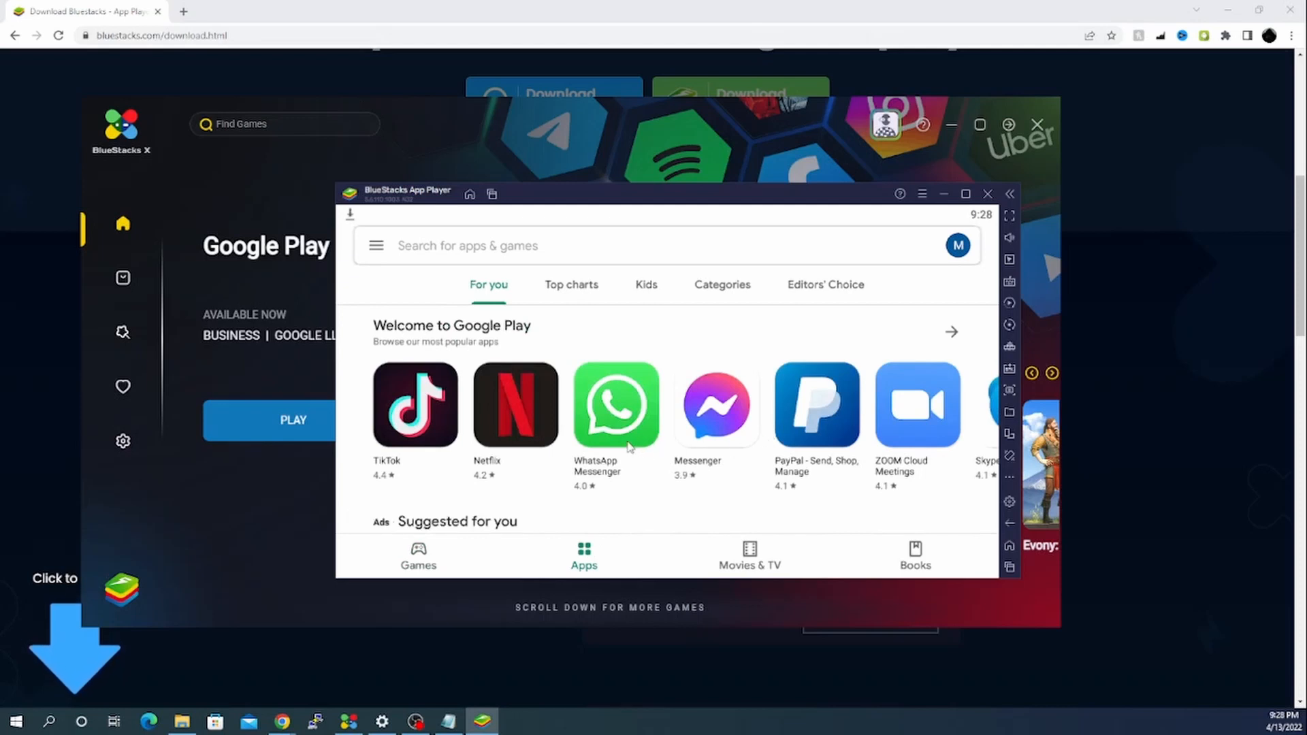
pyautogui.moveTo(789, 448)
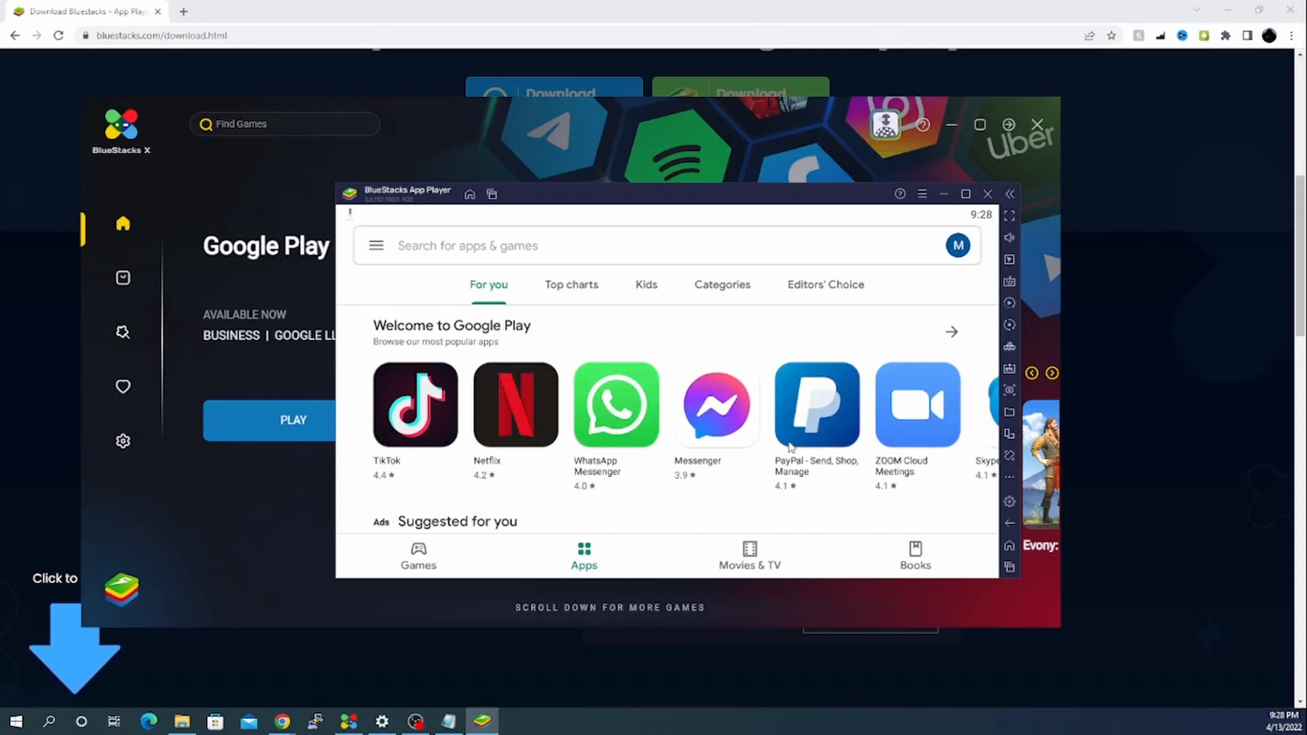
pyautogui.scroll(-3)
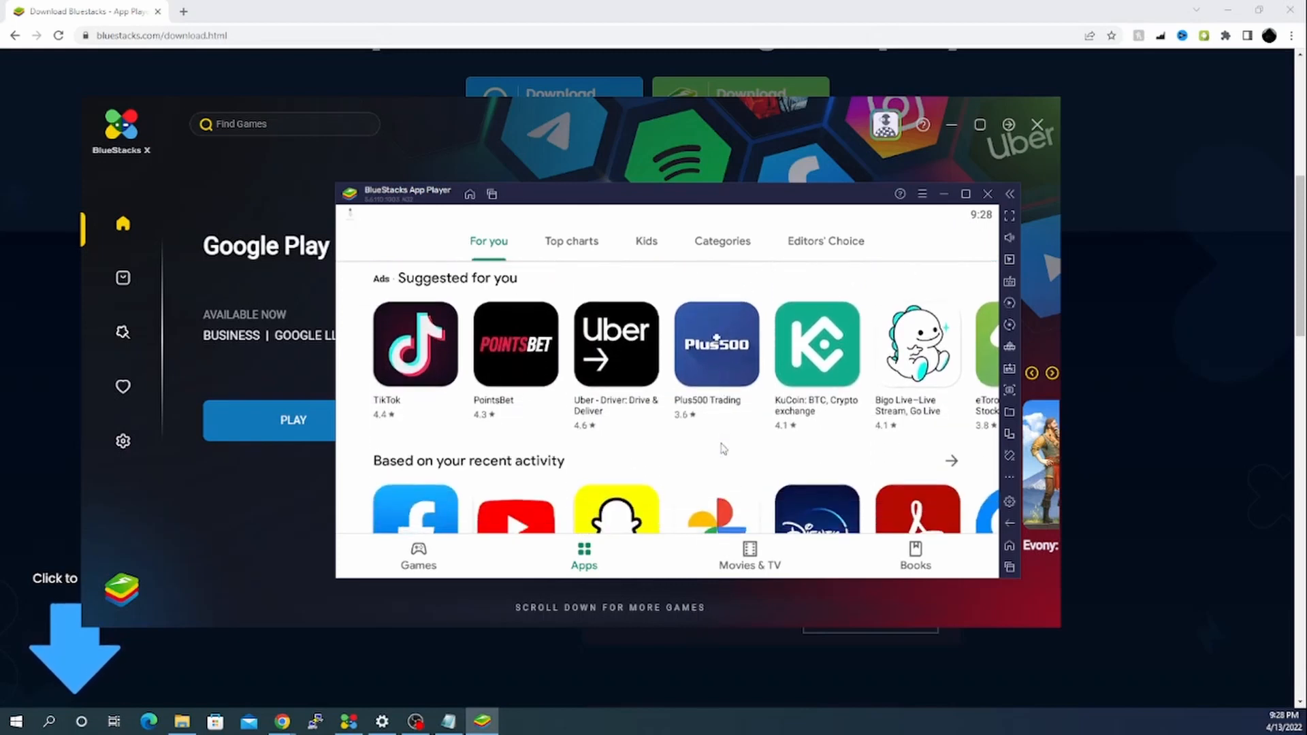
pyautogui.click(749, 557)
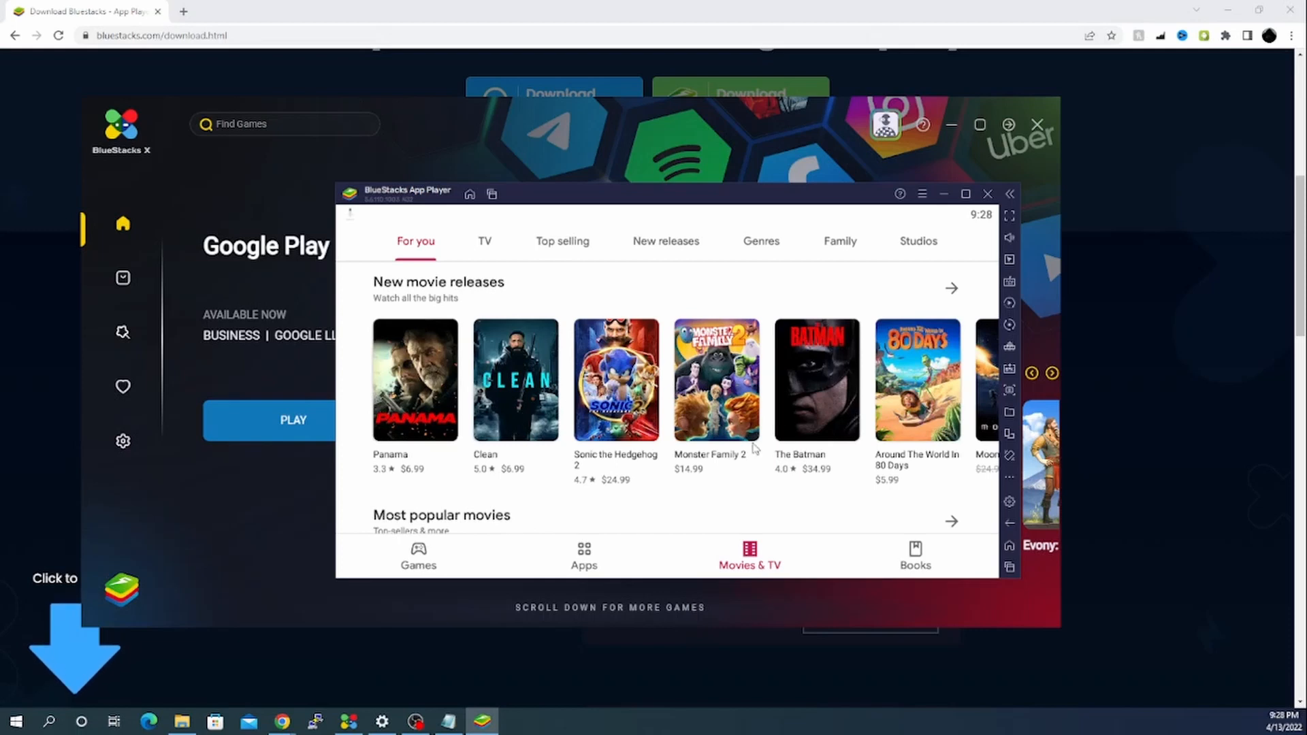
pyautogui.click(914, 557)
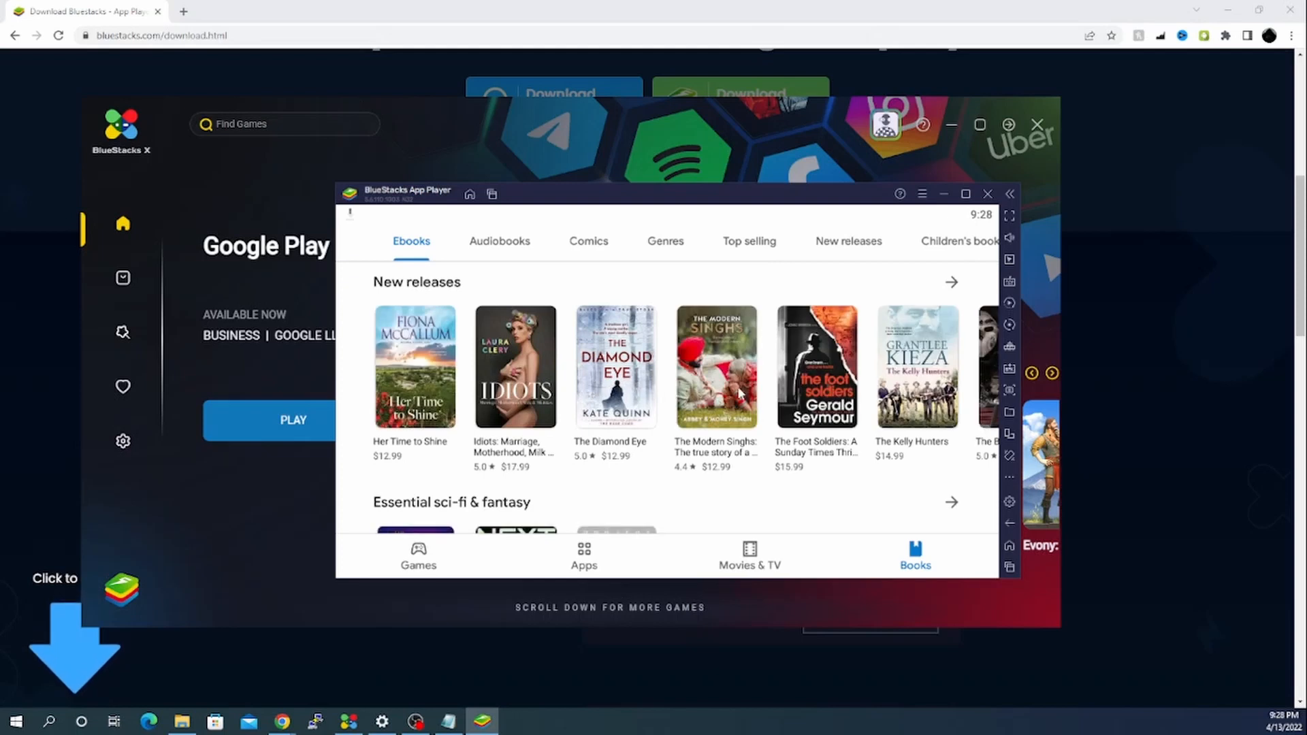
pyautogui.scroll(-3)
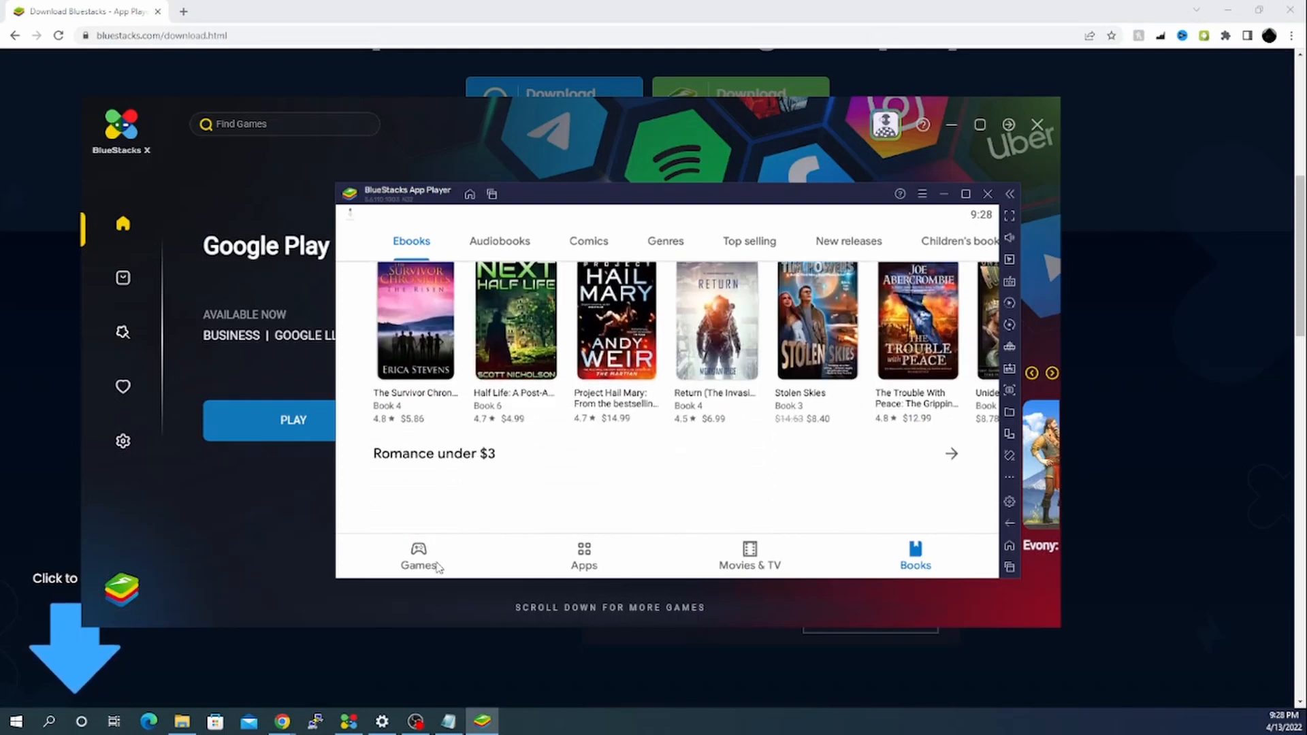
pyautogui.click(418, 557)
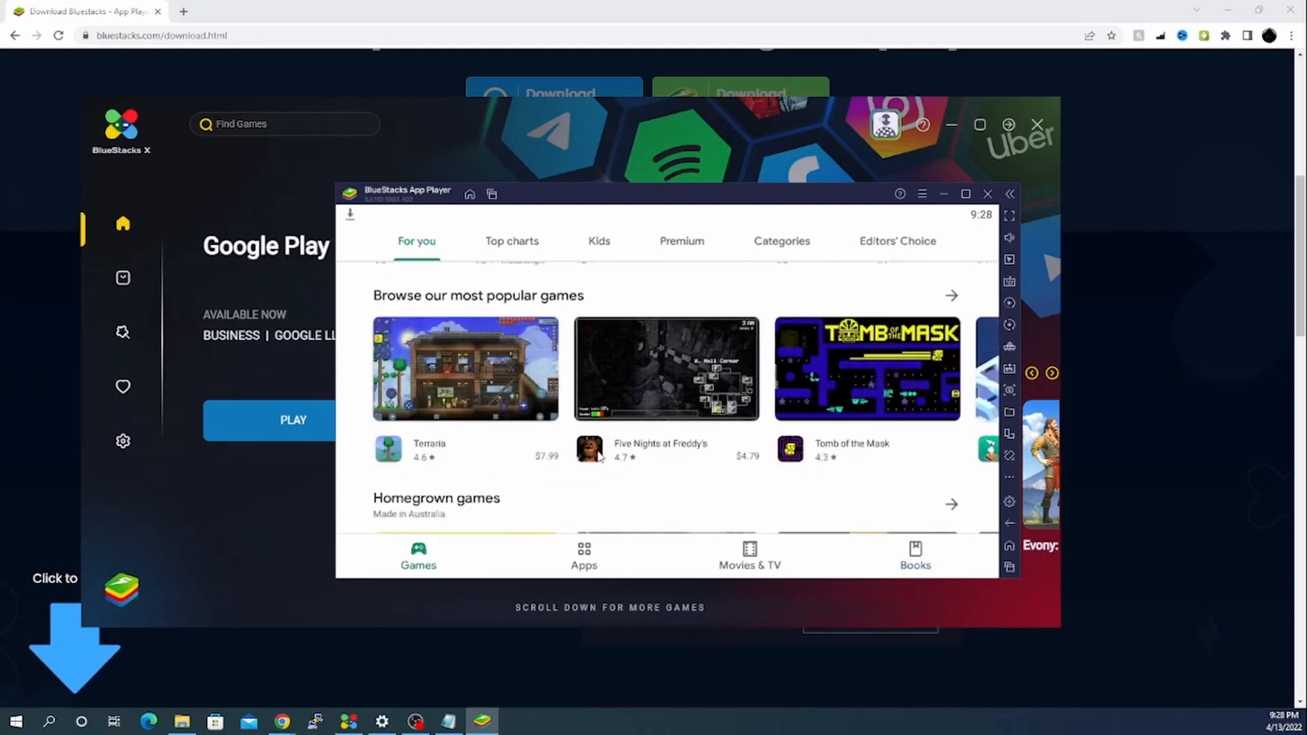
pyautogui.scroll(3)
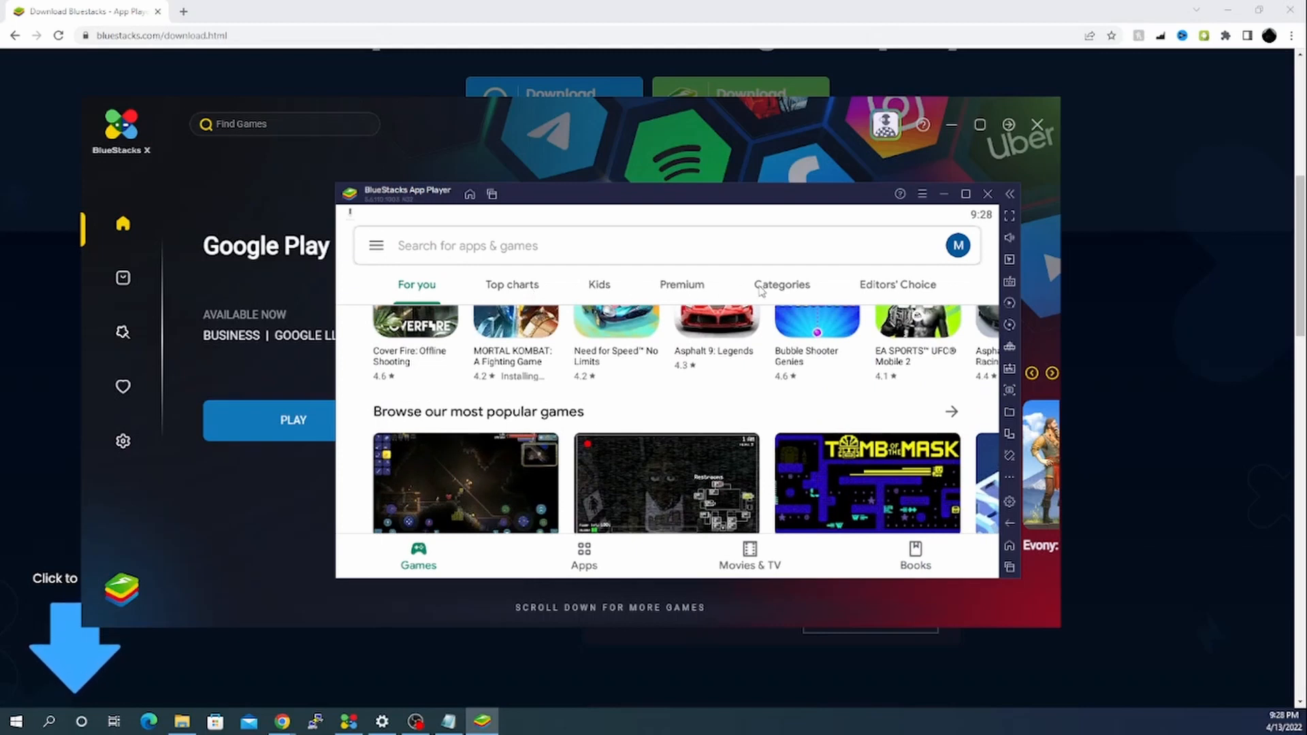
# Search Google Play, trying 'fifa' then 'cr', to find cricket games
pyautogui.click(780, 285)
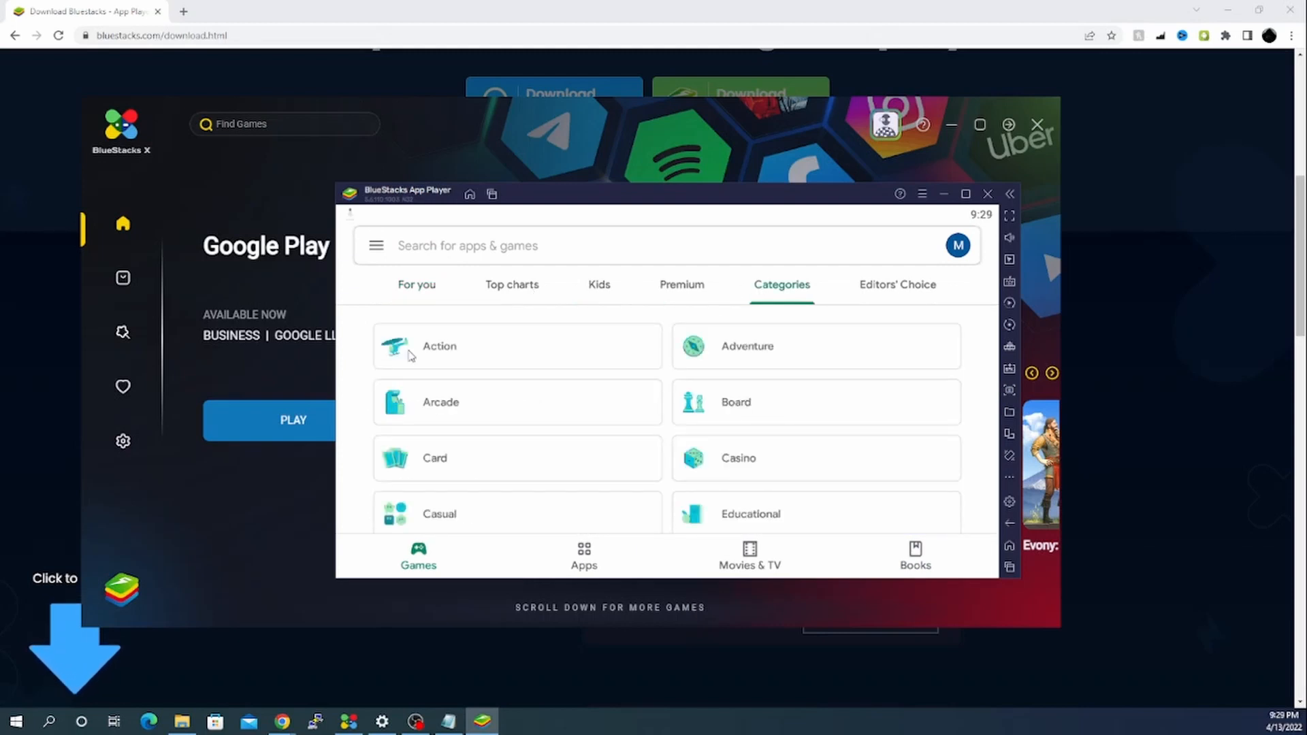
pyautogui.scroll(-3)
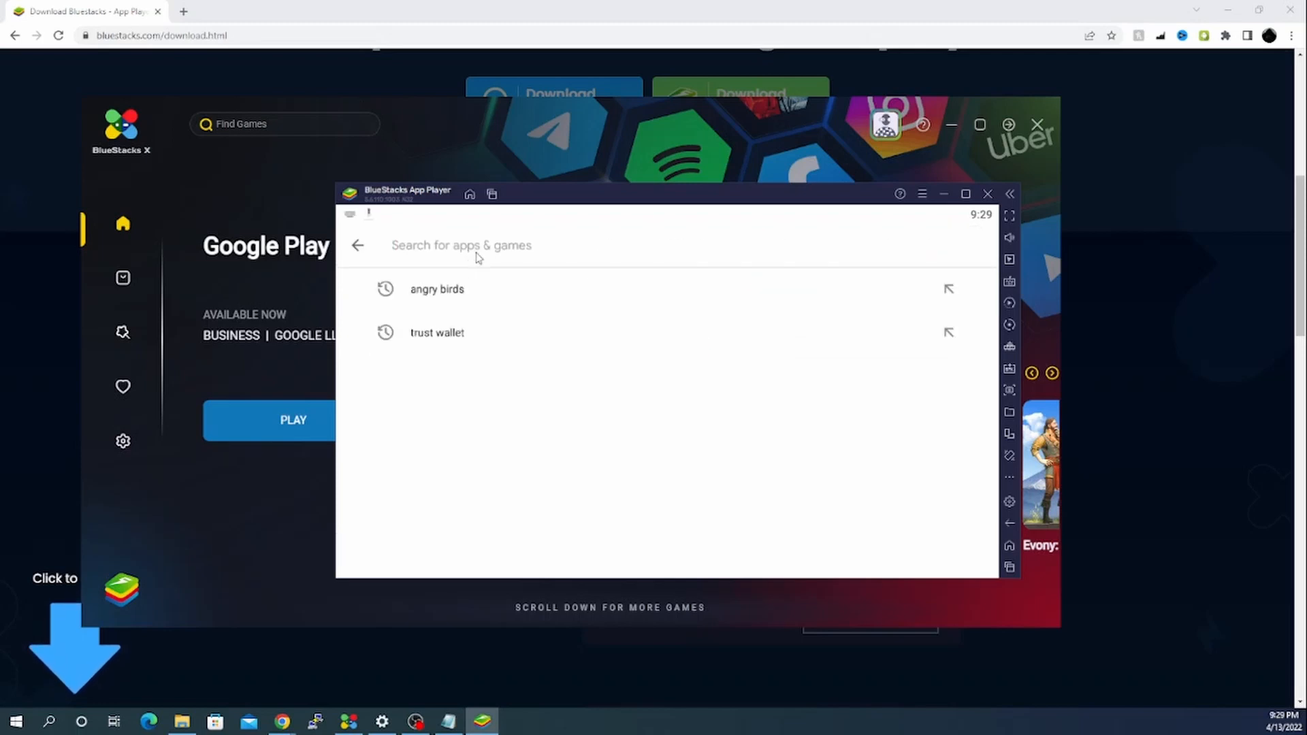
pyautogui.write('fifa')
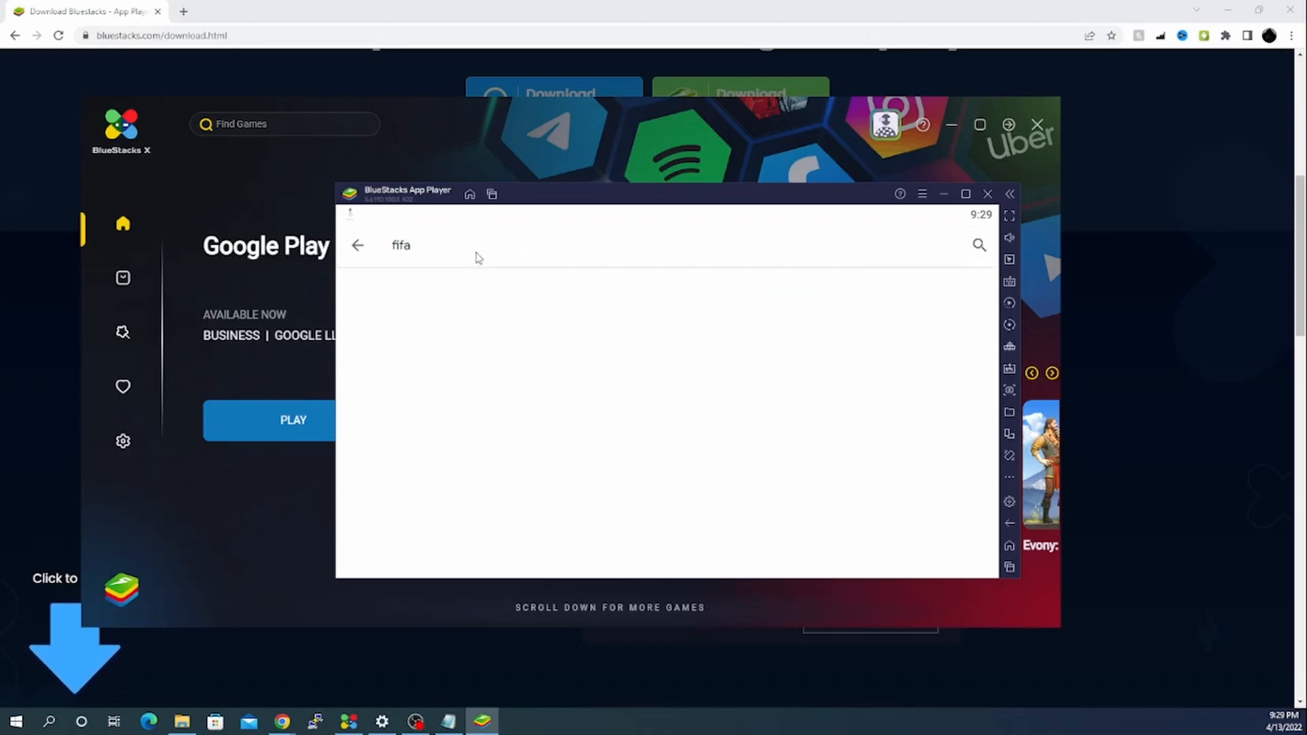
pyautogui.click(979, 245)
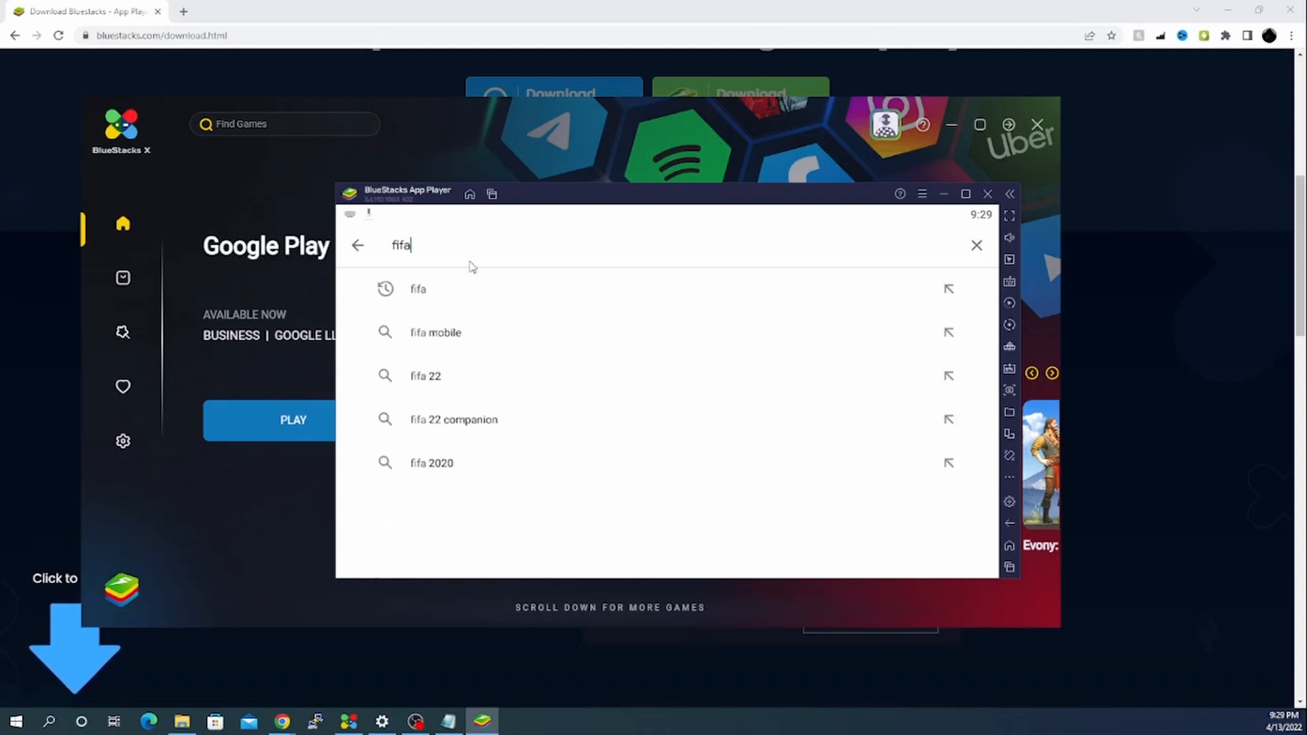
pyautogui.write('cr')
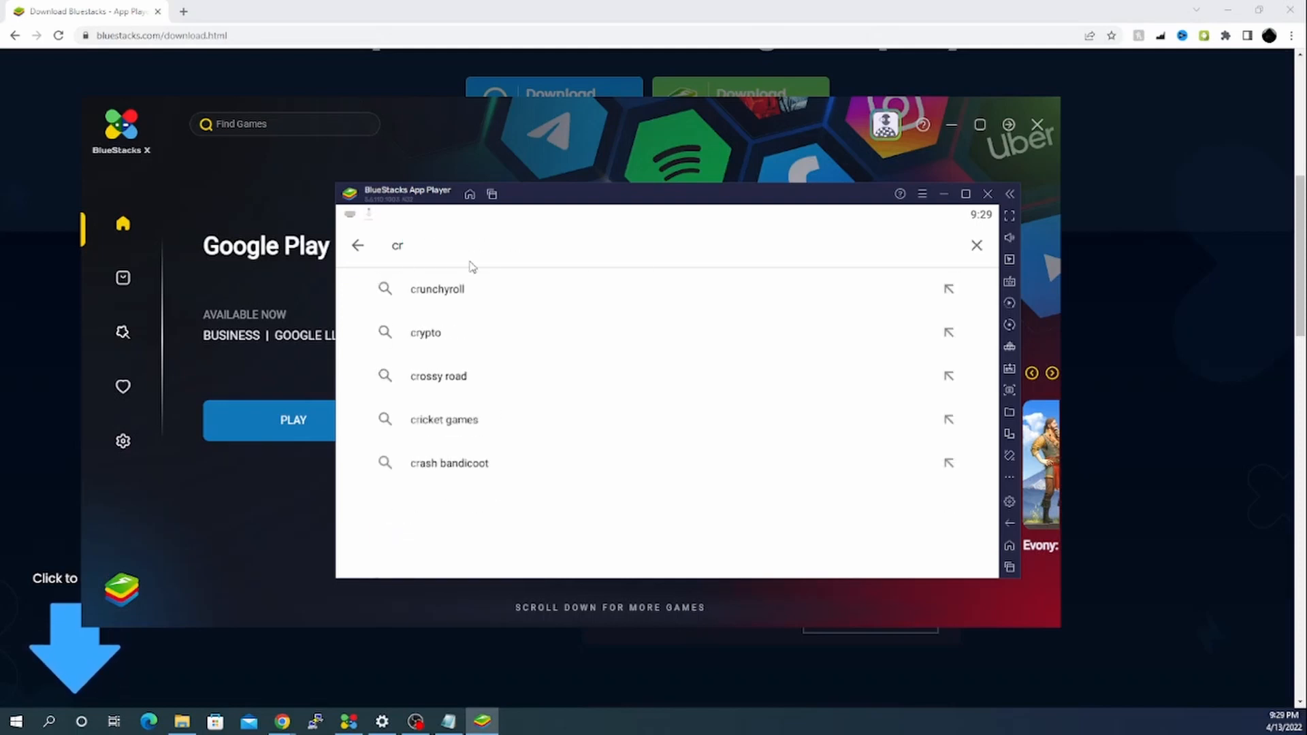
pyautogui.click(444, 420)
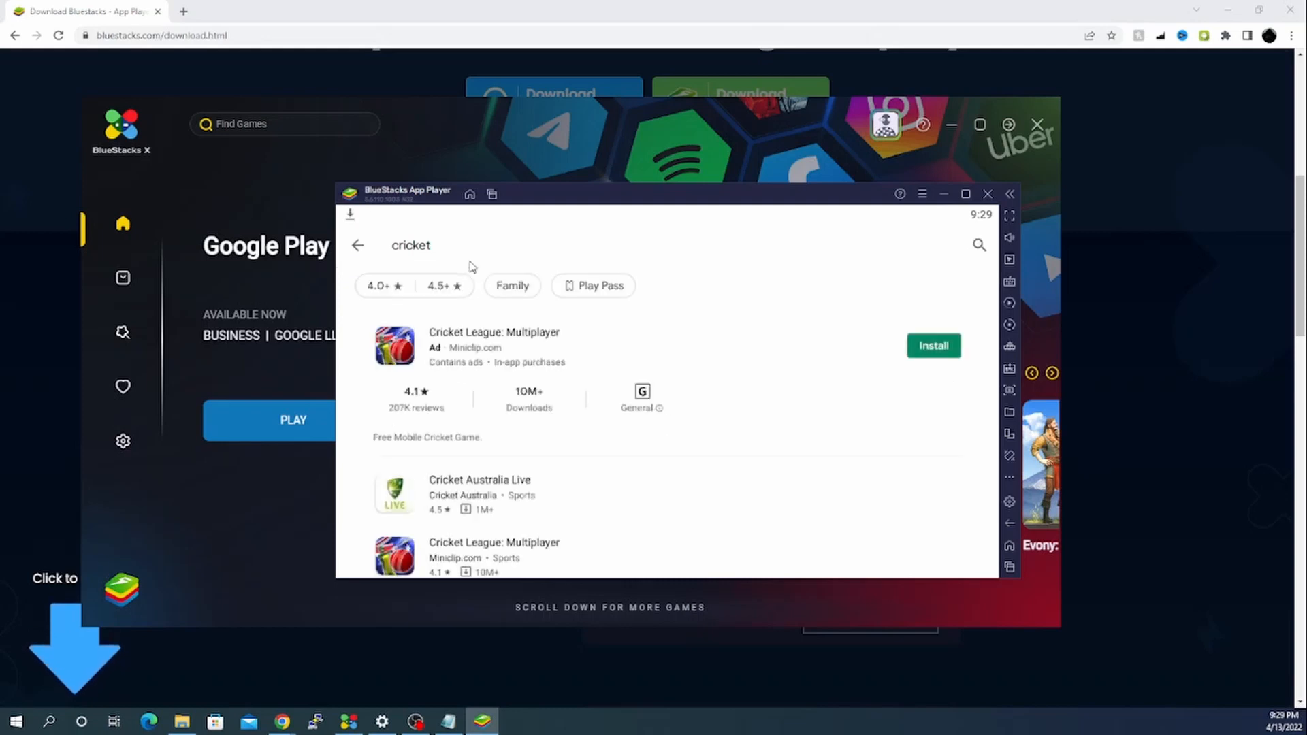
# Install Real Cricket 20 and go back to the Games Categories page
pyautogui.scroll(-3)
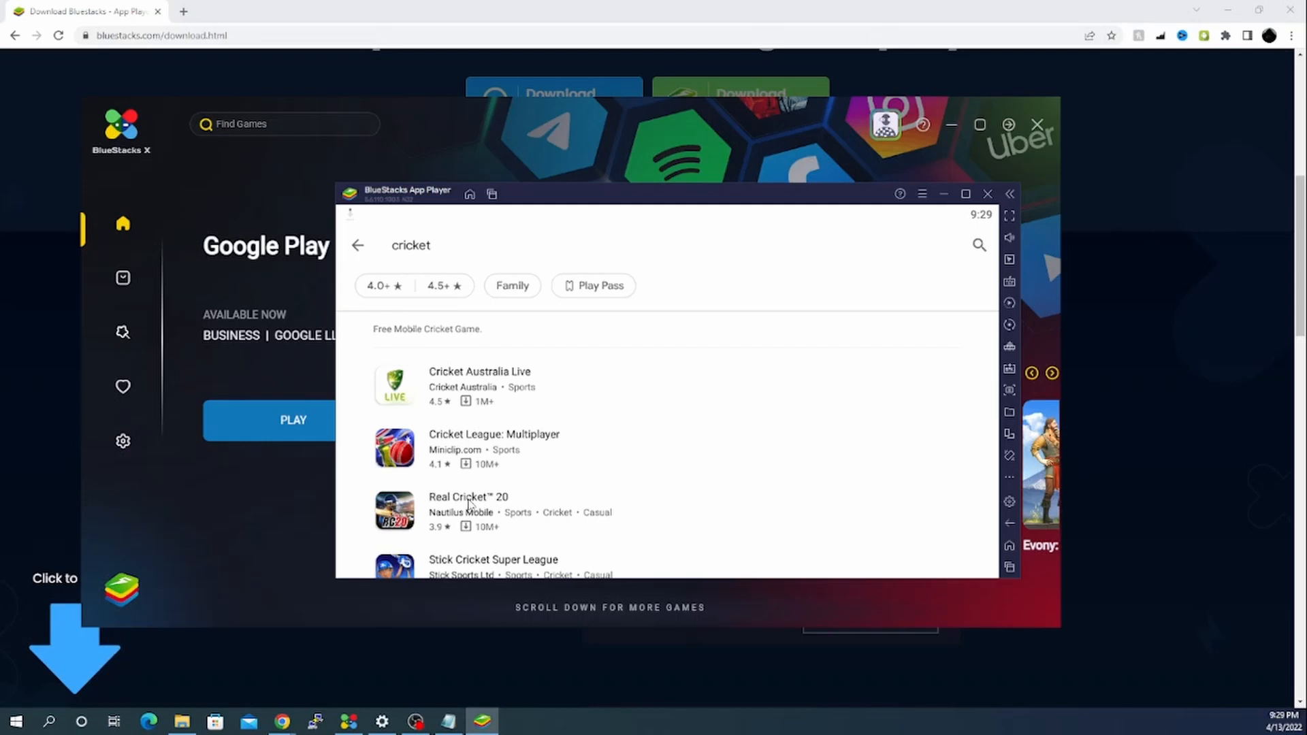
pyautogui.click(469, 497)
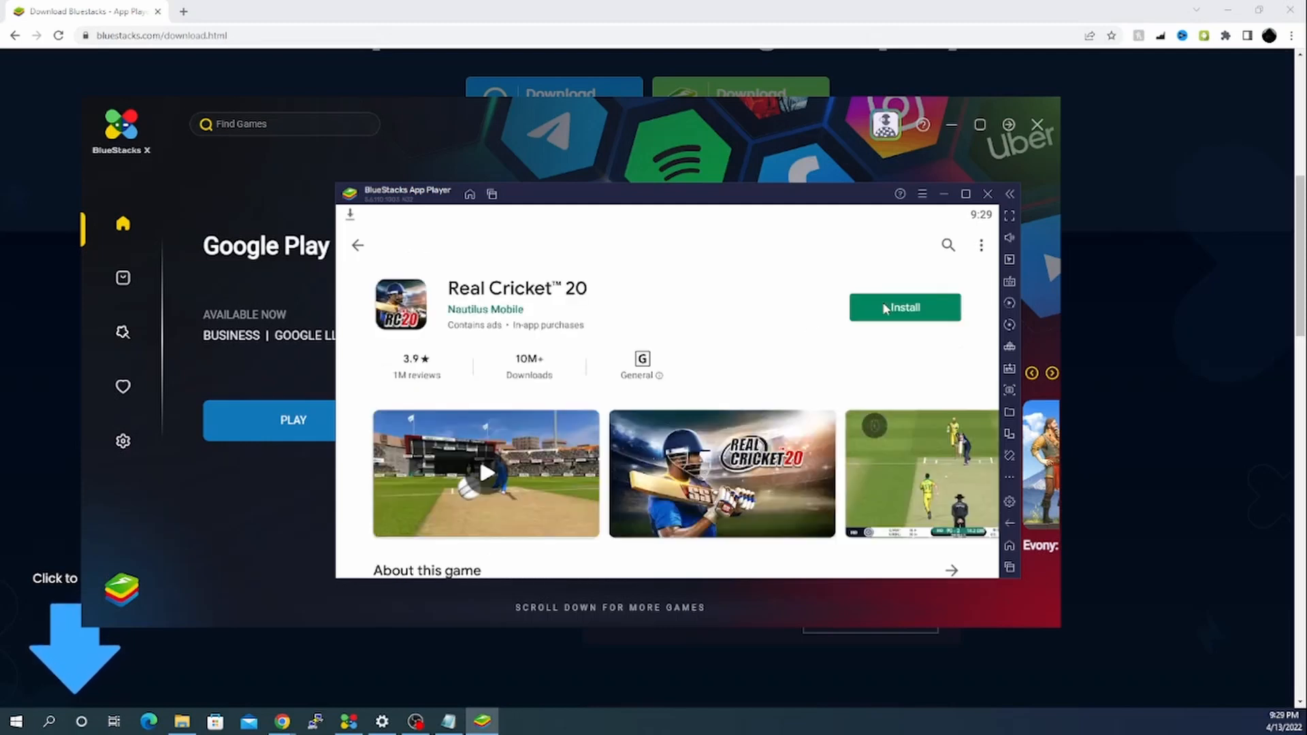
pyautogui.click(905, 307)
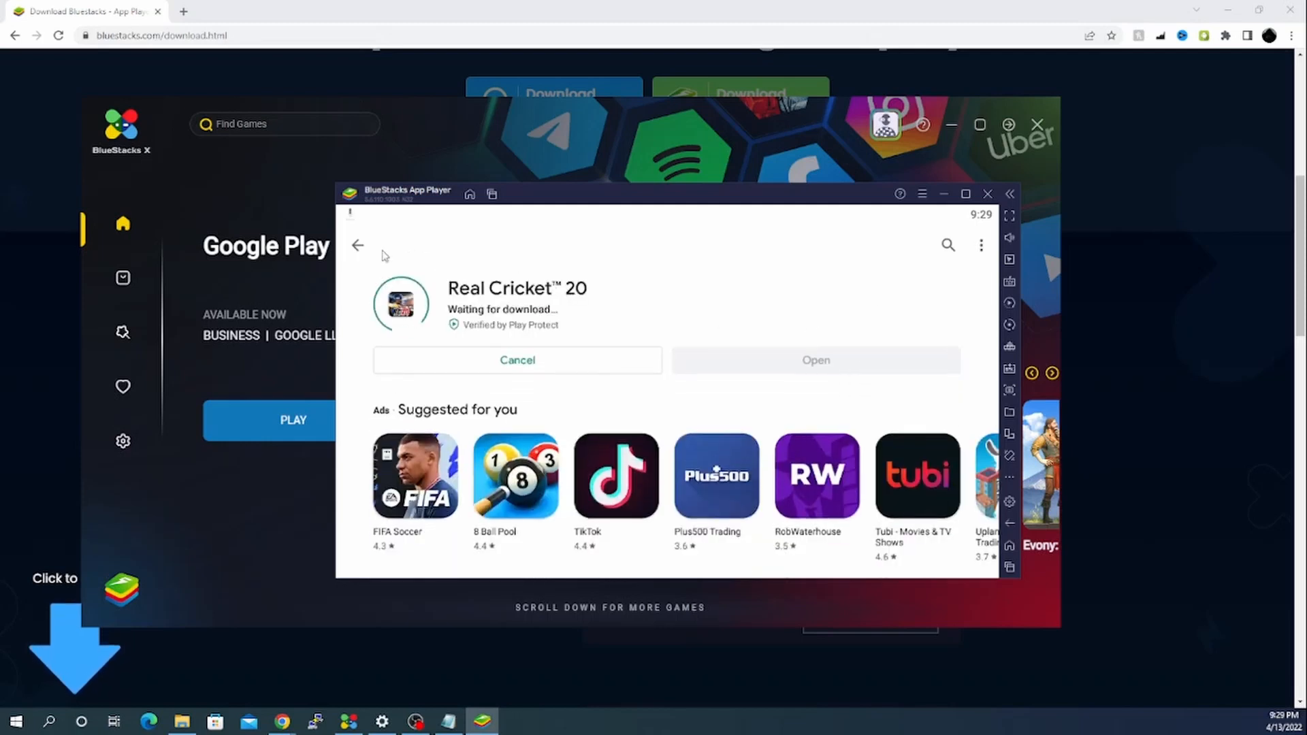
pyautogui.click(357, 245)
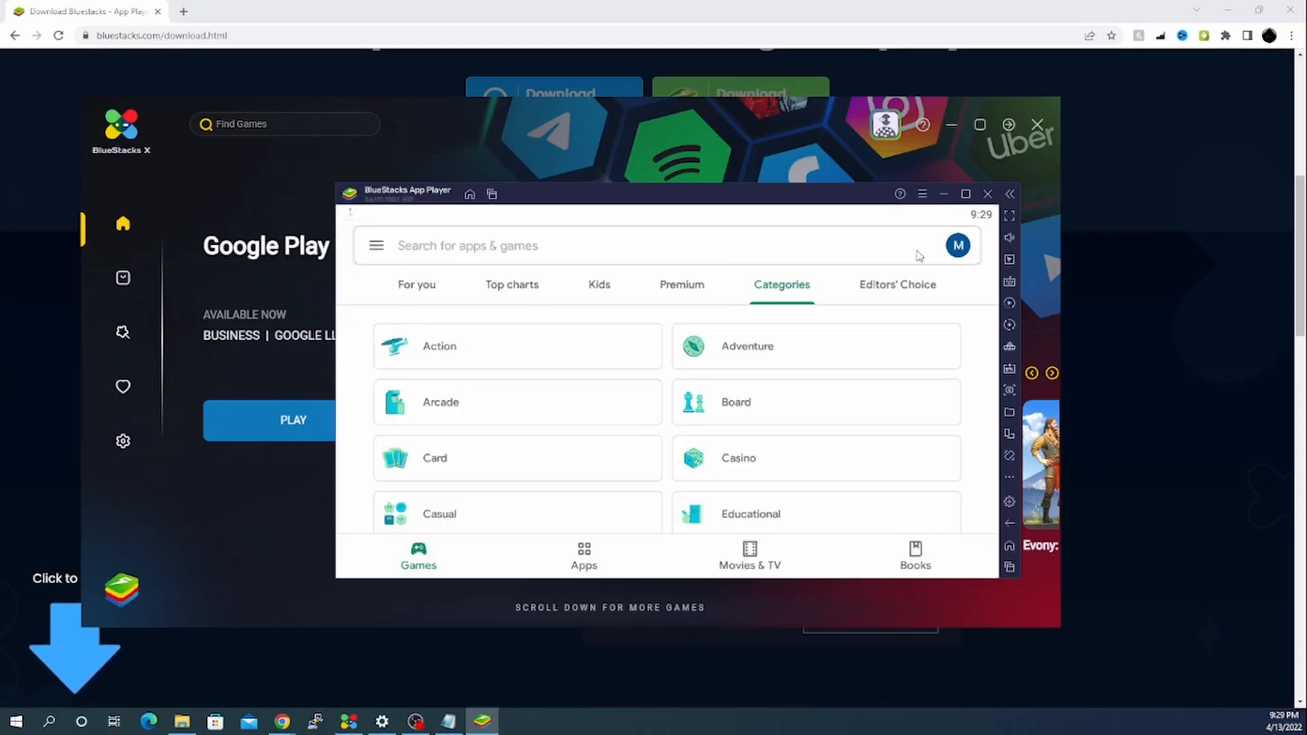
pyautogui.moveTo(965, 222)
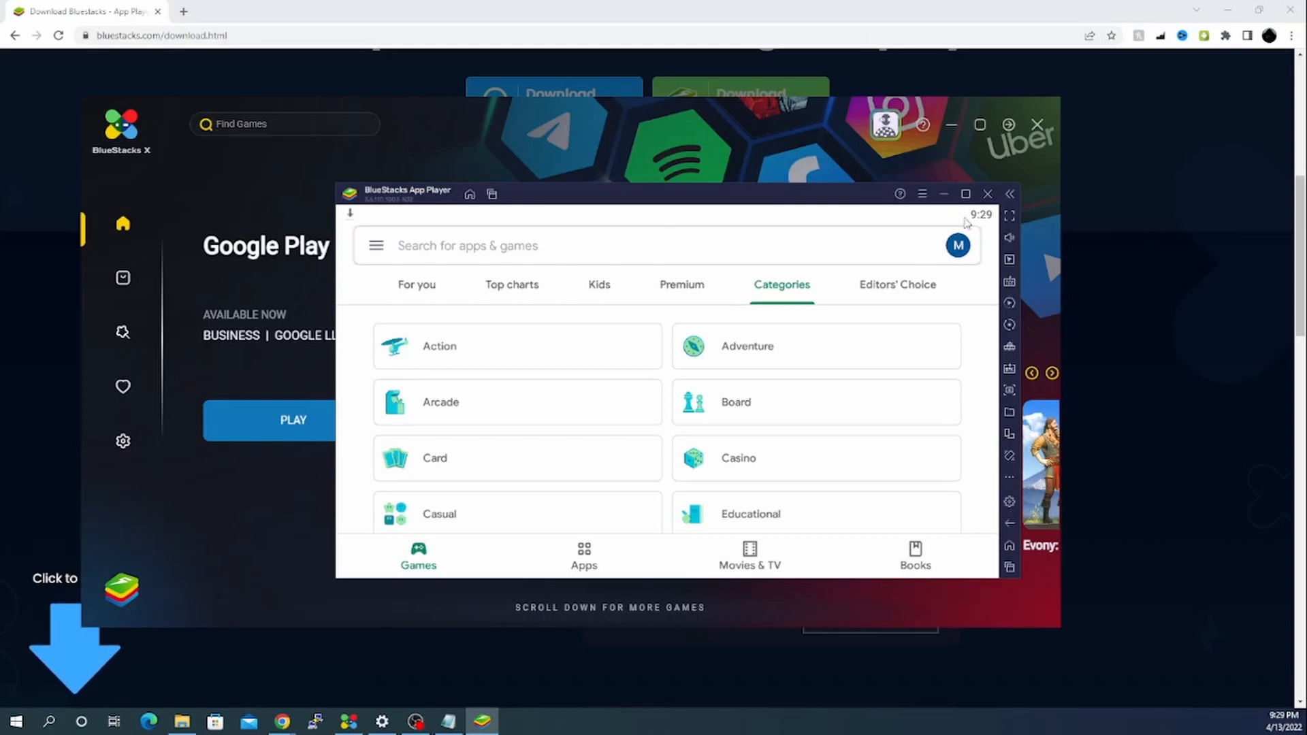
# Bring the App Player forward and open Angry Birds 2 from its Play Store page
pyautogui.click(988, 193)
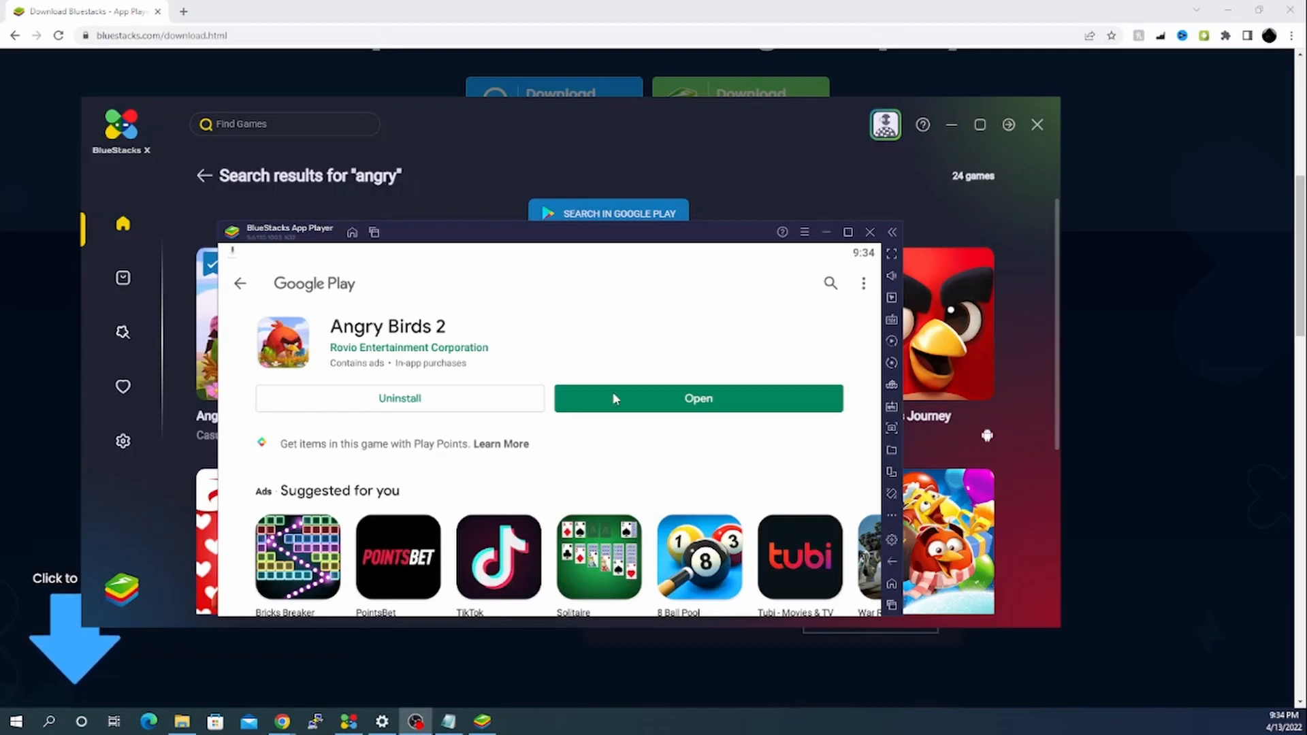
pyautogui.click(698, 399)
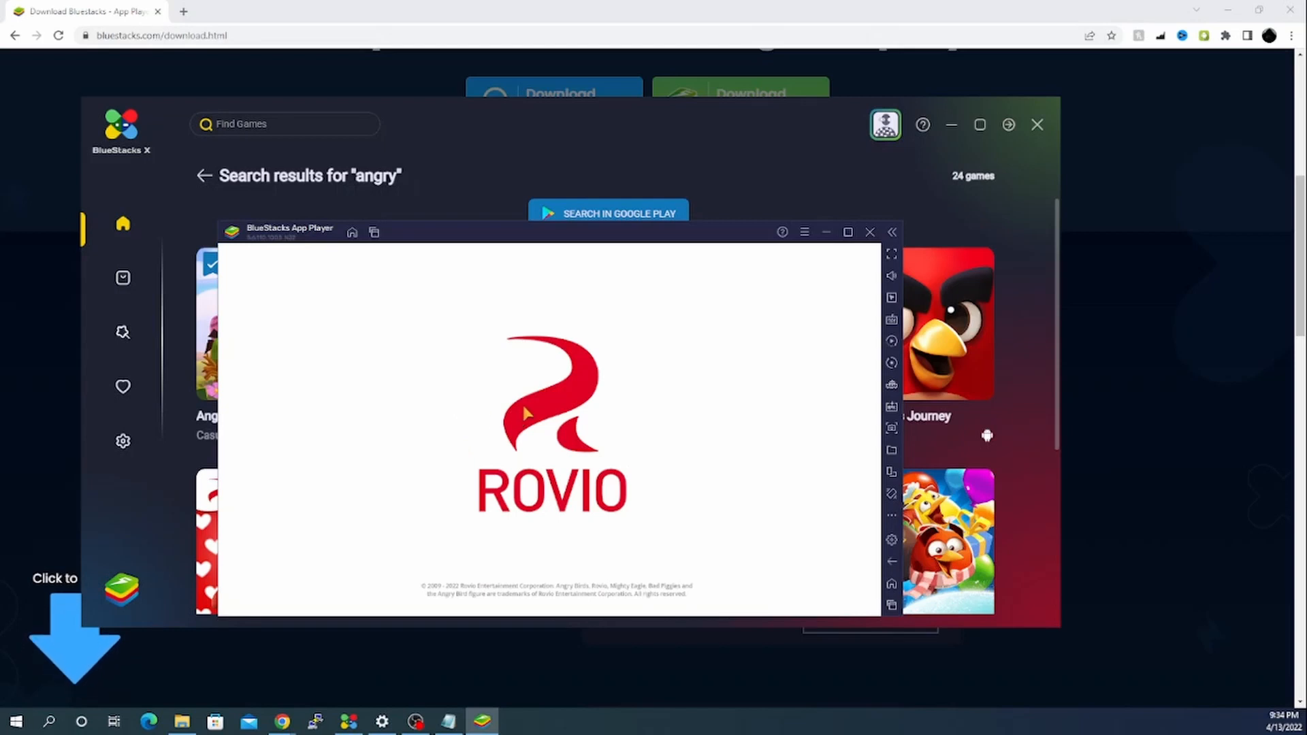
pyautogui.moveTo(542, 417)
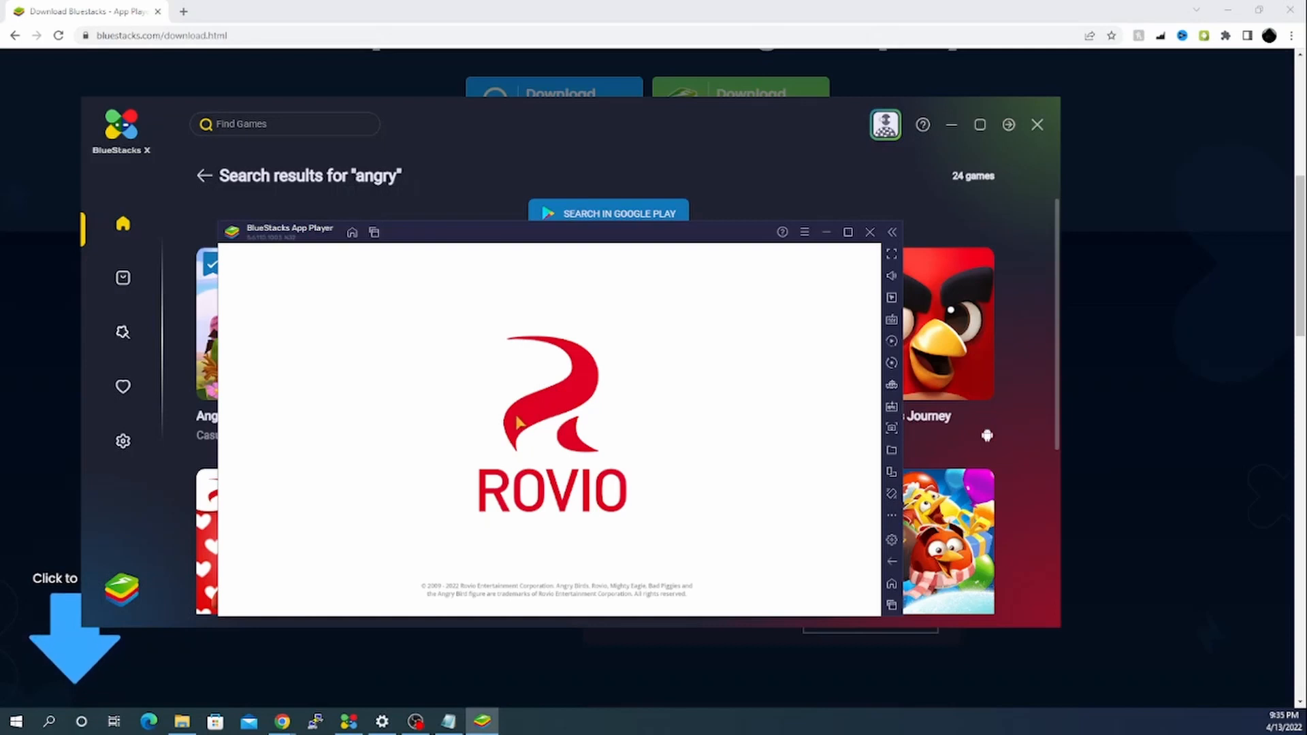
pyautogui.moveTo(532, 423)
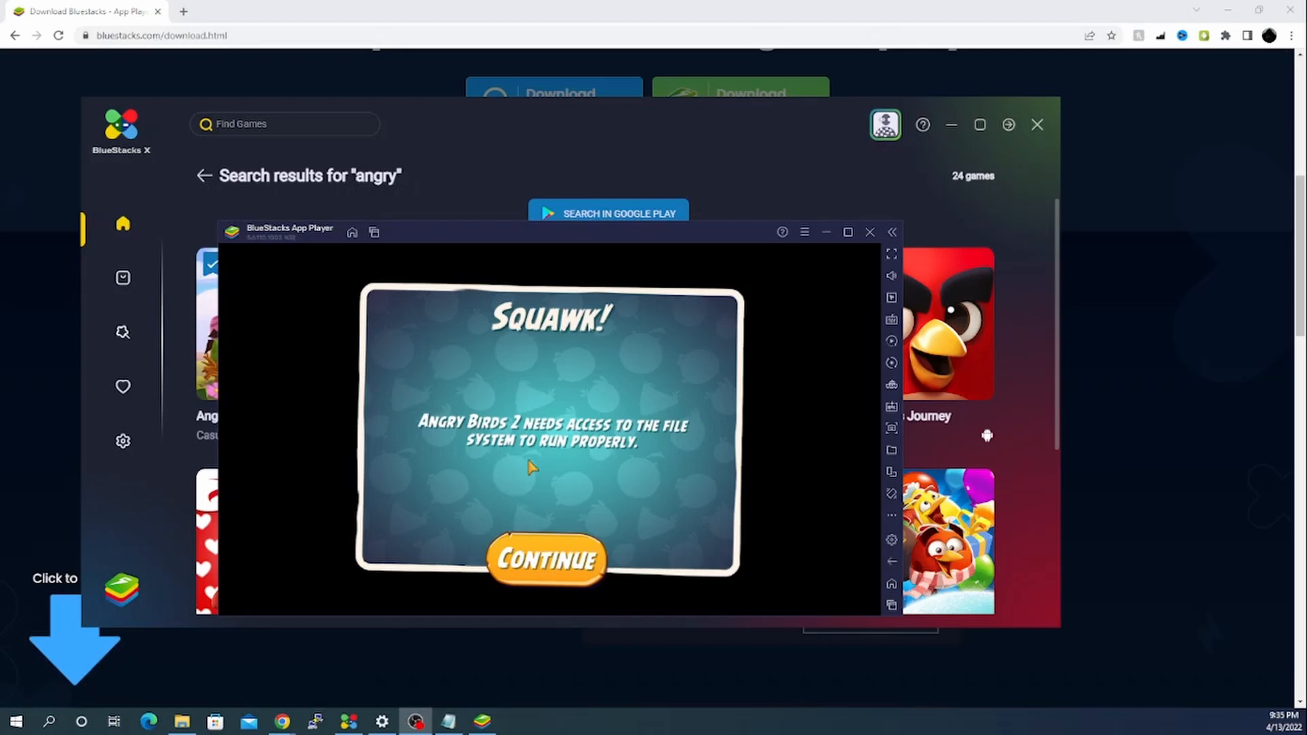
# Continue past the Squawk file-access notice and allow Angry Birds 2 to access device files
pyautogui.click(547, 559)
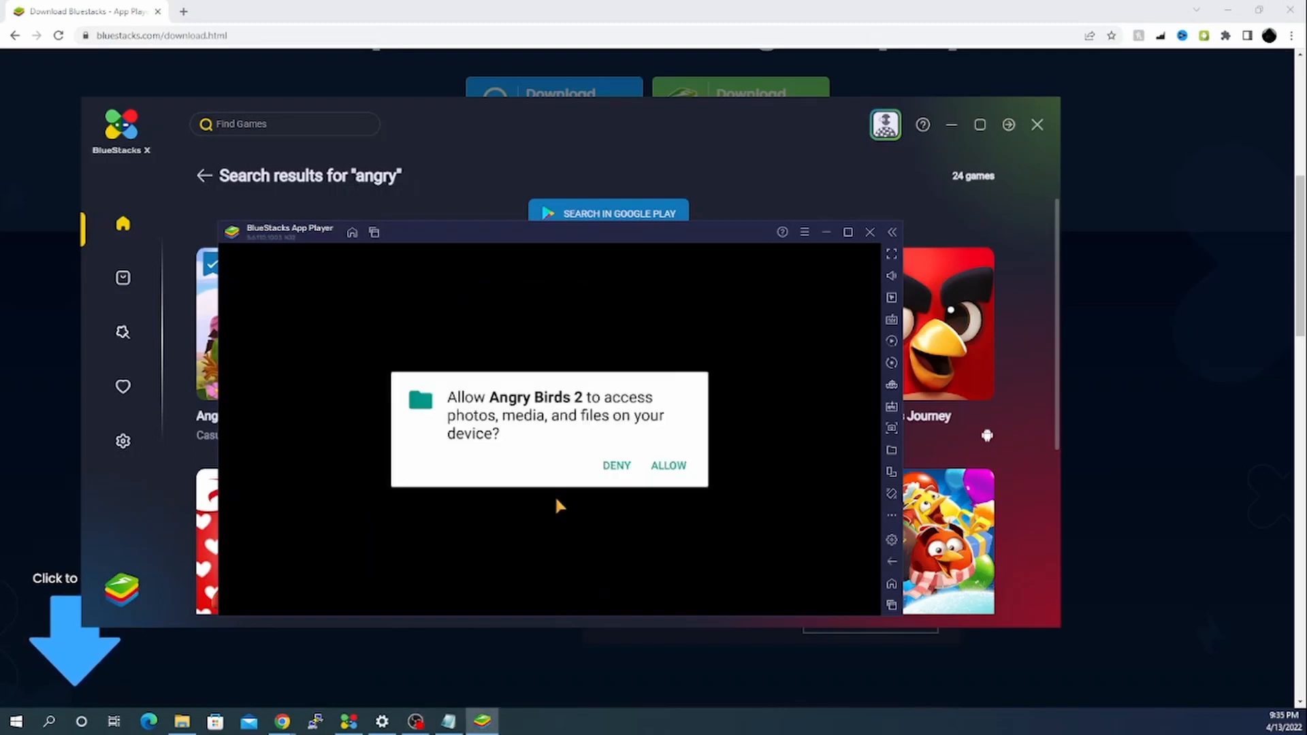
pyautogui.moveTo(667, 453)
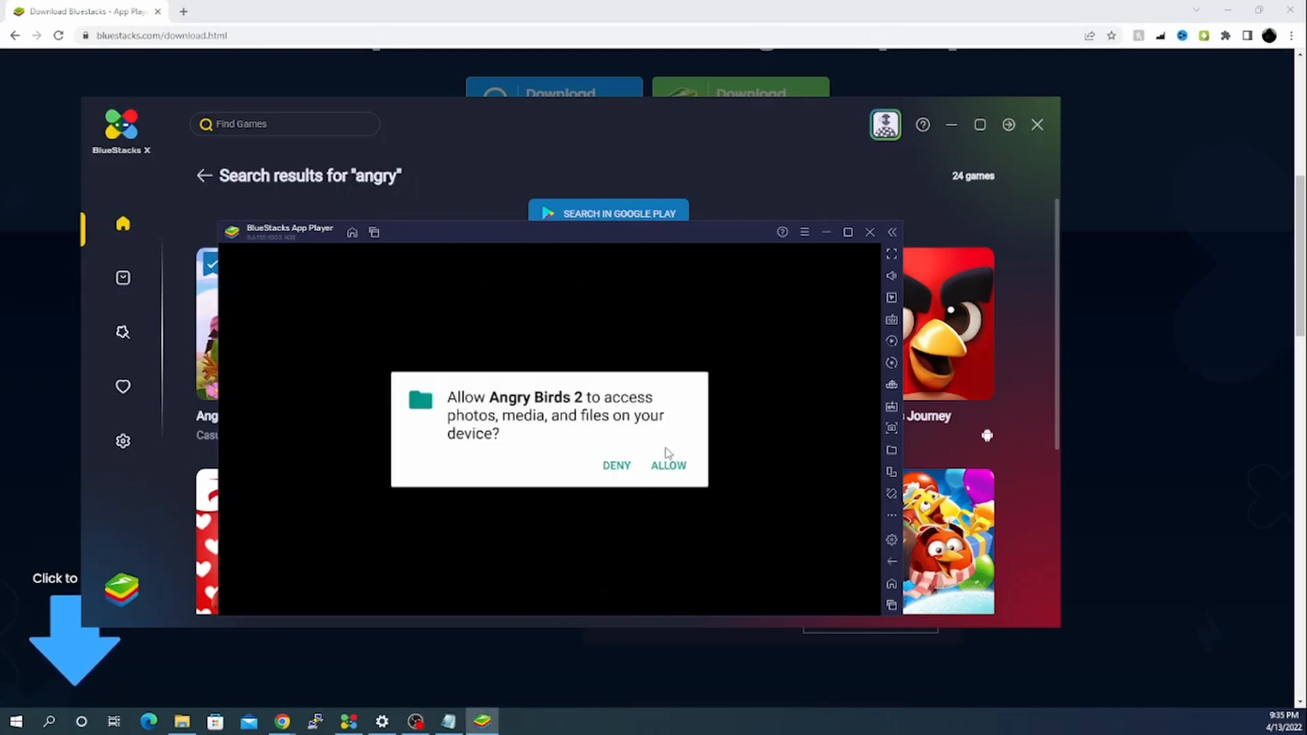
pyautogui.click(668, 465)
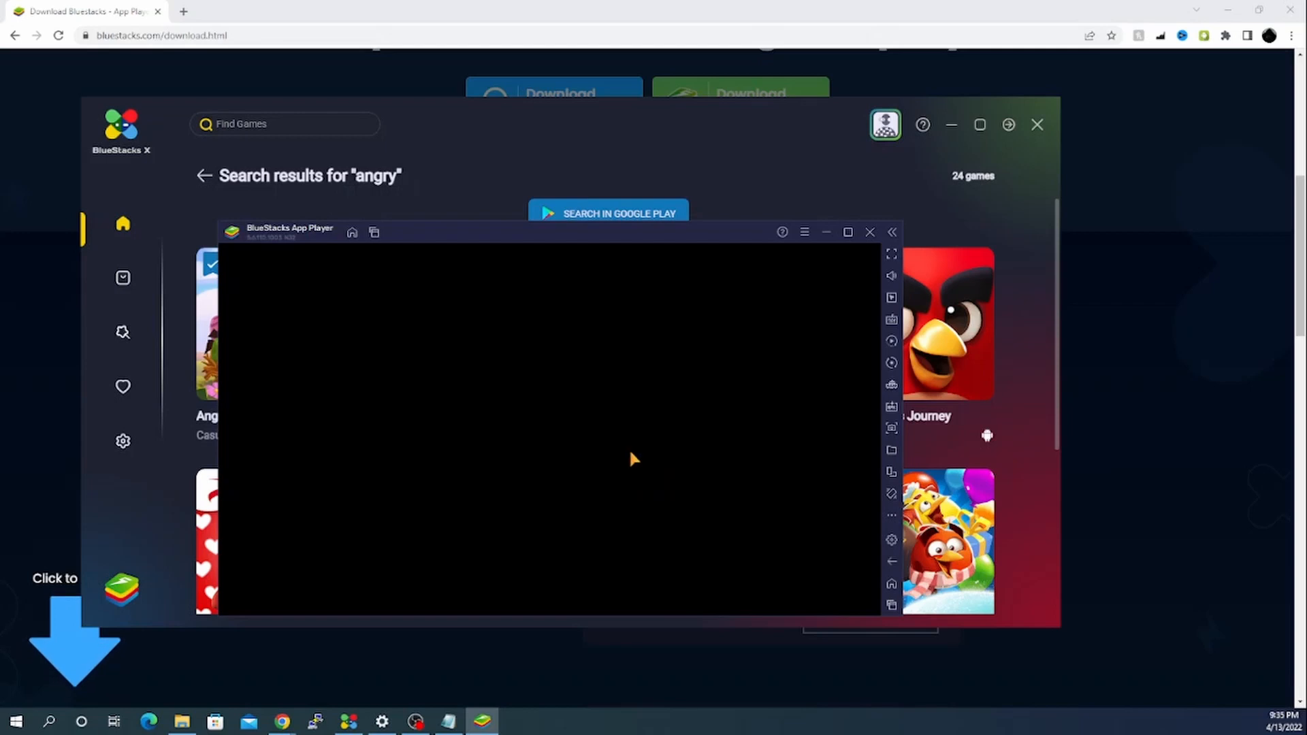
pyautogui.moveTo(504, 438)
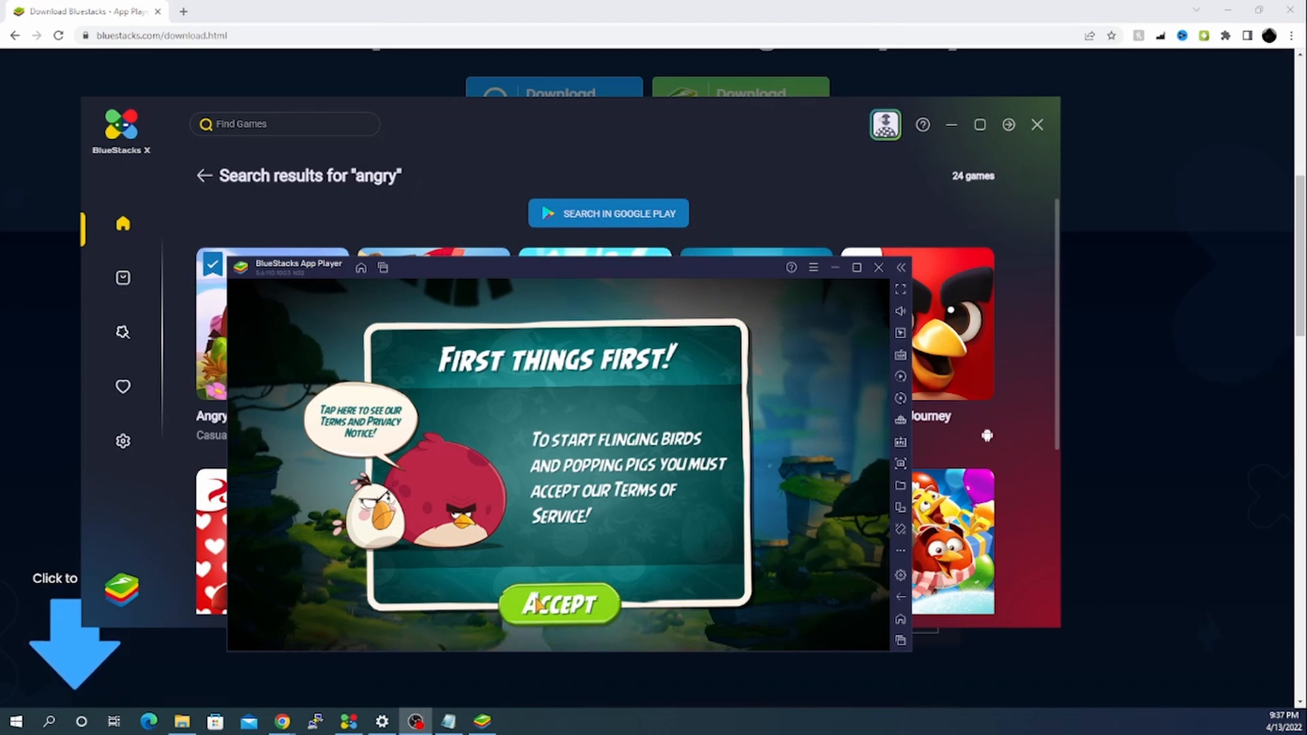
# Accept the Angry Birds 2 terms of service on the First Things First screen
pyautogui.click(558, 604)
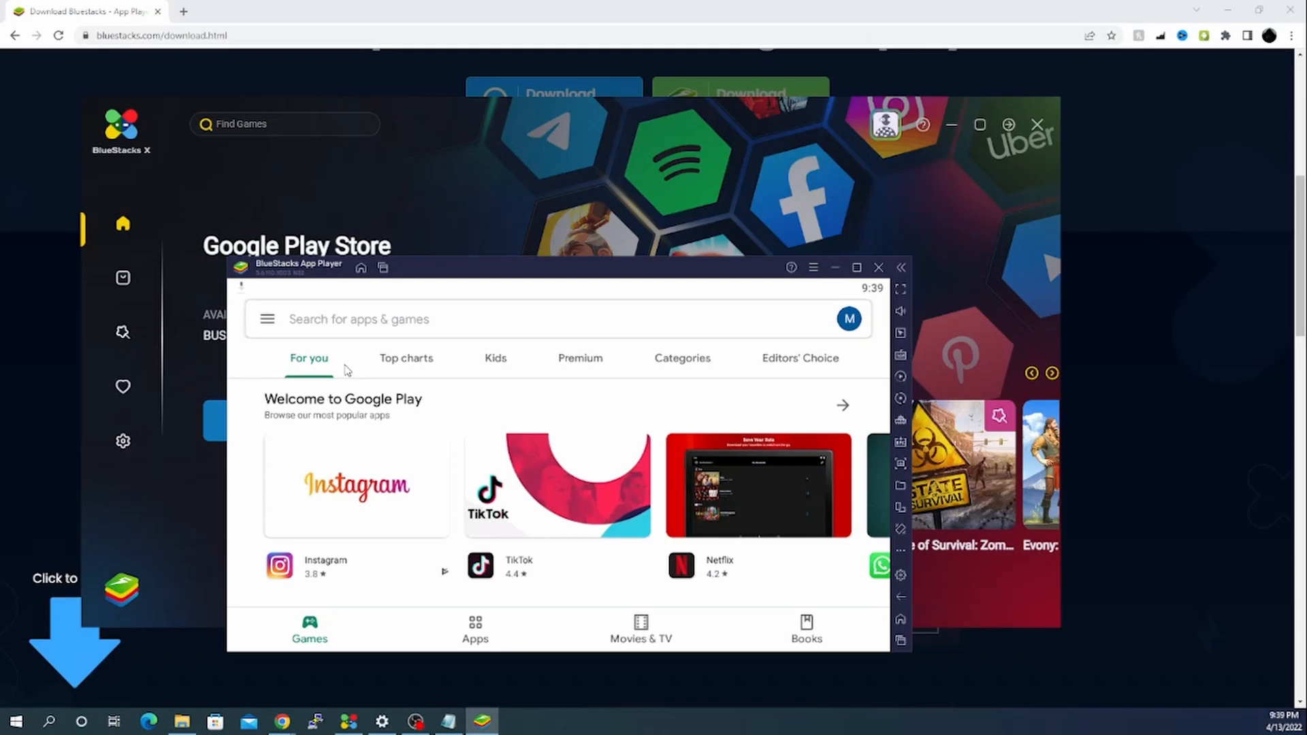
pyautogui.moveTo(584, 443)
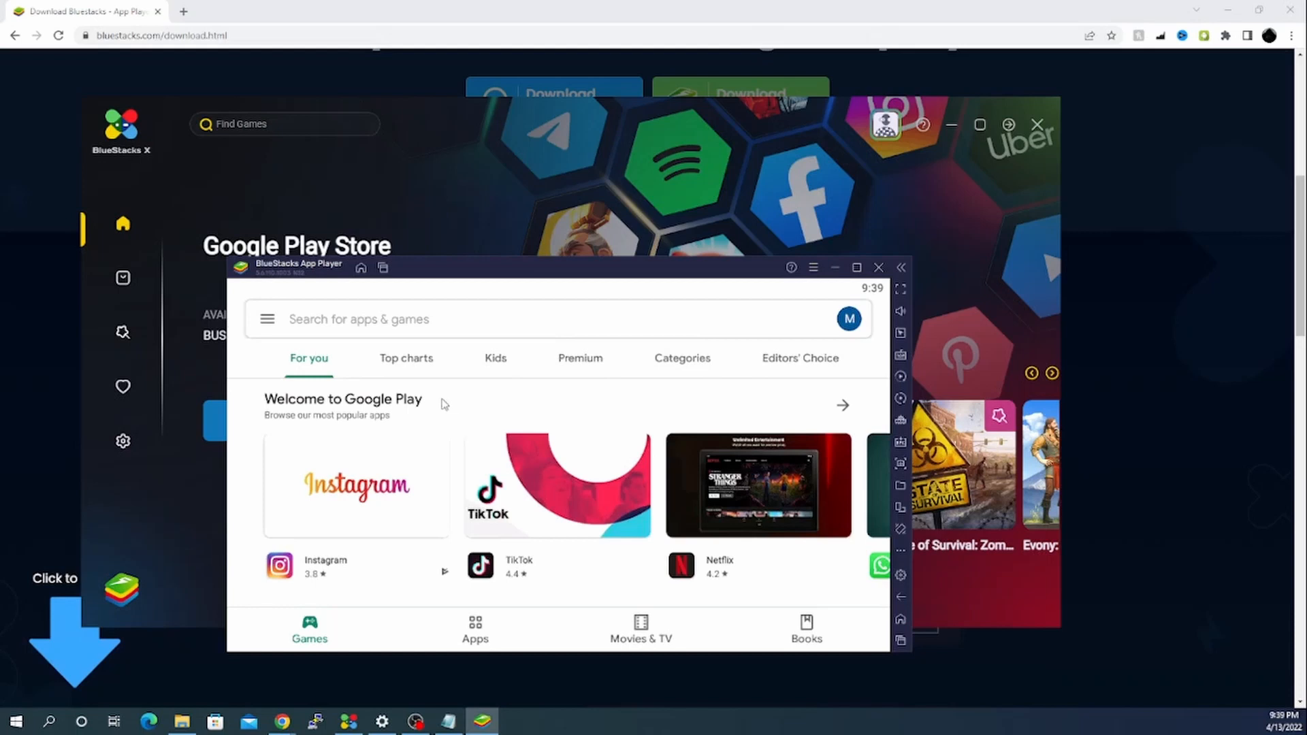
# Search Google Play for ebay and kindle, and install 1-Minute Maths
pyautogui.scroll(-3)
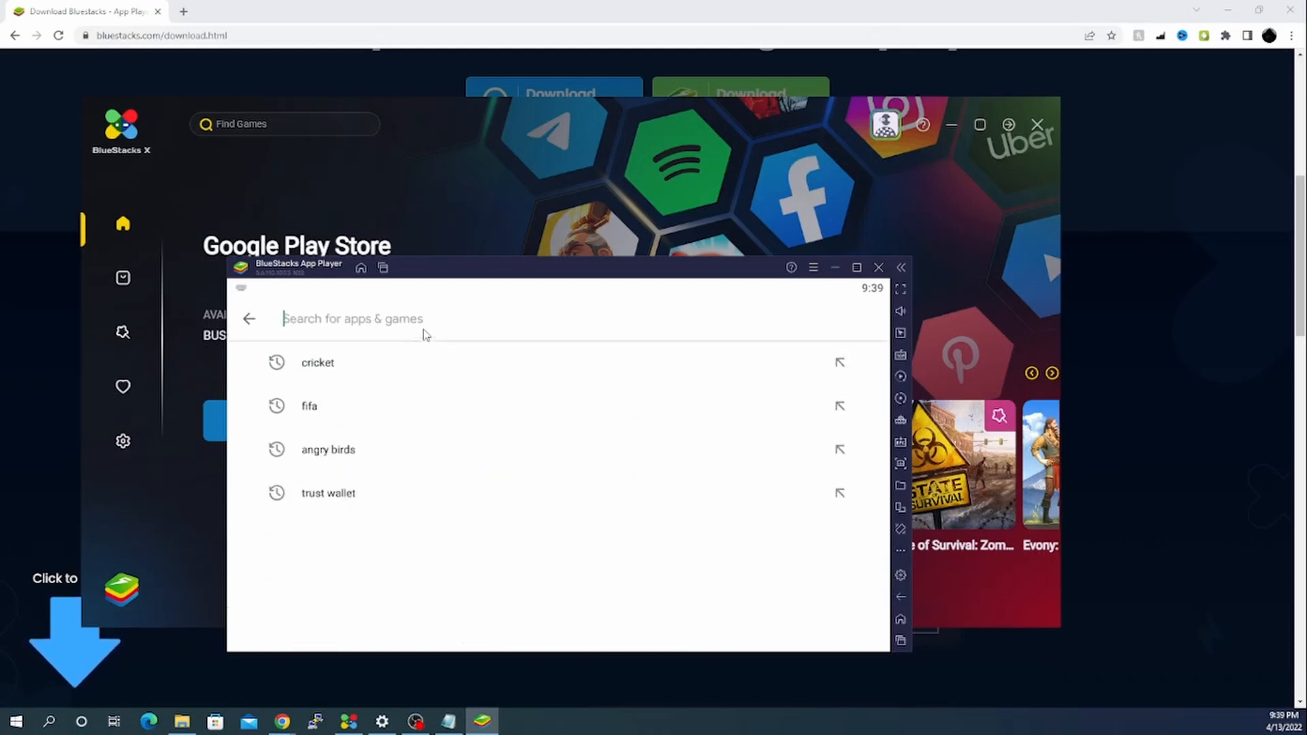
pyautogui.write('ebay')
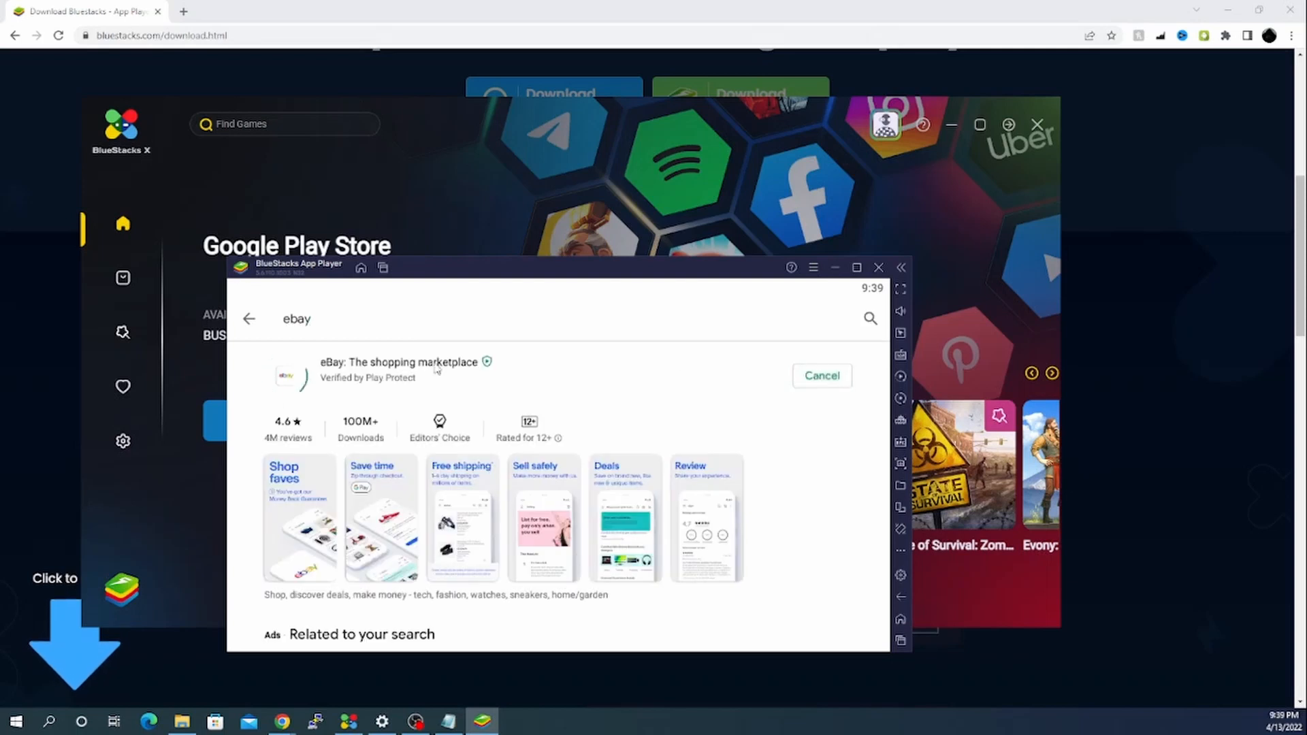
pyautogui.click(820, 375)
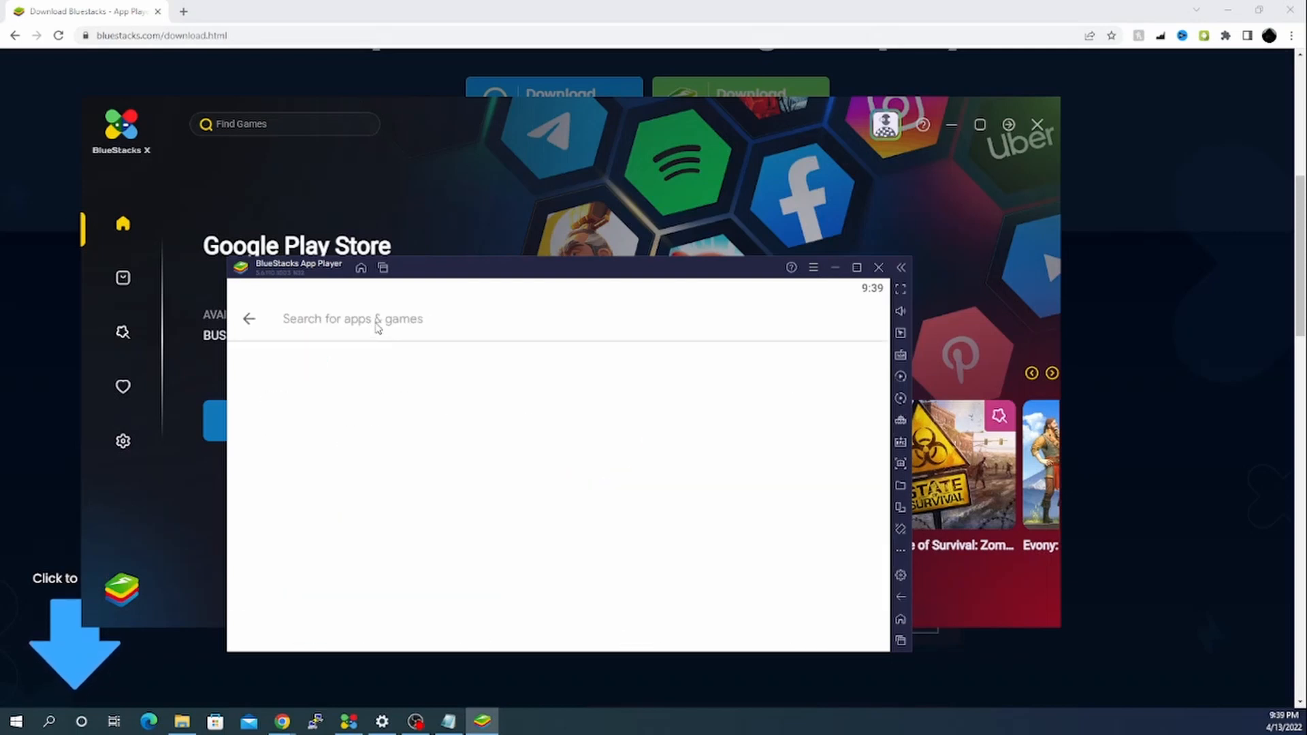
pyautogui.write('kindle')
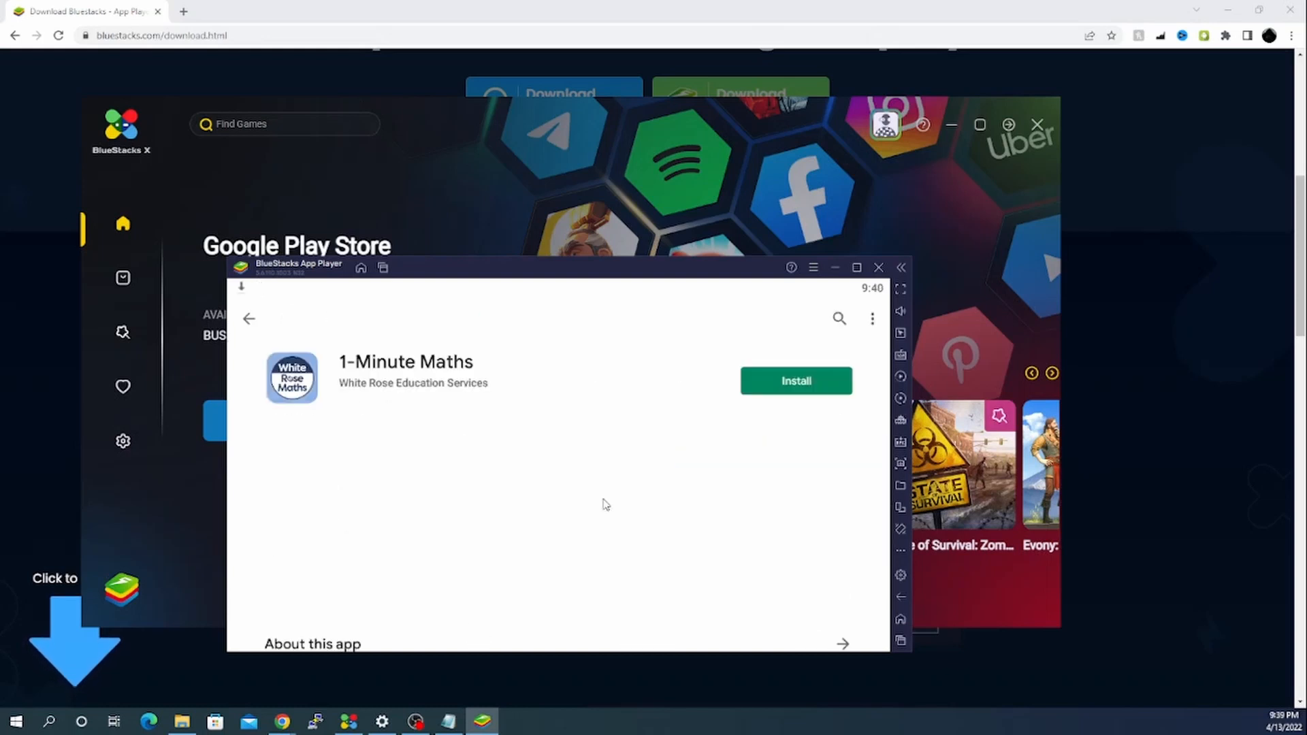
pyautogui.click(795, 381)
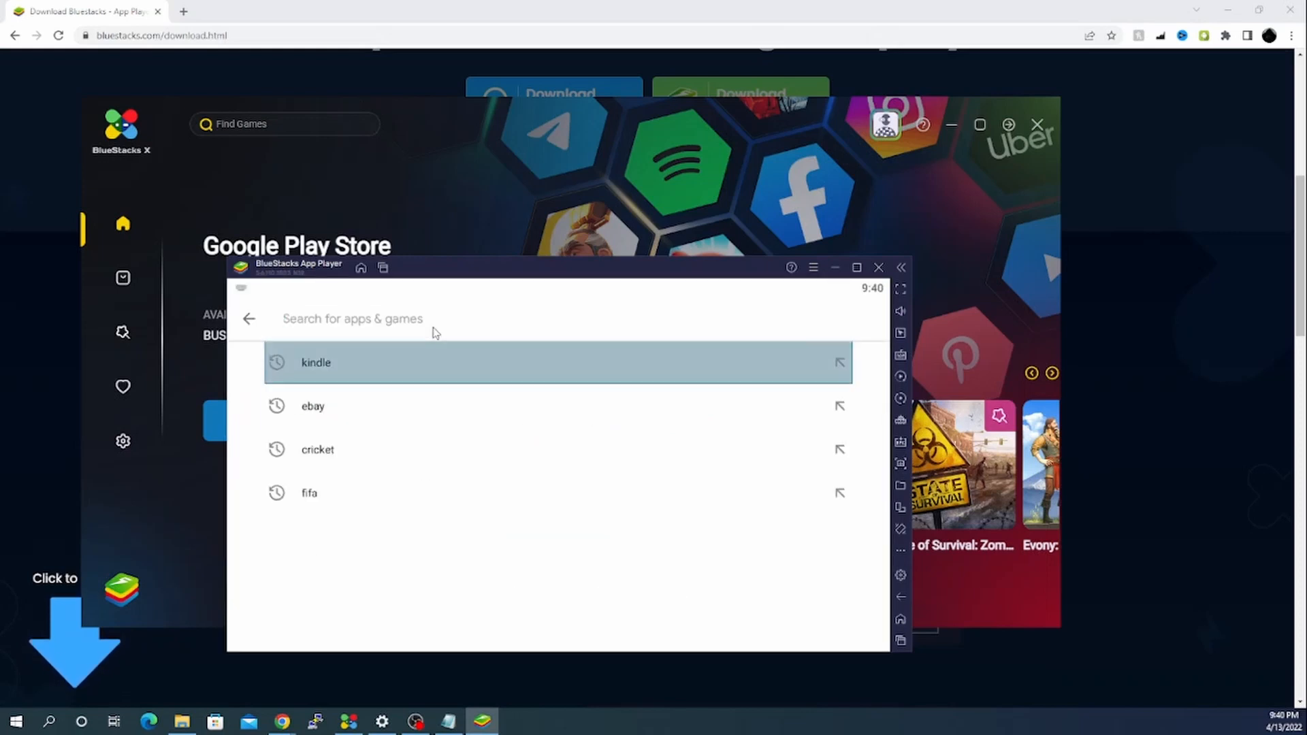
# Reopen the eBay listing from recent searches, now showing Open
pyautogui.click(313, 406)
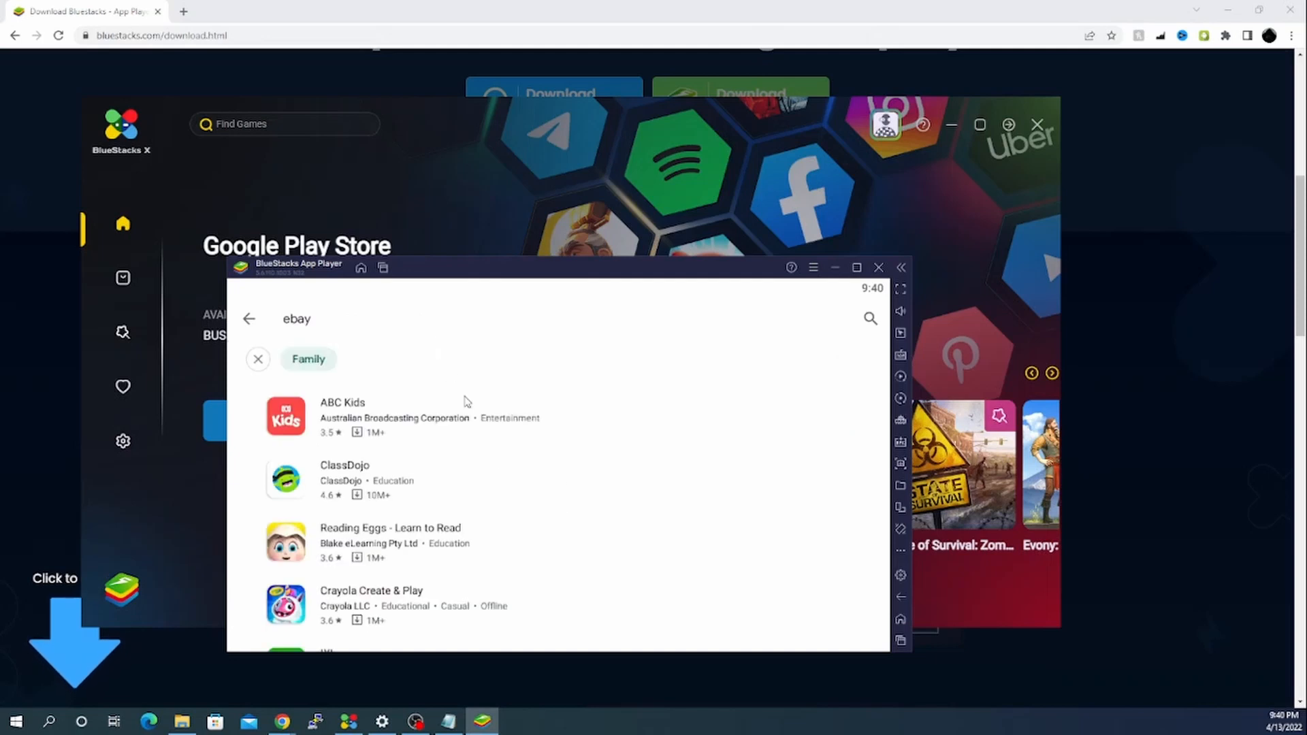
pyautogui.click(258, 359)
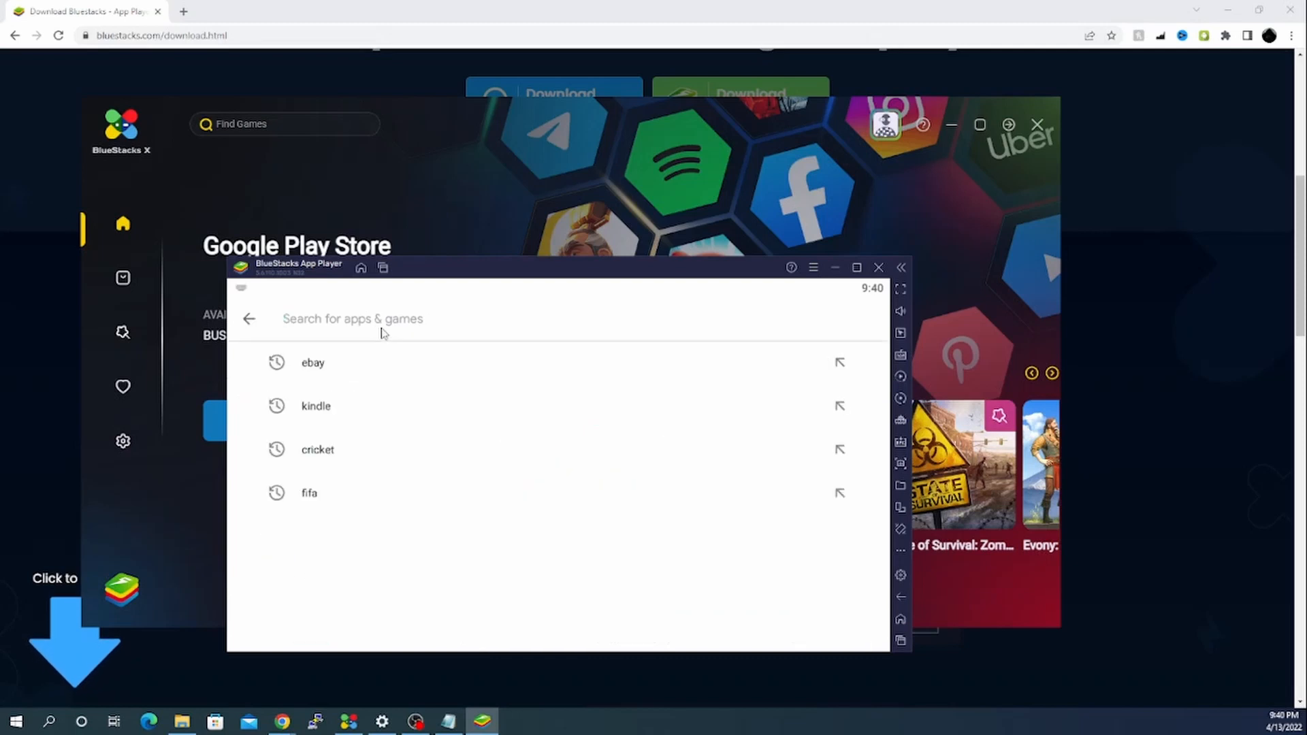
pyautogui.click(313, 362)
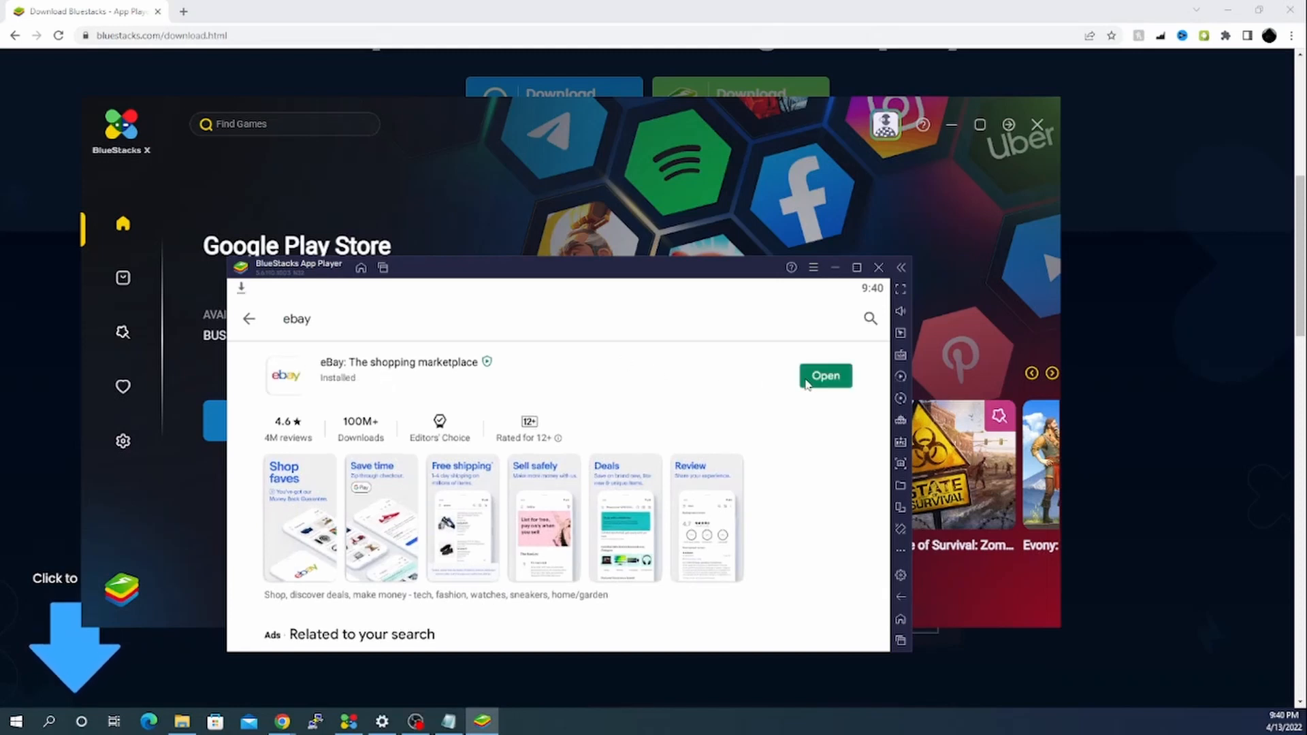
# Launch eBay and open Food & Drinks > Non-Alcoholic Drinks > Coffee Beans
pyautogui.click(824, 376)
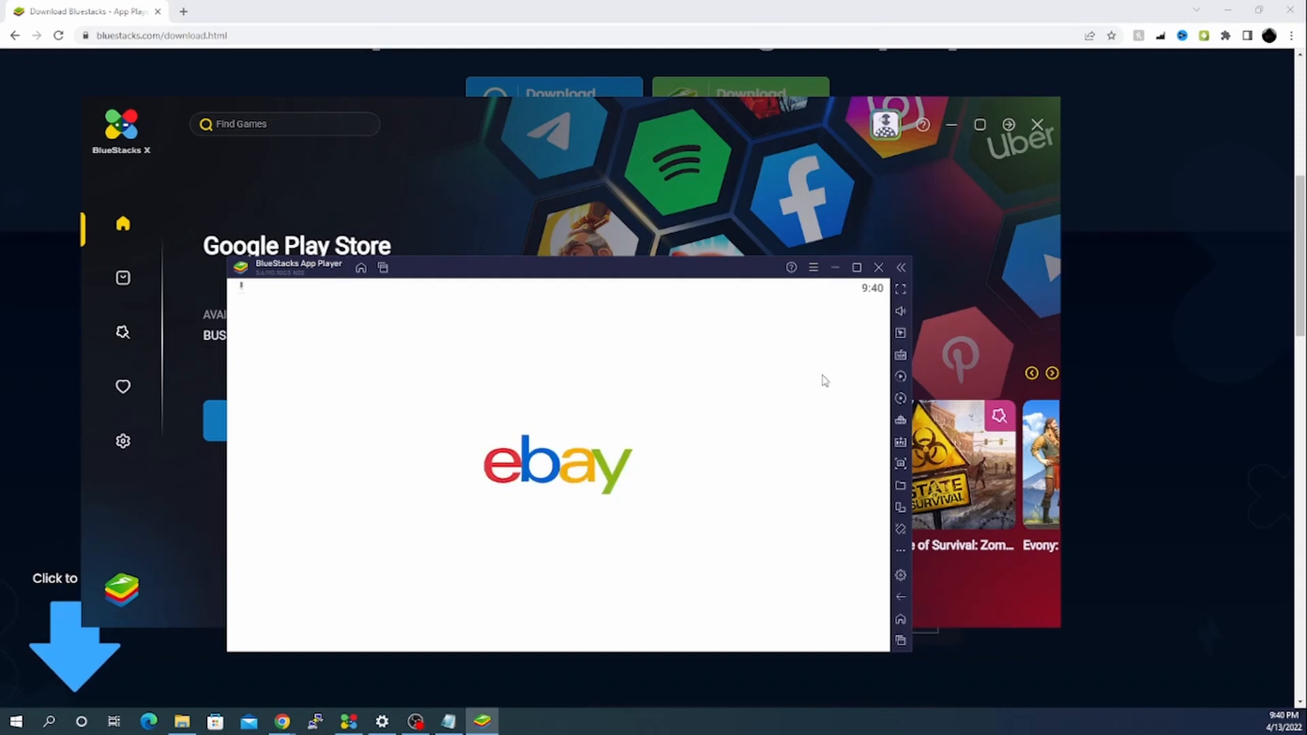
pyautogui.moveTo(561, 482)
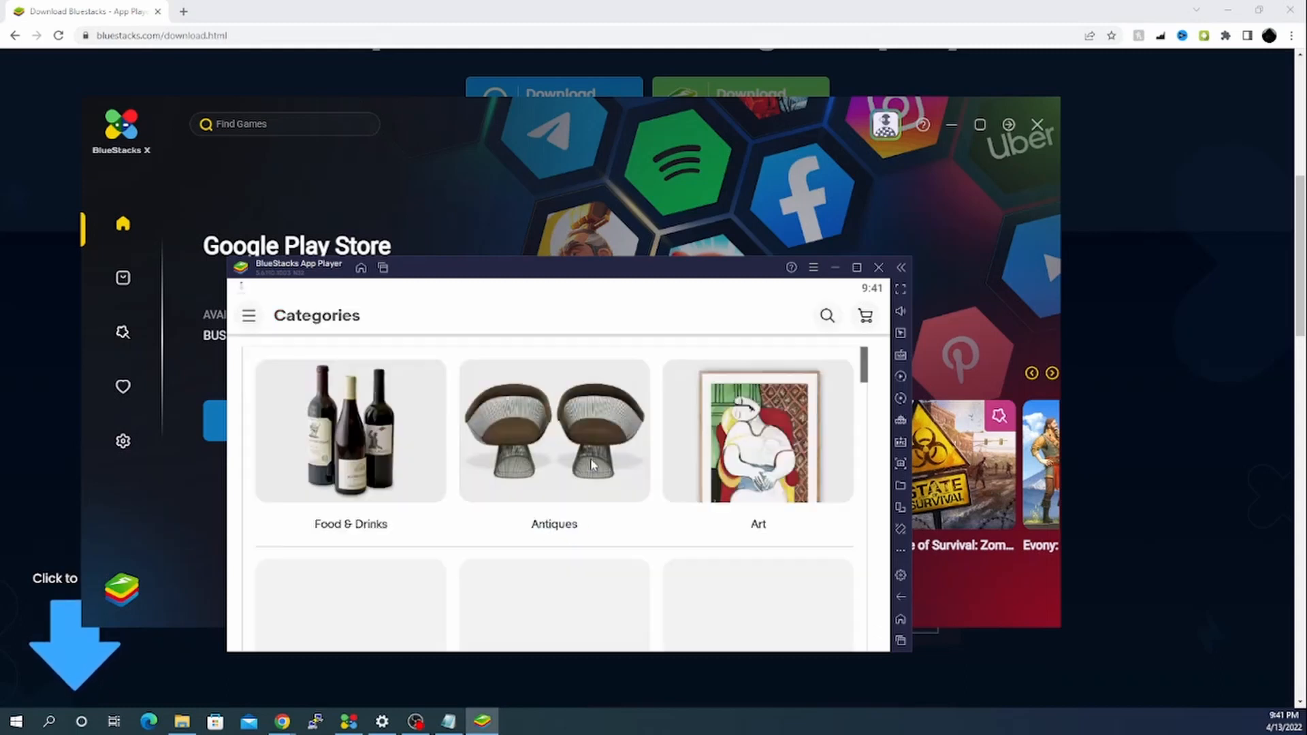
pyautogui.click(350, 431)
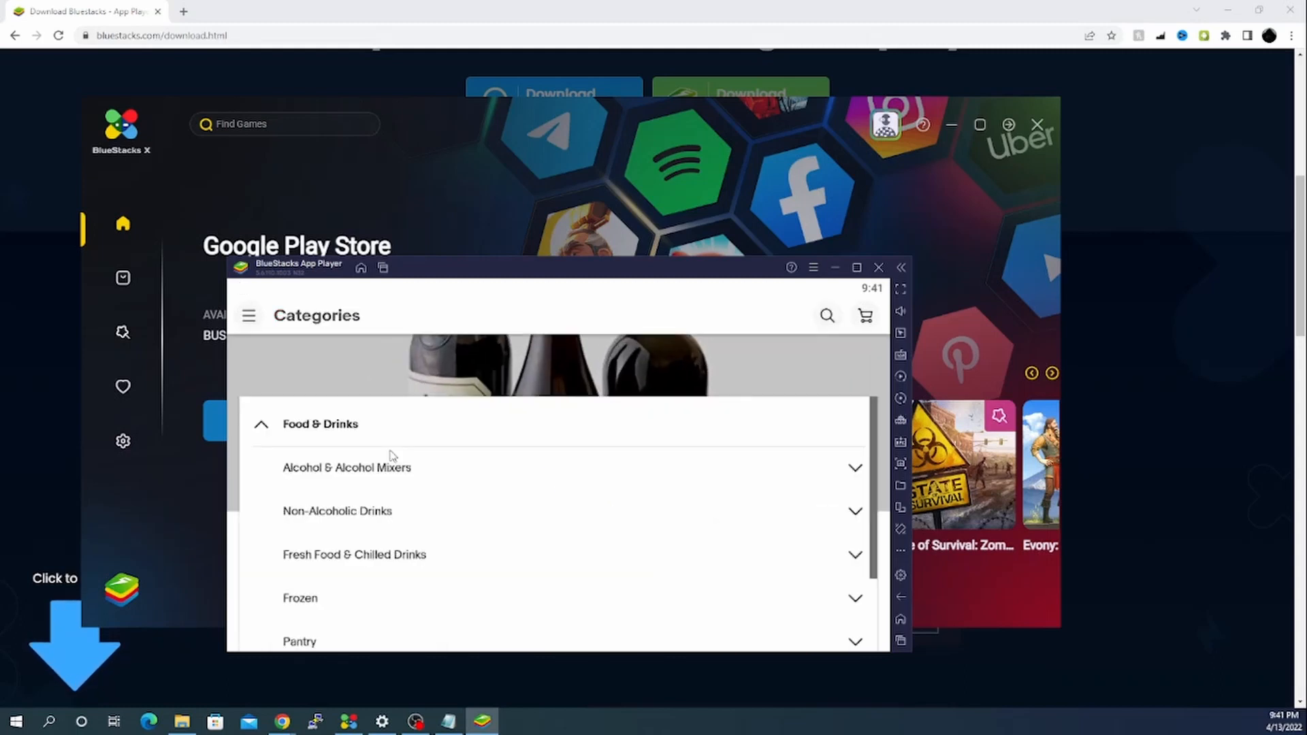
pyautogui.scroll(-3)
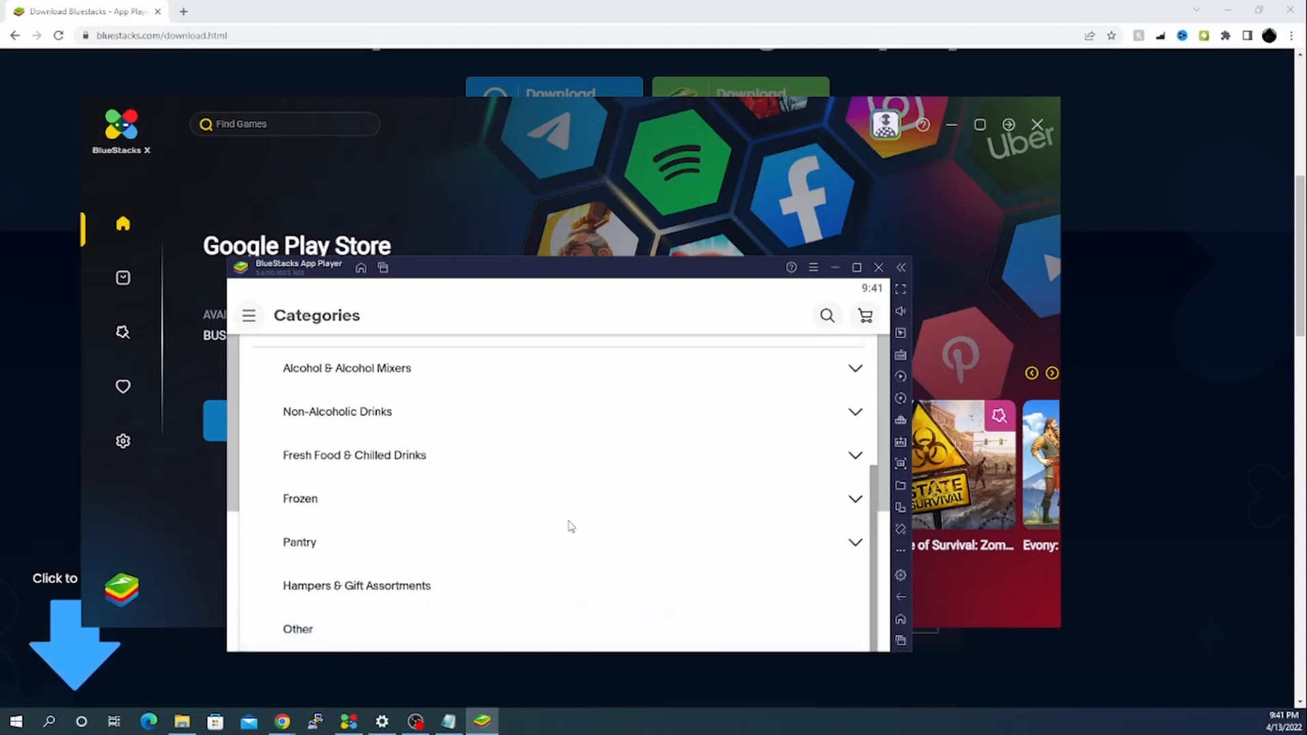
pyautogui.click(337, 411)
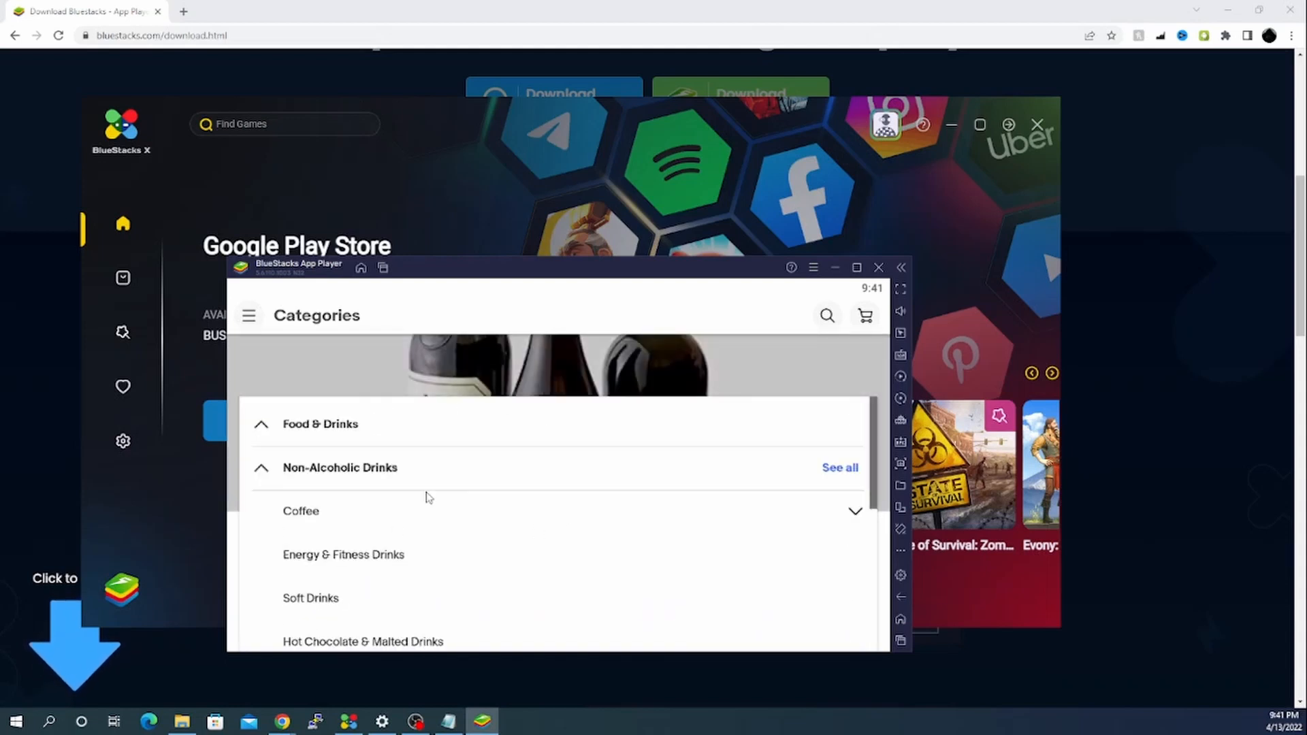
pyautogui.click(301, 511)
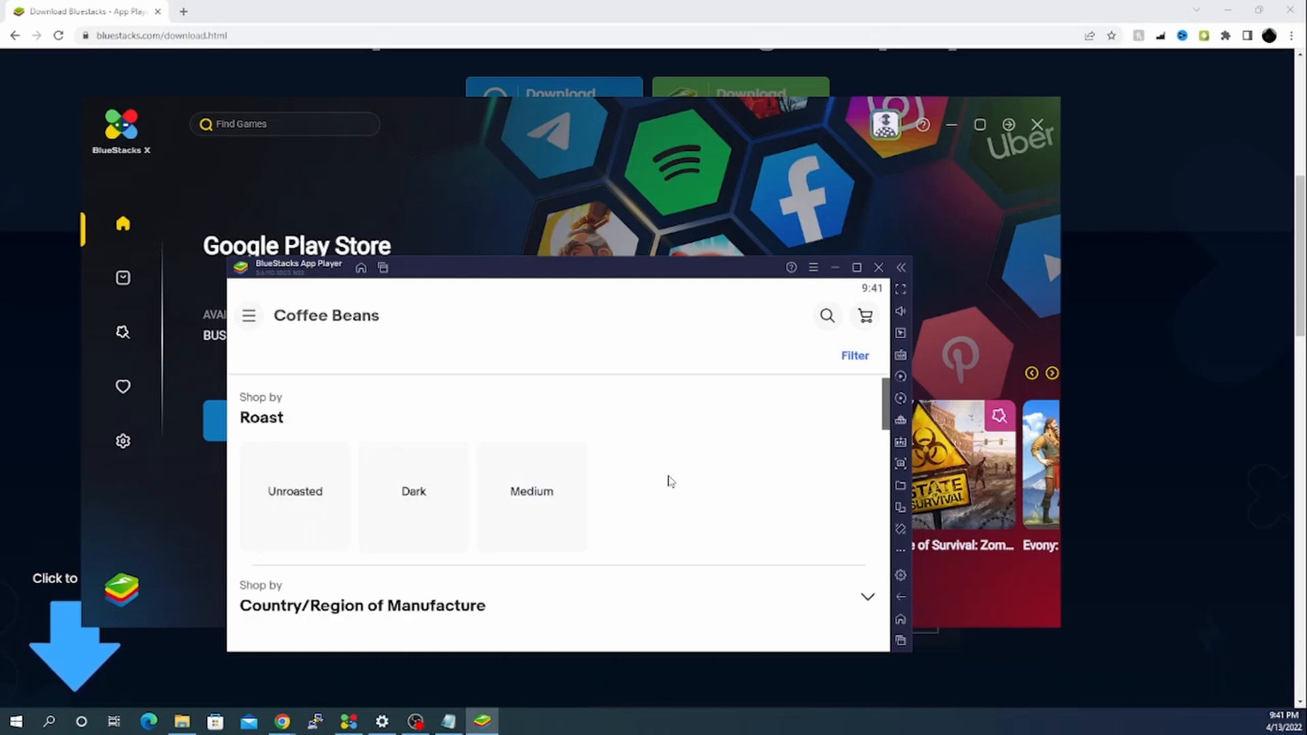
# Scroll through the Coffee Beans listings, then return to the home screen
pyautogui.scroll(-3)
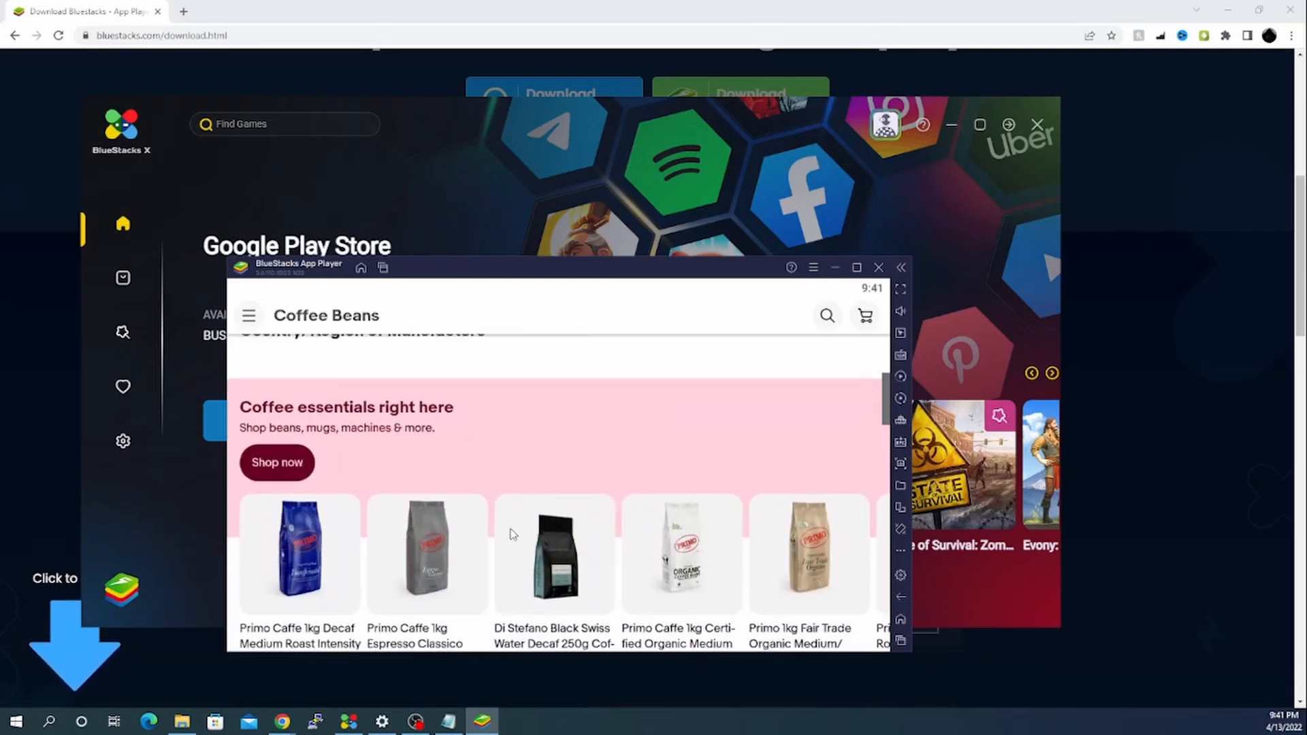
pyautogui.scroll(-3)
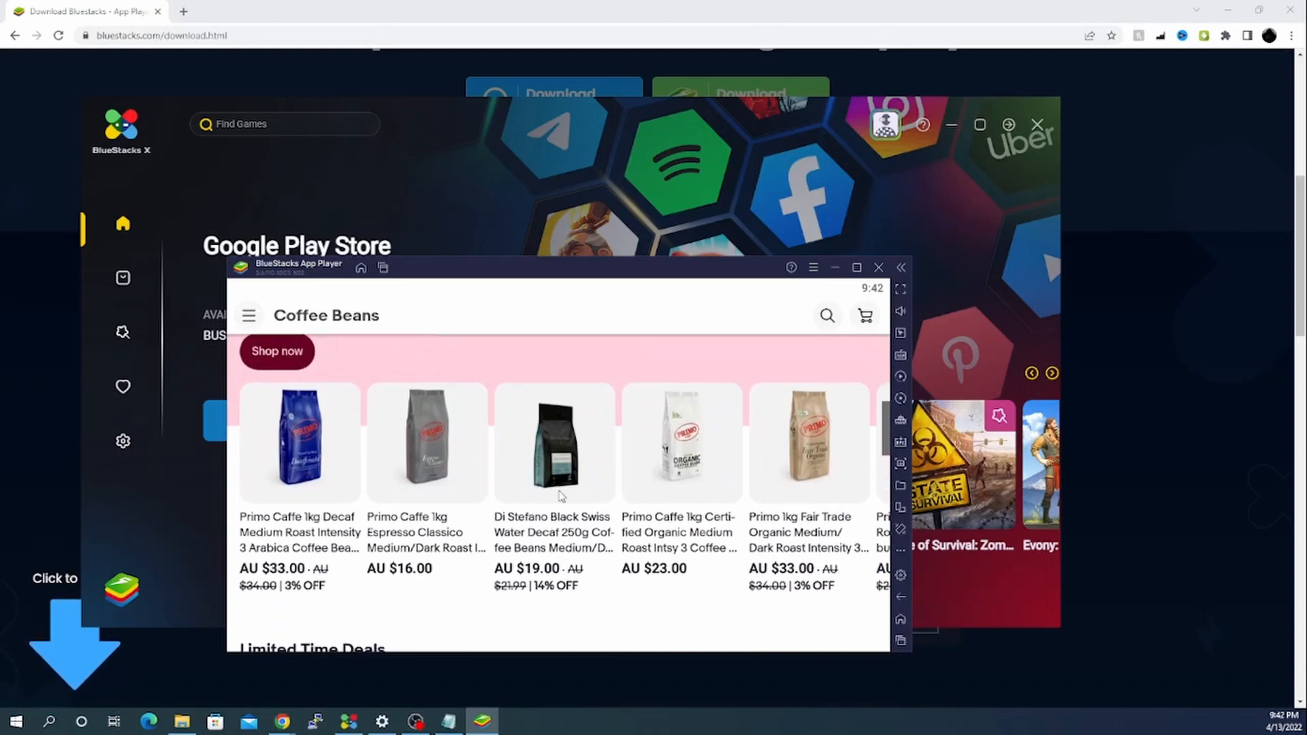
pyautogui.scroll(-3)
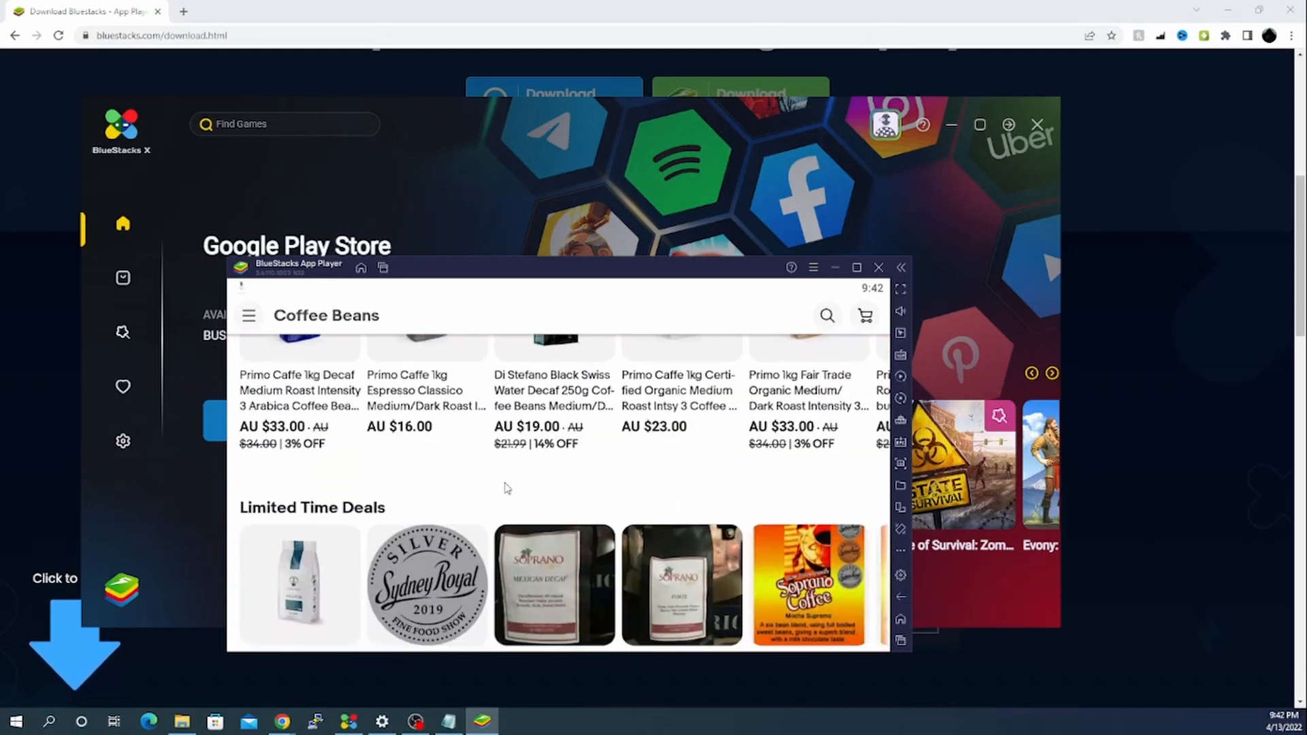
pyautogui.click(826, 316)
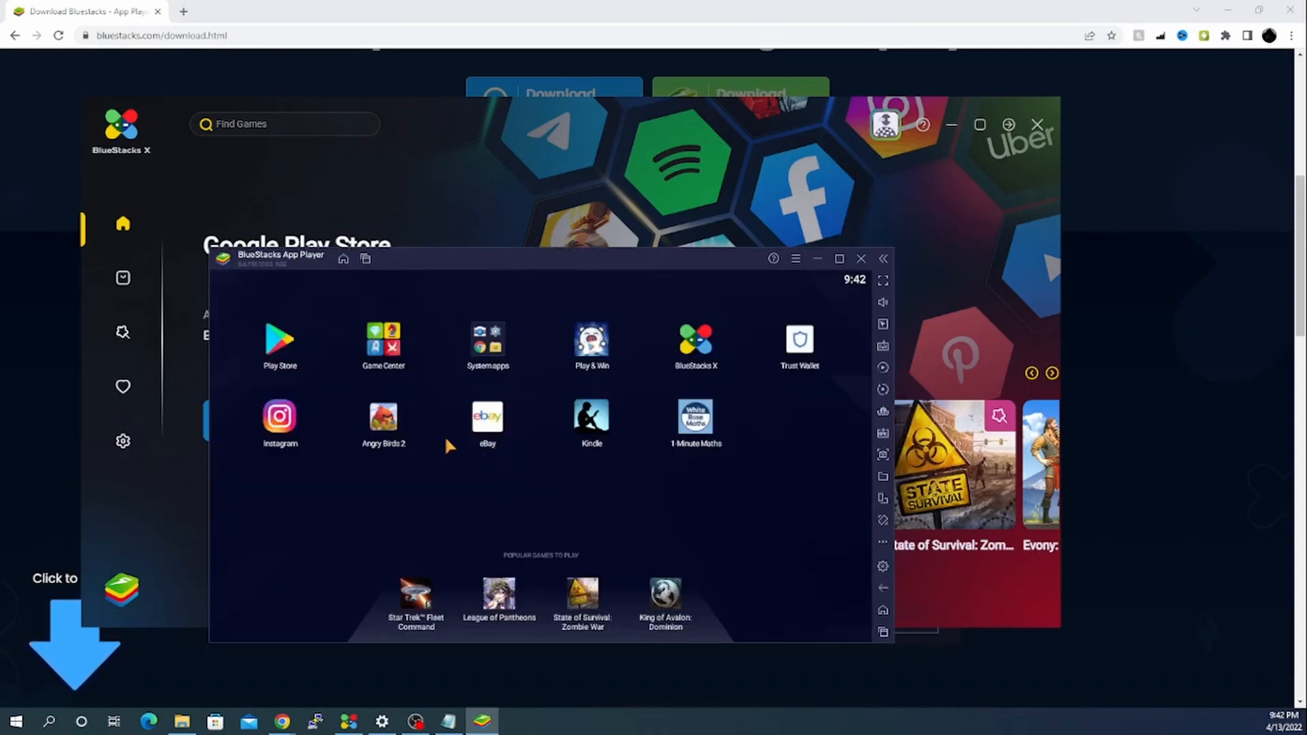
pyautogui.moveTo(554, 364)
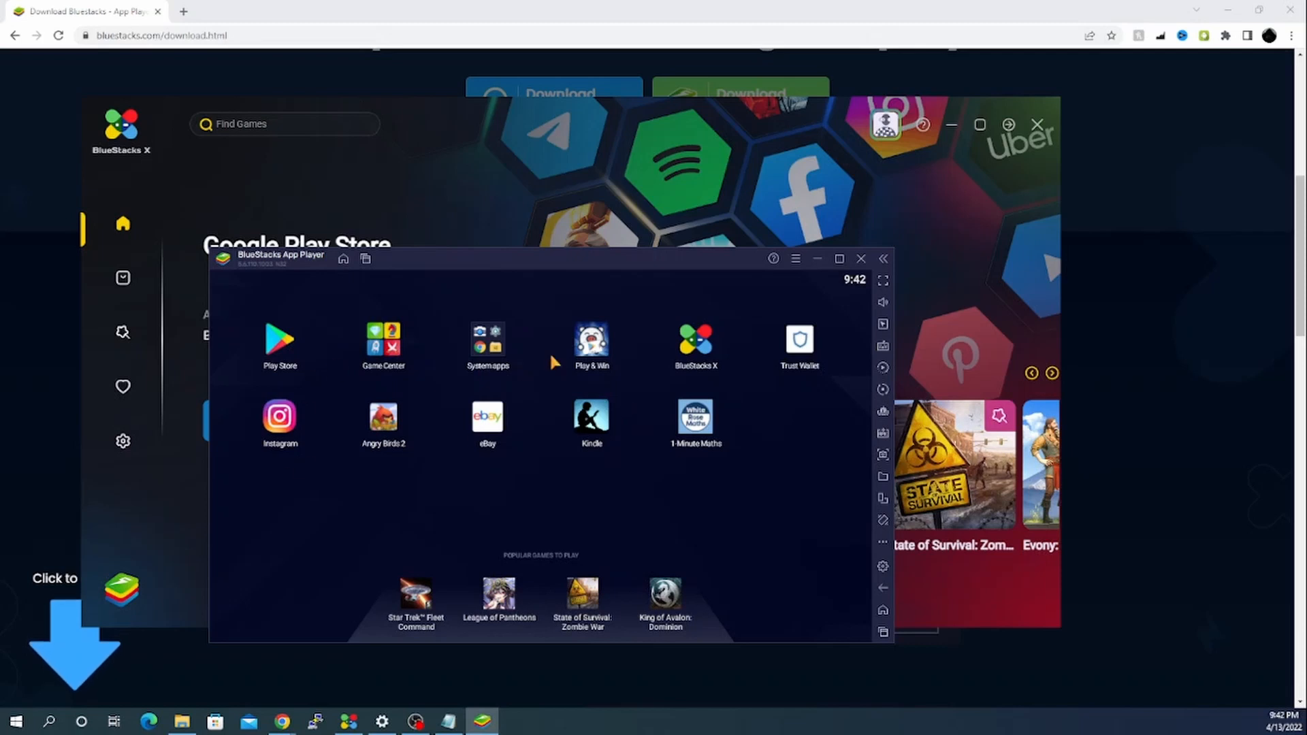
pyautogui.moveTo(297, 359)
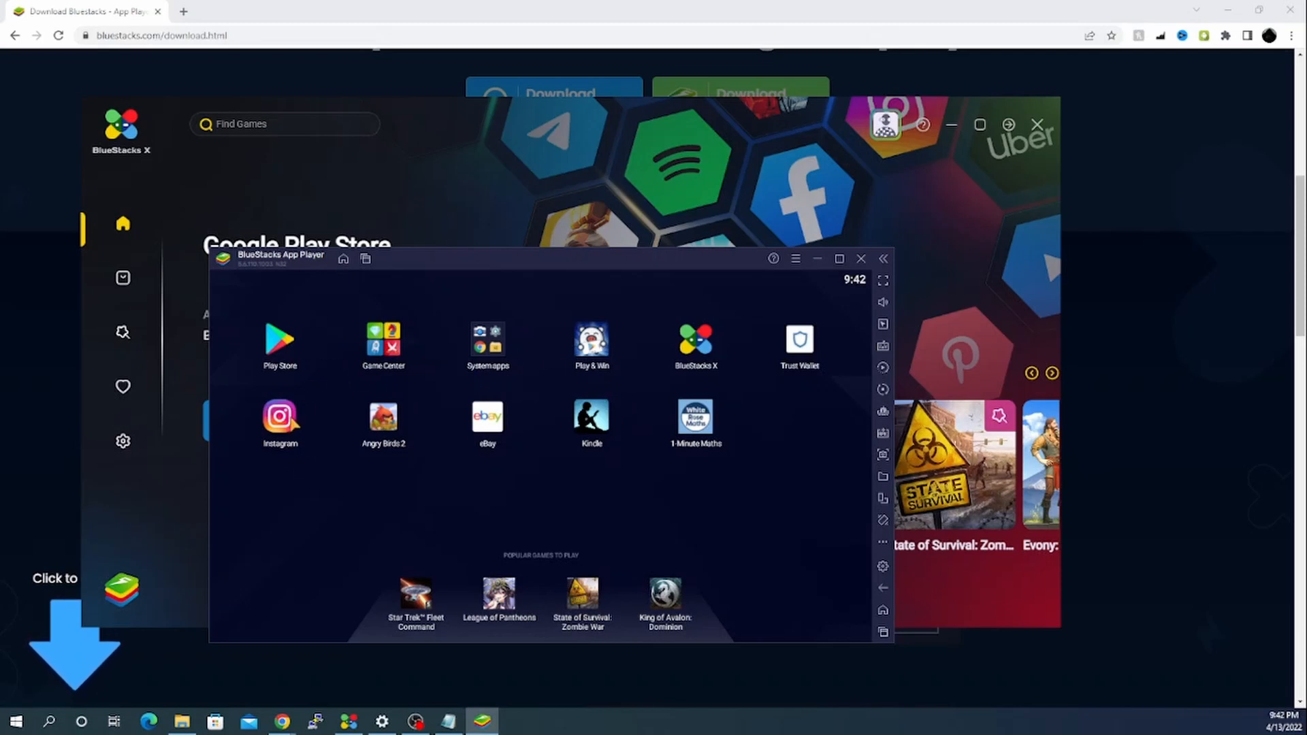
# Launch Instagram, tick 'Do not show again' and choose 'Do it later' on the graphics prompt
pyautogui.click(279, 417)
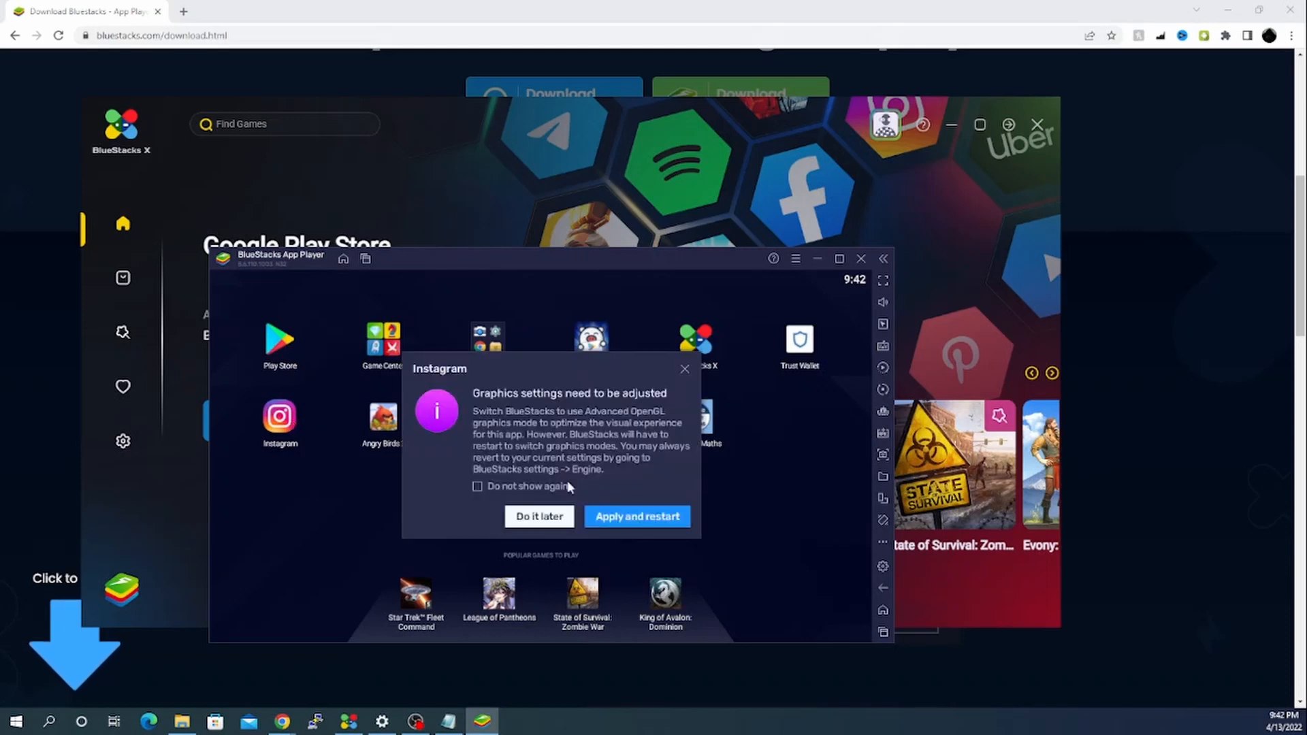
pyautogui.click(478, 486)
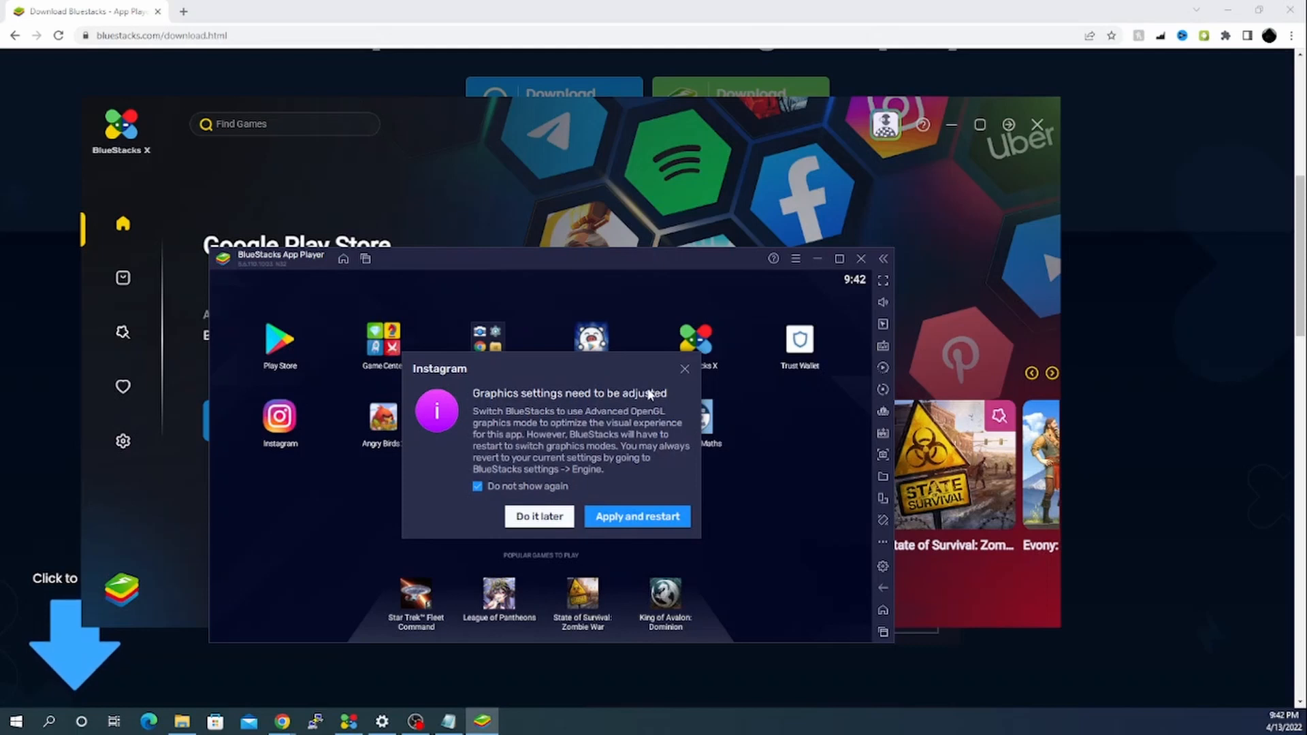
pyautogui.click(538, 516)
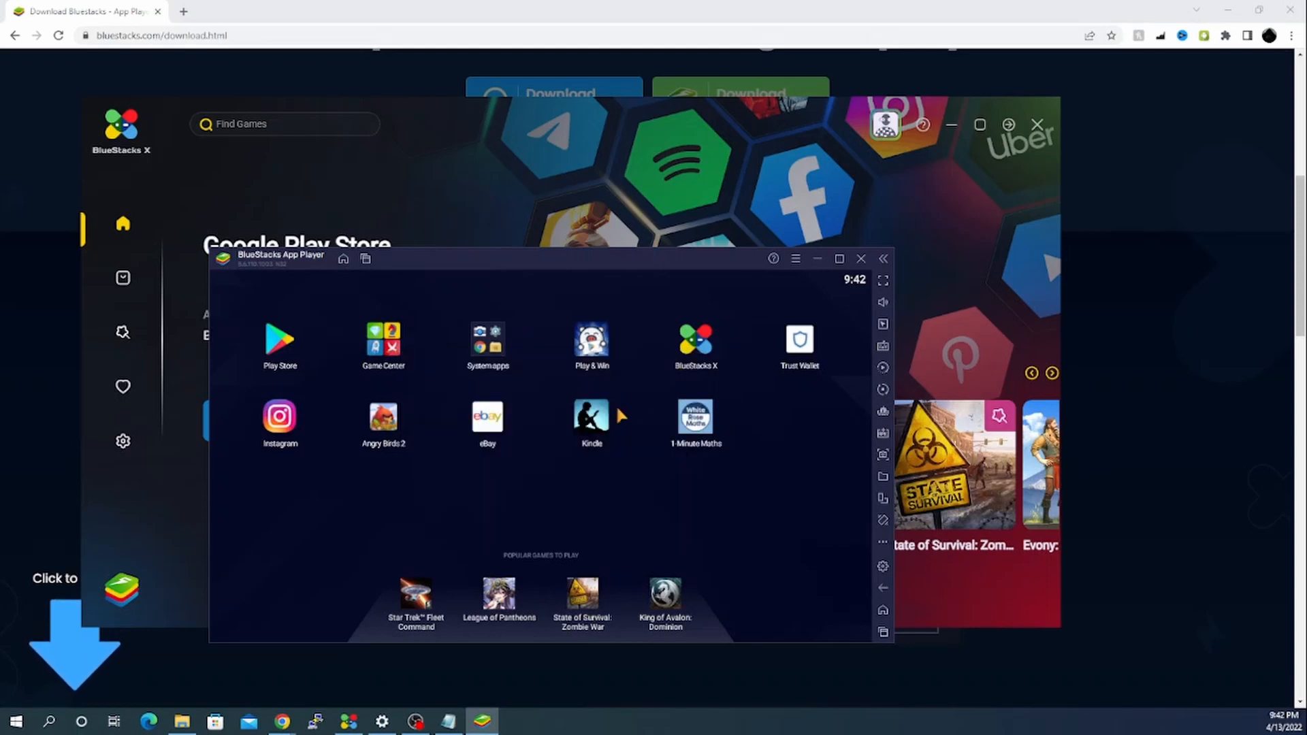
pyautogui.moveTo(597, 430)
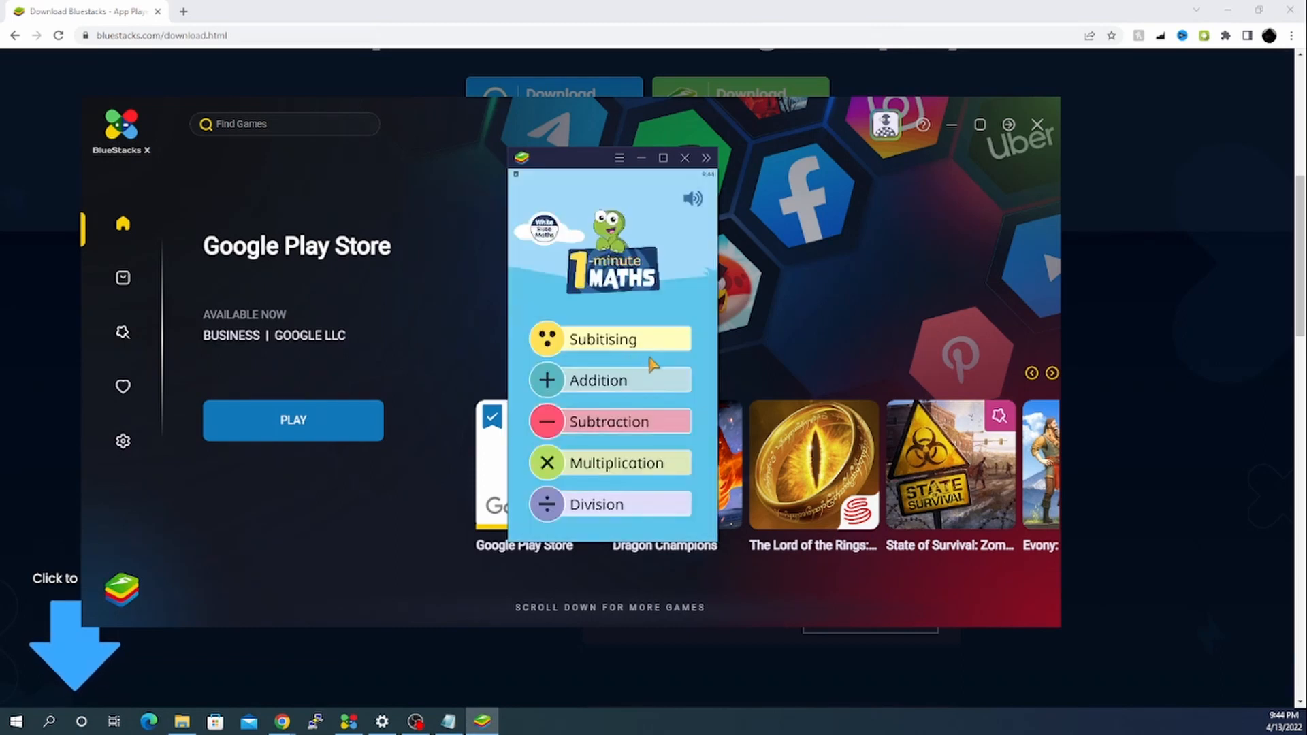
pyautogui.moveTo(662, 371)
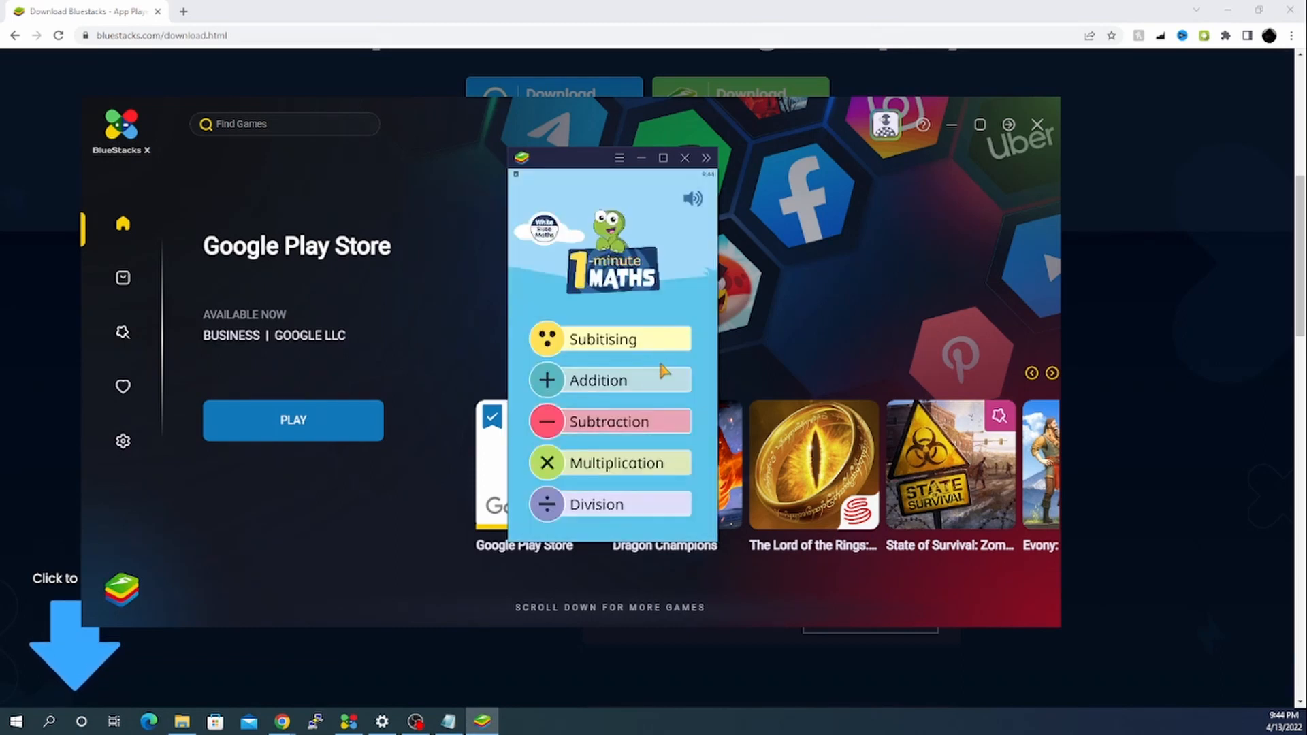
pyautogui.moveTo(565, 381)
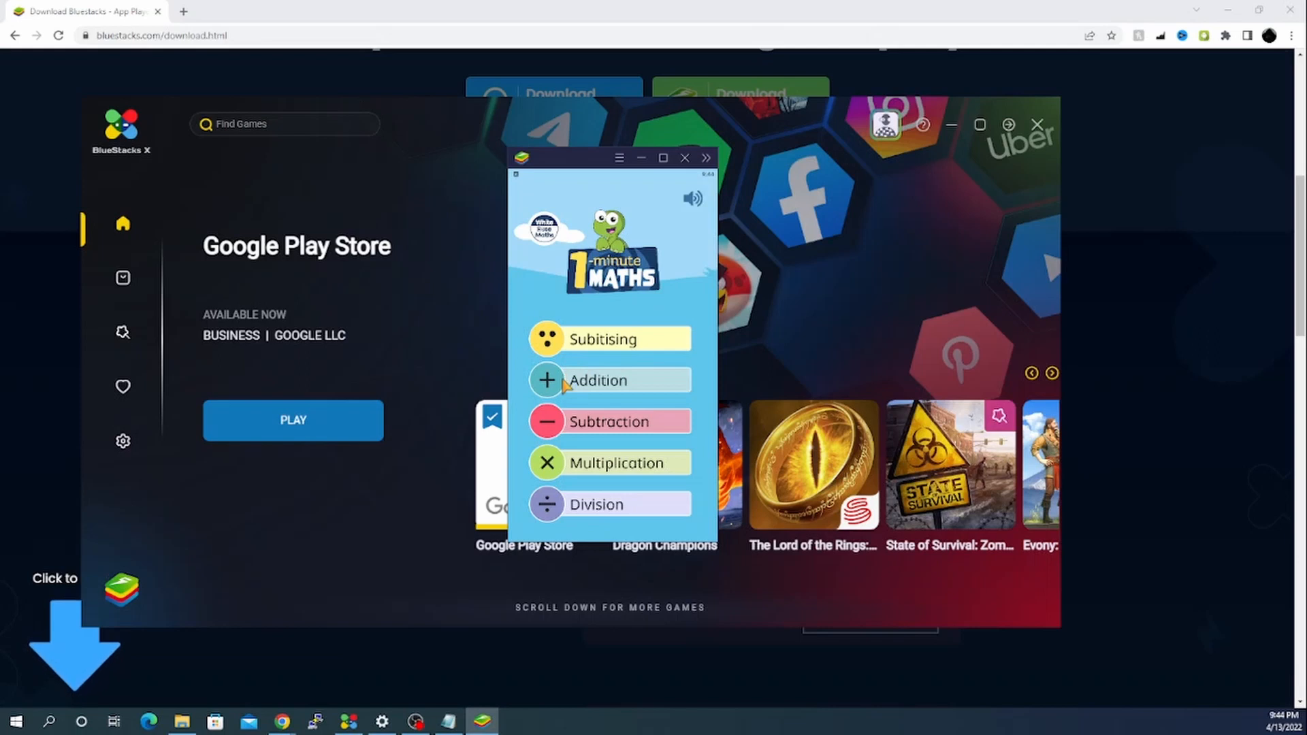
# Start Addition > Add 0, 1 or 2 in 1-Minute Maths and submit 5 as the answer
pyautogui.click(597, 380)
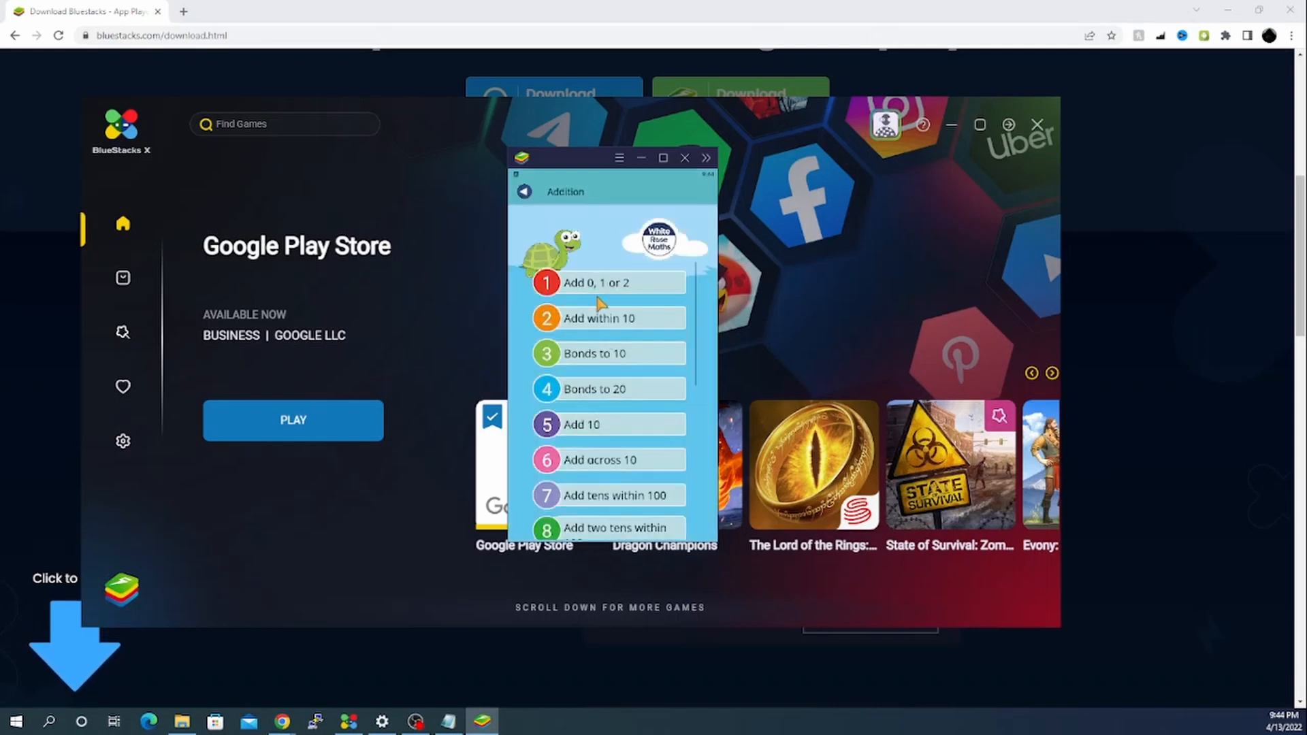
pyautogui.click(607, 283)
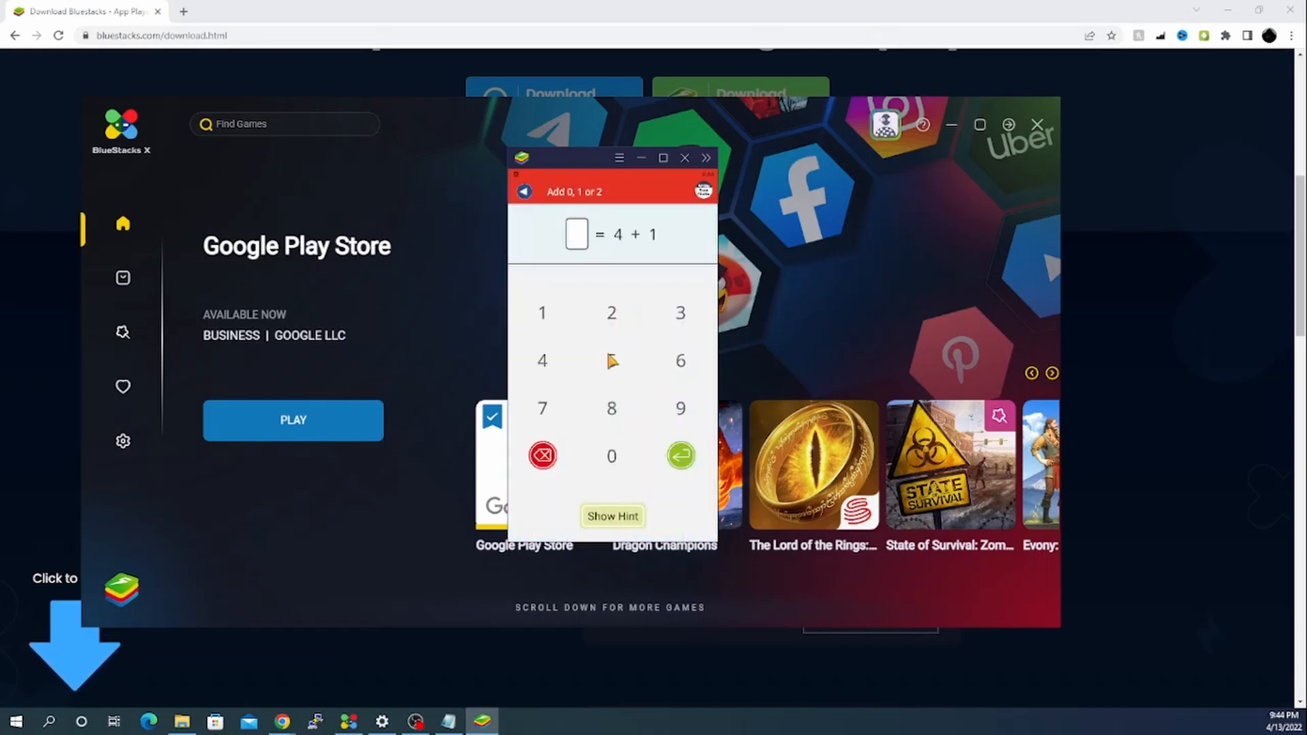
pyautogui.moveTo(658, 245)
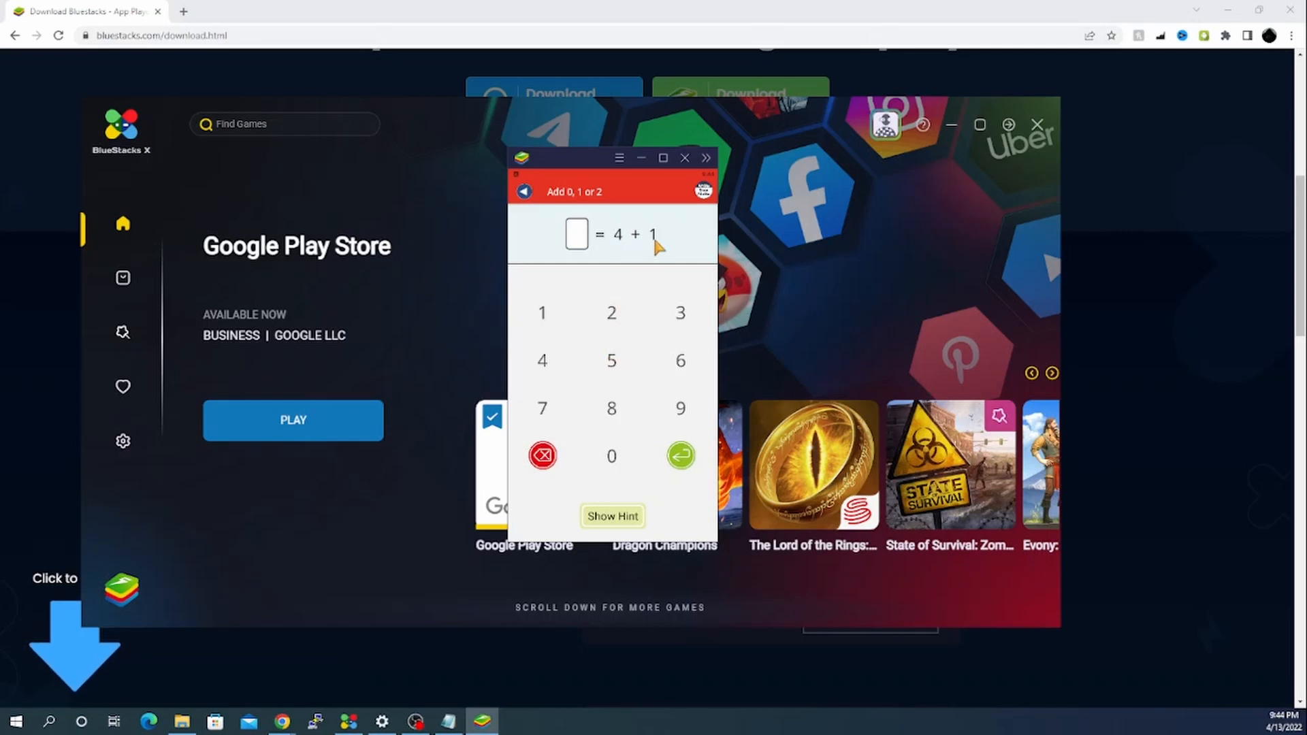
pyautogui.click(612, 360)
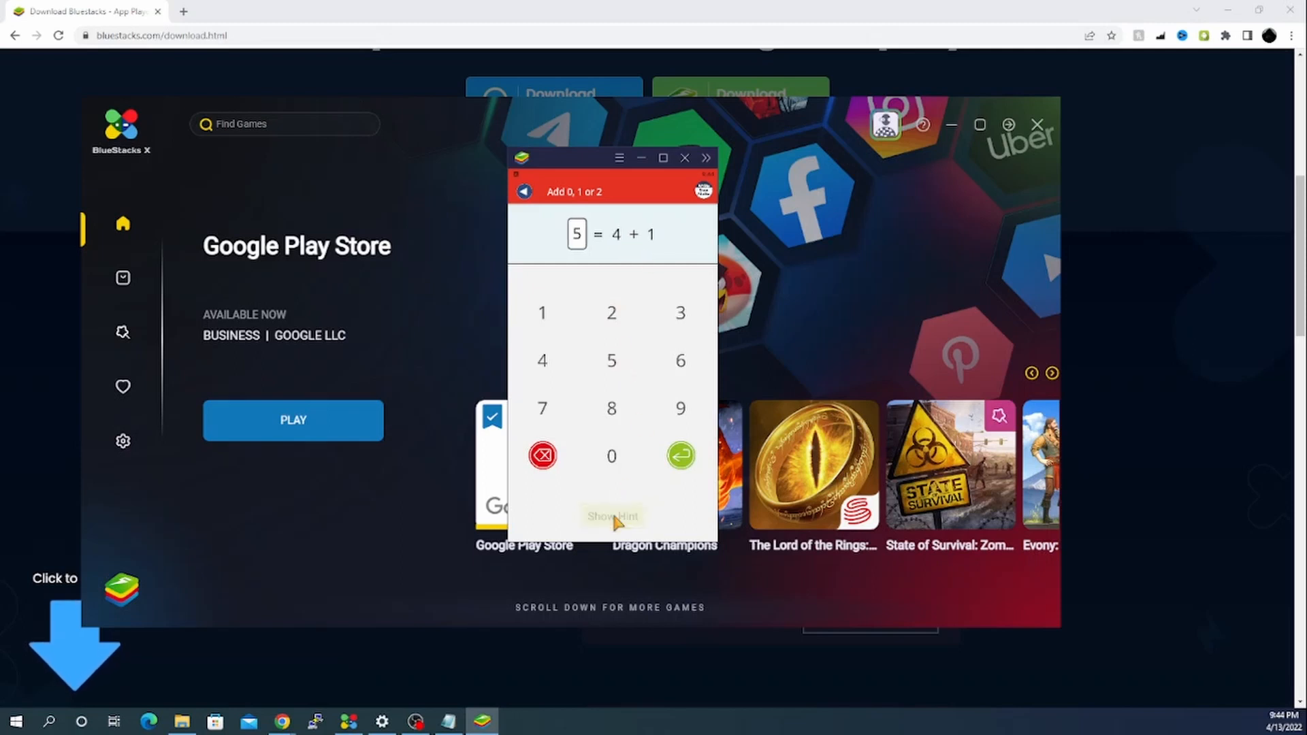
pyautogui.moveTo(658, 467)
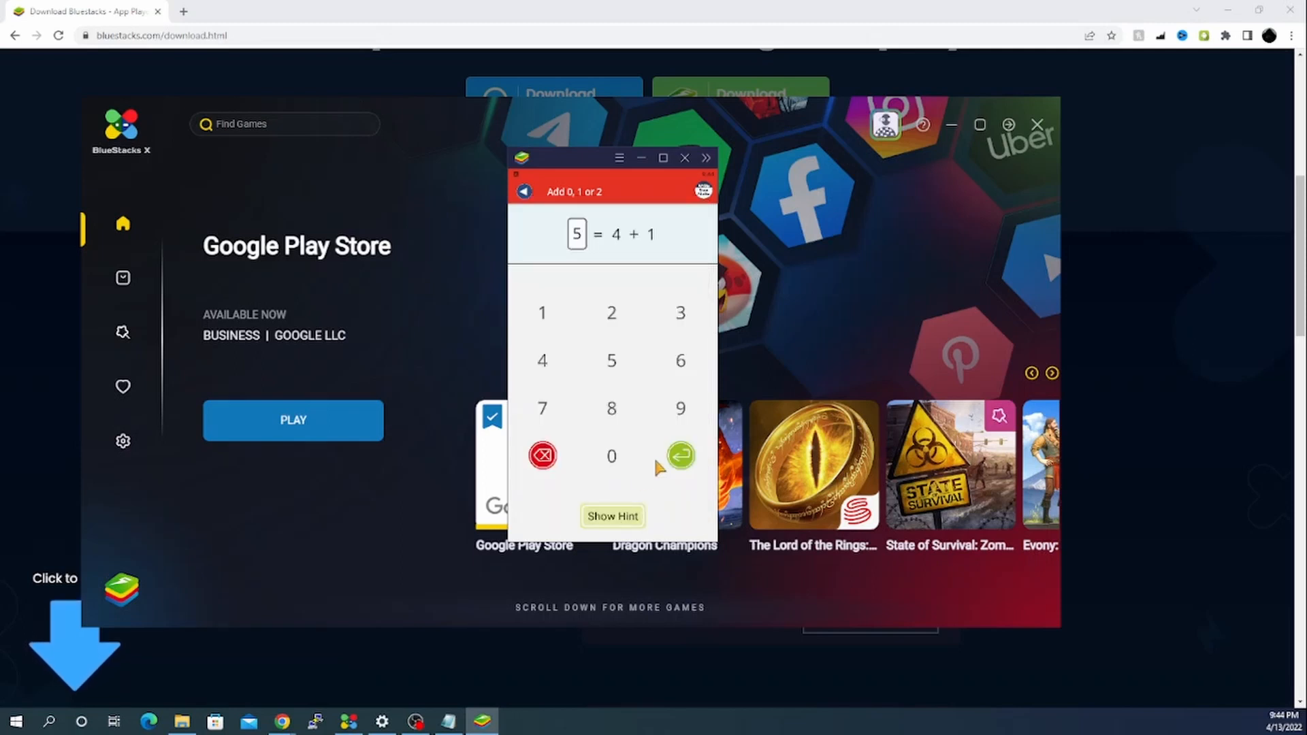
pyautogui.click(680, 456)
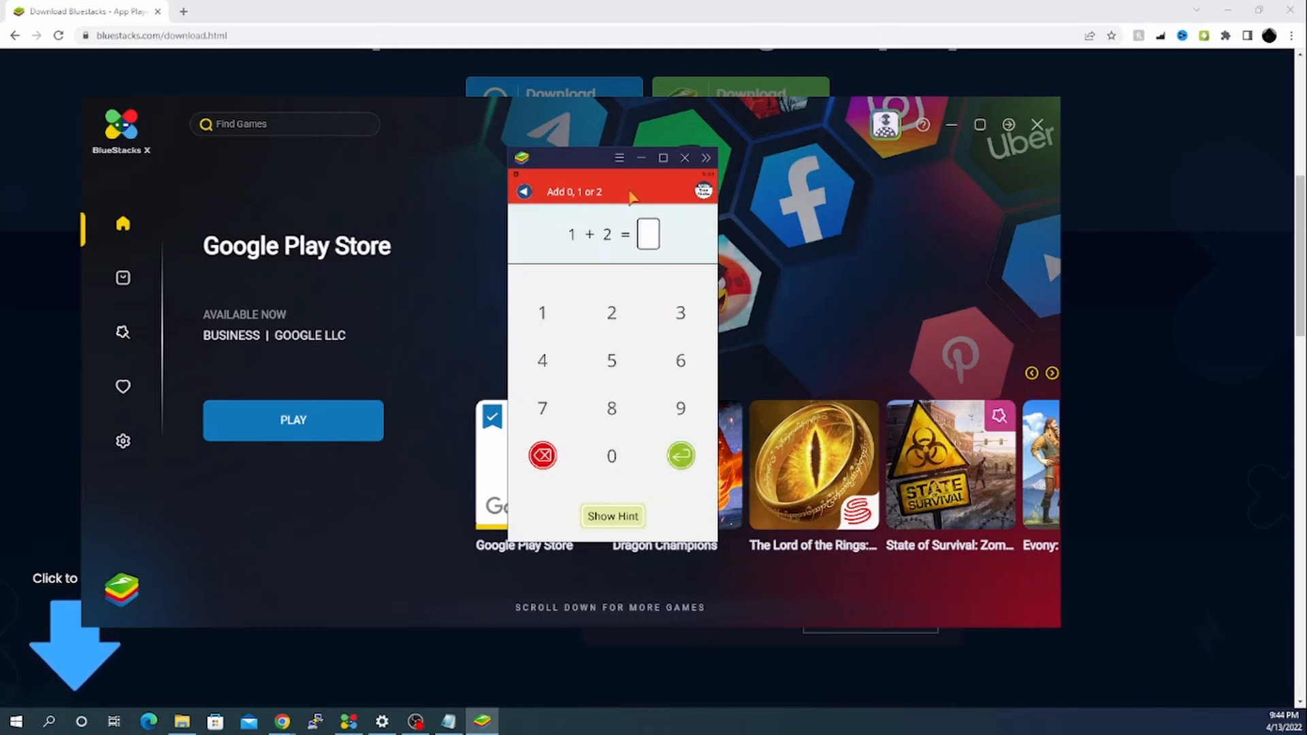
pyautogui.click(619, 159)
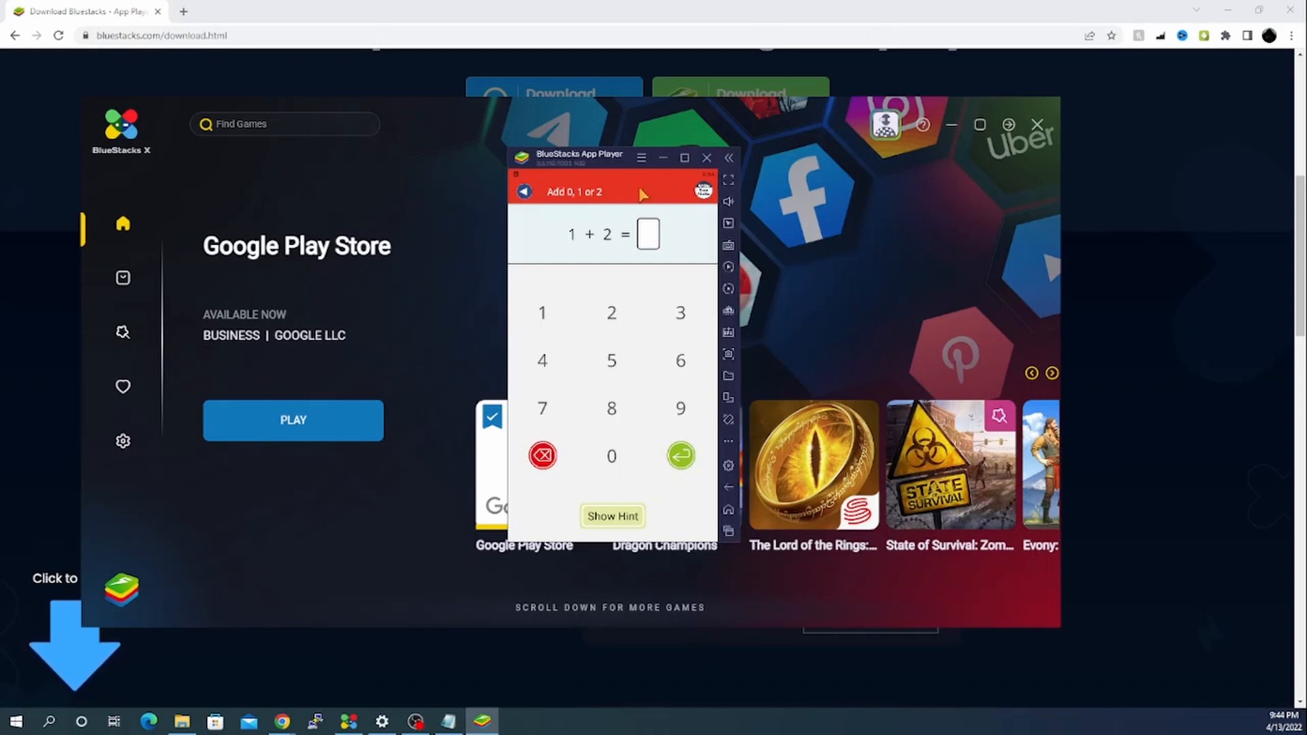
pyautogui.moveTo(642, 365)
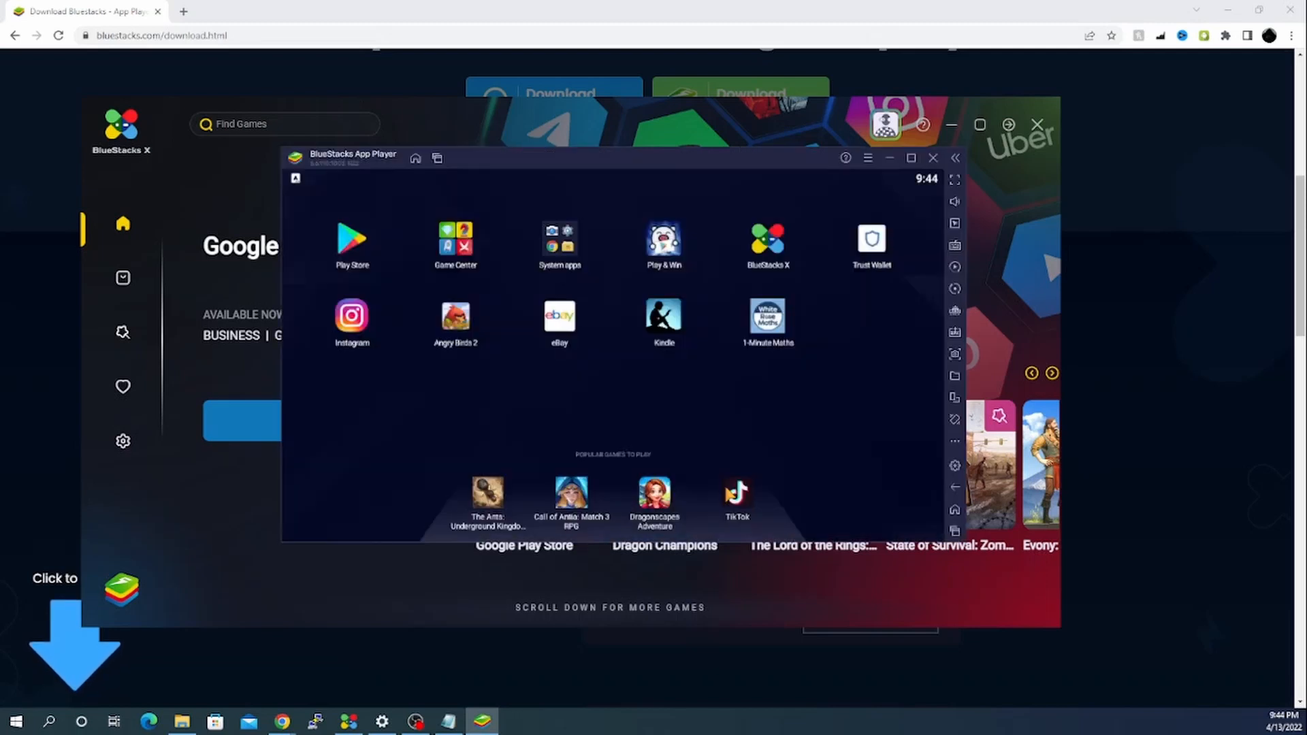
pyautogui.moveTo(809, 260)
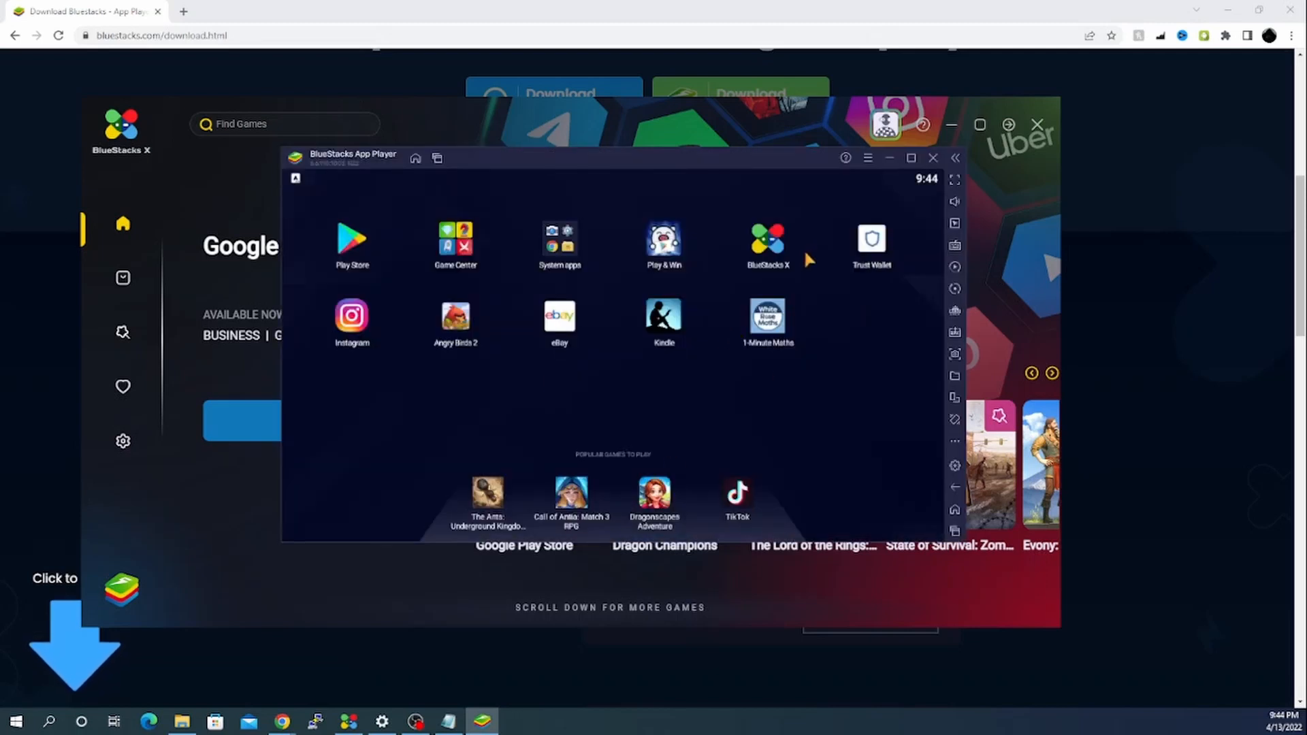
# Clear all apps from the Recent apps view
pyautogui.click(766, 317)
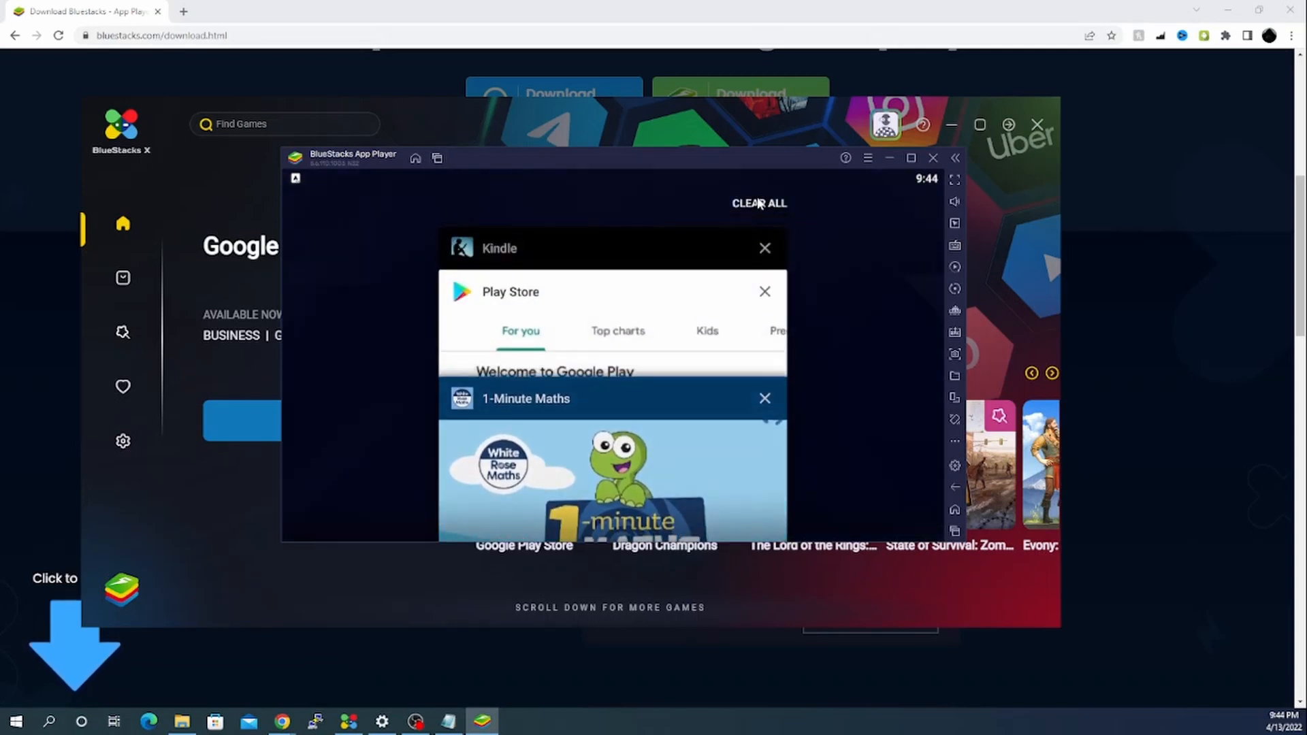
pyautogui.click(757, 203)
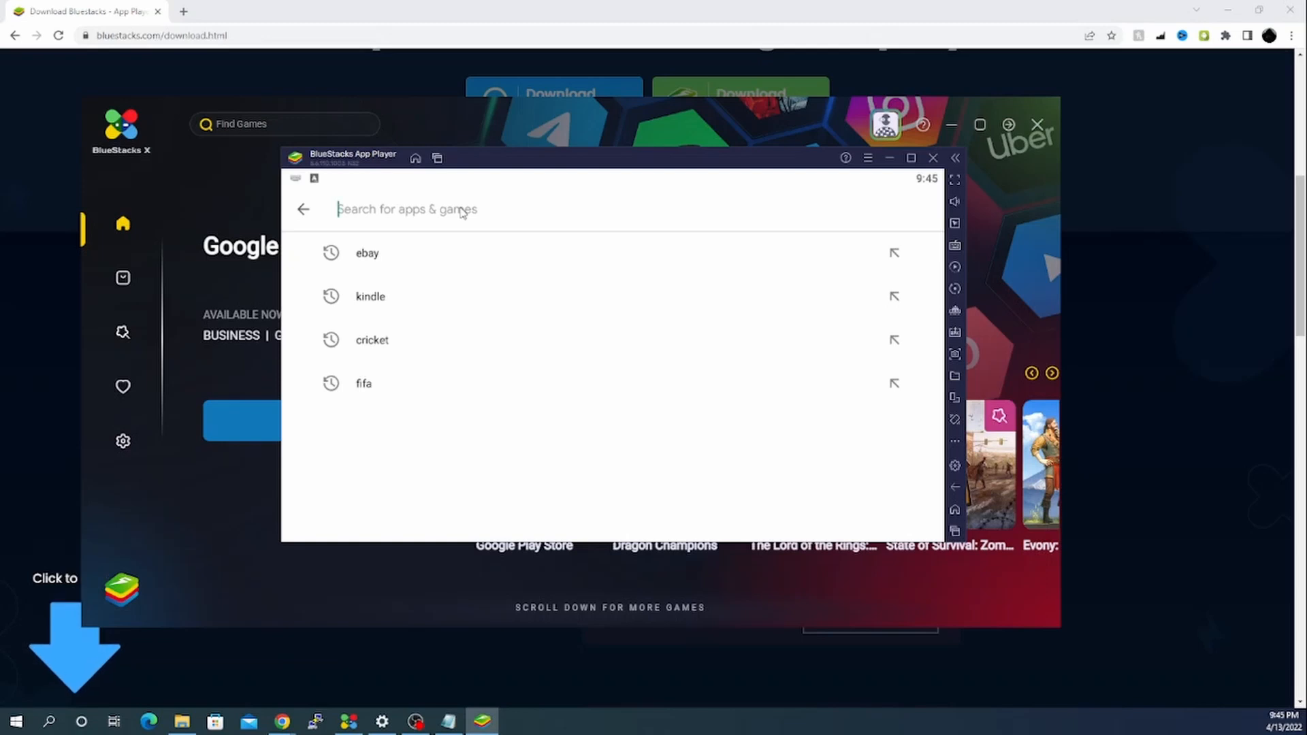
# Search Play Store for 'file ex', install File Commander Manager & Cloud, then go home
pyautogui.write('file ex')
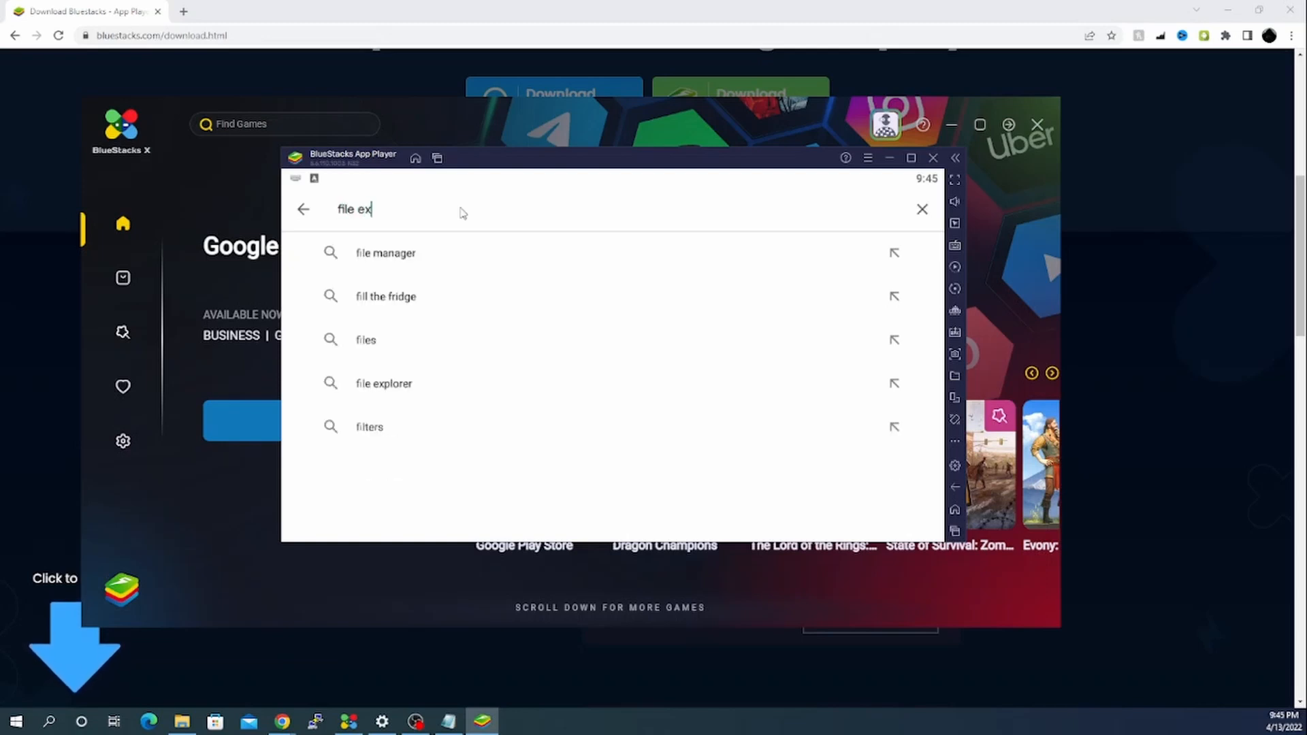
pyautogui.click(384, 383)
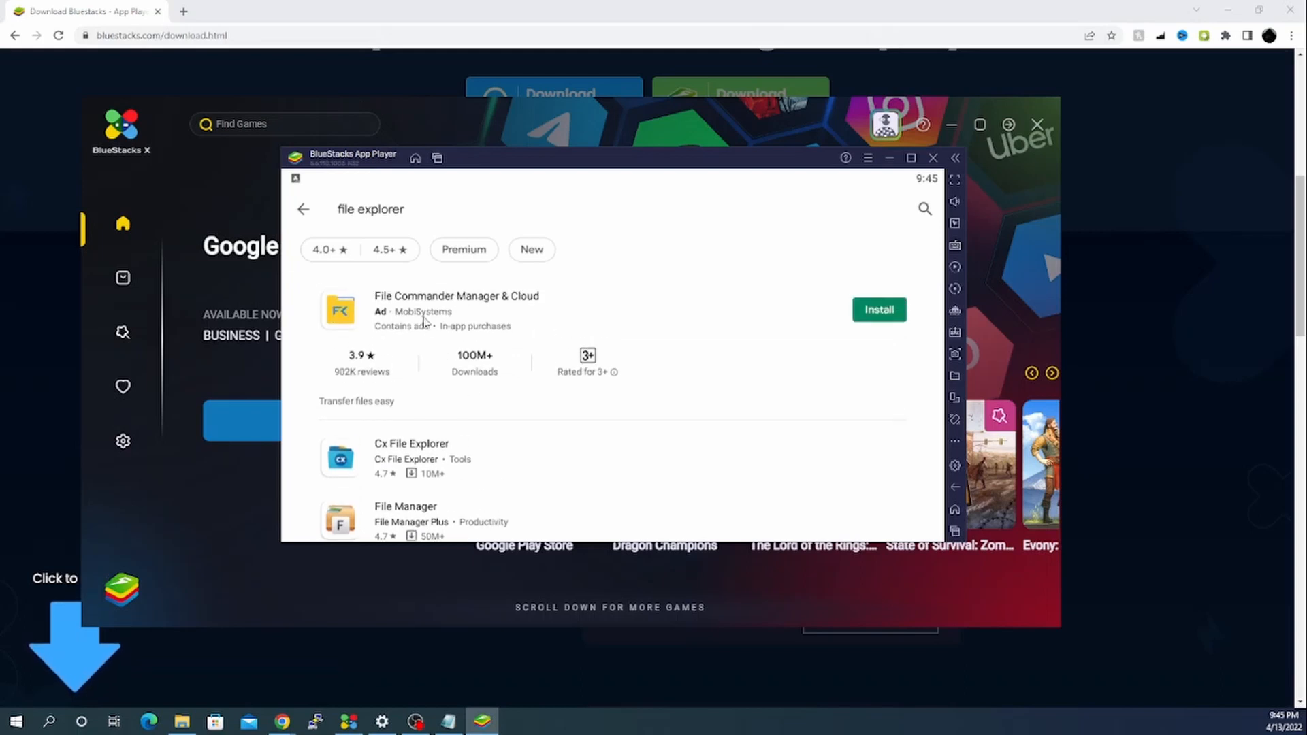
pyautogui.click(878, 309)
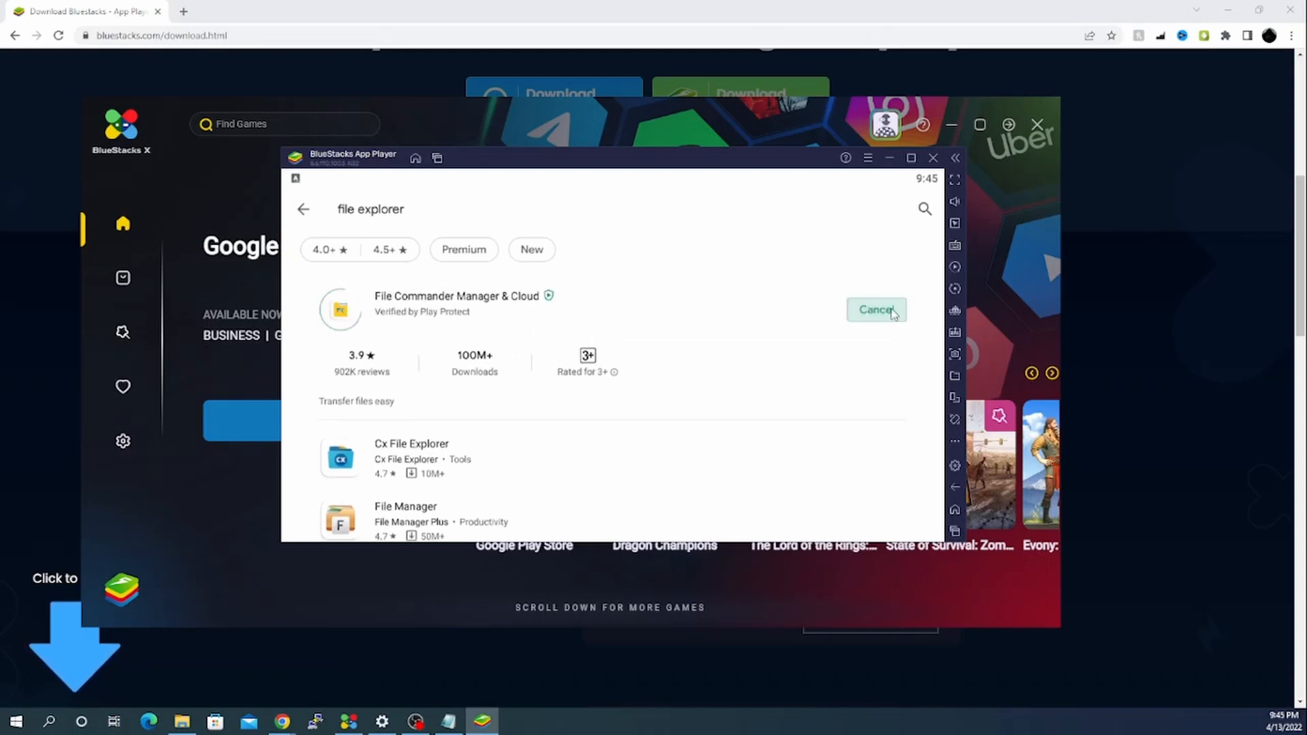
pyautogui.click(877, 309)
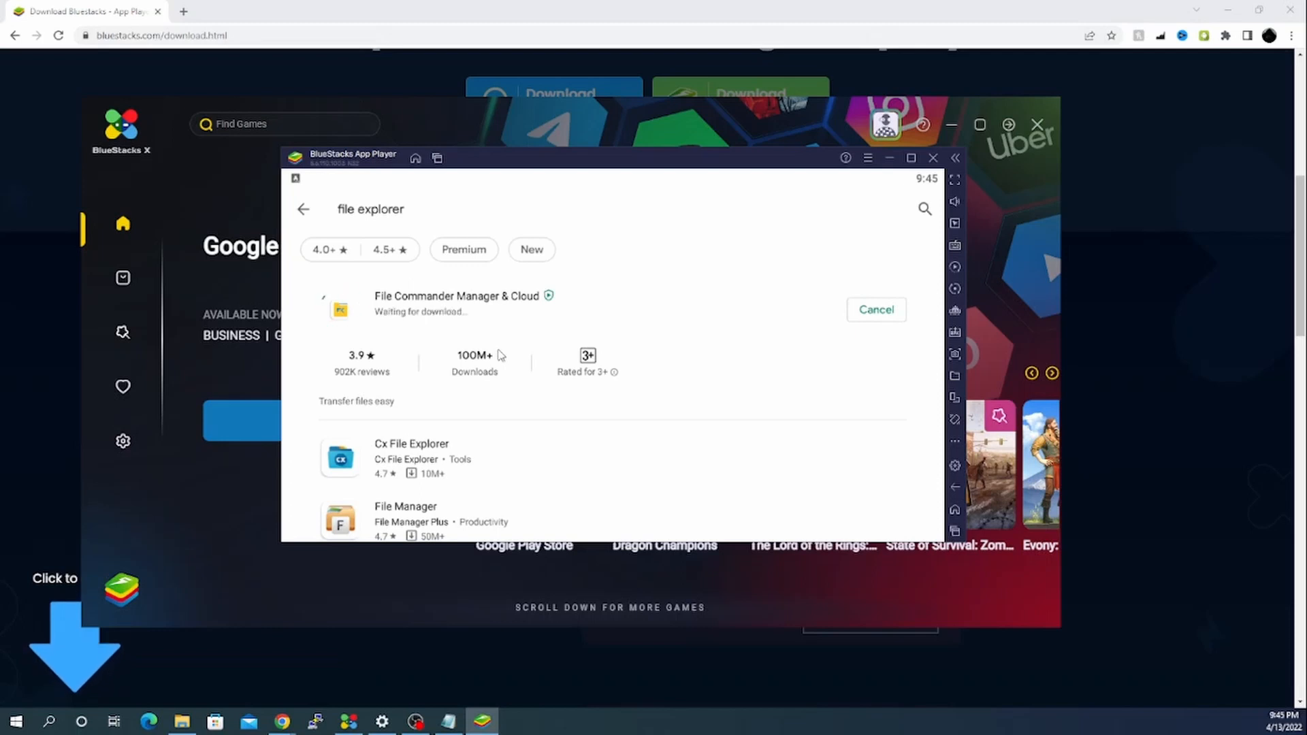
pyautogui.moveTo(415, 180)
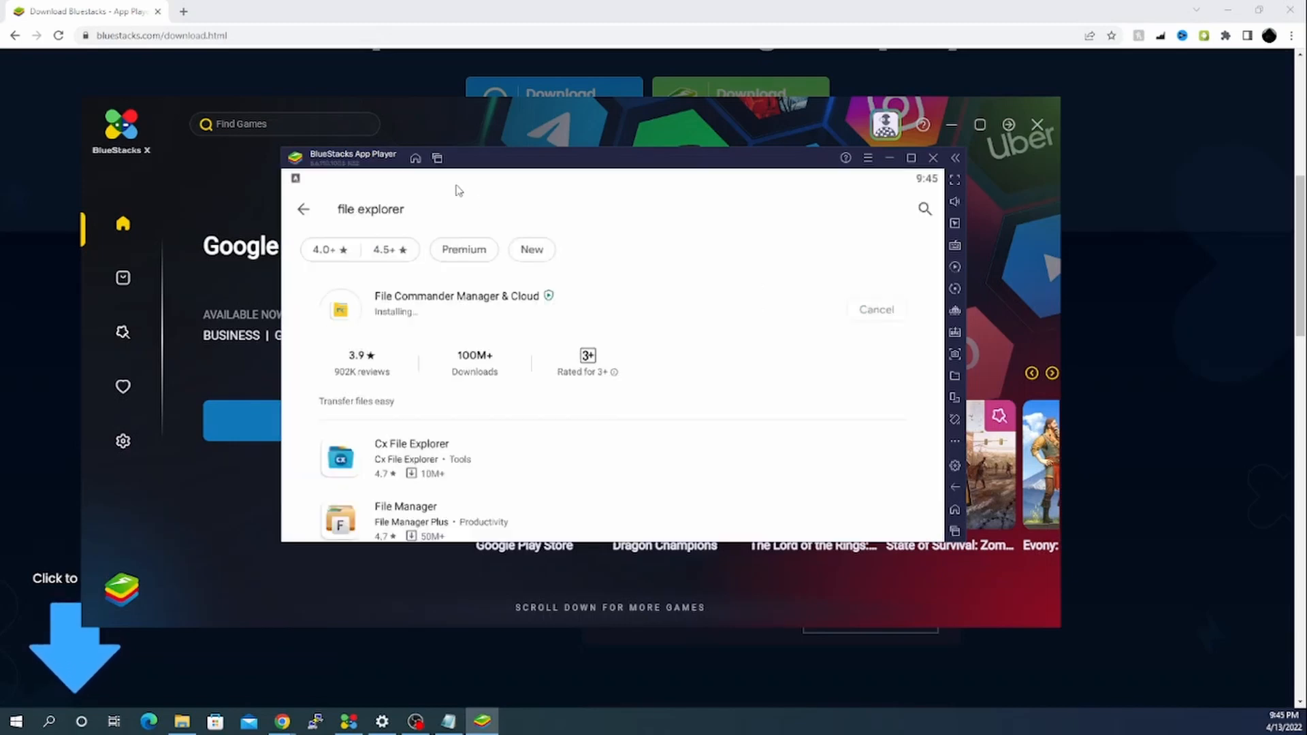
pyautogui.click(303, 209)
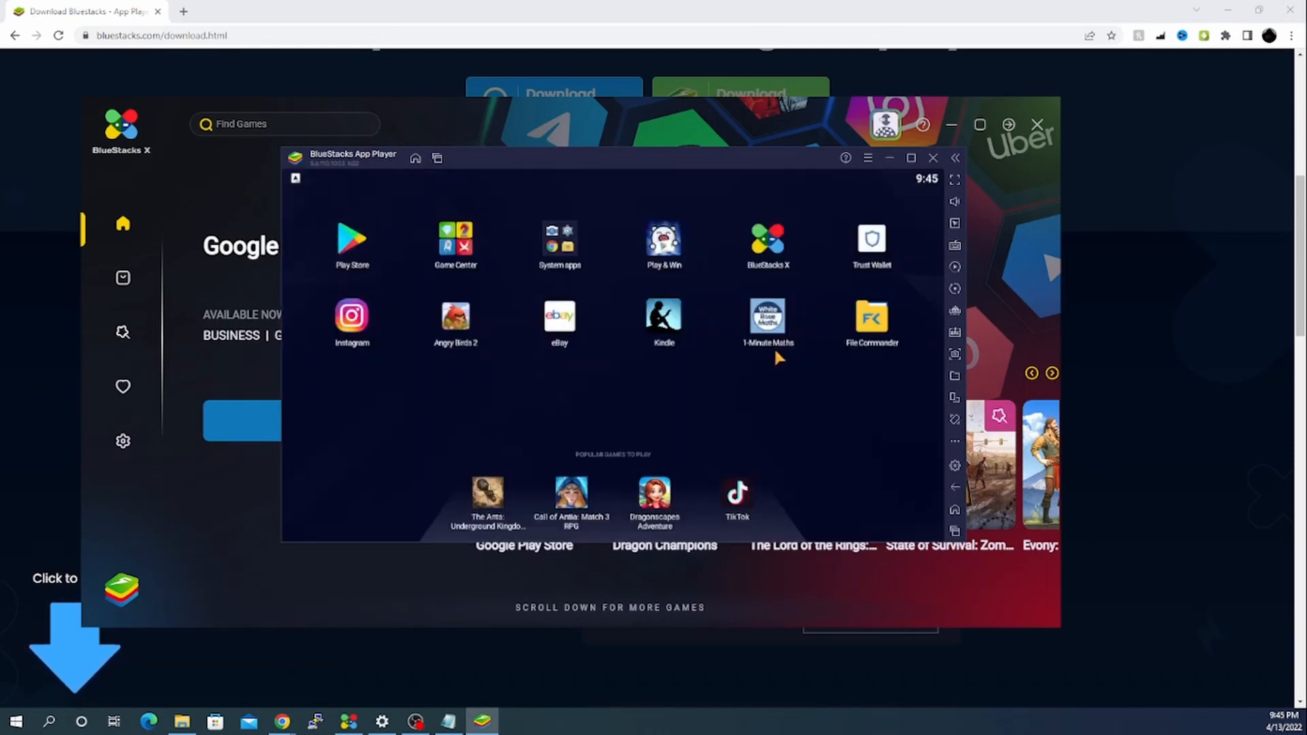
pyautogui.moveTo(829, 354)
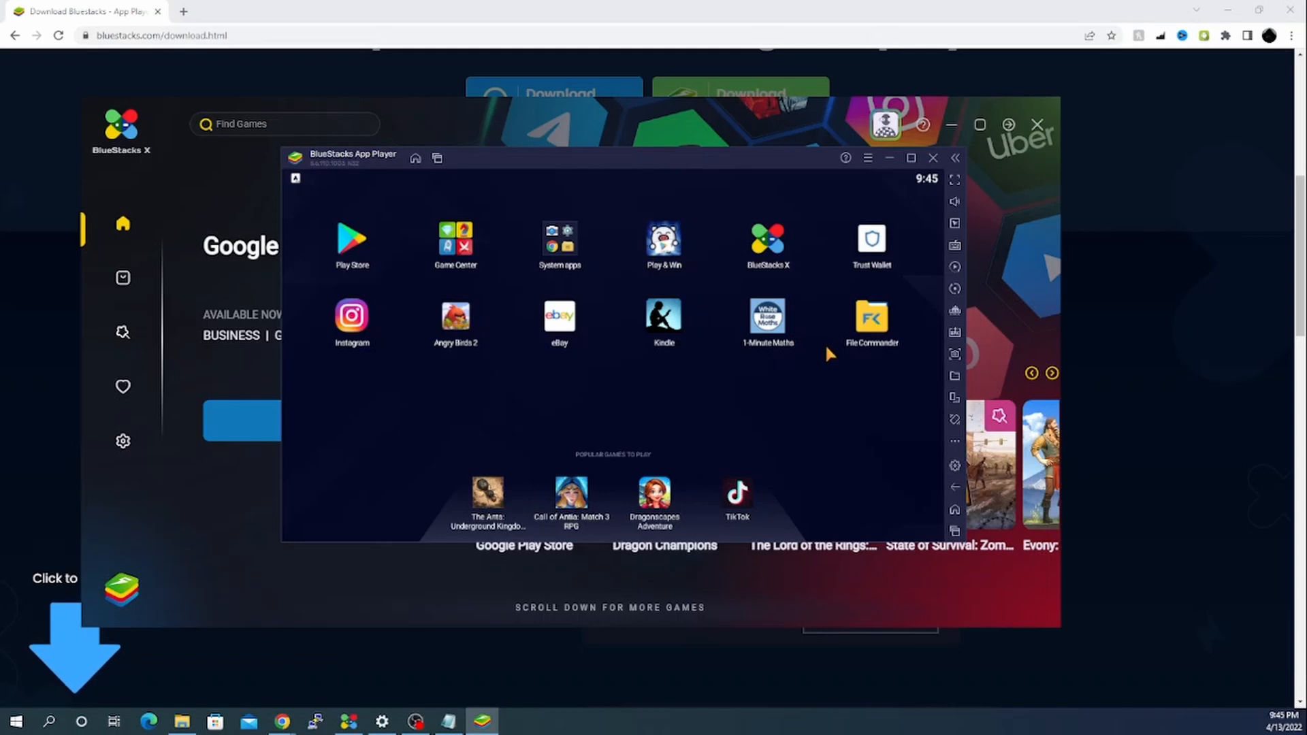
# Launch File Commander, step through the welcome tour, dismiss the trial offer and answer the access prompt
pyautogui.click(870, 315)
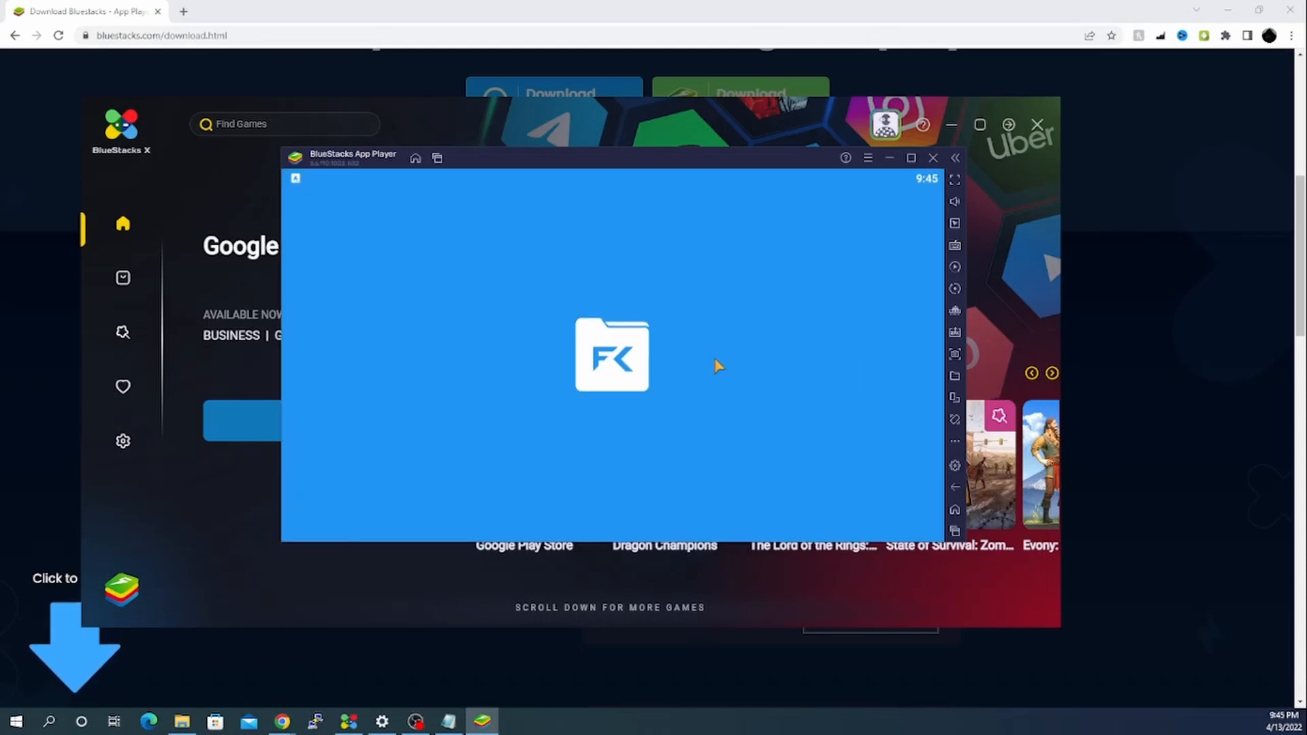
pyautogui.moveTo(600, 313)
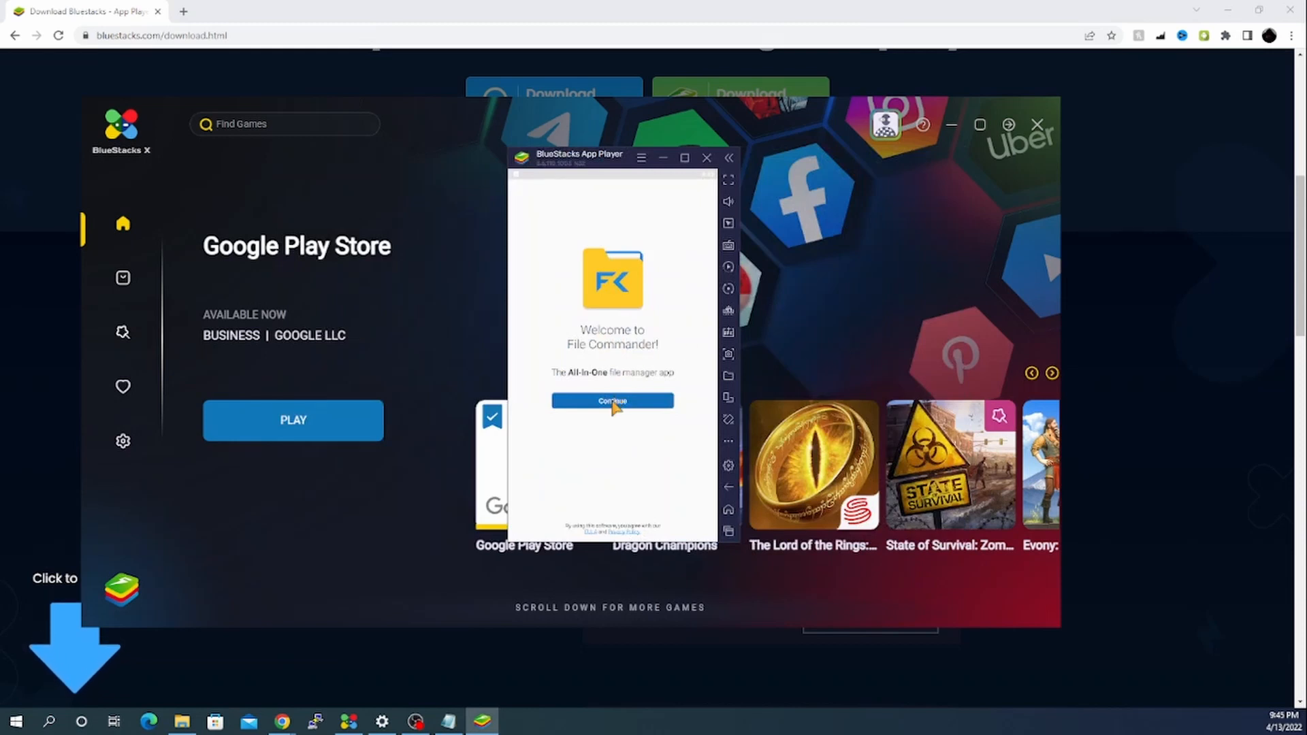
pyautogui.click(612, 401)
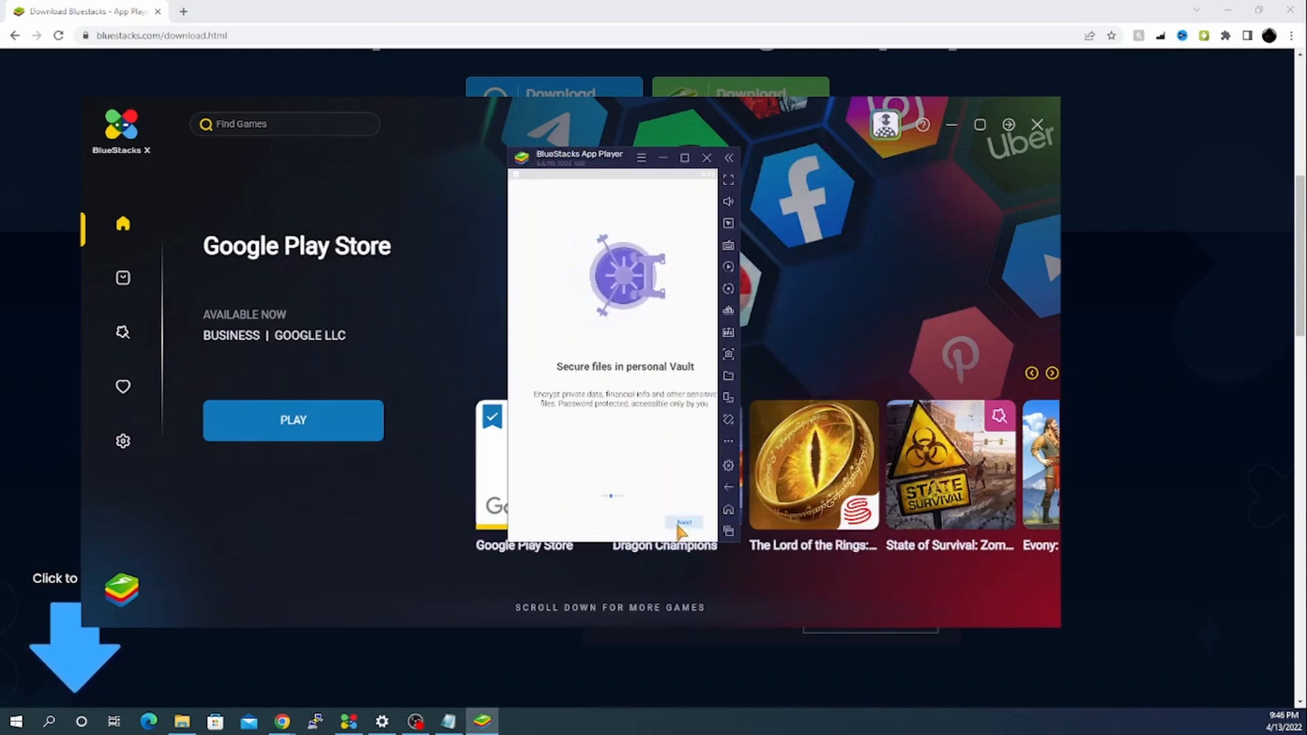
pyautogui.click(684, 524)
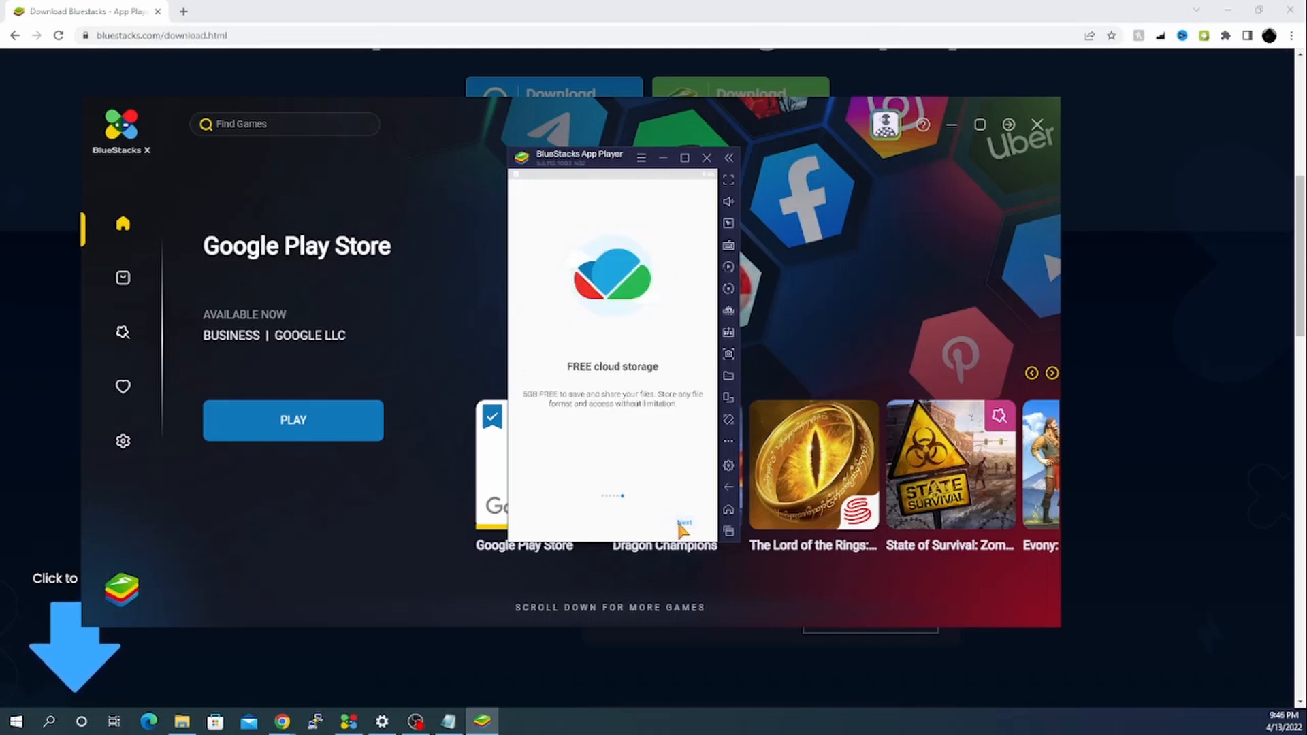
pyautogui.click(684, 525)
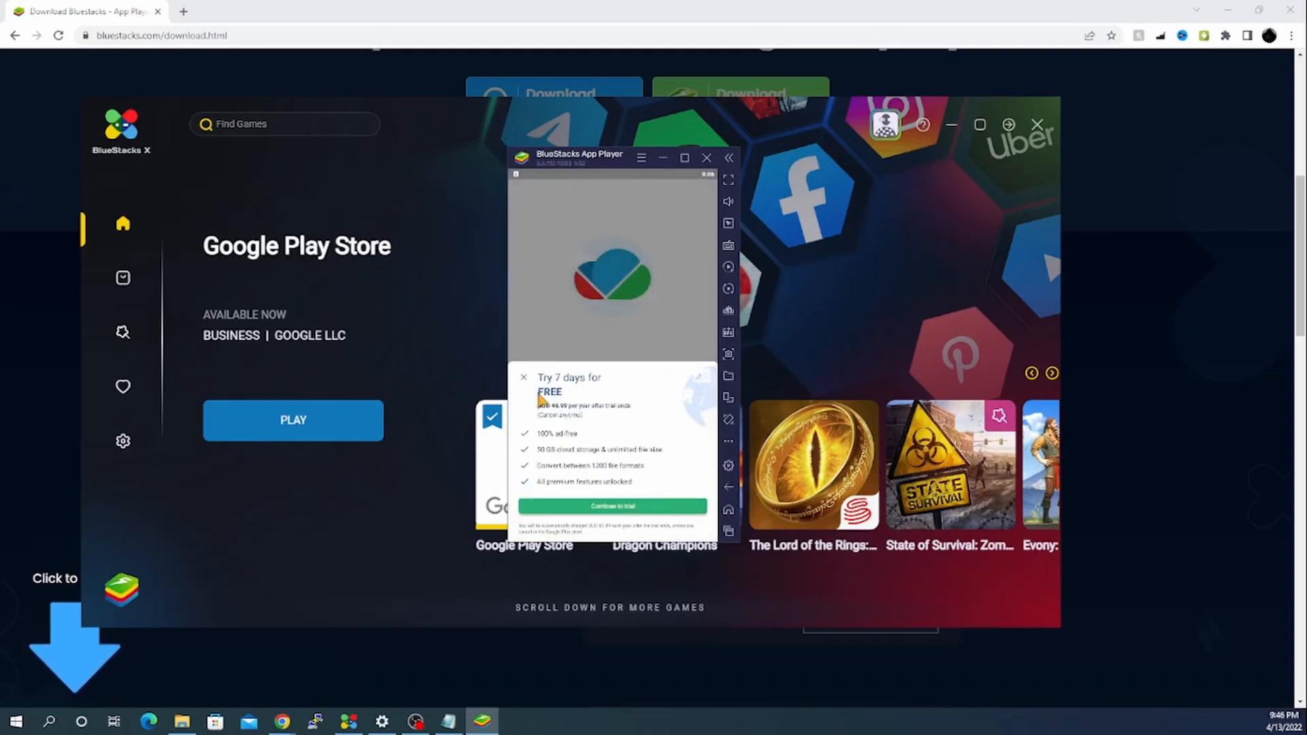
pyautogui.click(524, 376)
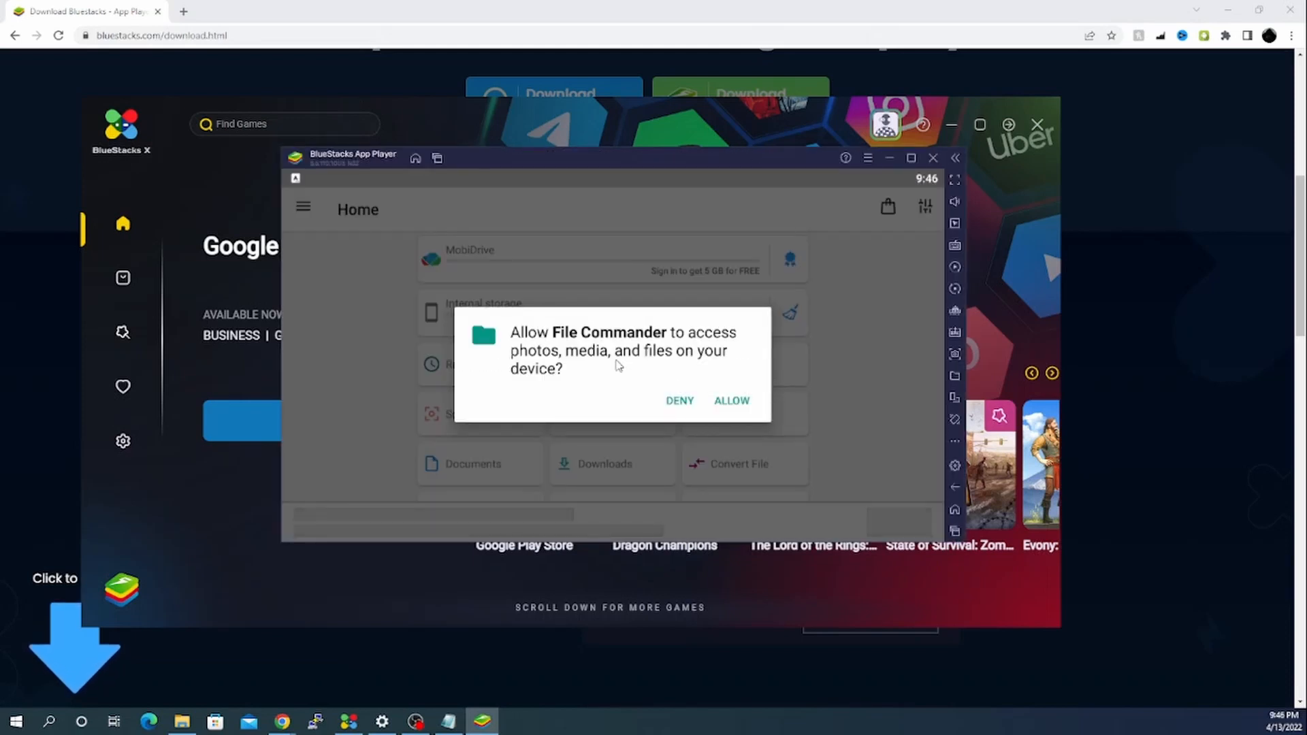
pyautogui.moveTo(679, 367)
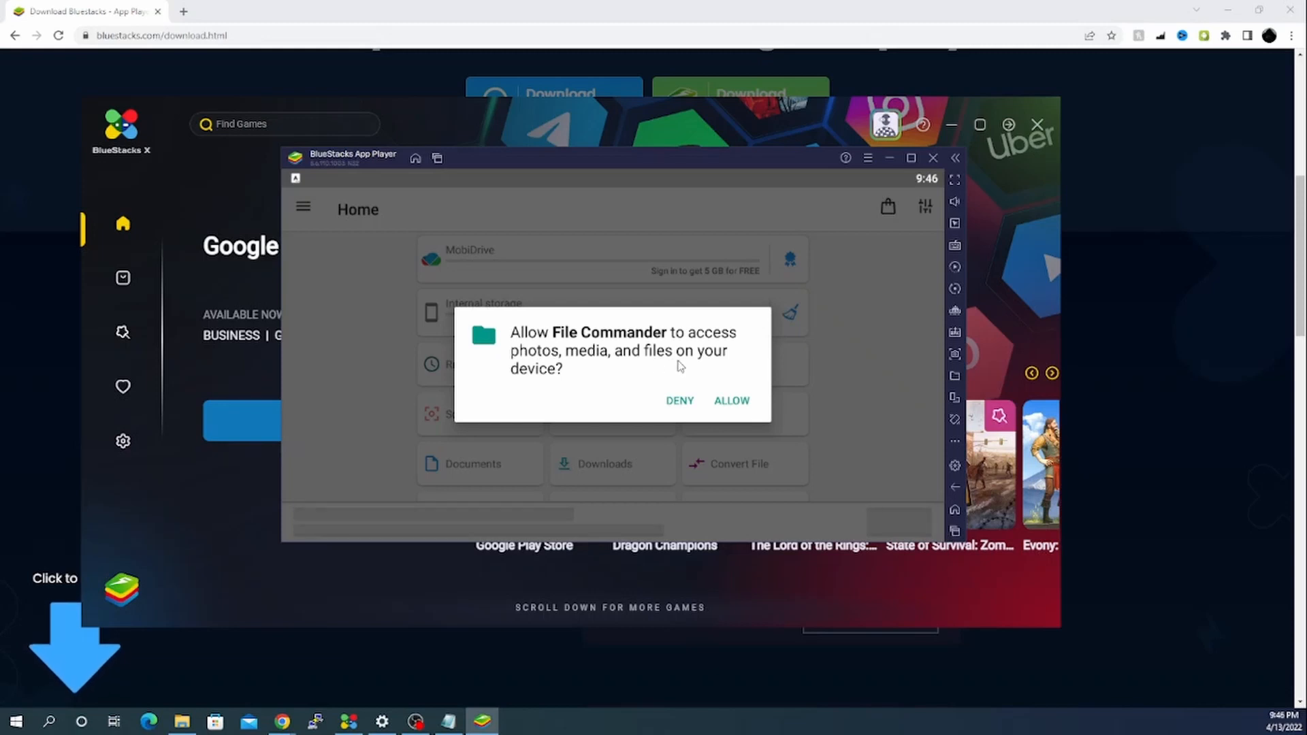
pyautogui.click(679, 401)
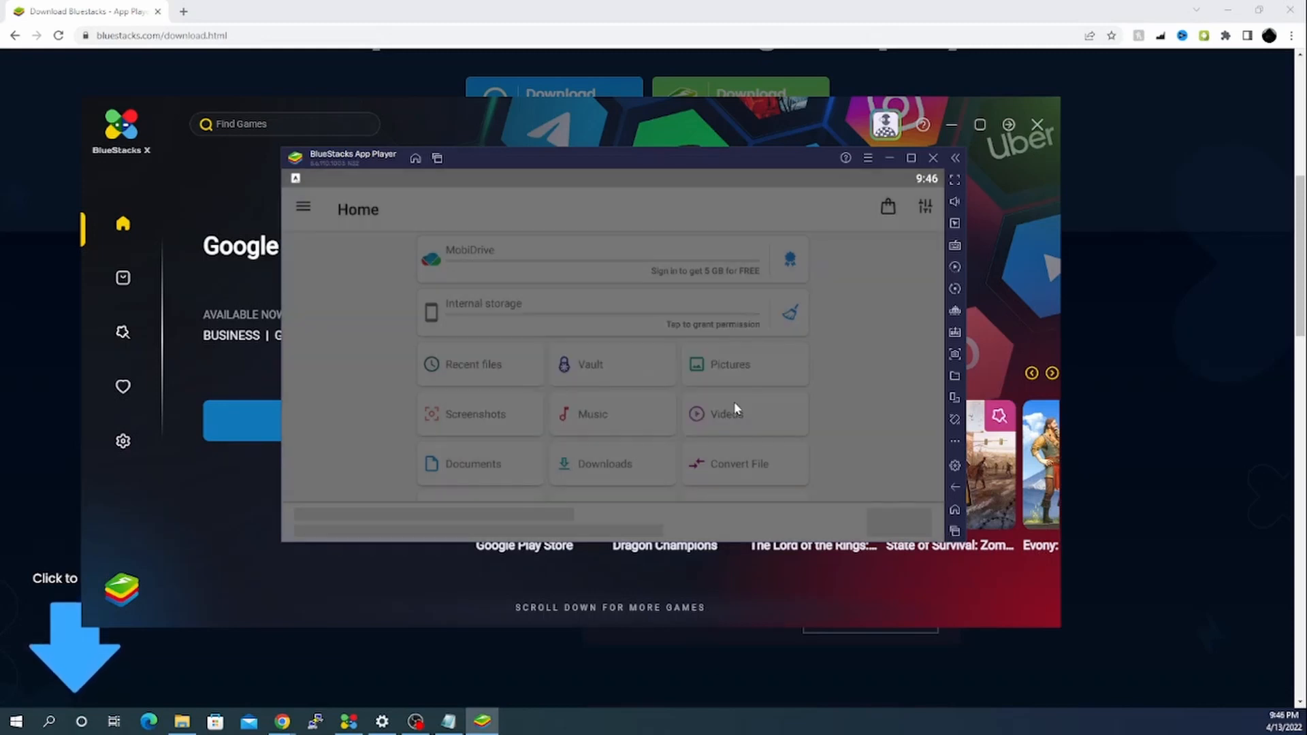
pyautogui.moveTo(819, 383)
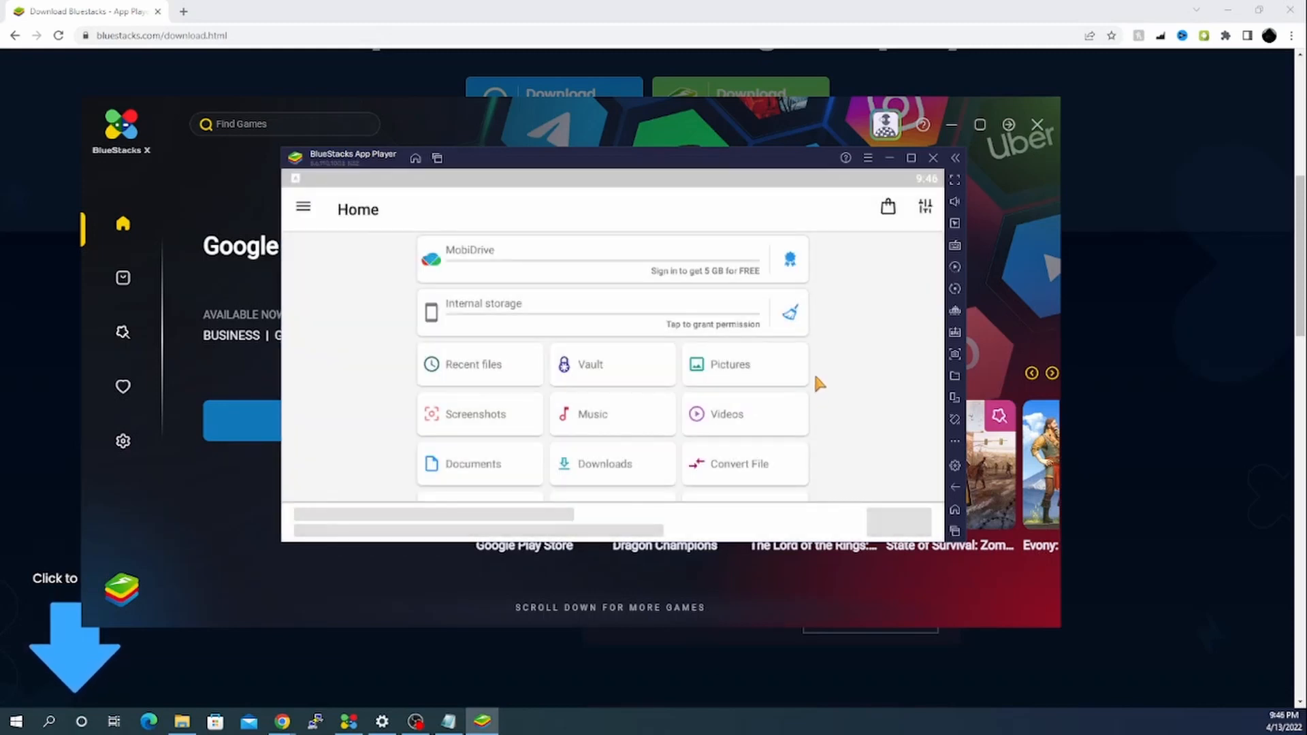
# Open Internal storage, dismiss the tip and browse into the Download folder
pyautogui.click(910, 158)
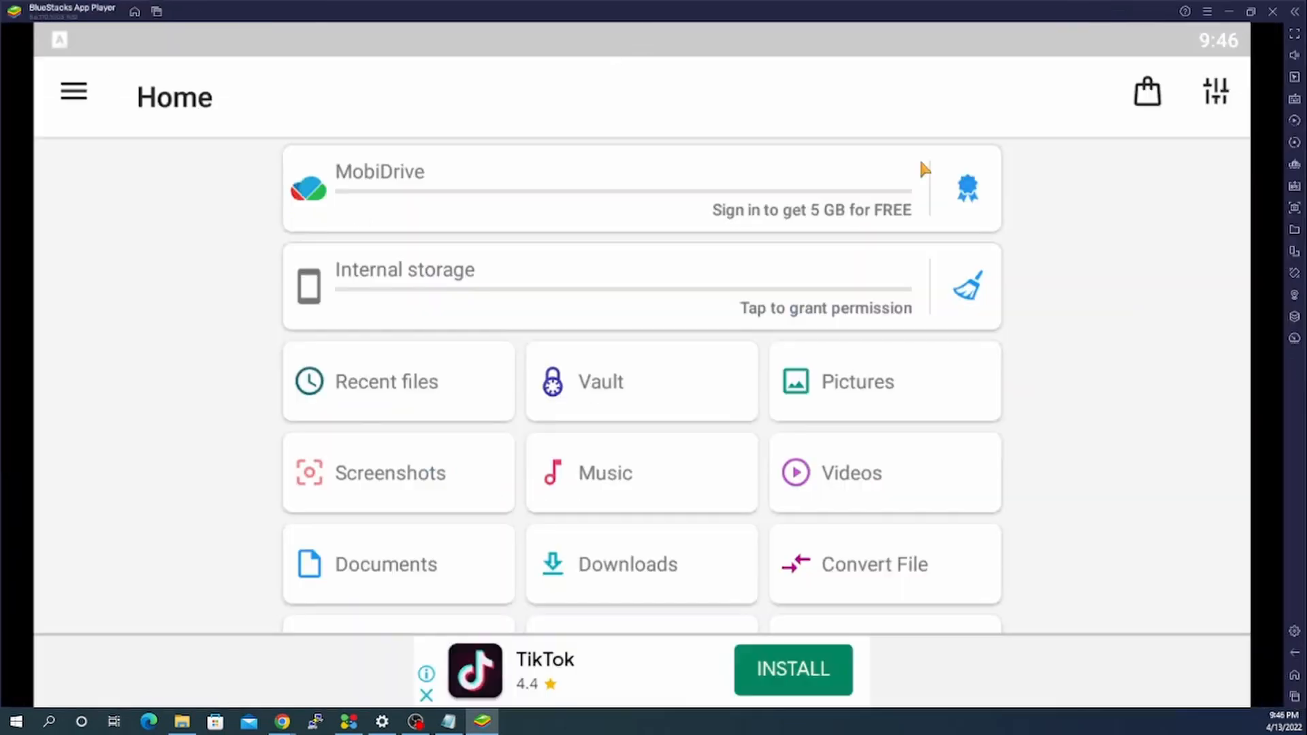
pyautogui.moveTo(784, 283)
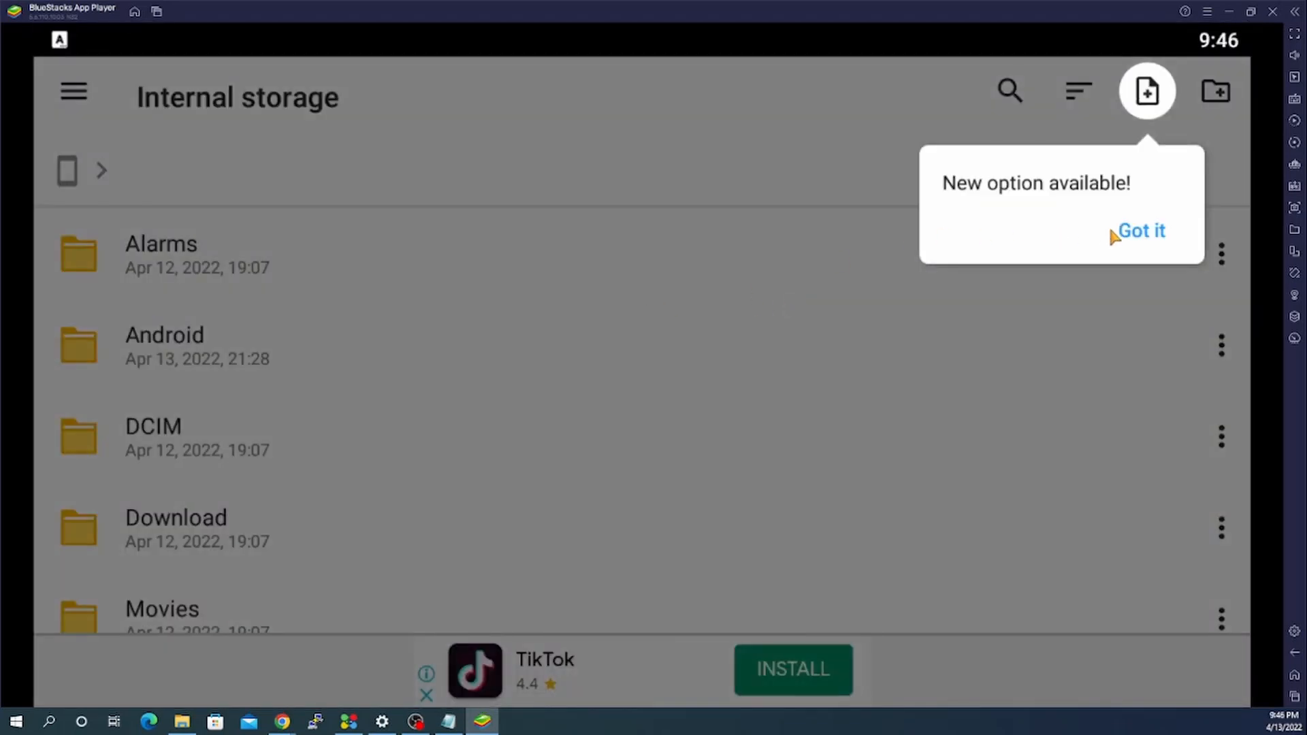
pyautogui.click(1141, 231)
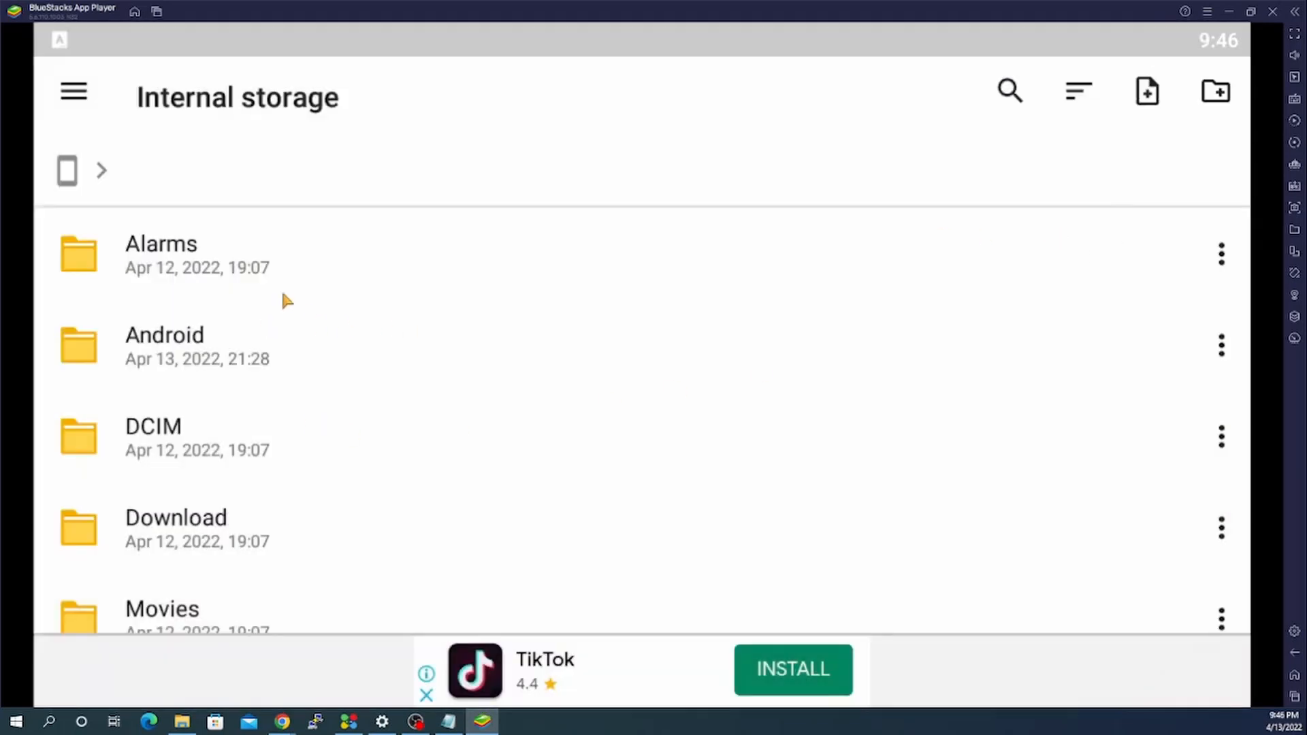
pyautogui.scroll(-3)
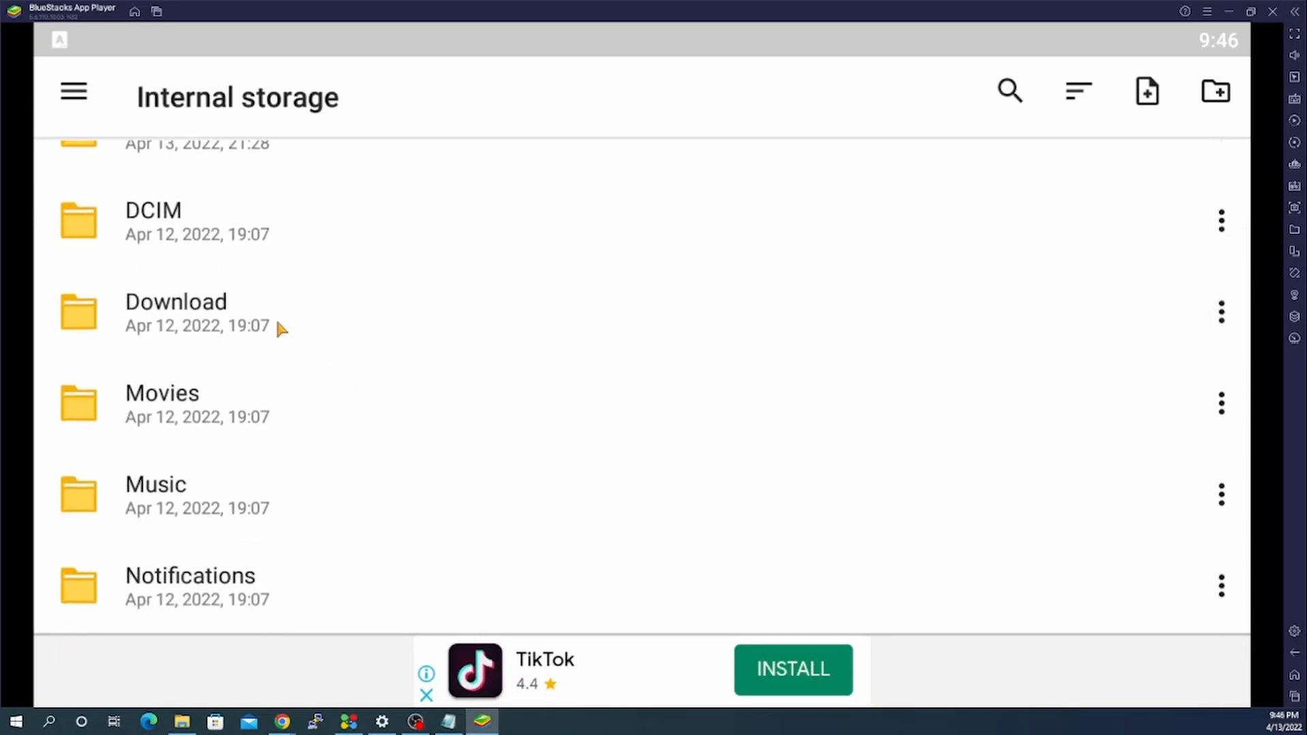
pyautogui.click(176, 312)
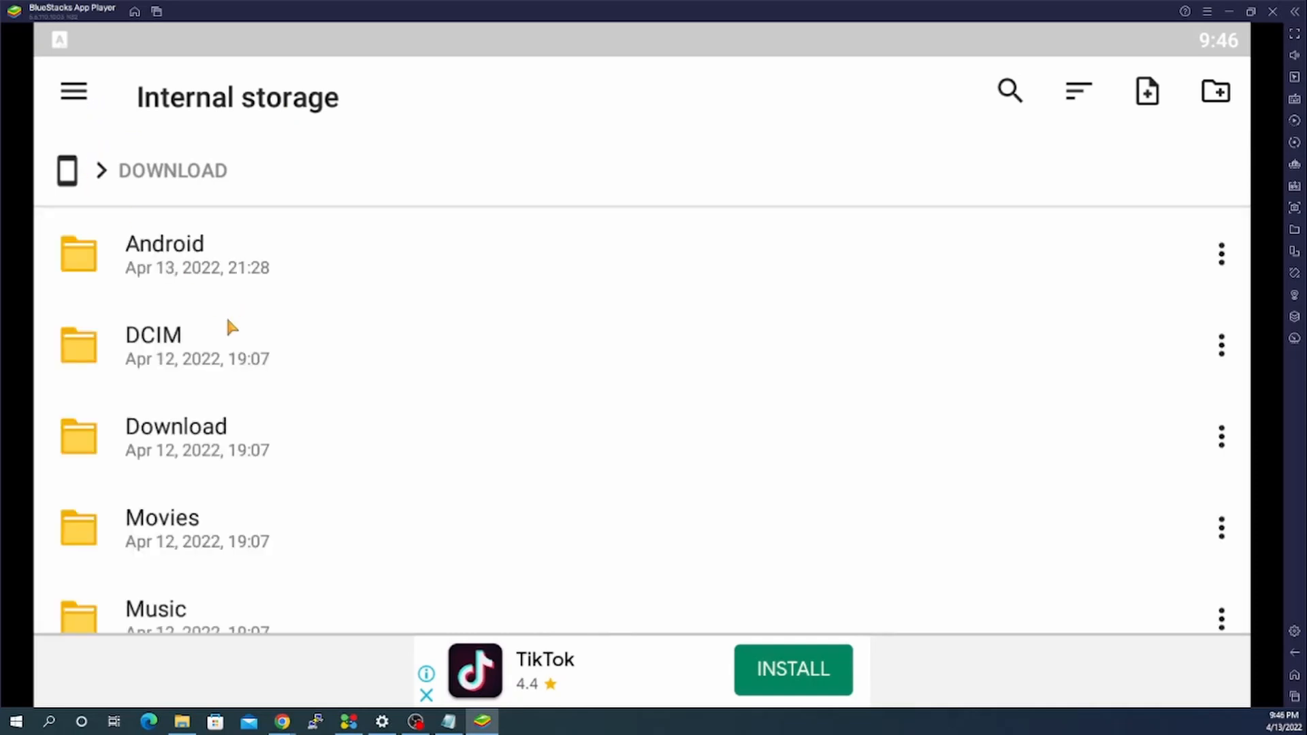
pyautogui.click(153, 335)
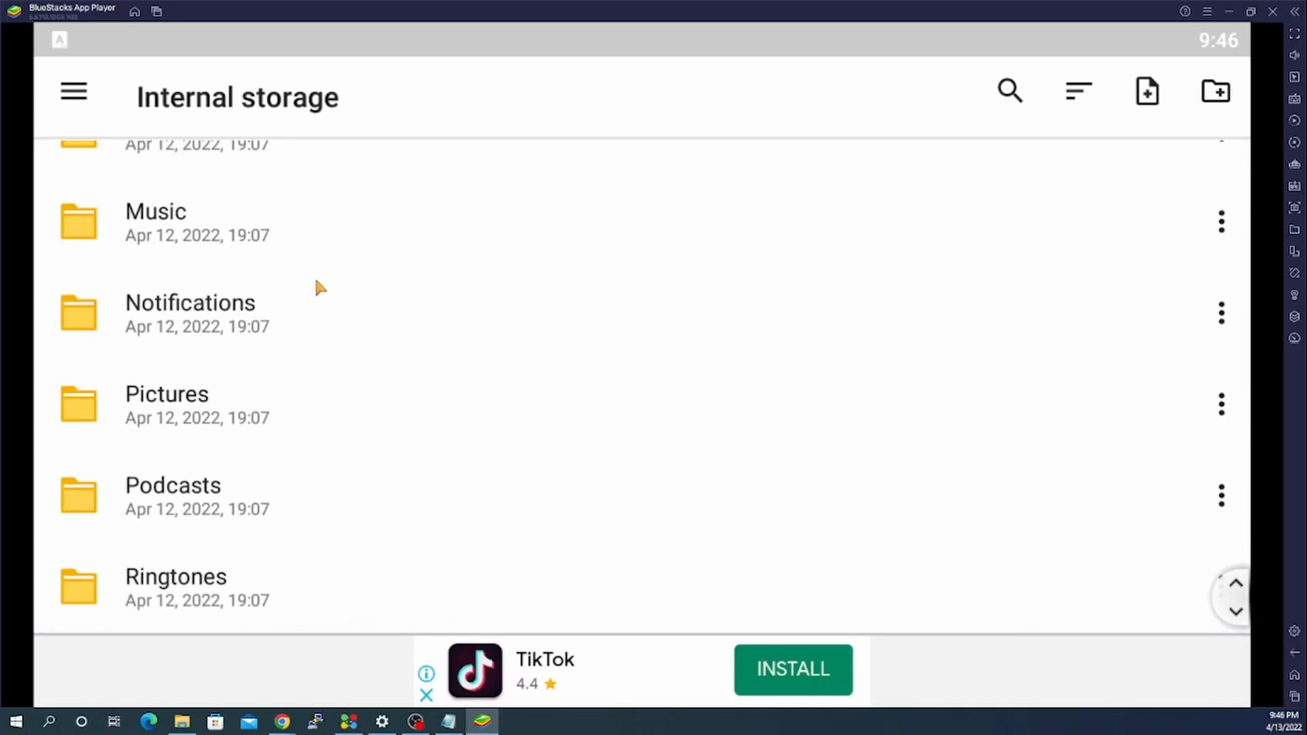
# Return to File Commander's Home page through the side menu
pyautogui.click(72, 92)
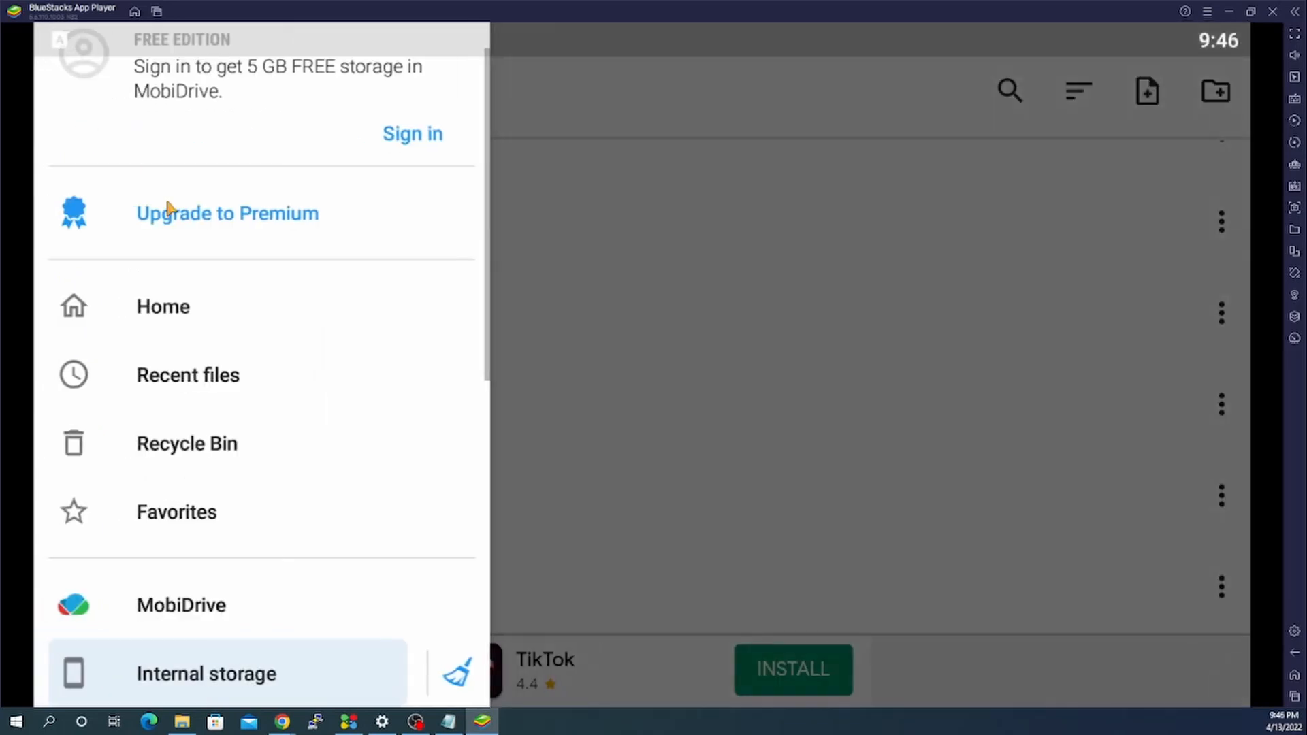
pyautogui.click(205, 673)
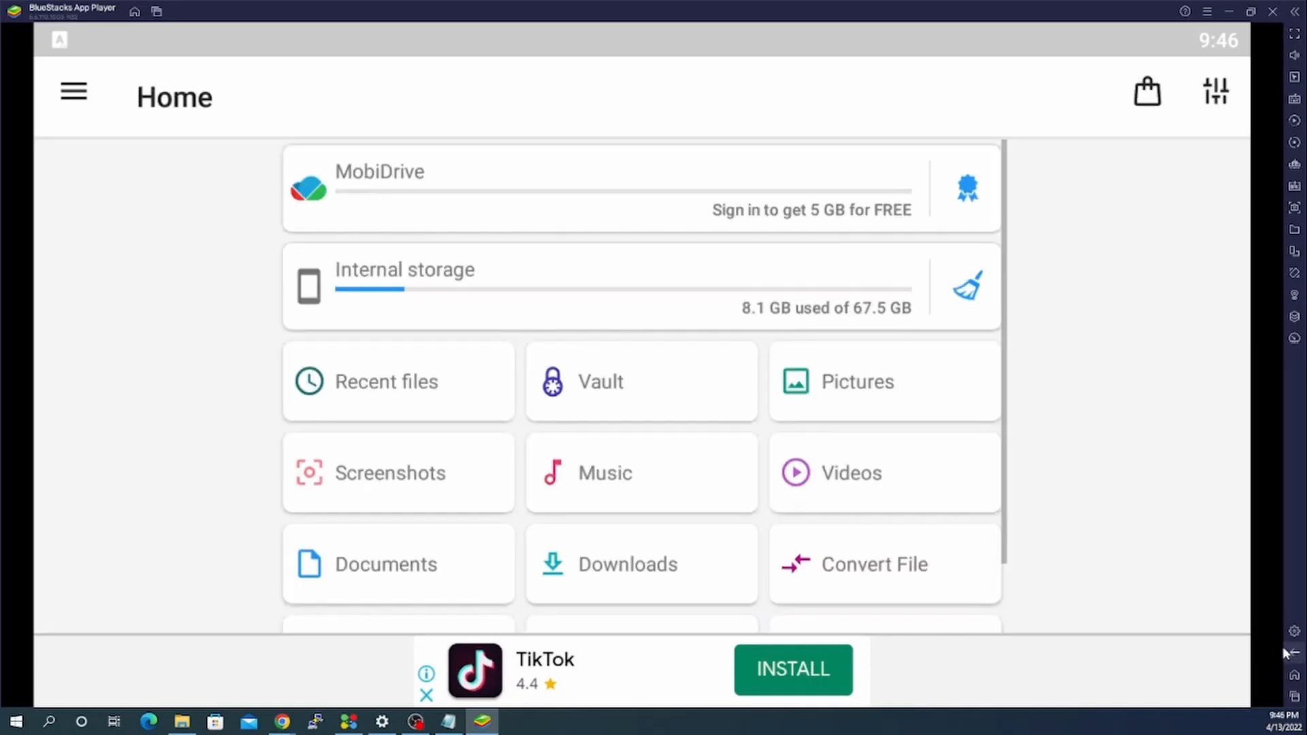
pyautogui.scroll(-3)
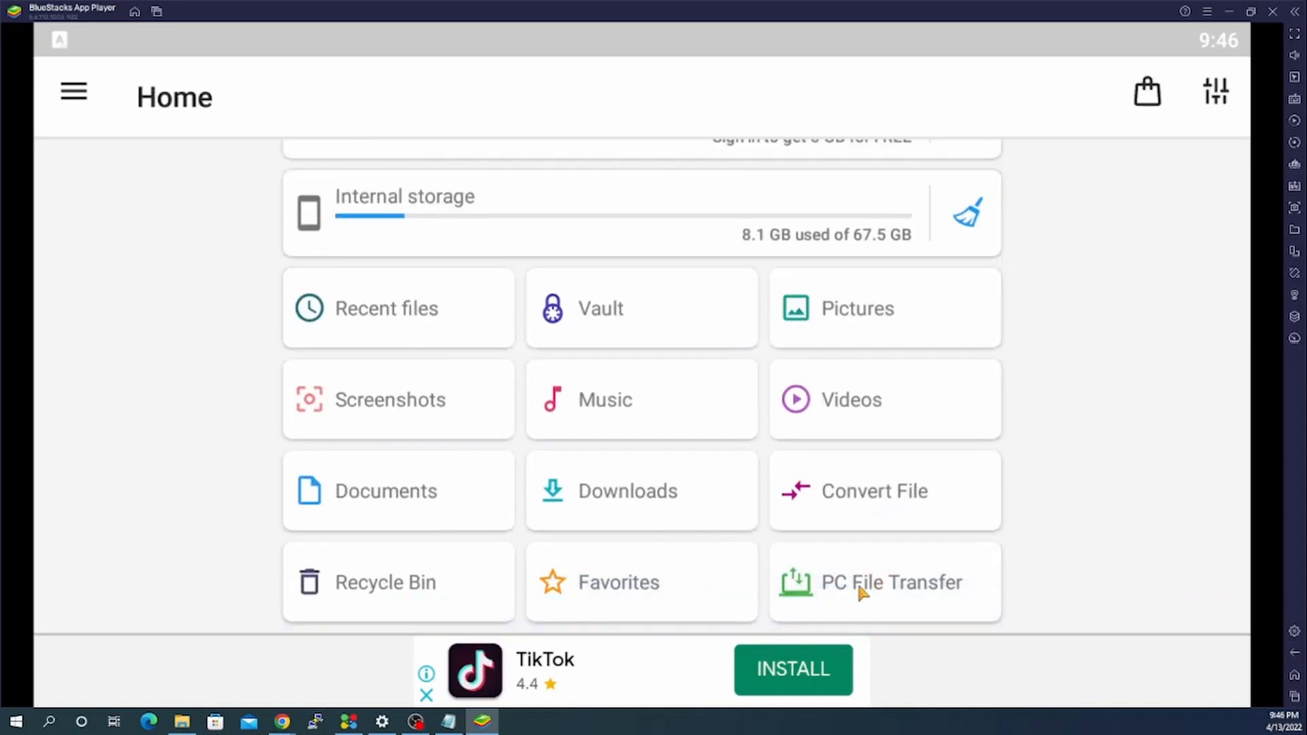
# Open PC File Transfer, acknowledge the intro and switch it ON
pyautogui.click(890, 582)
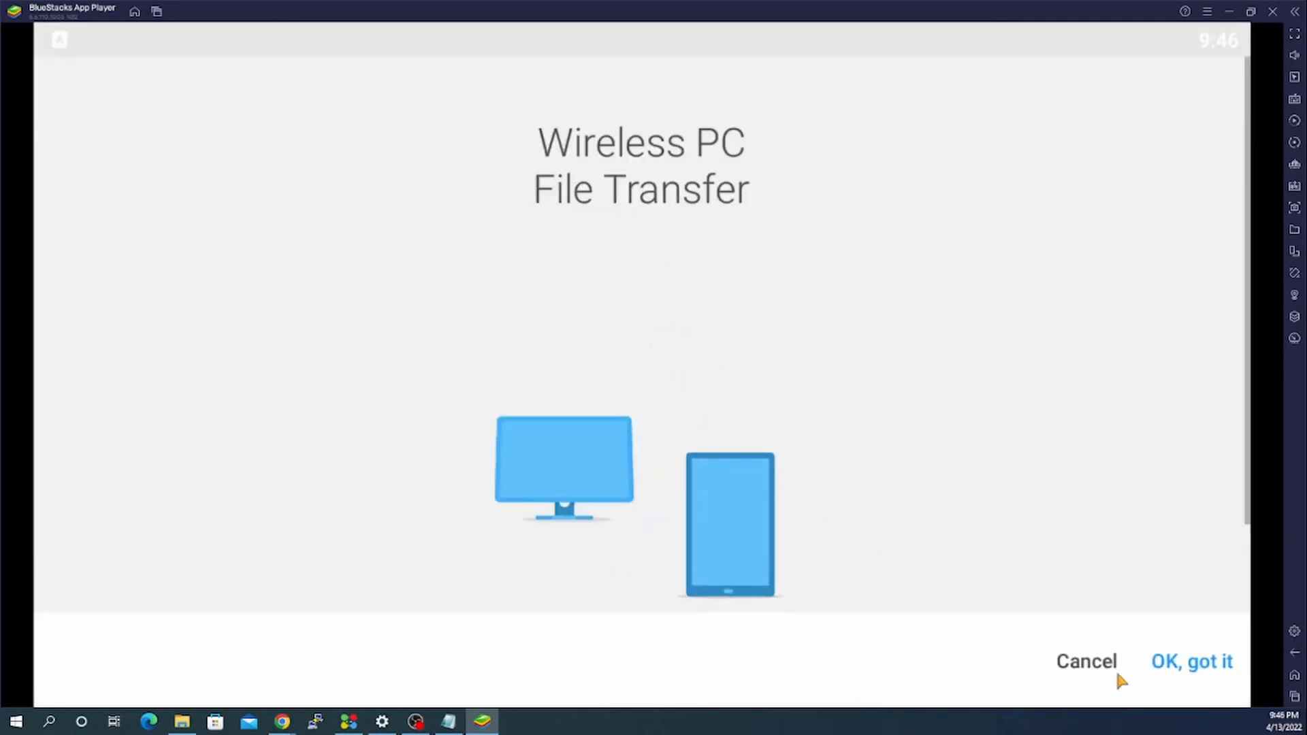
pyautogui.click(1191, 661)
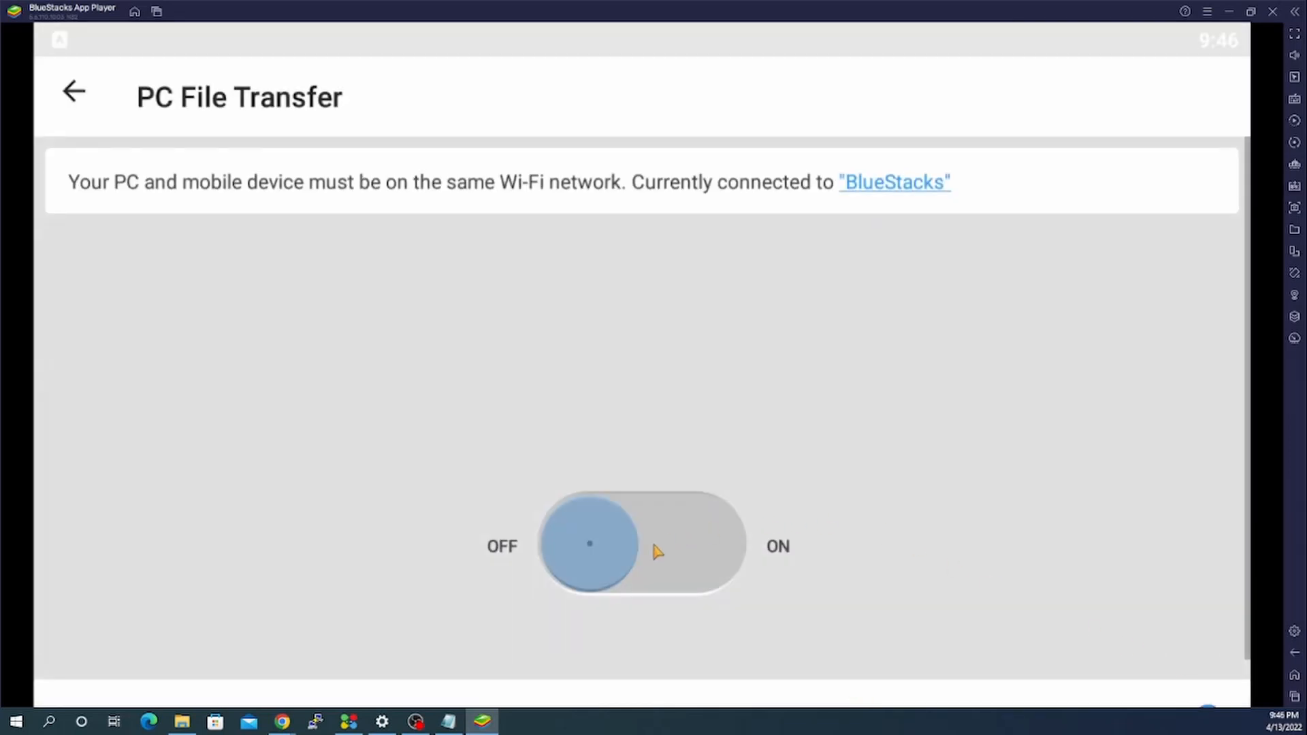
pyautogui.click(642, 545)
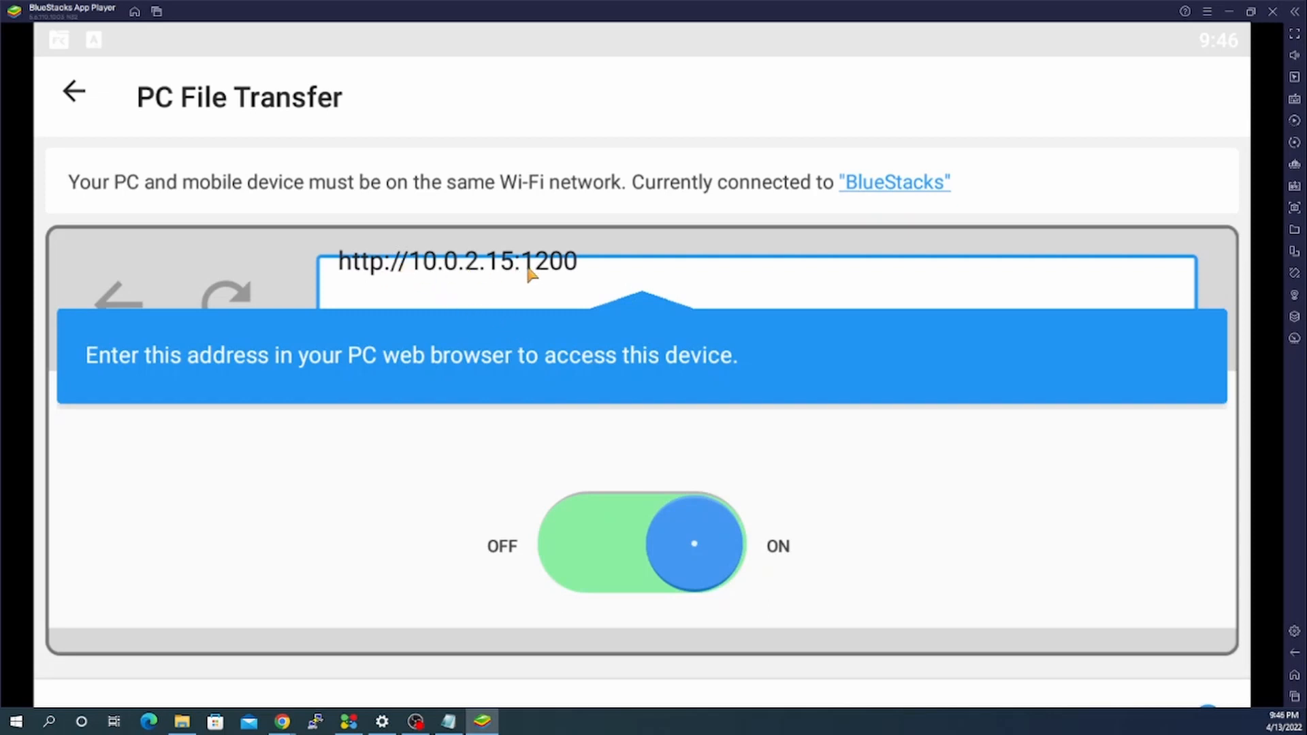
pyautogui.moveTo(509, 266)
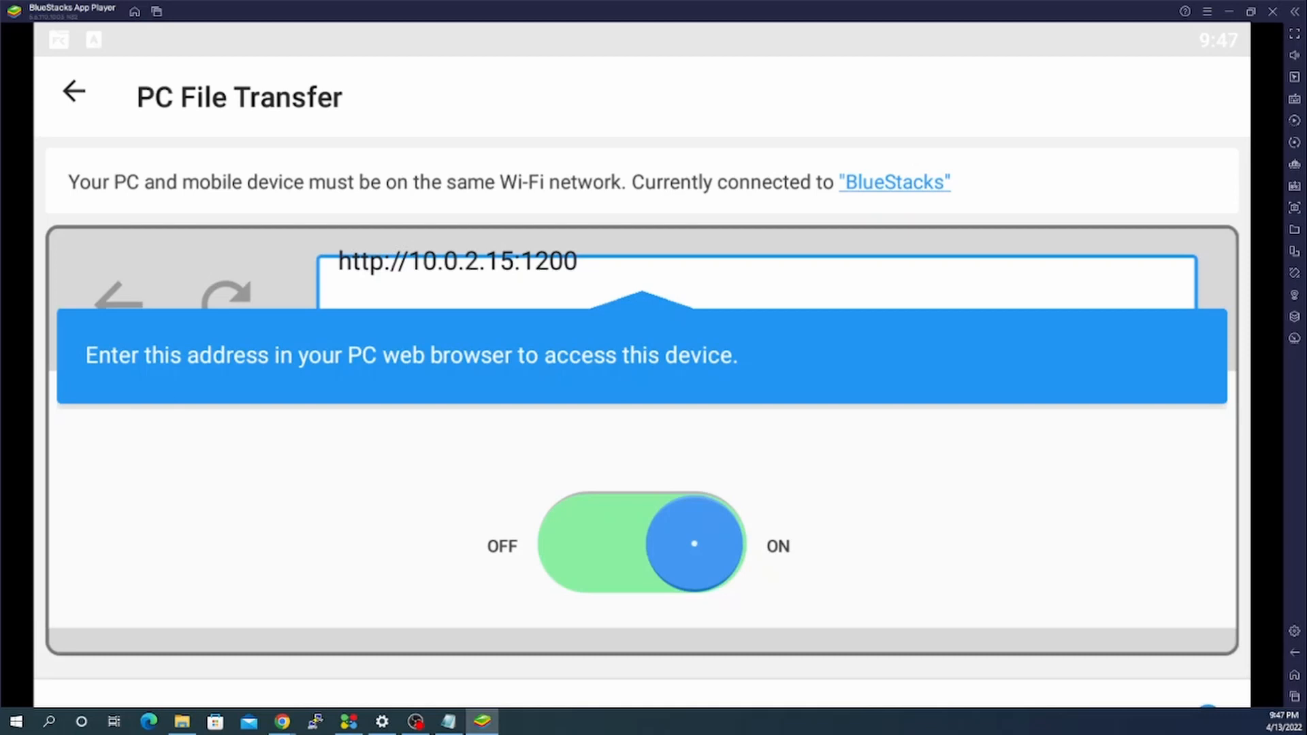
pyautogui.moveTo(460, 499)
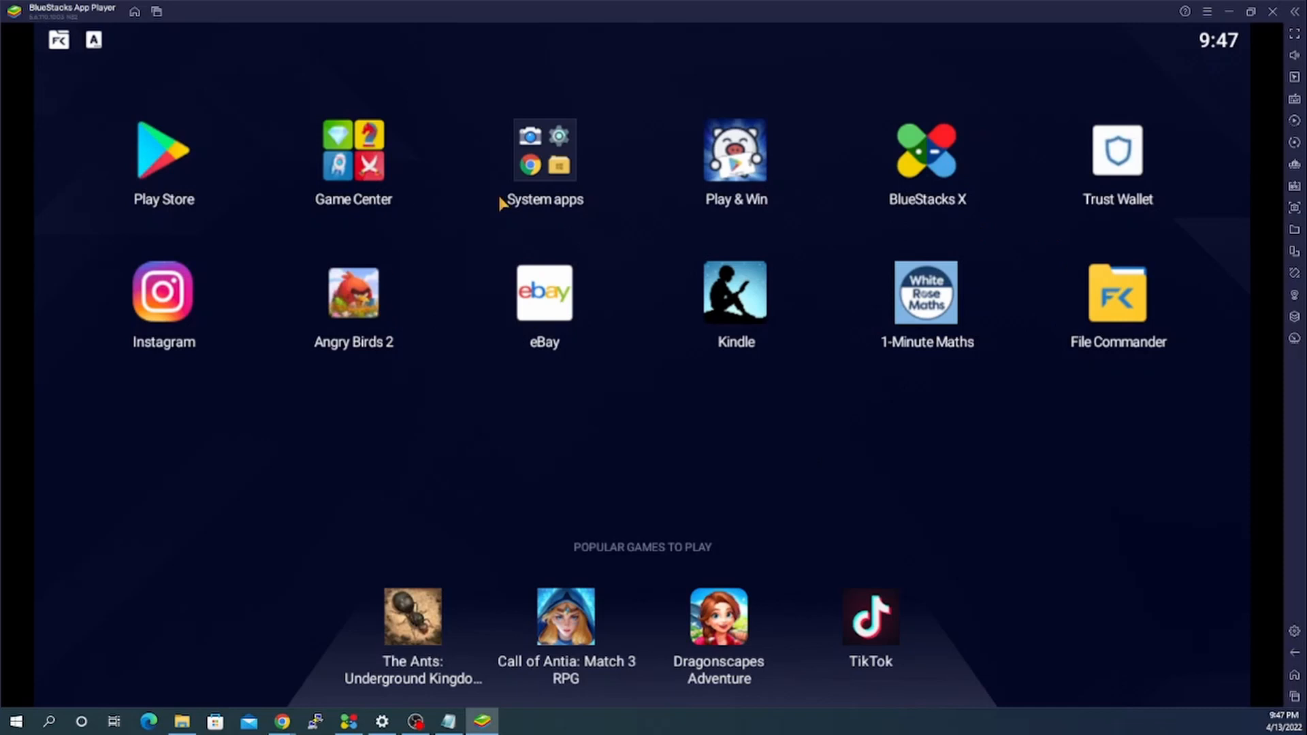
pyautogui.moveTo(964, 224)
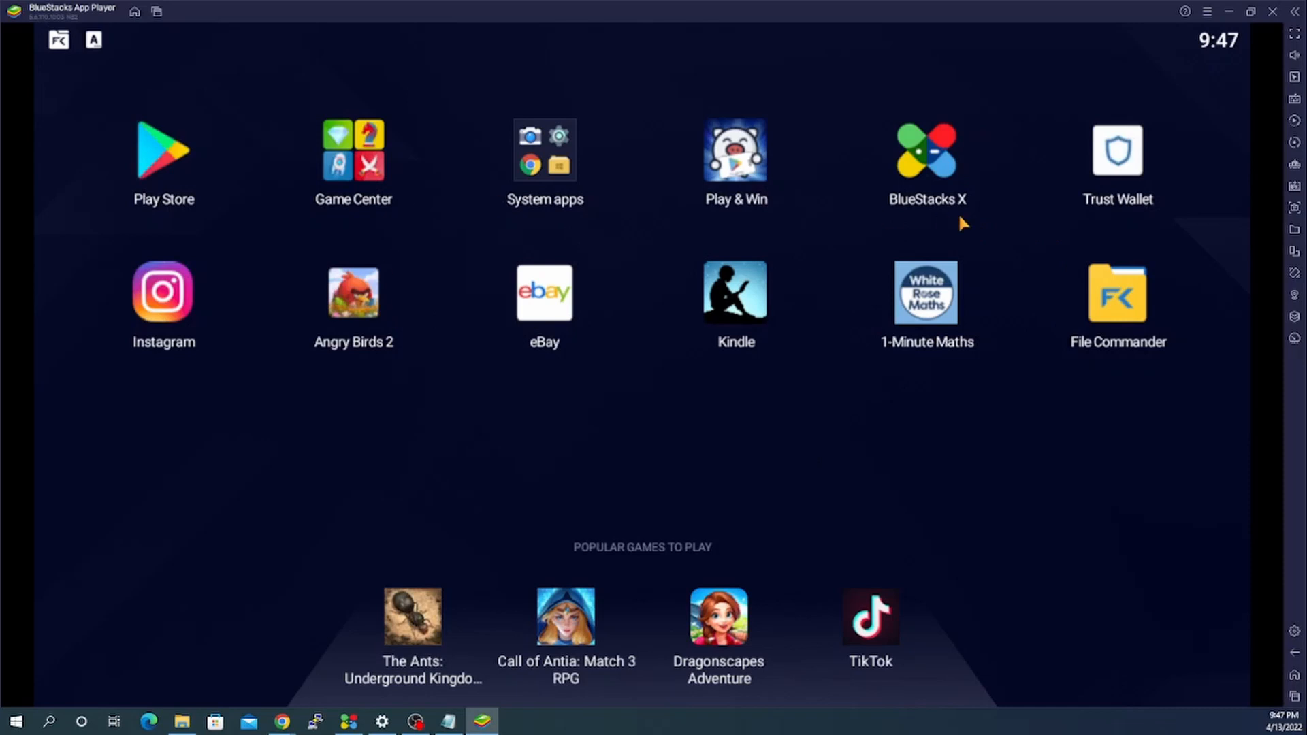
pyautogui.moveTo(463, 323)
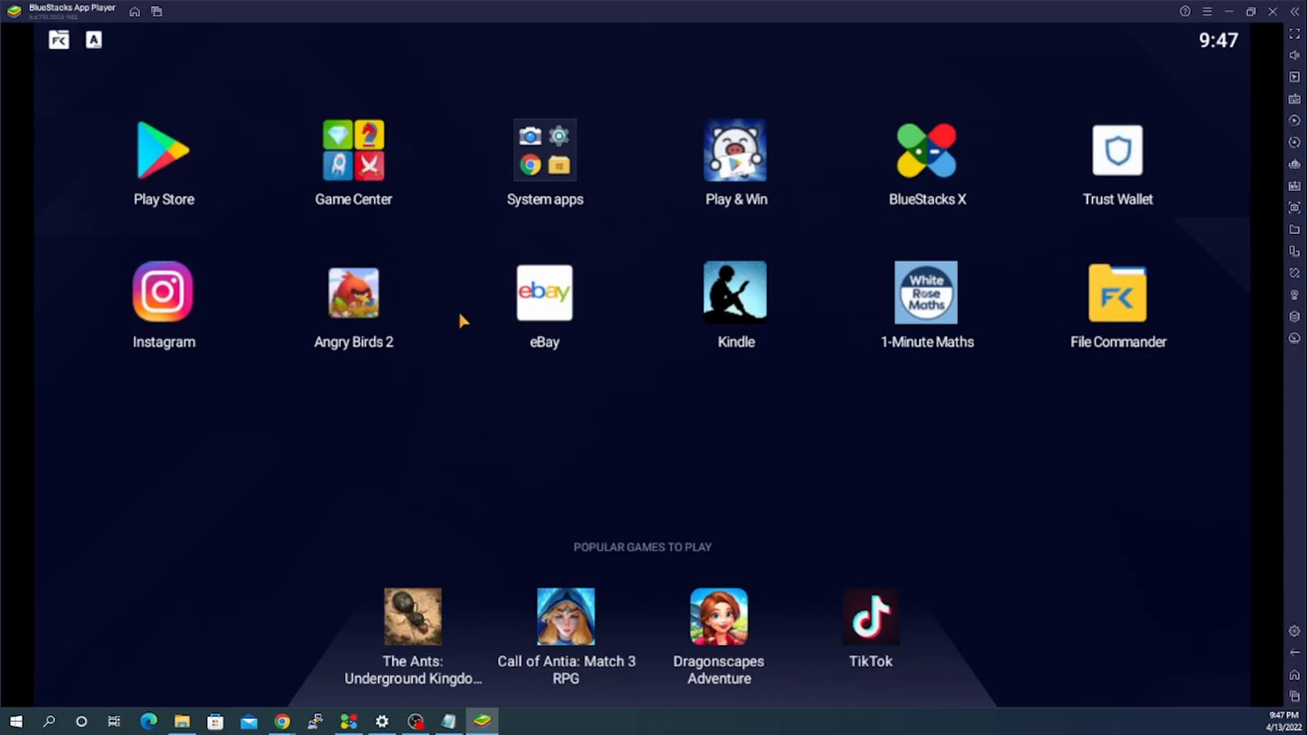